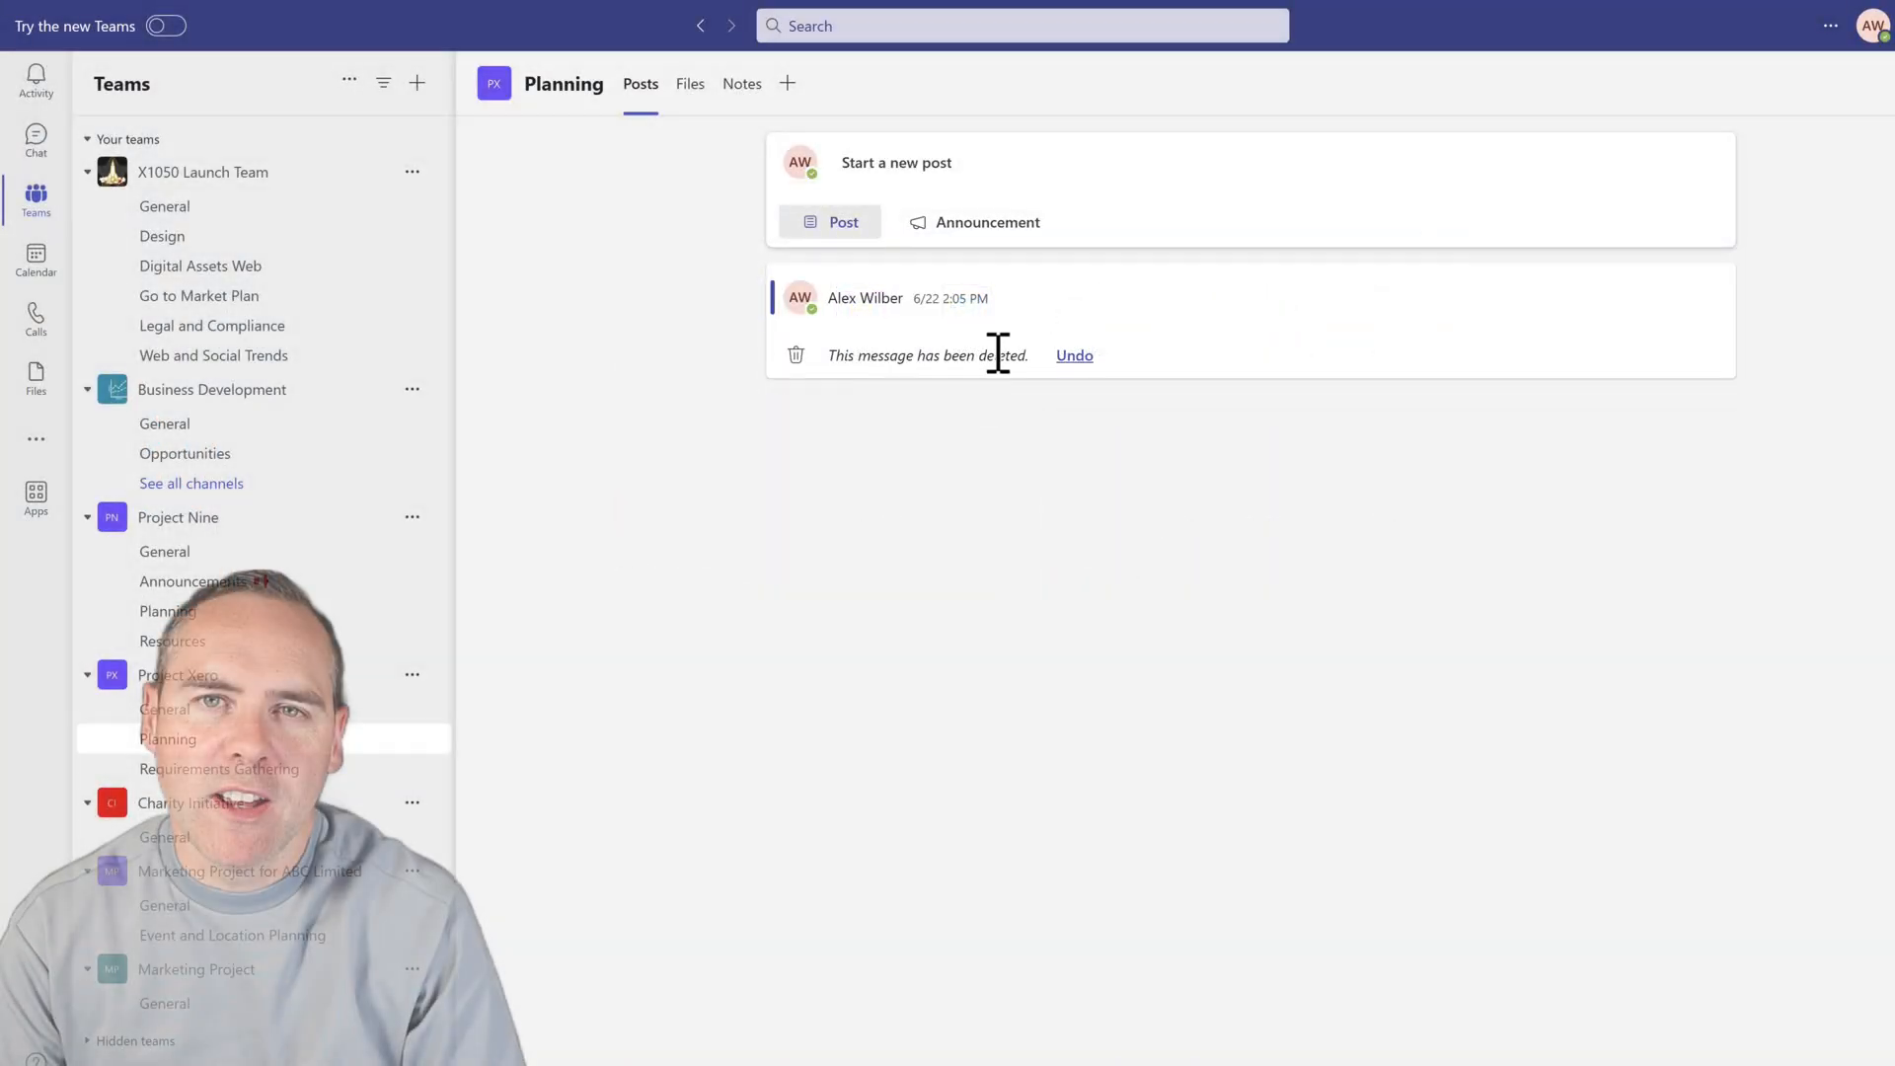
Add a Tasks by Planner tab with a new plan 'Planning Tasks for Planner' to Planning
left_click(787, 83)
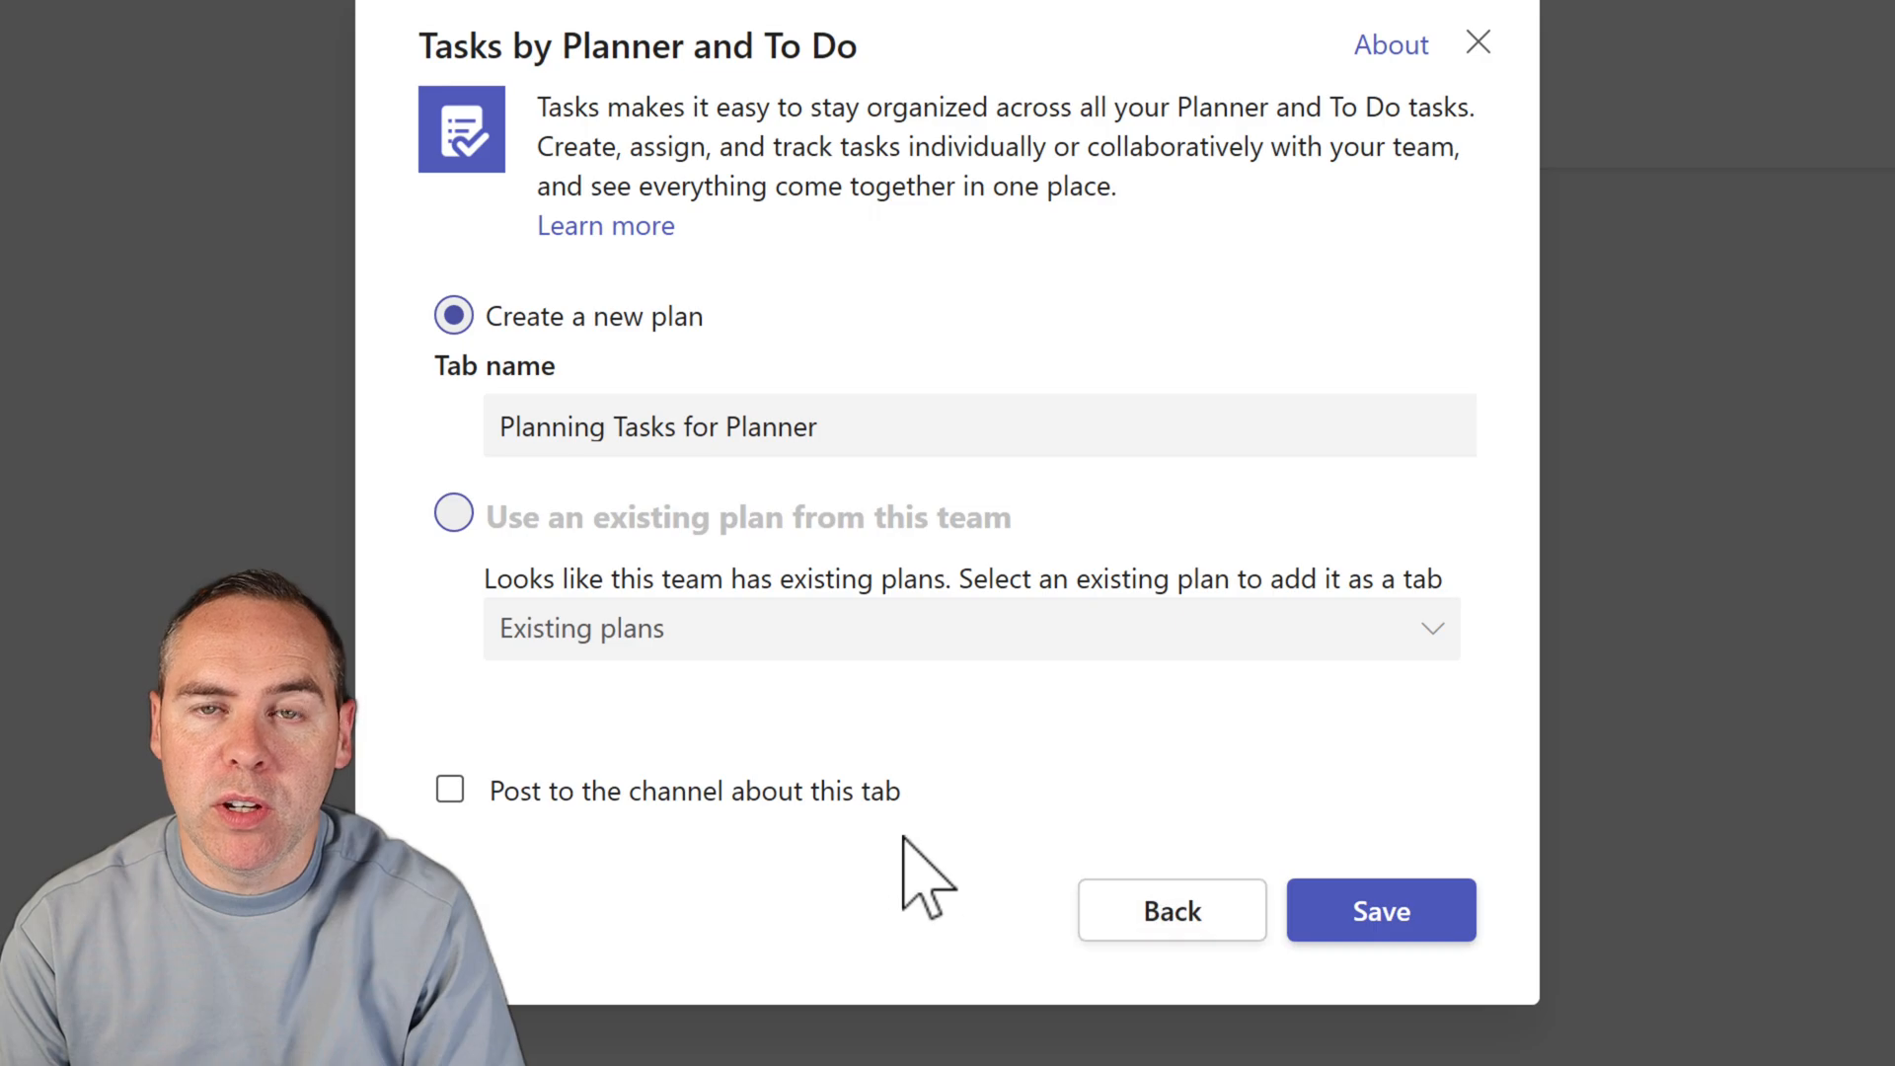
left_click(1380, 910)
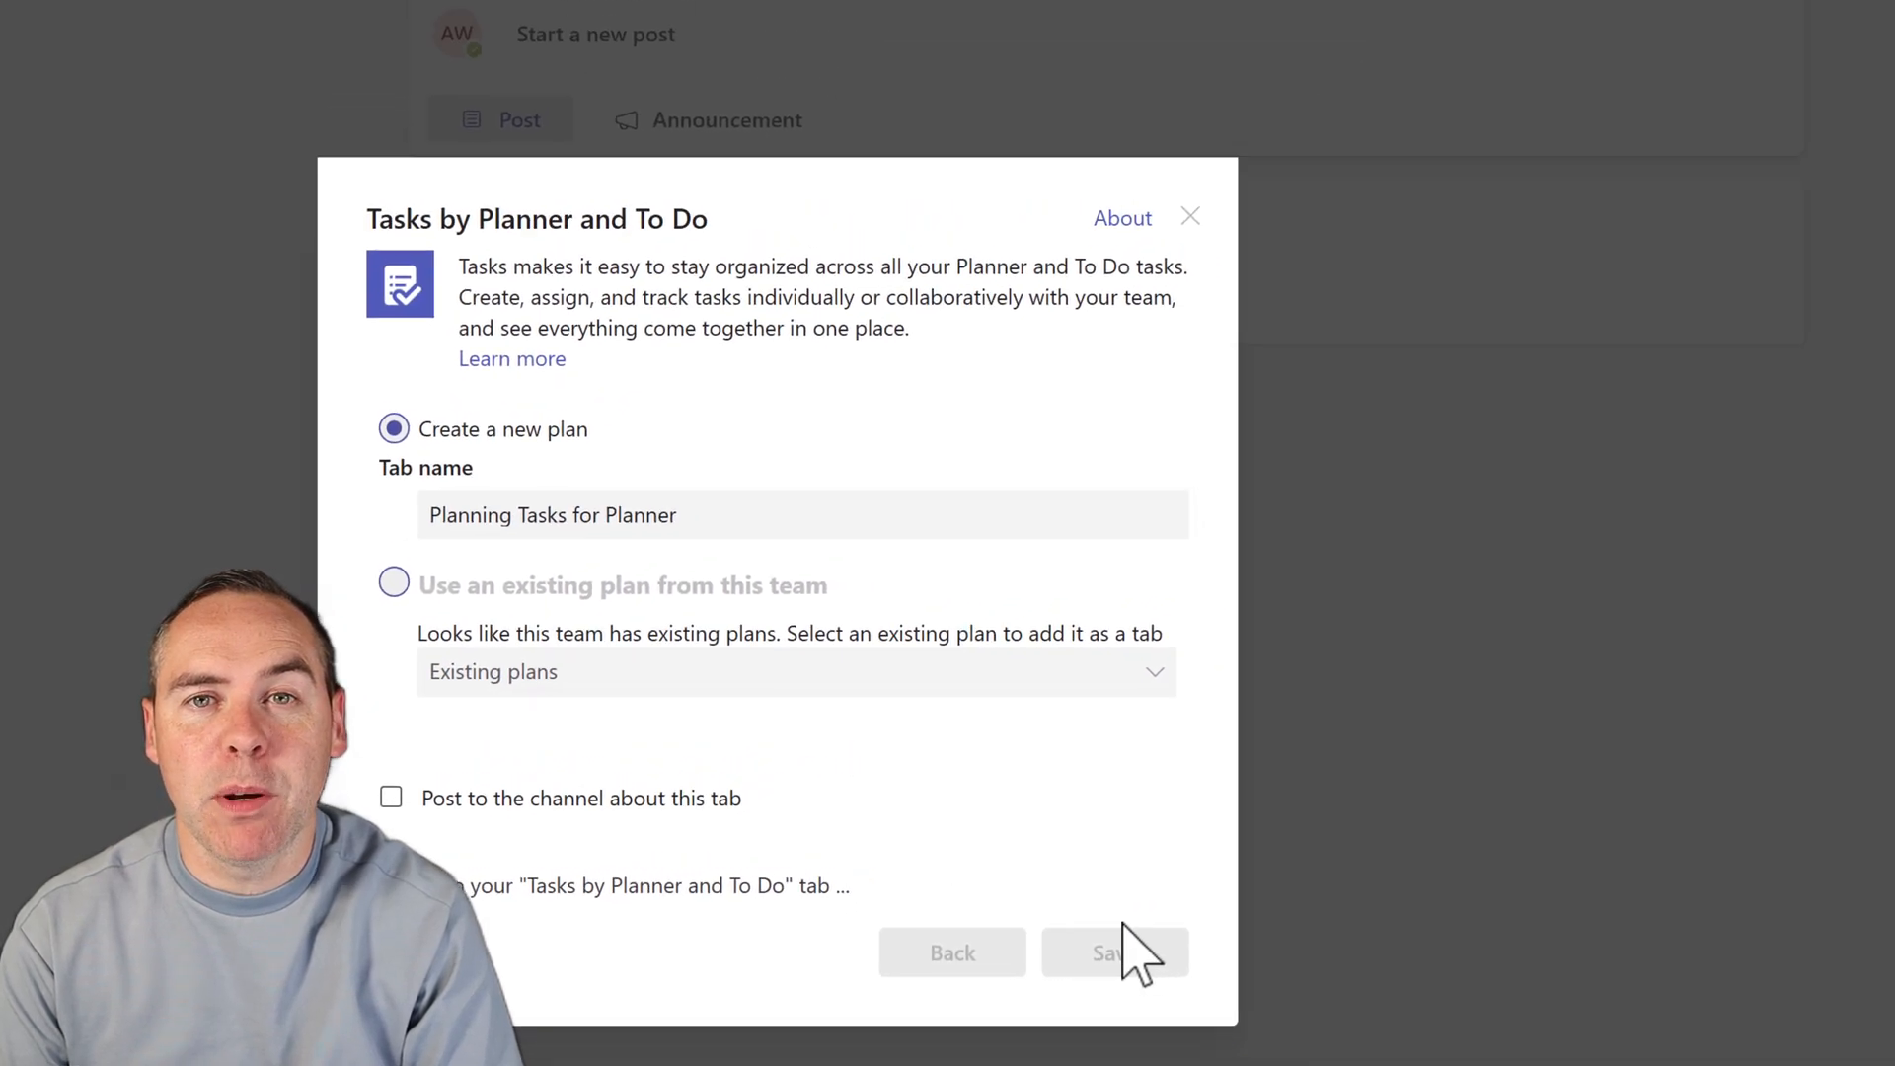
left_click(1107, 953)
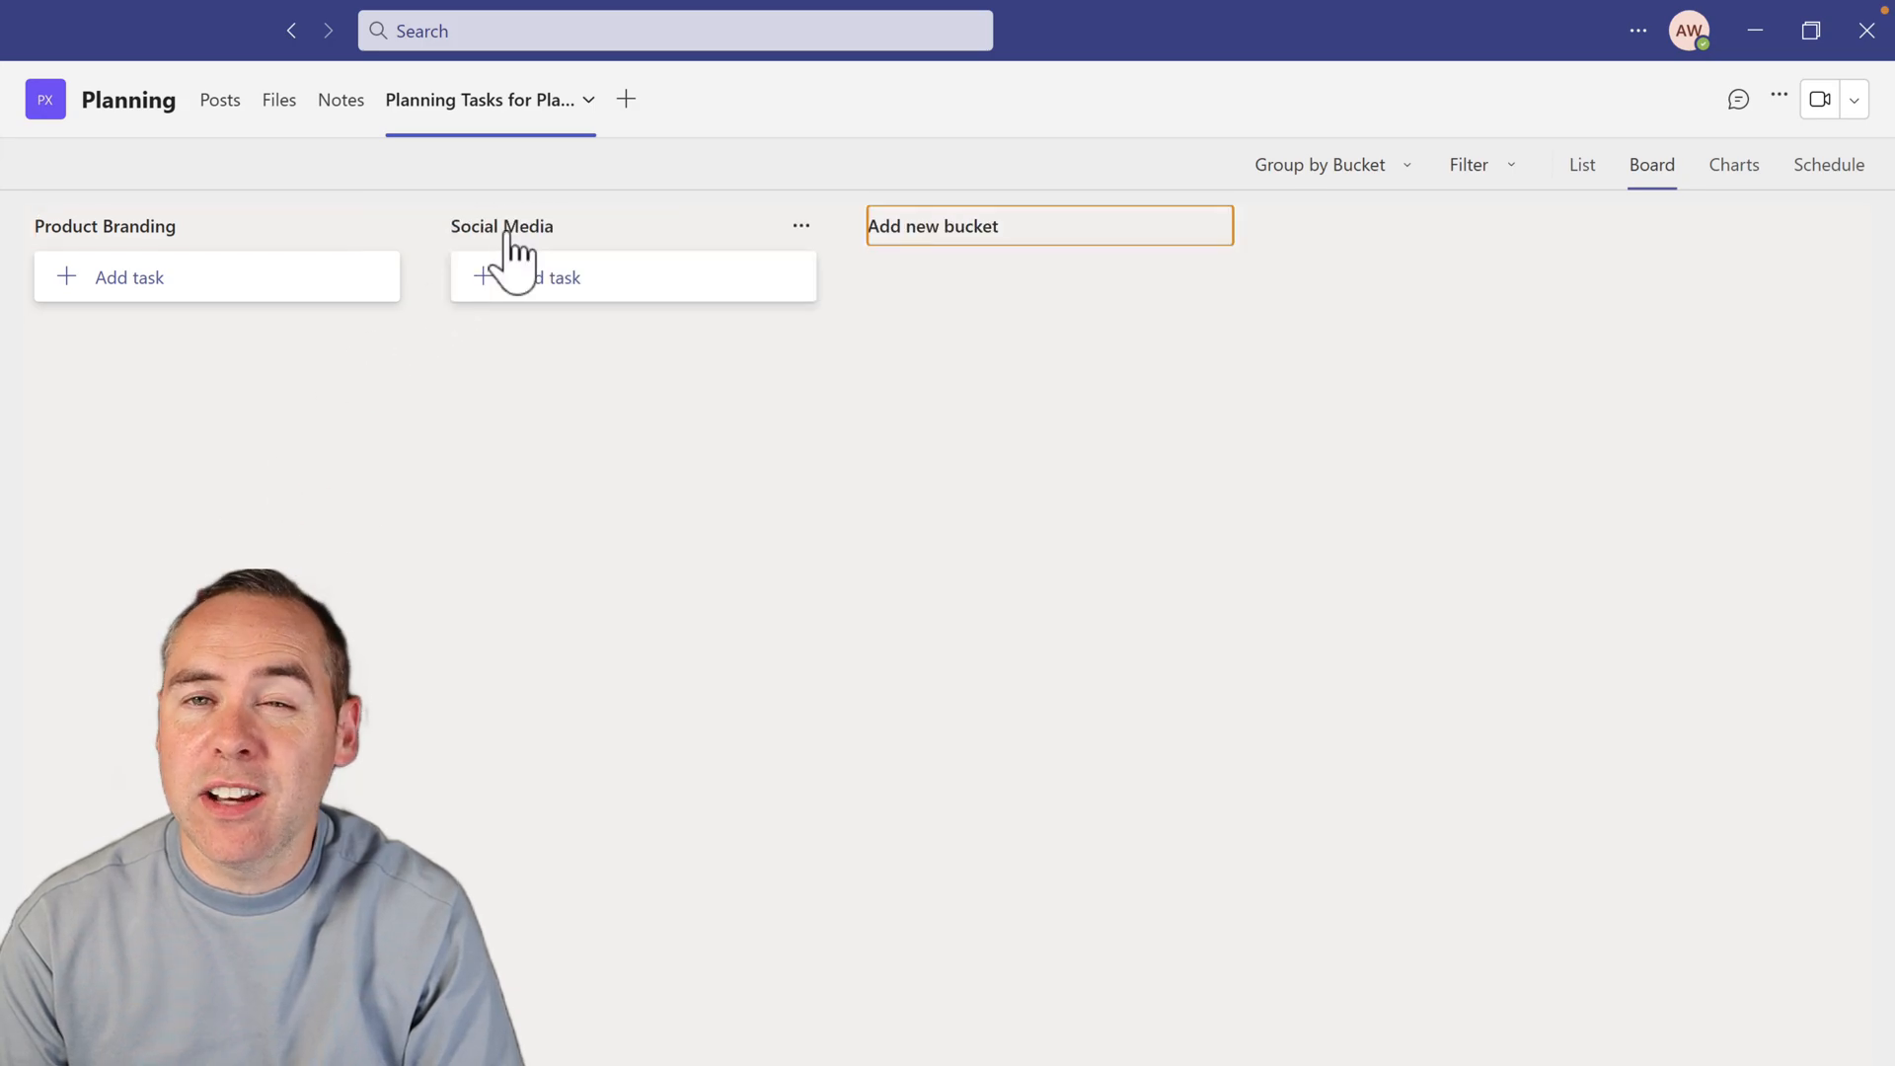
Add 'Develop Marketing Strategy' to Product Branding, due 08/20, assigned to a teammate
left_click(129, 276)
type("Develop Marketing Strategy")
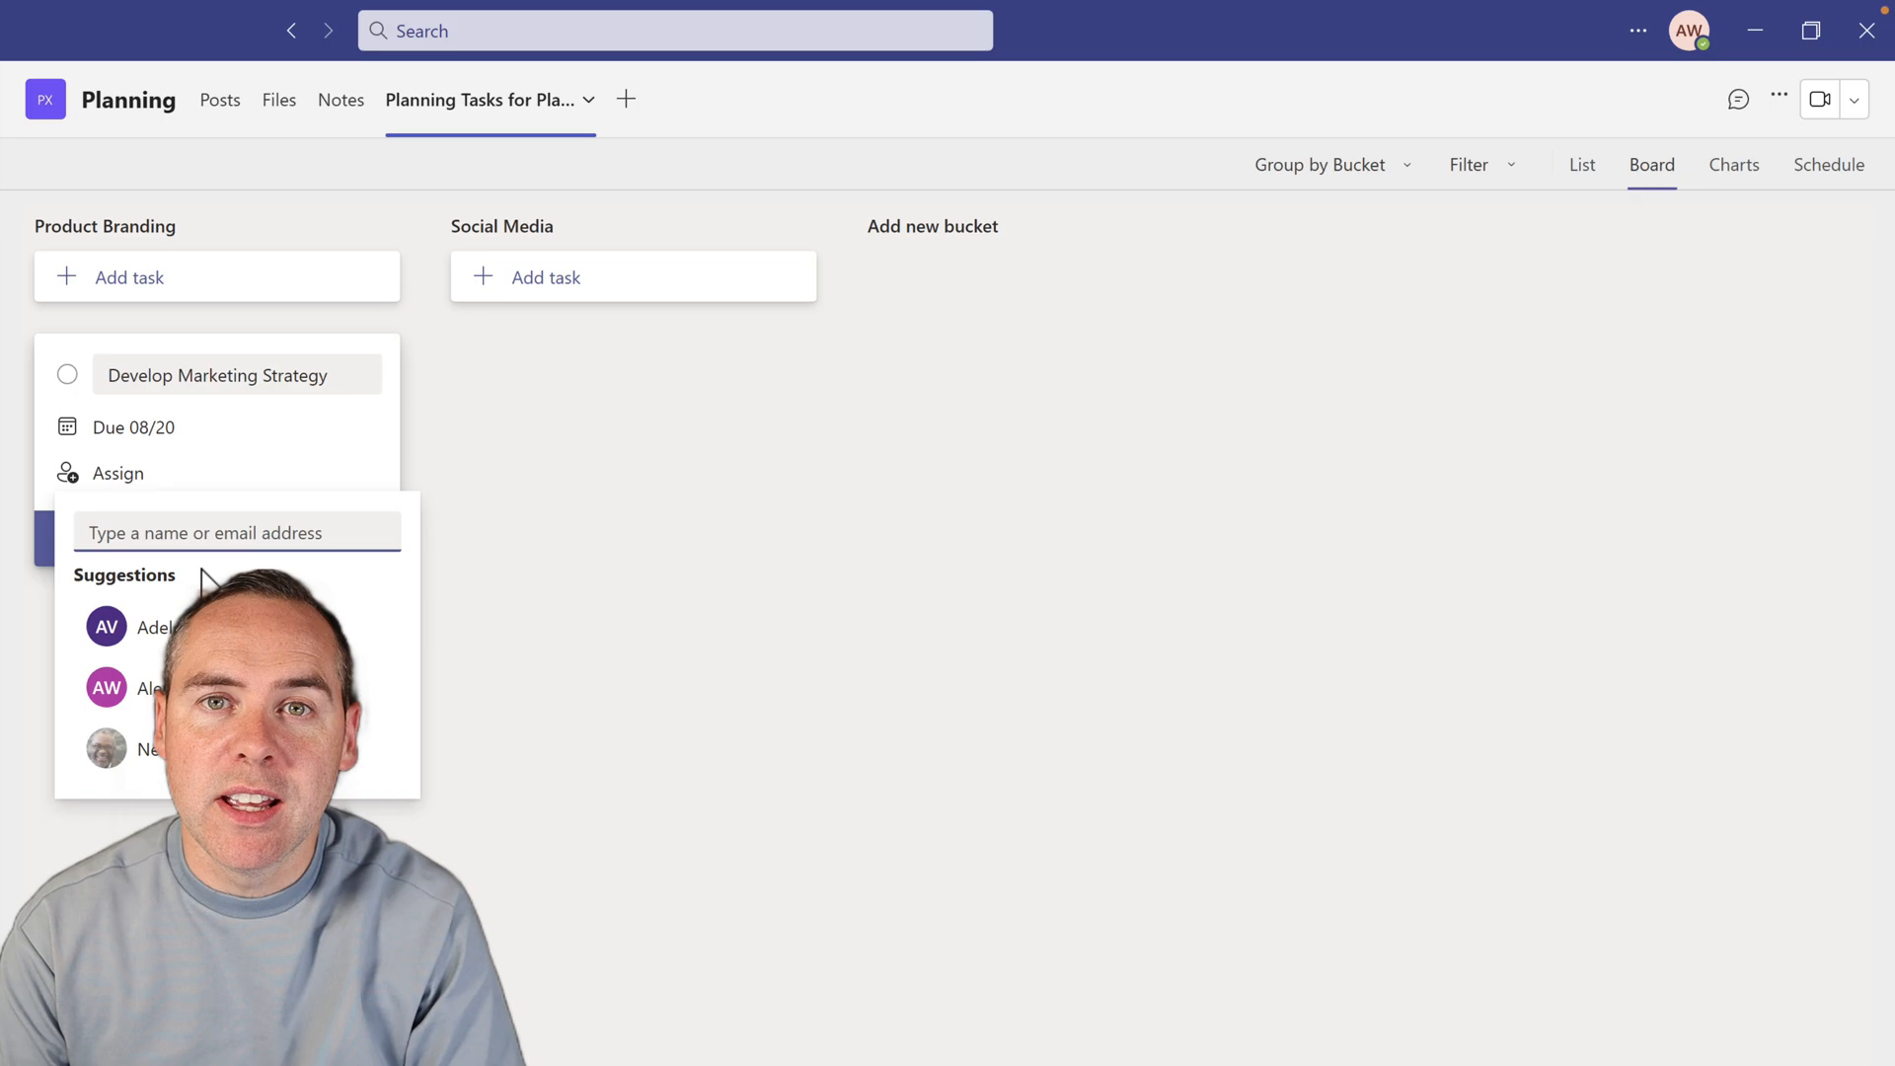
left_click(154, 626)
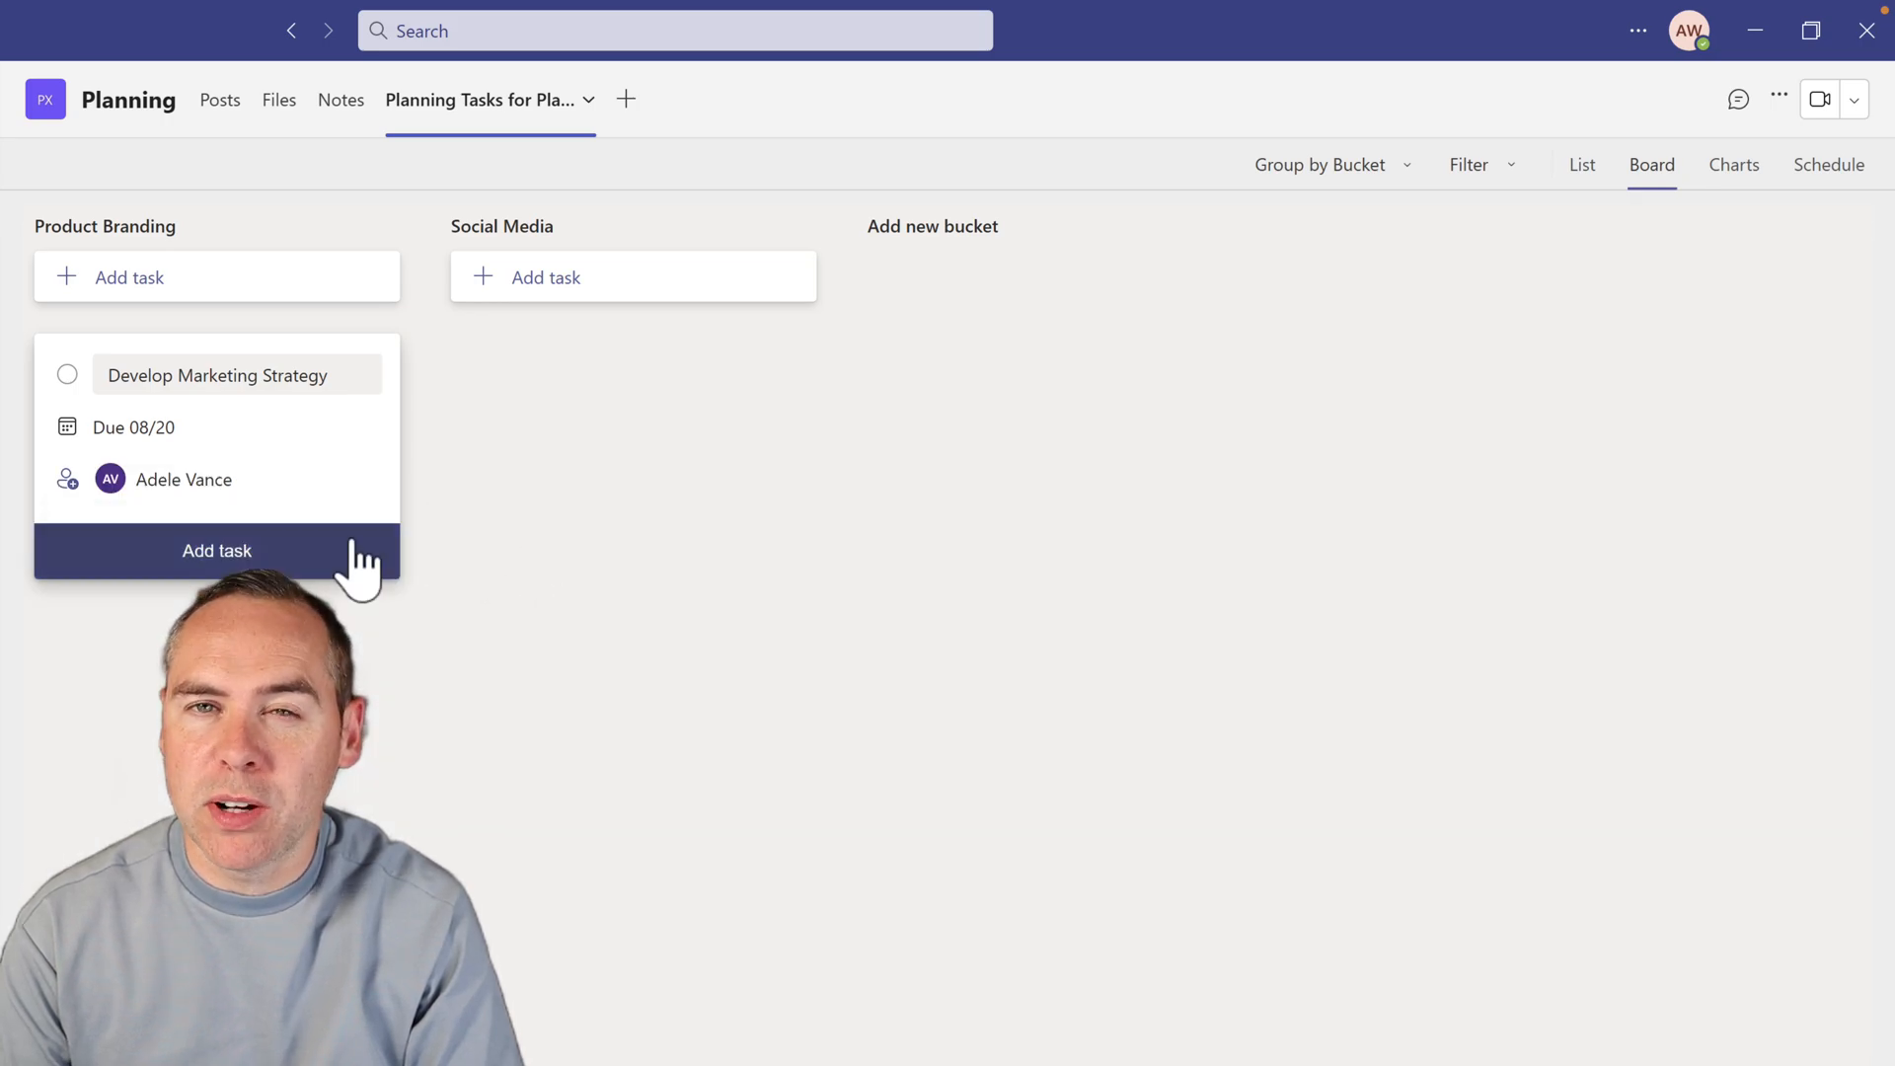
left_click(216, 549)
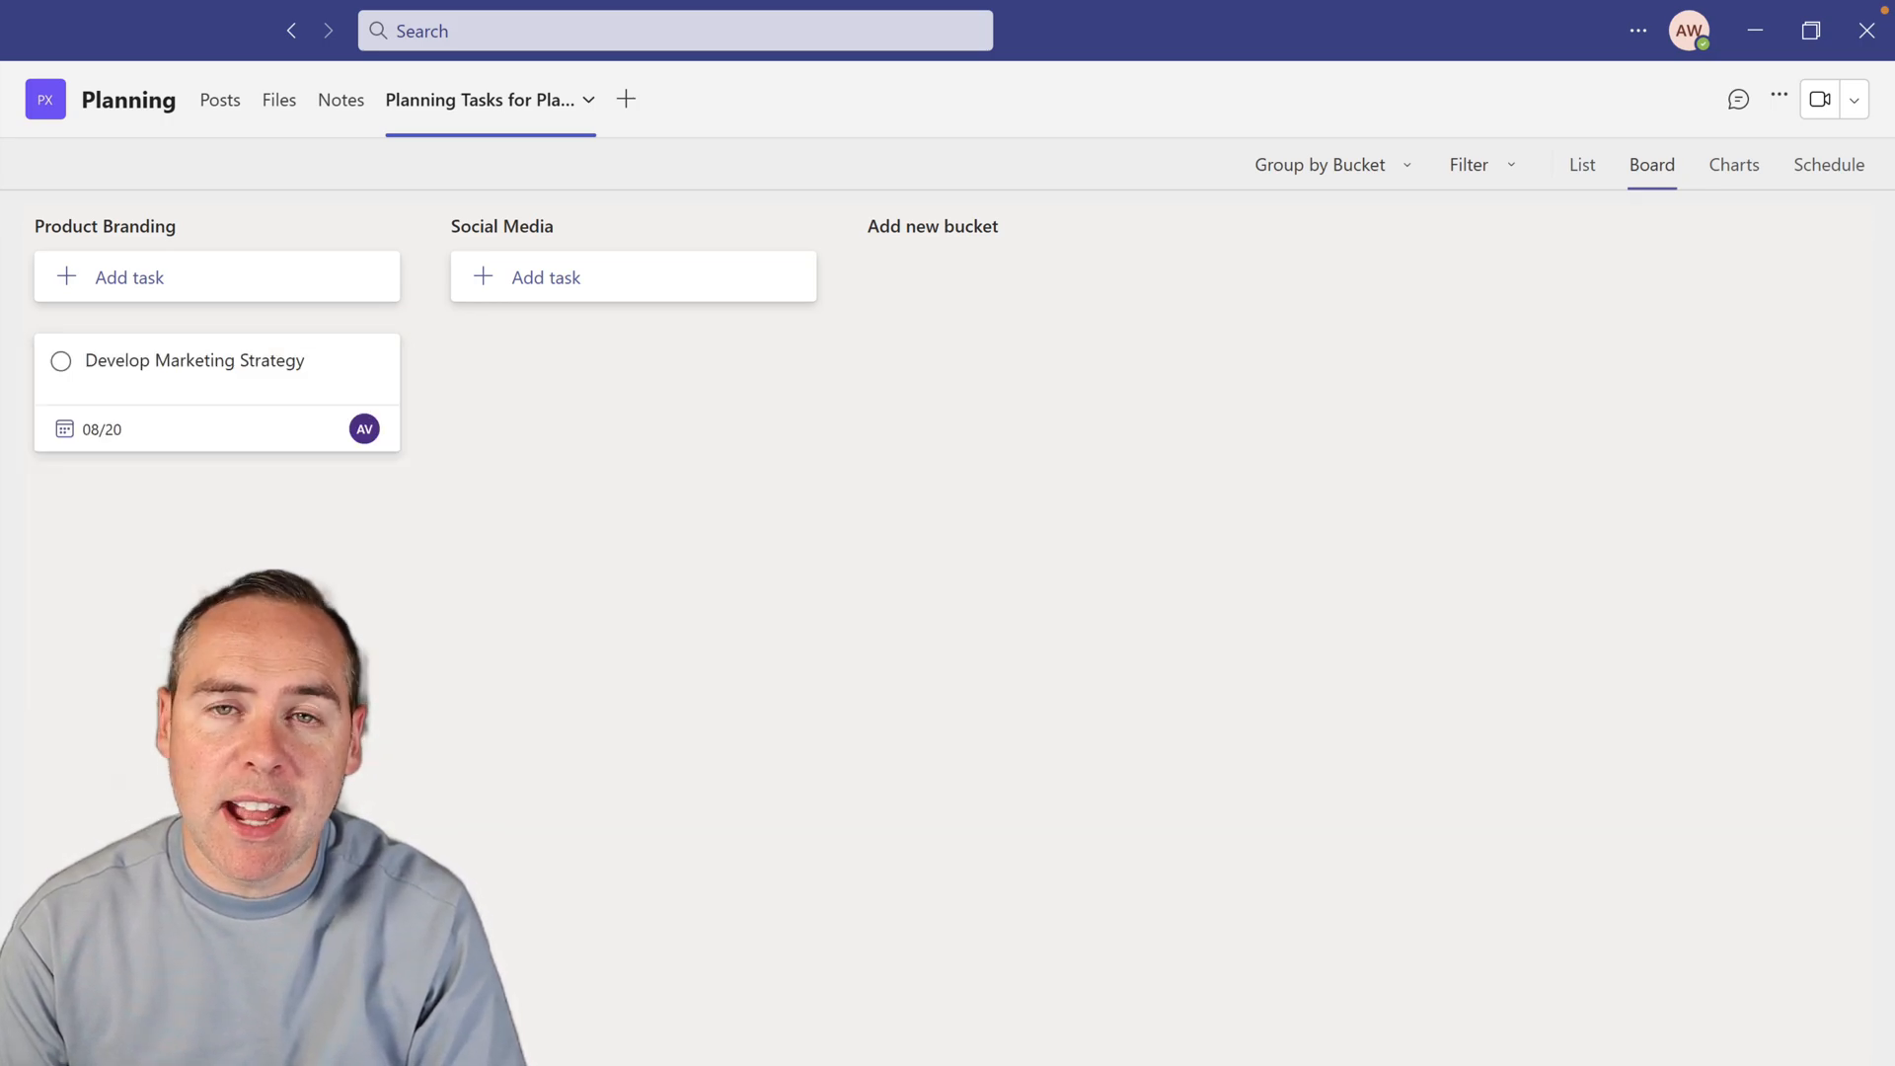
Set Develop Marketing Strategy to In progress with an August 15 start date
left_click(194, 360)
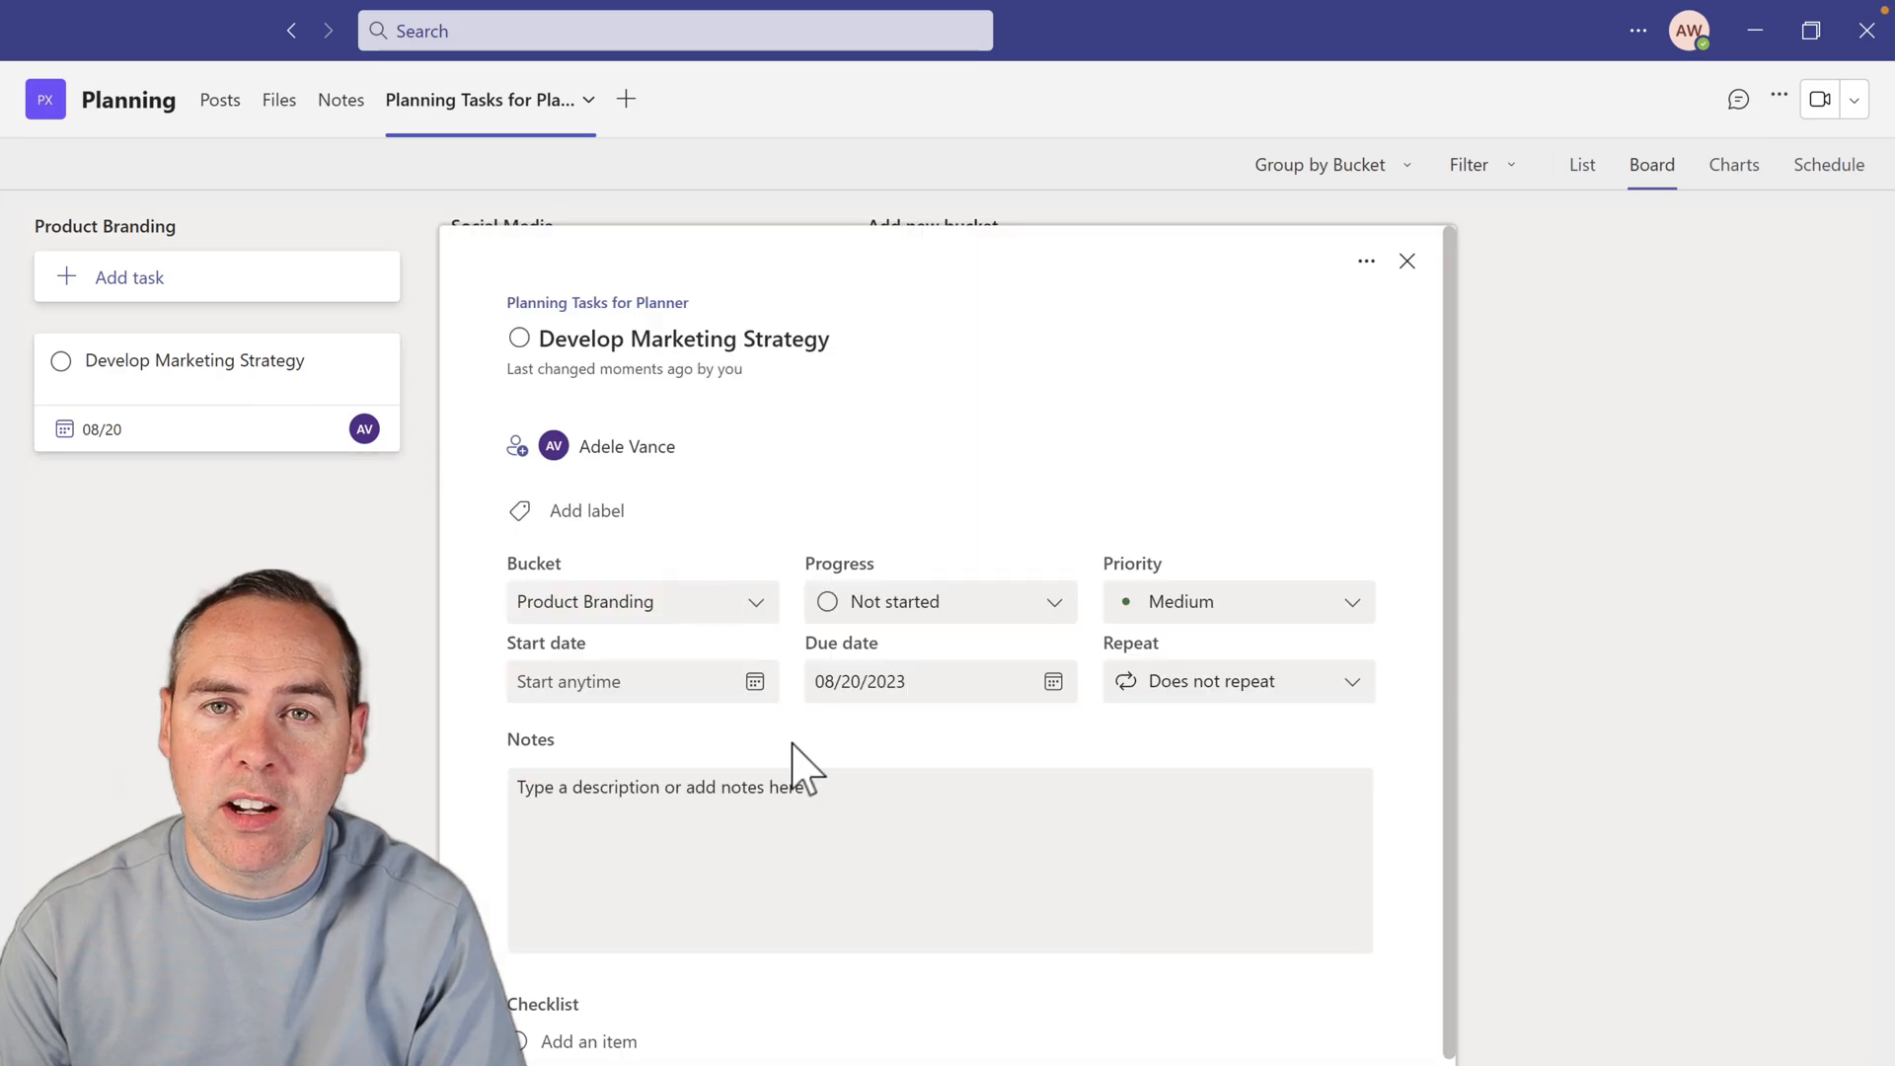
left_click(939, 601)
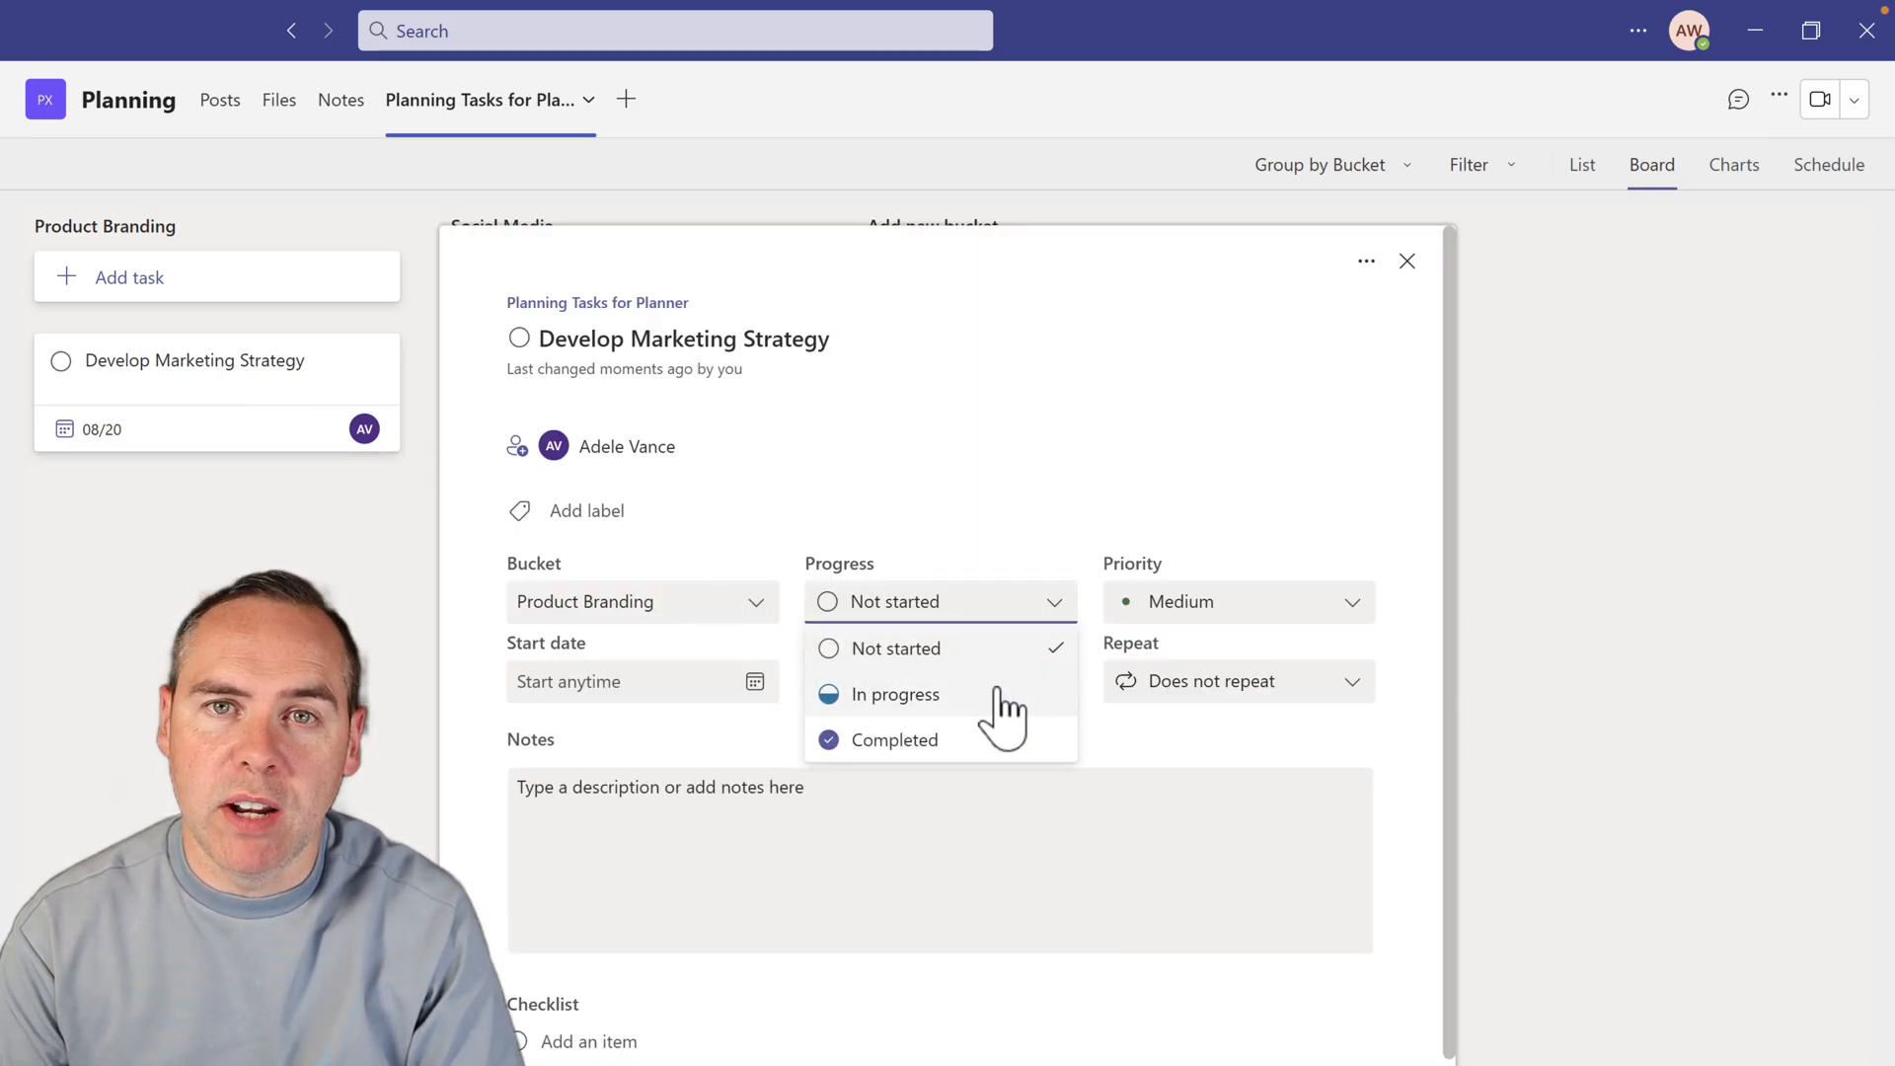
left_click(895, 693)
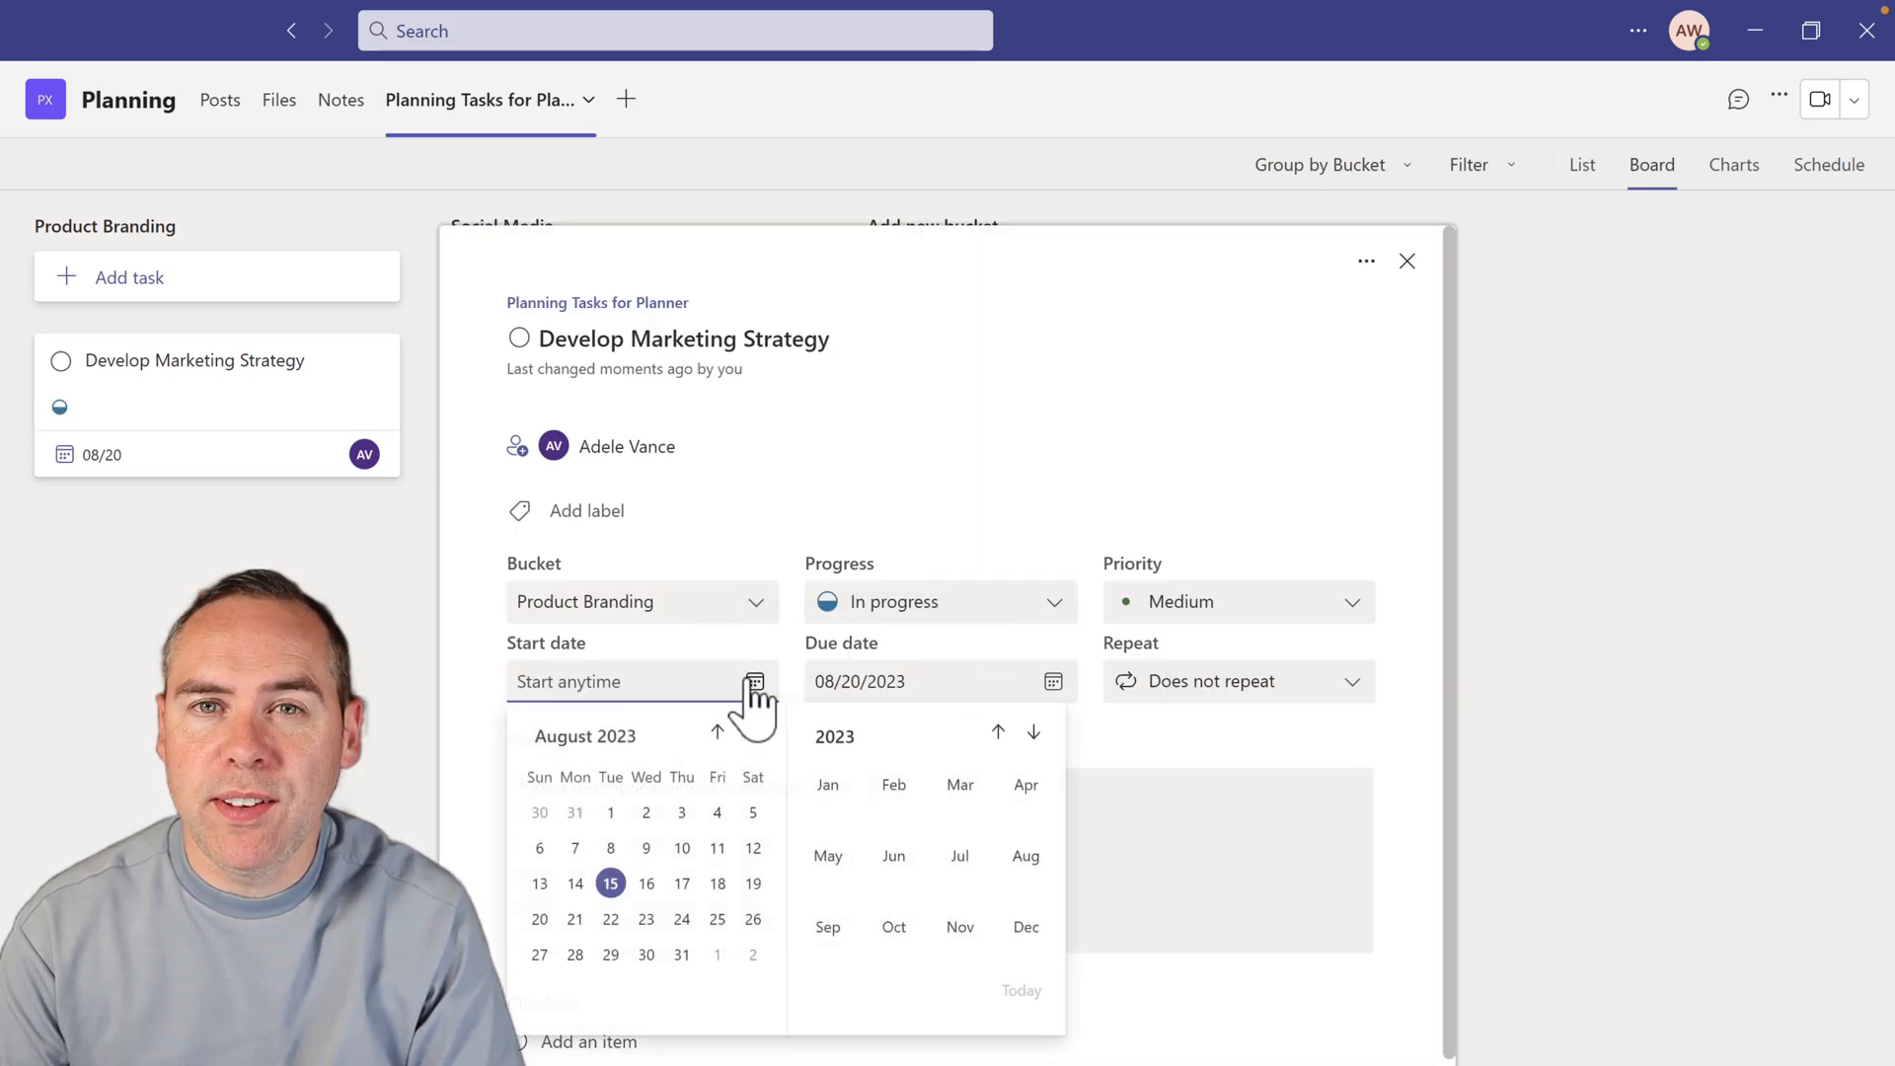
left_click(610, 883)
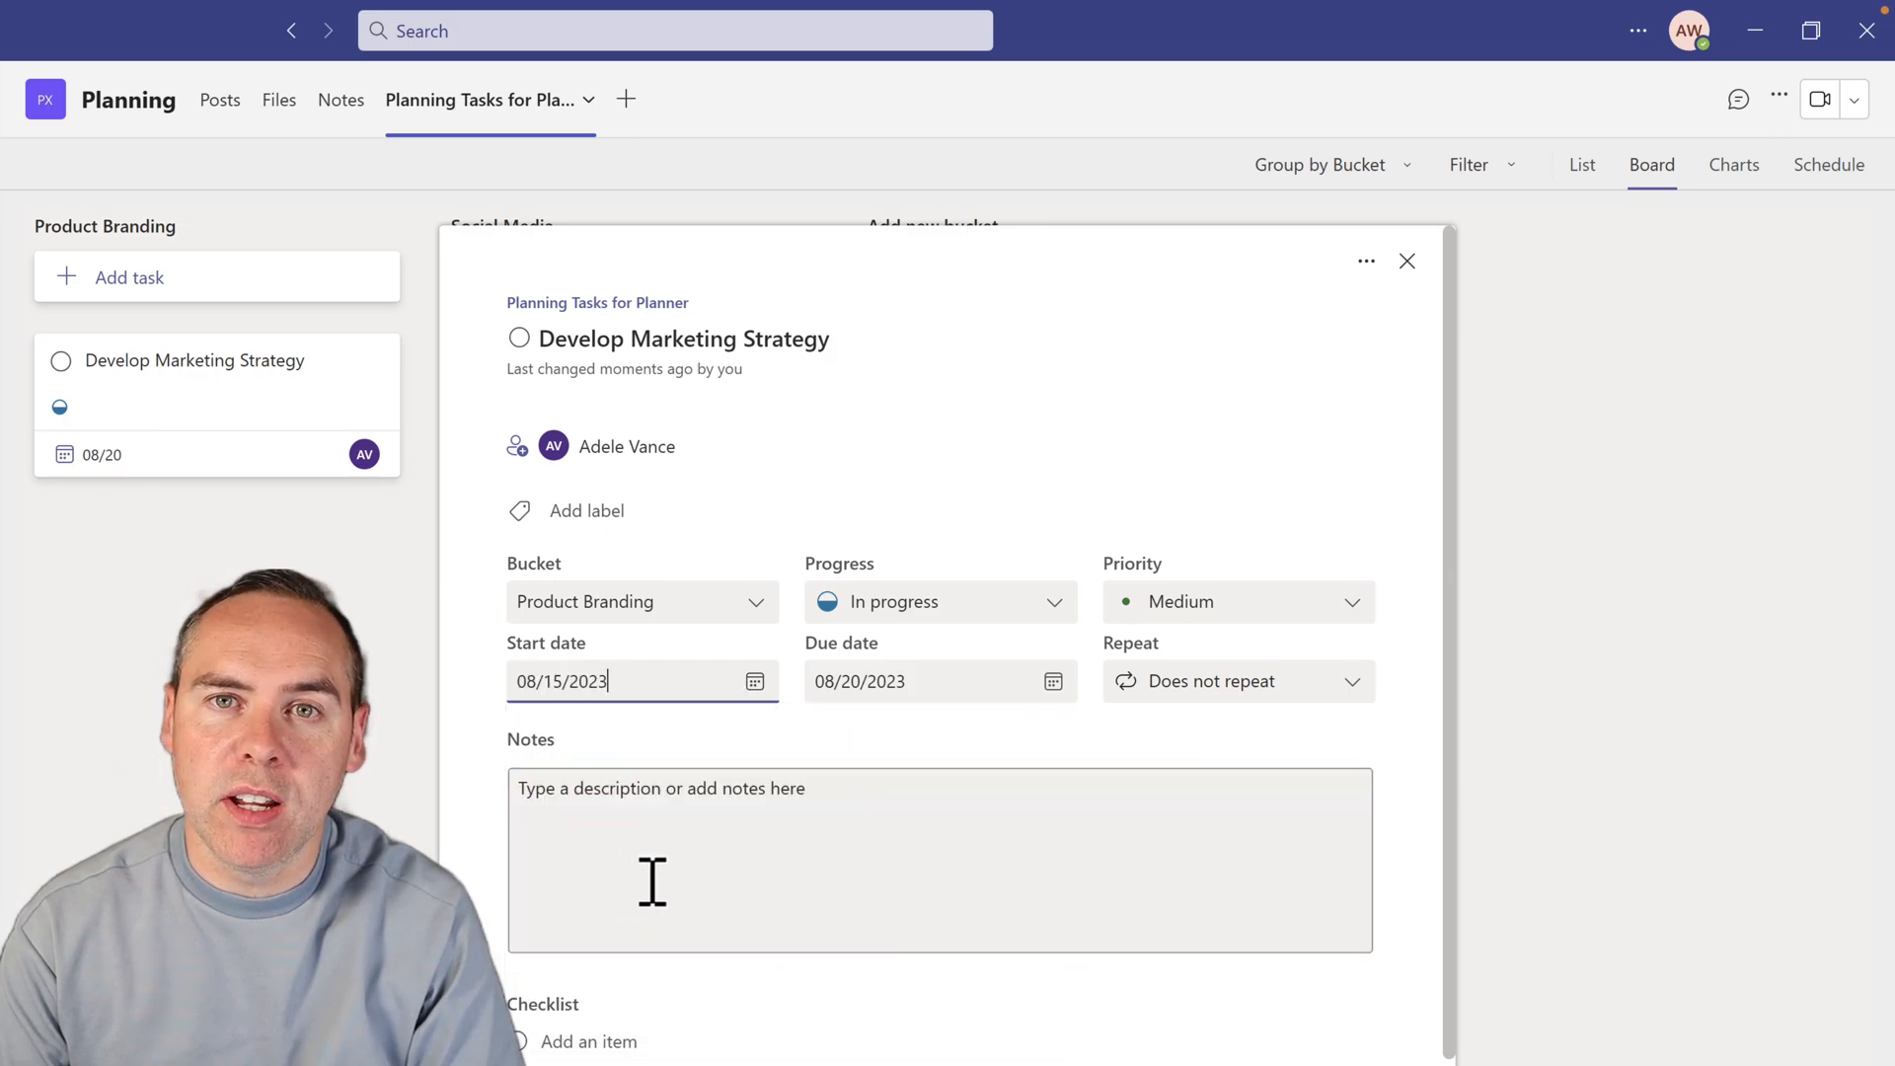
Write the comprehensive marketing strategy note and add two checklist items
type("Create a comprehensive marketing strategy outlining target audience, key messages, channels, and goals.")
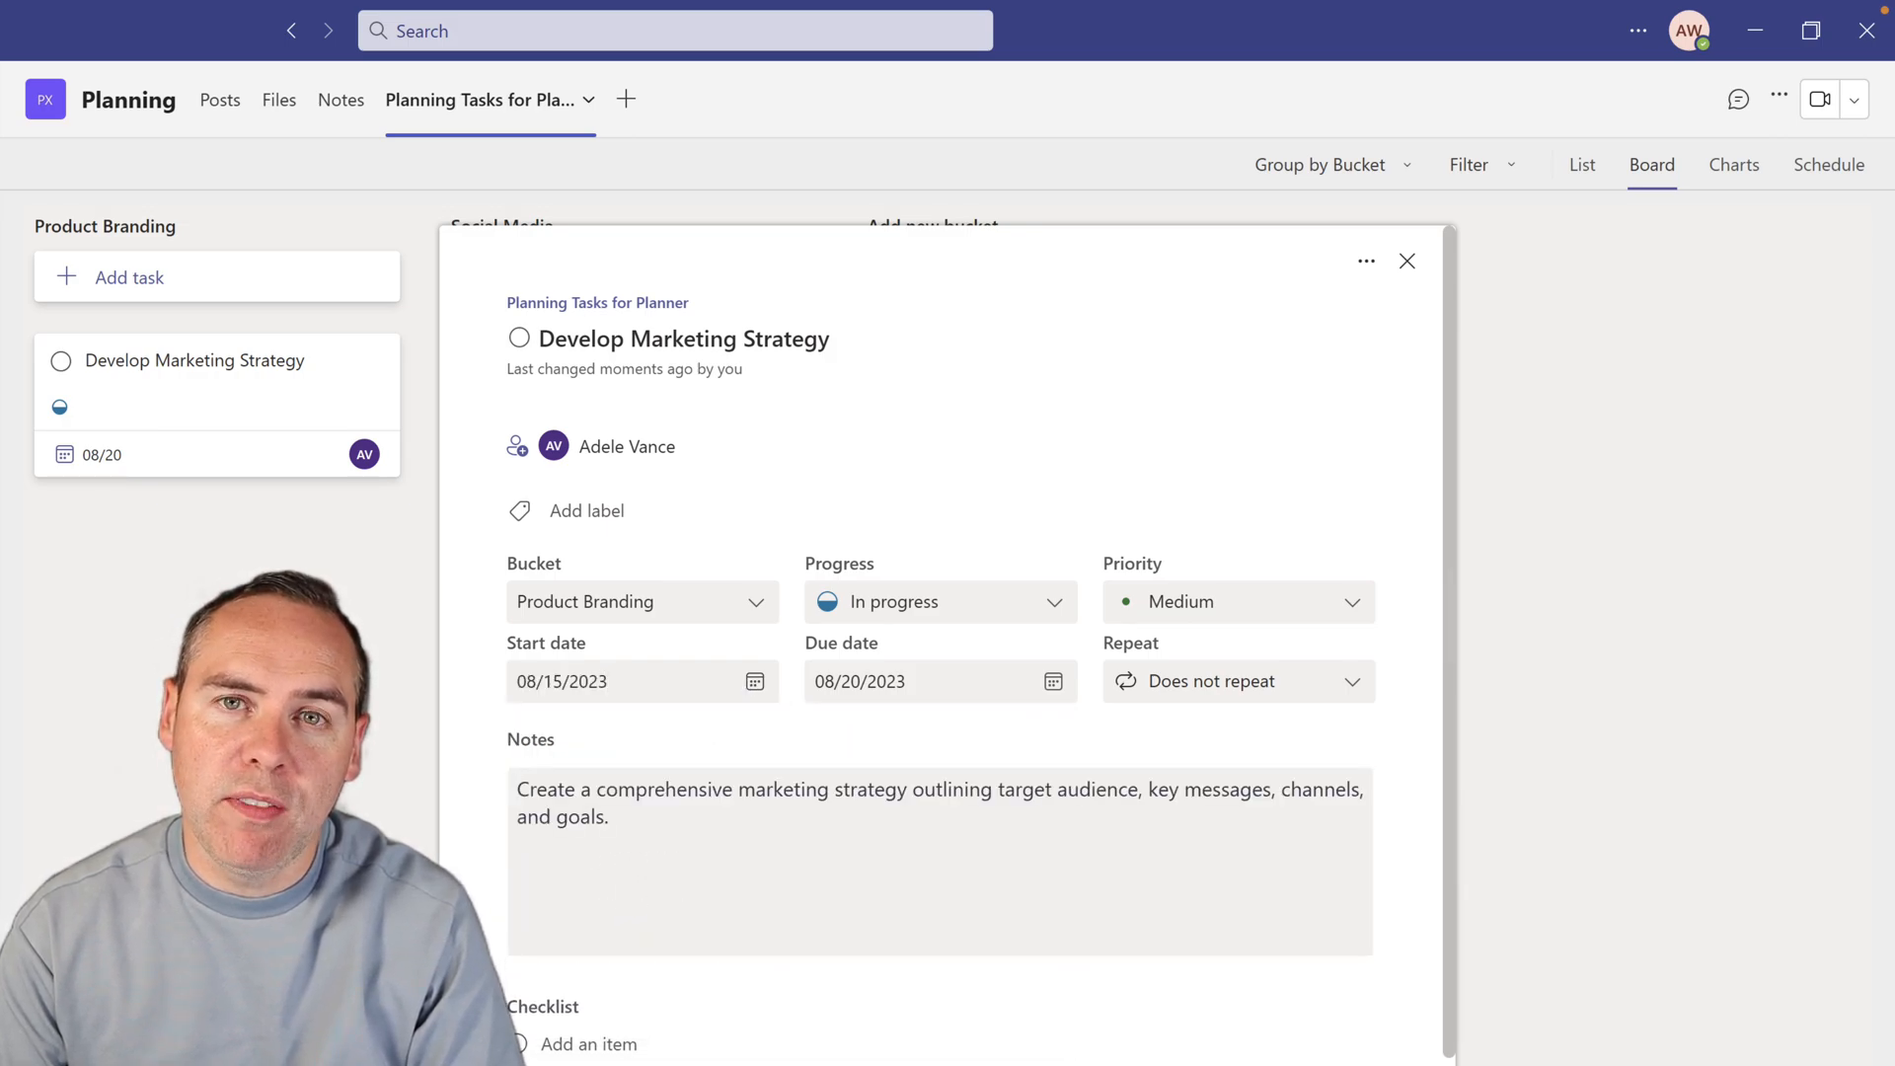
scroll("down", 3)
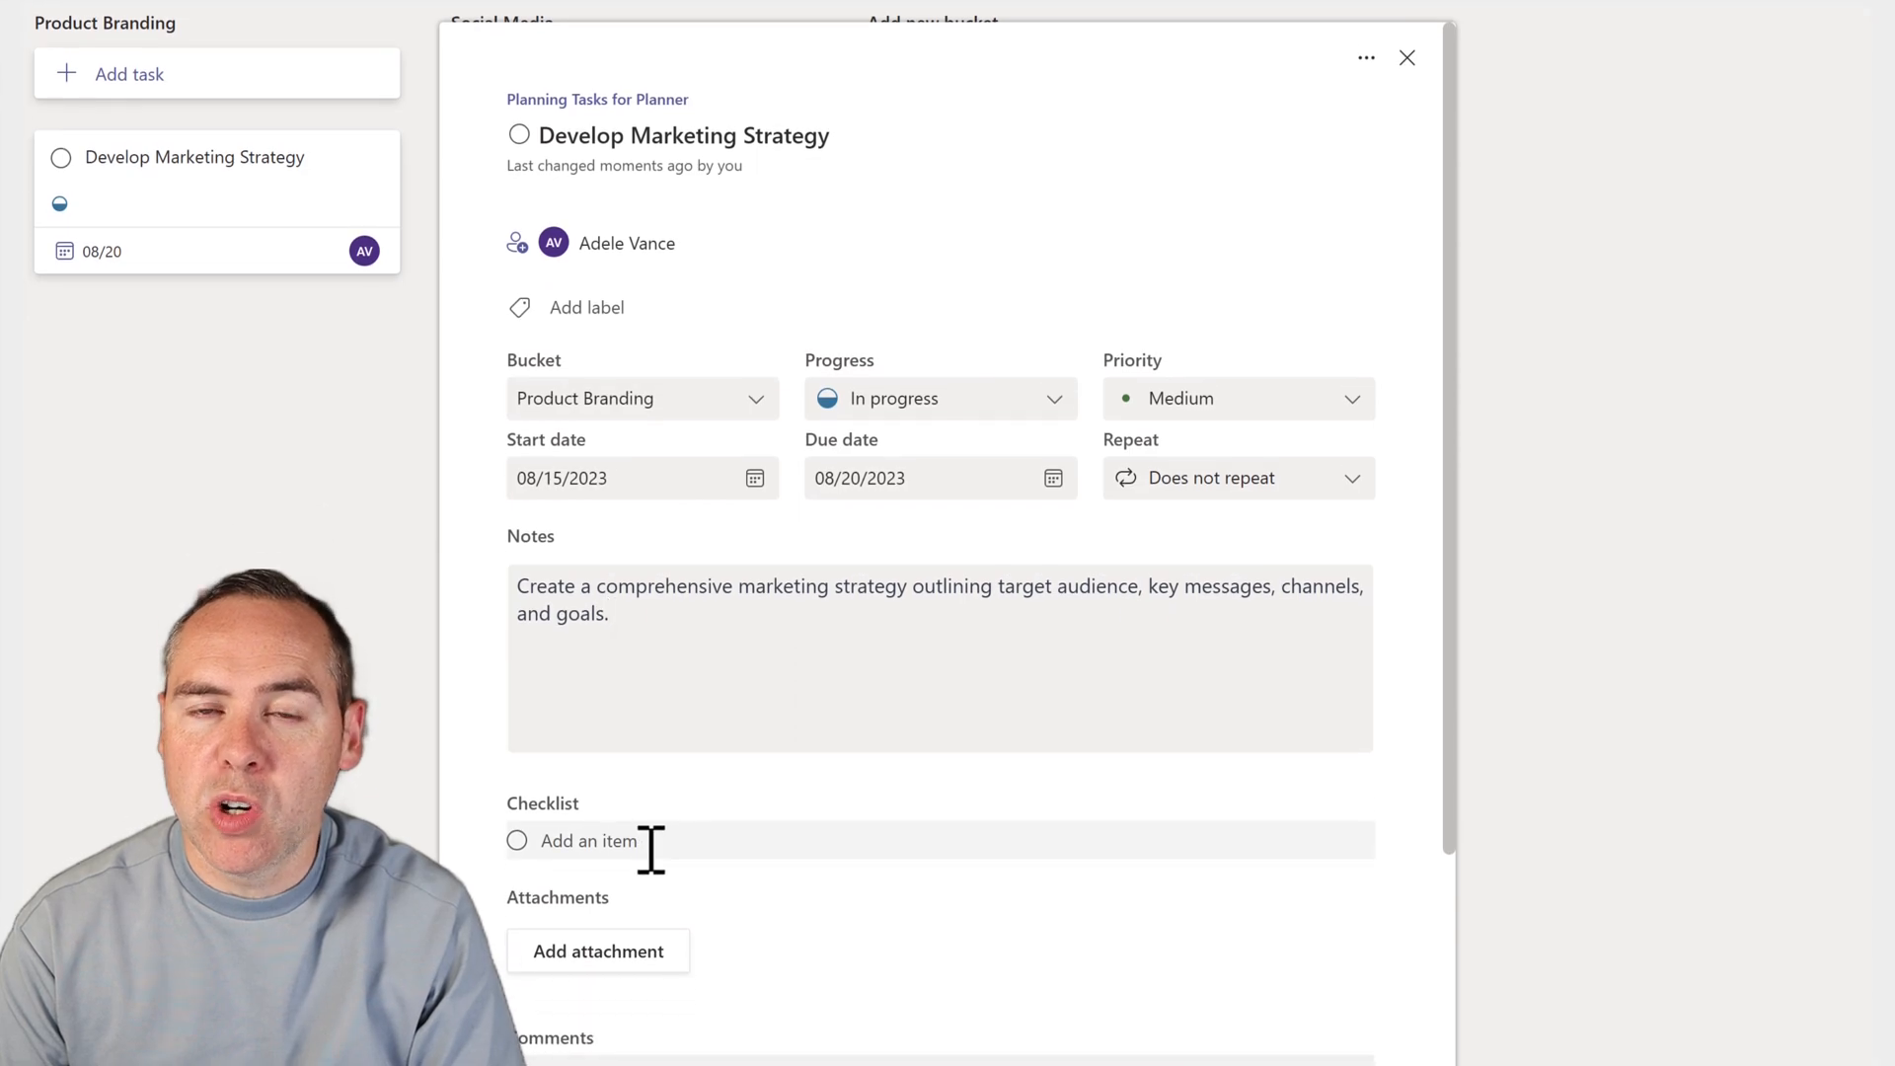
type("derstand Channels for Delivery")
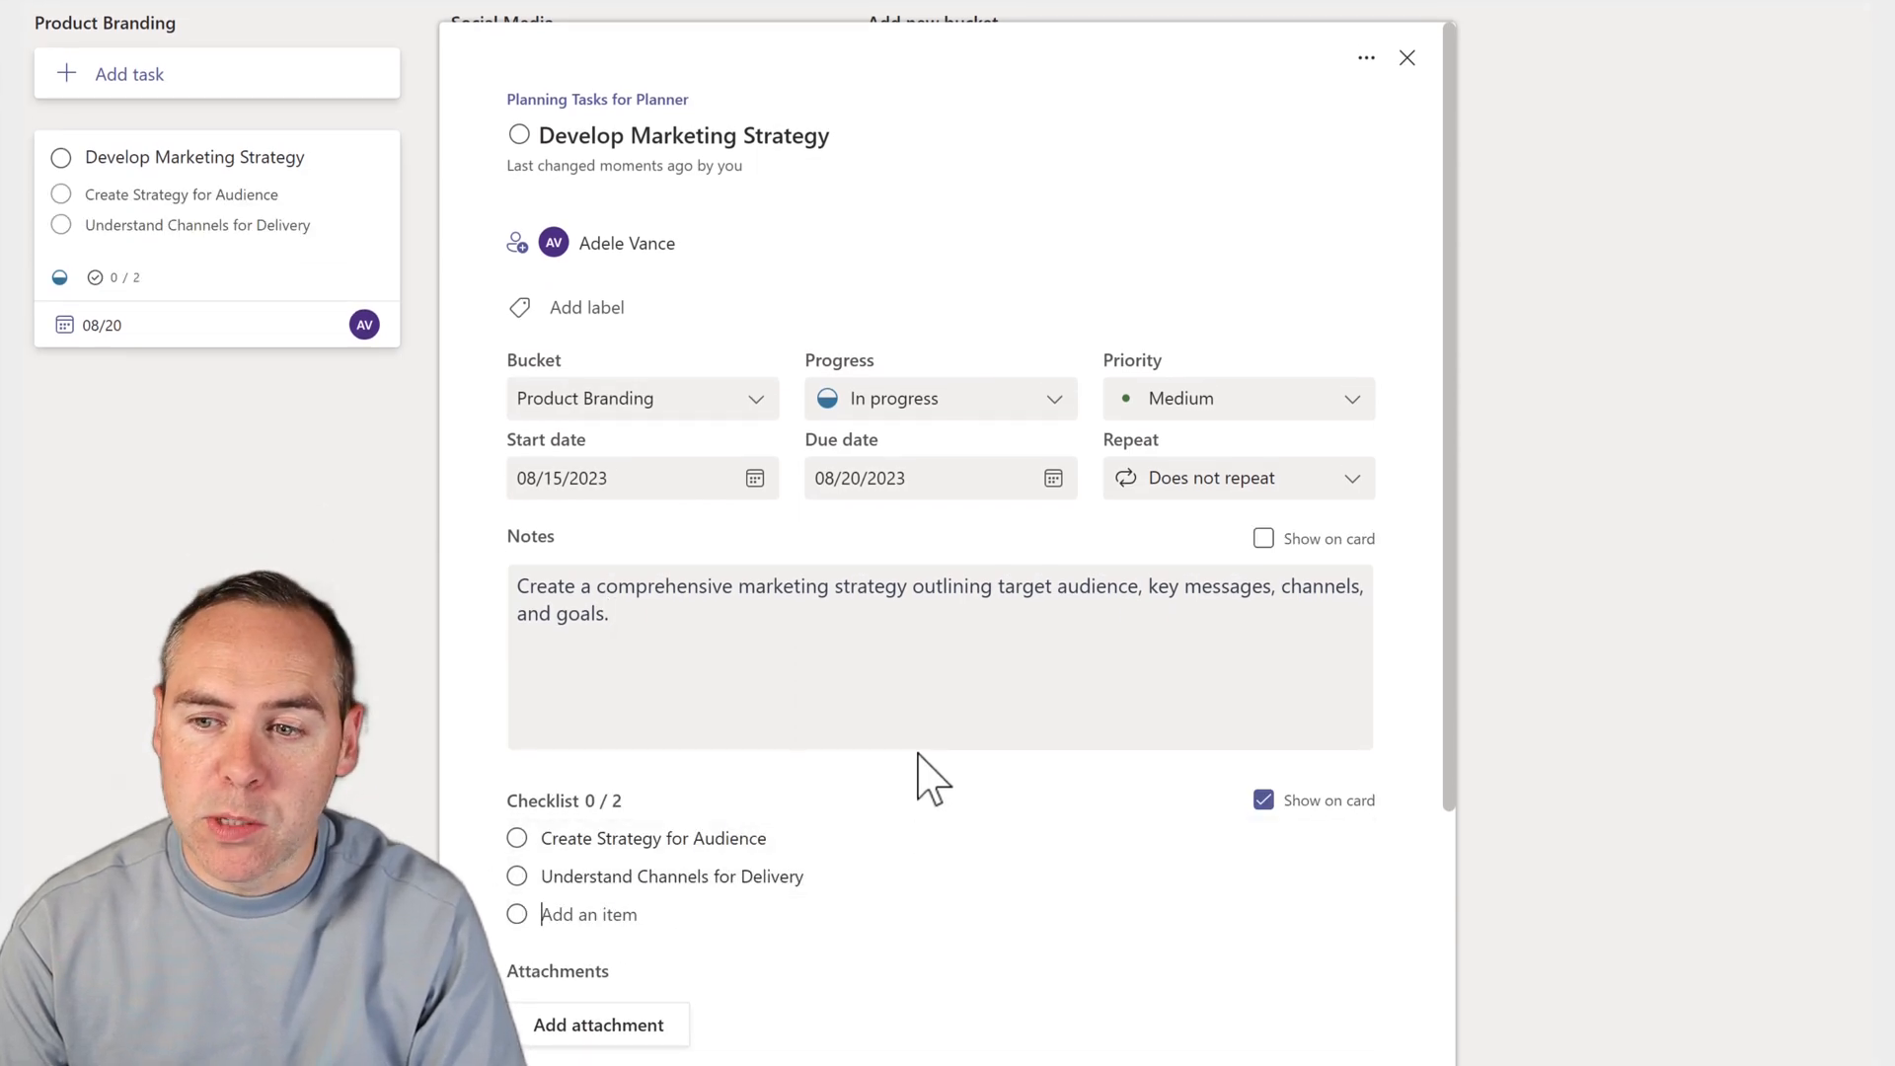
scroll("down", 3)
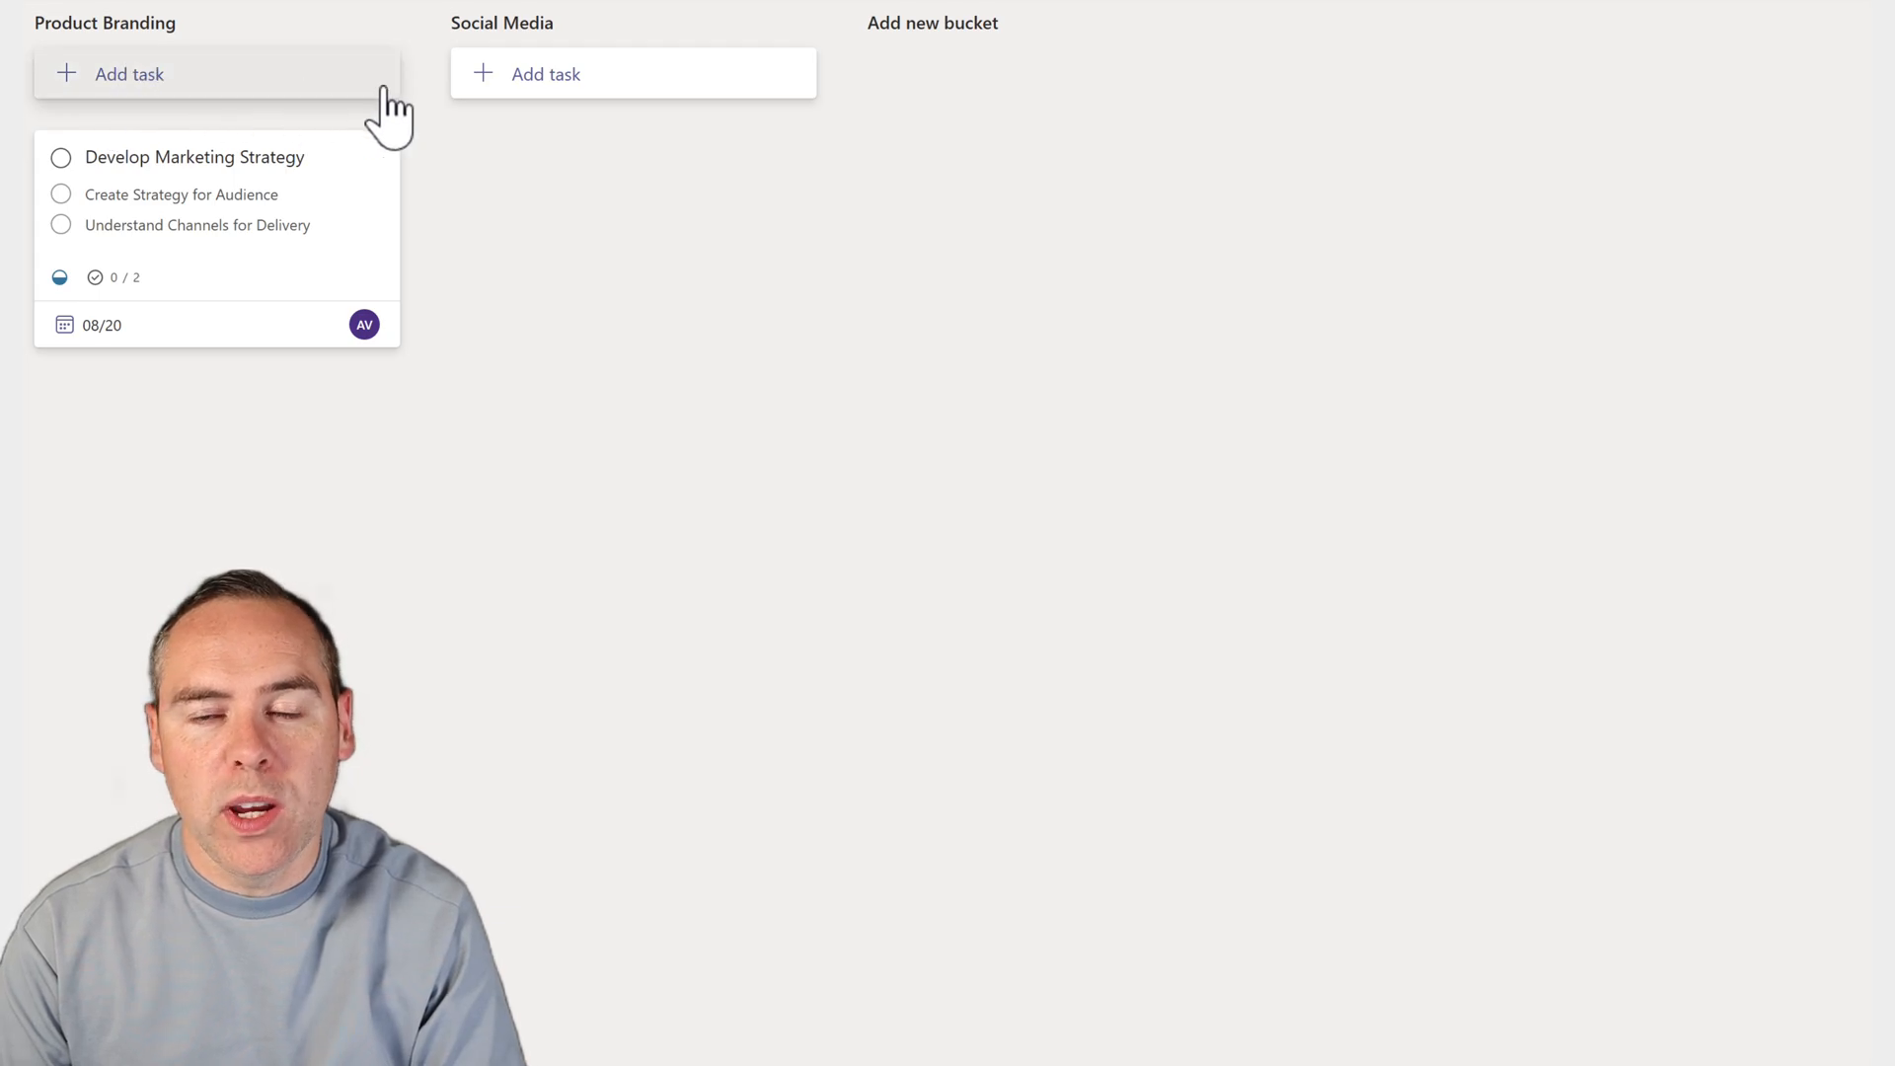
View the plan's charts filtered to tasks due this week
left_click(544, 74)
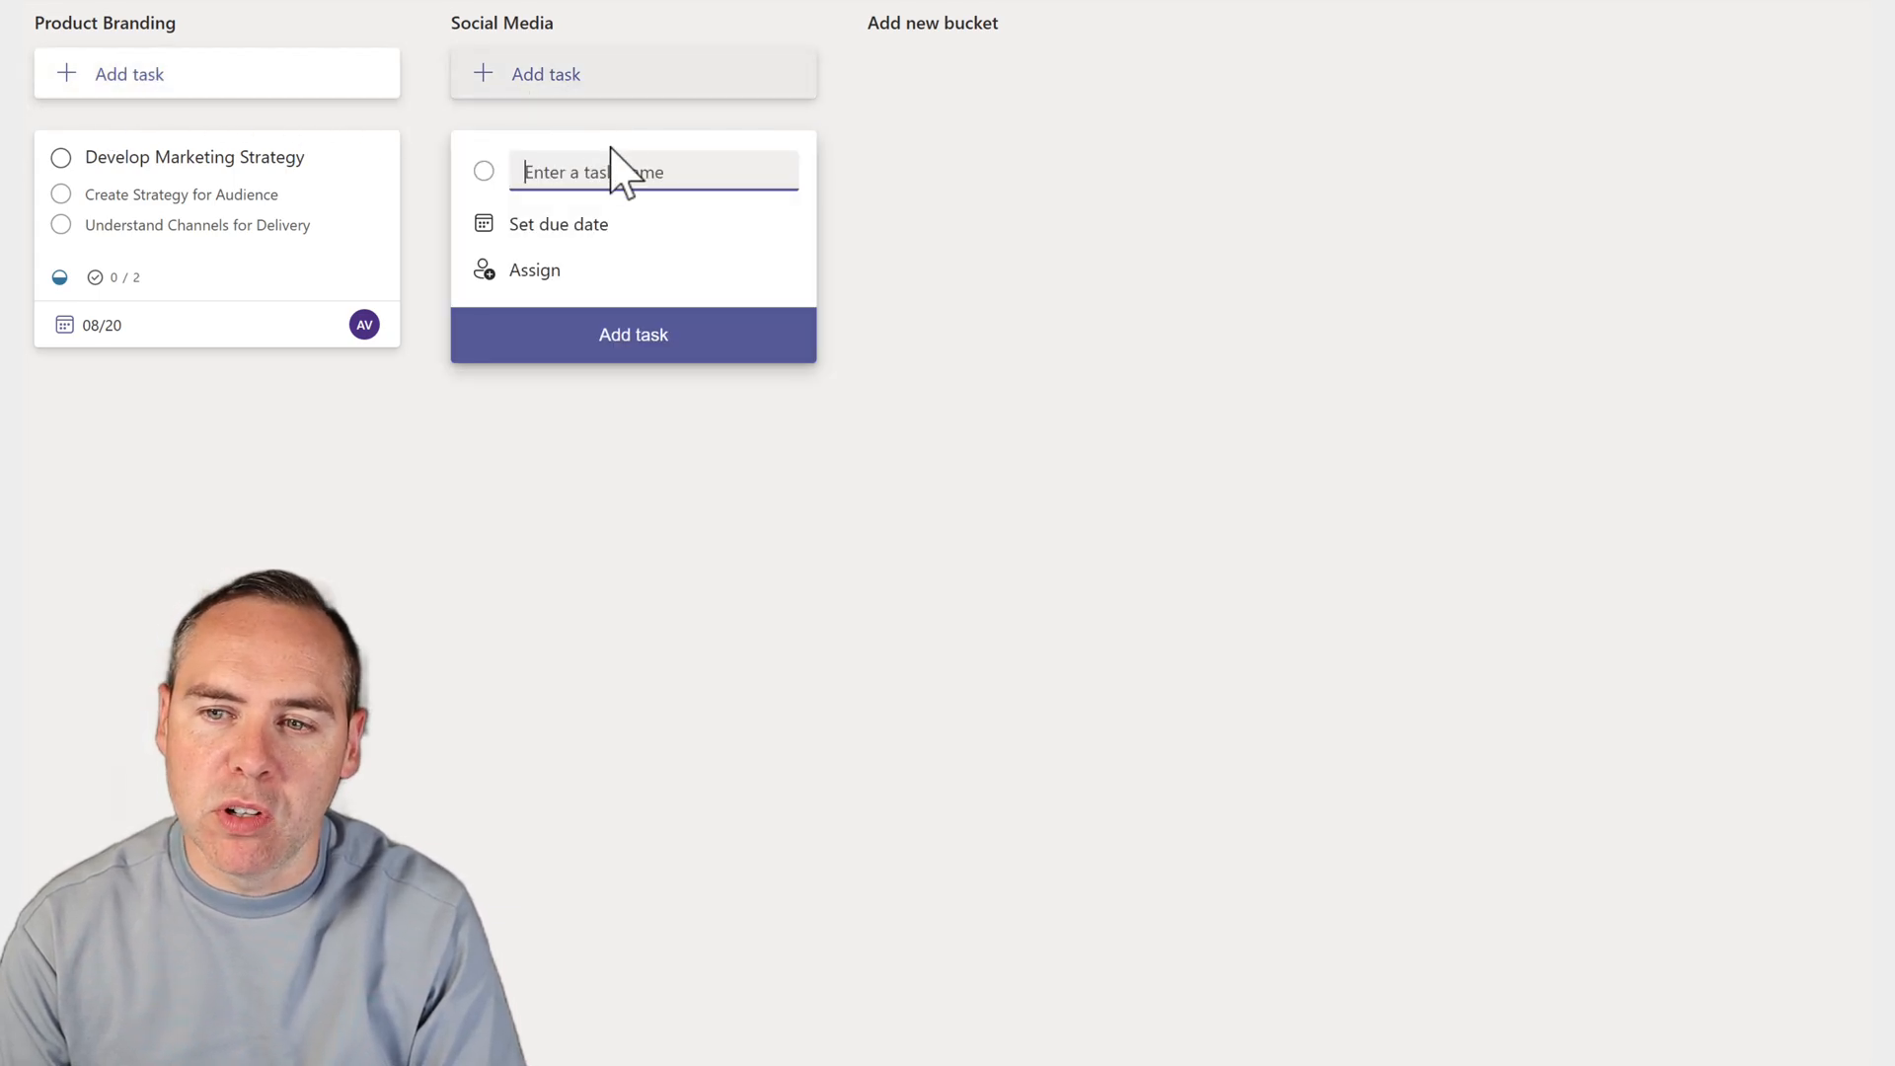
left_click(631, 334)
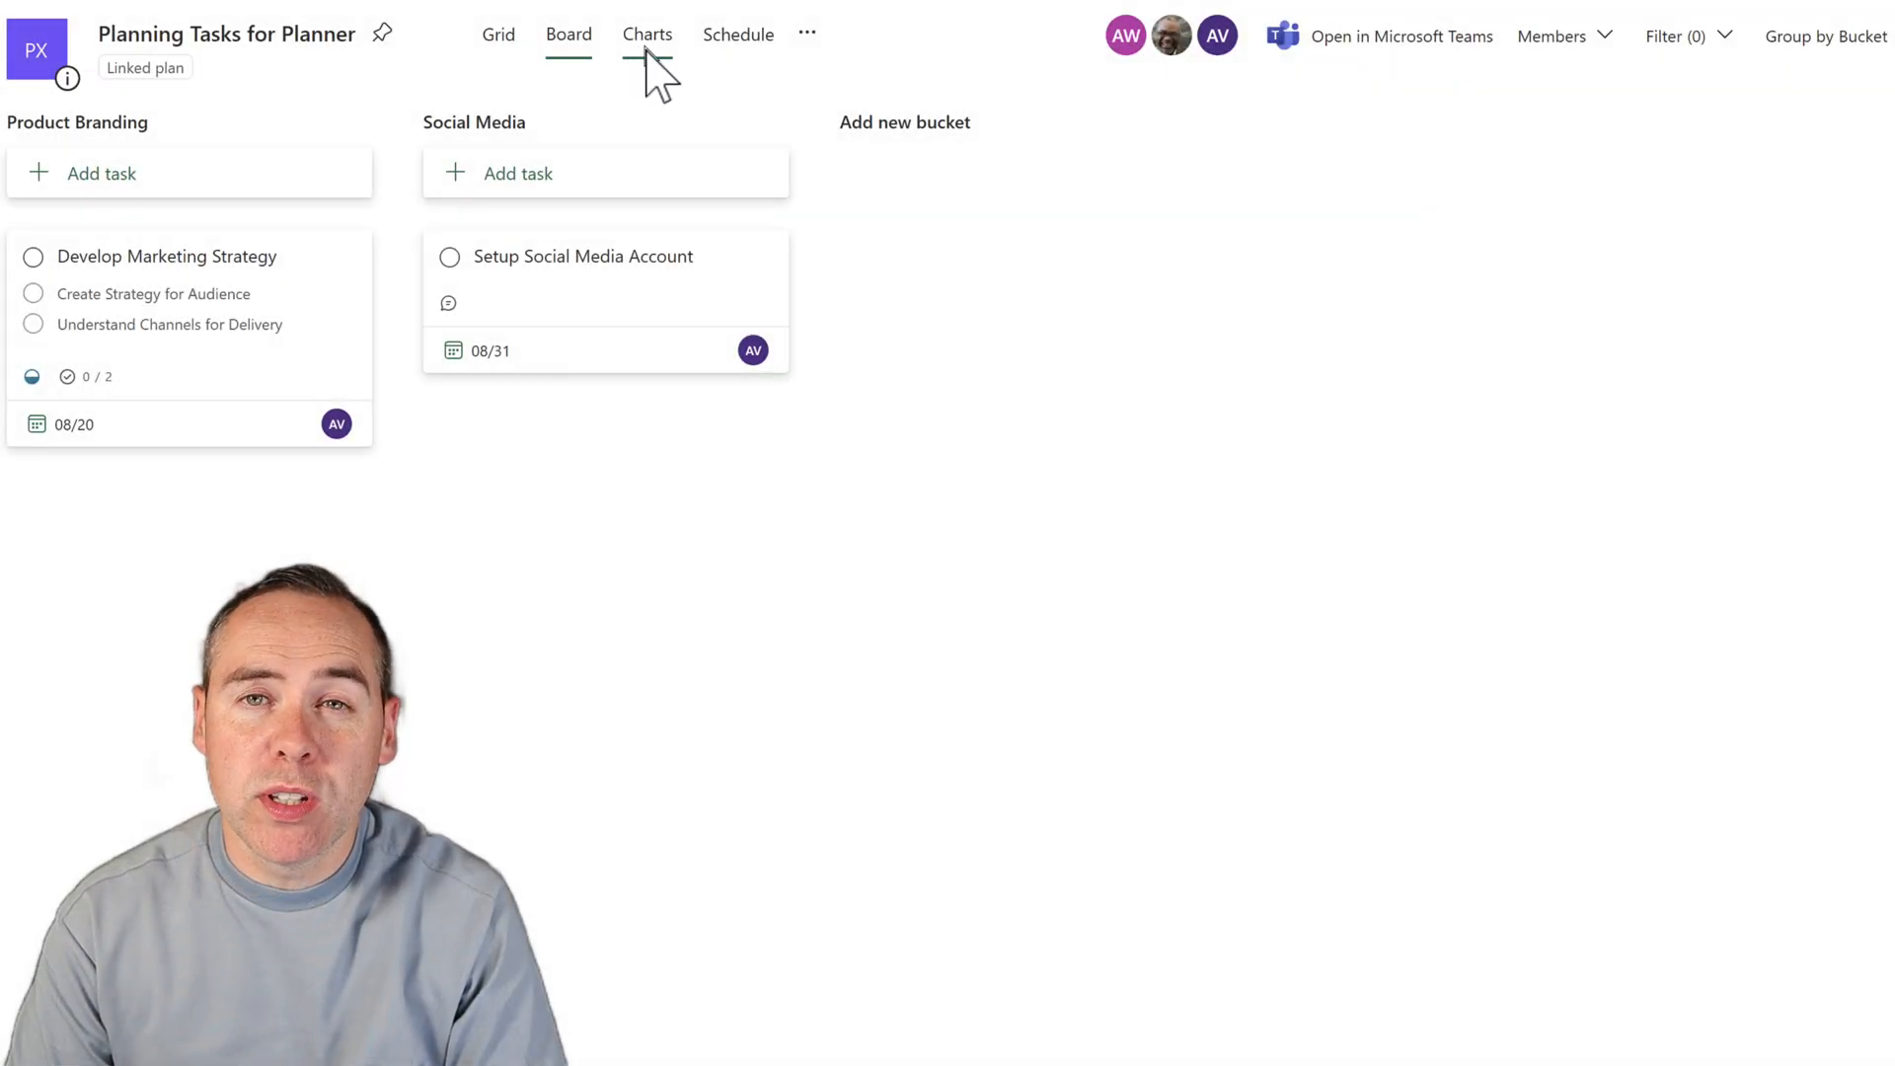
left_click(646, 33)
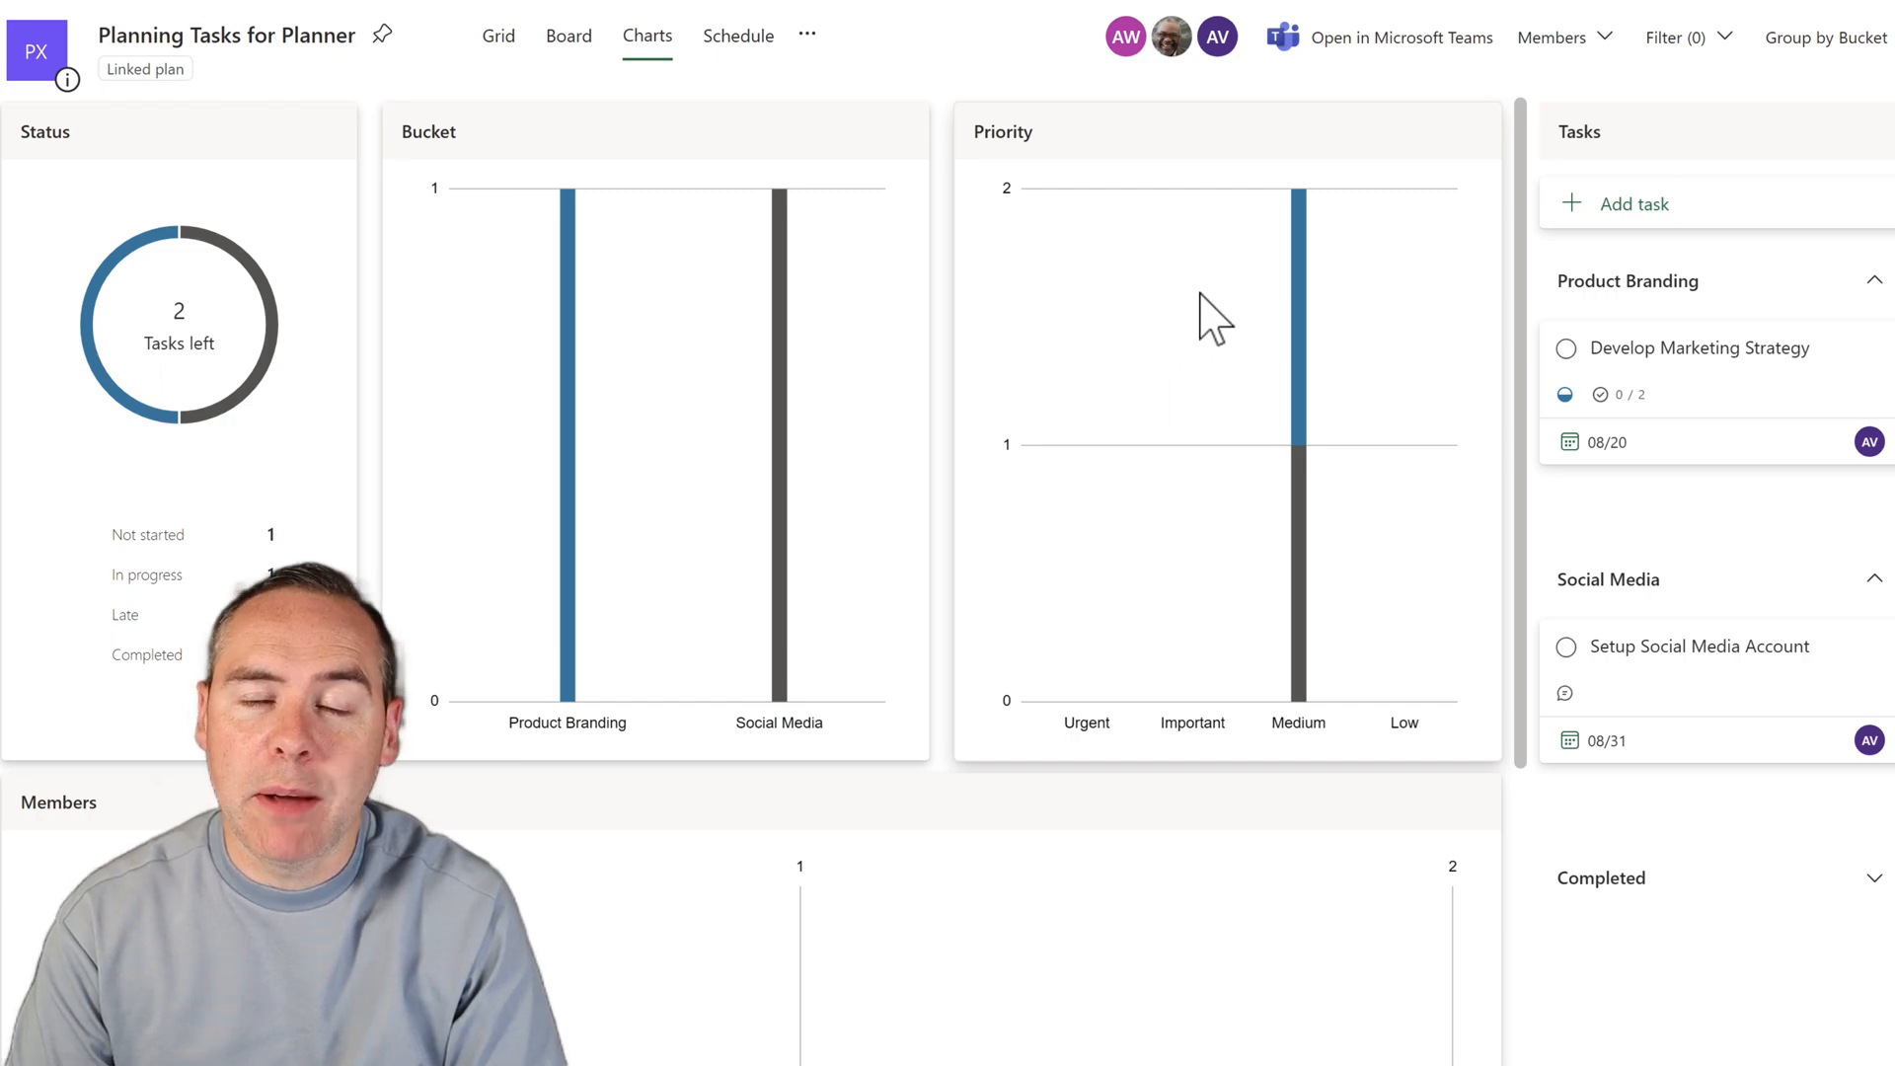
left_click(1677, 37)
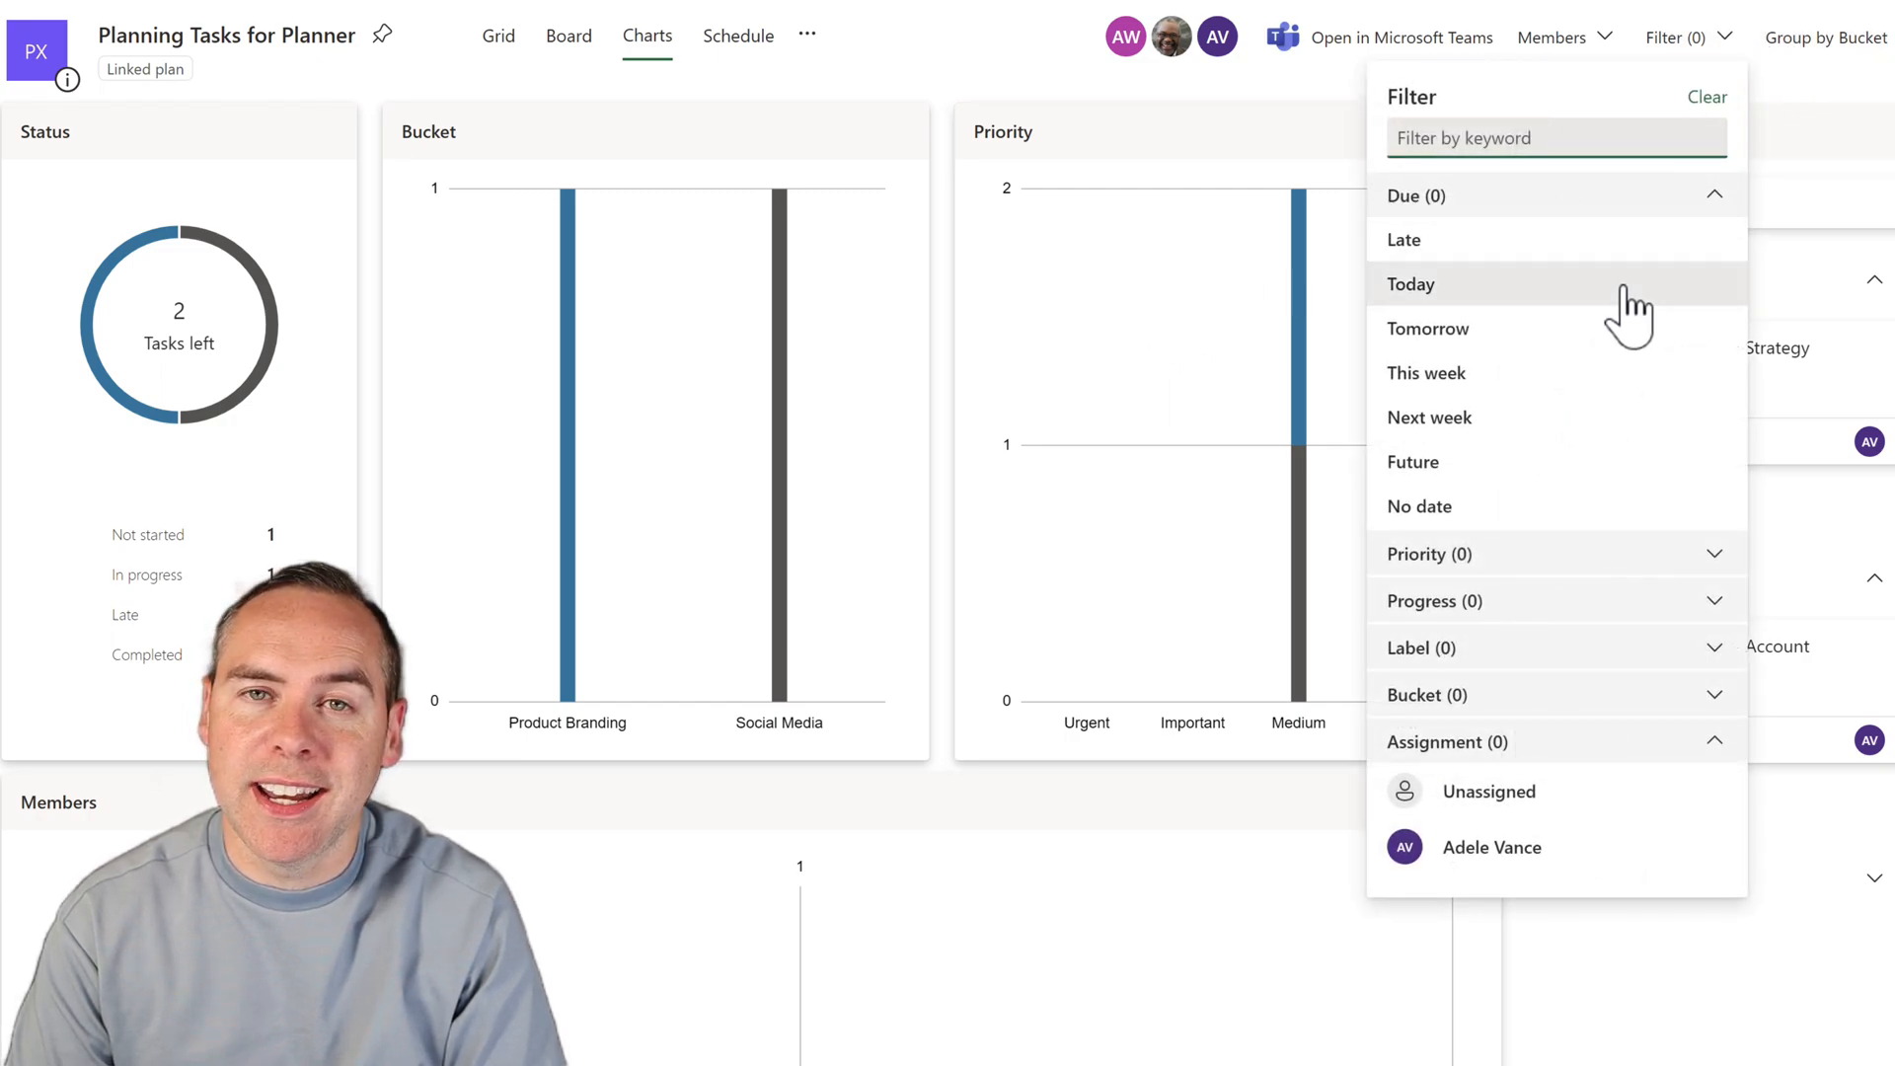
left_click(1426, 372)
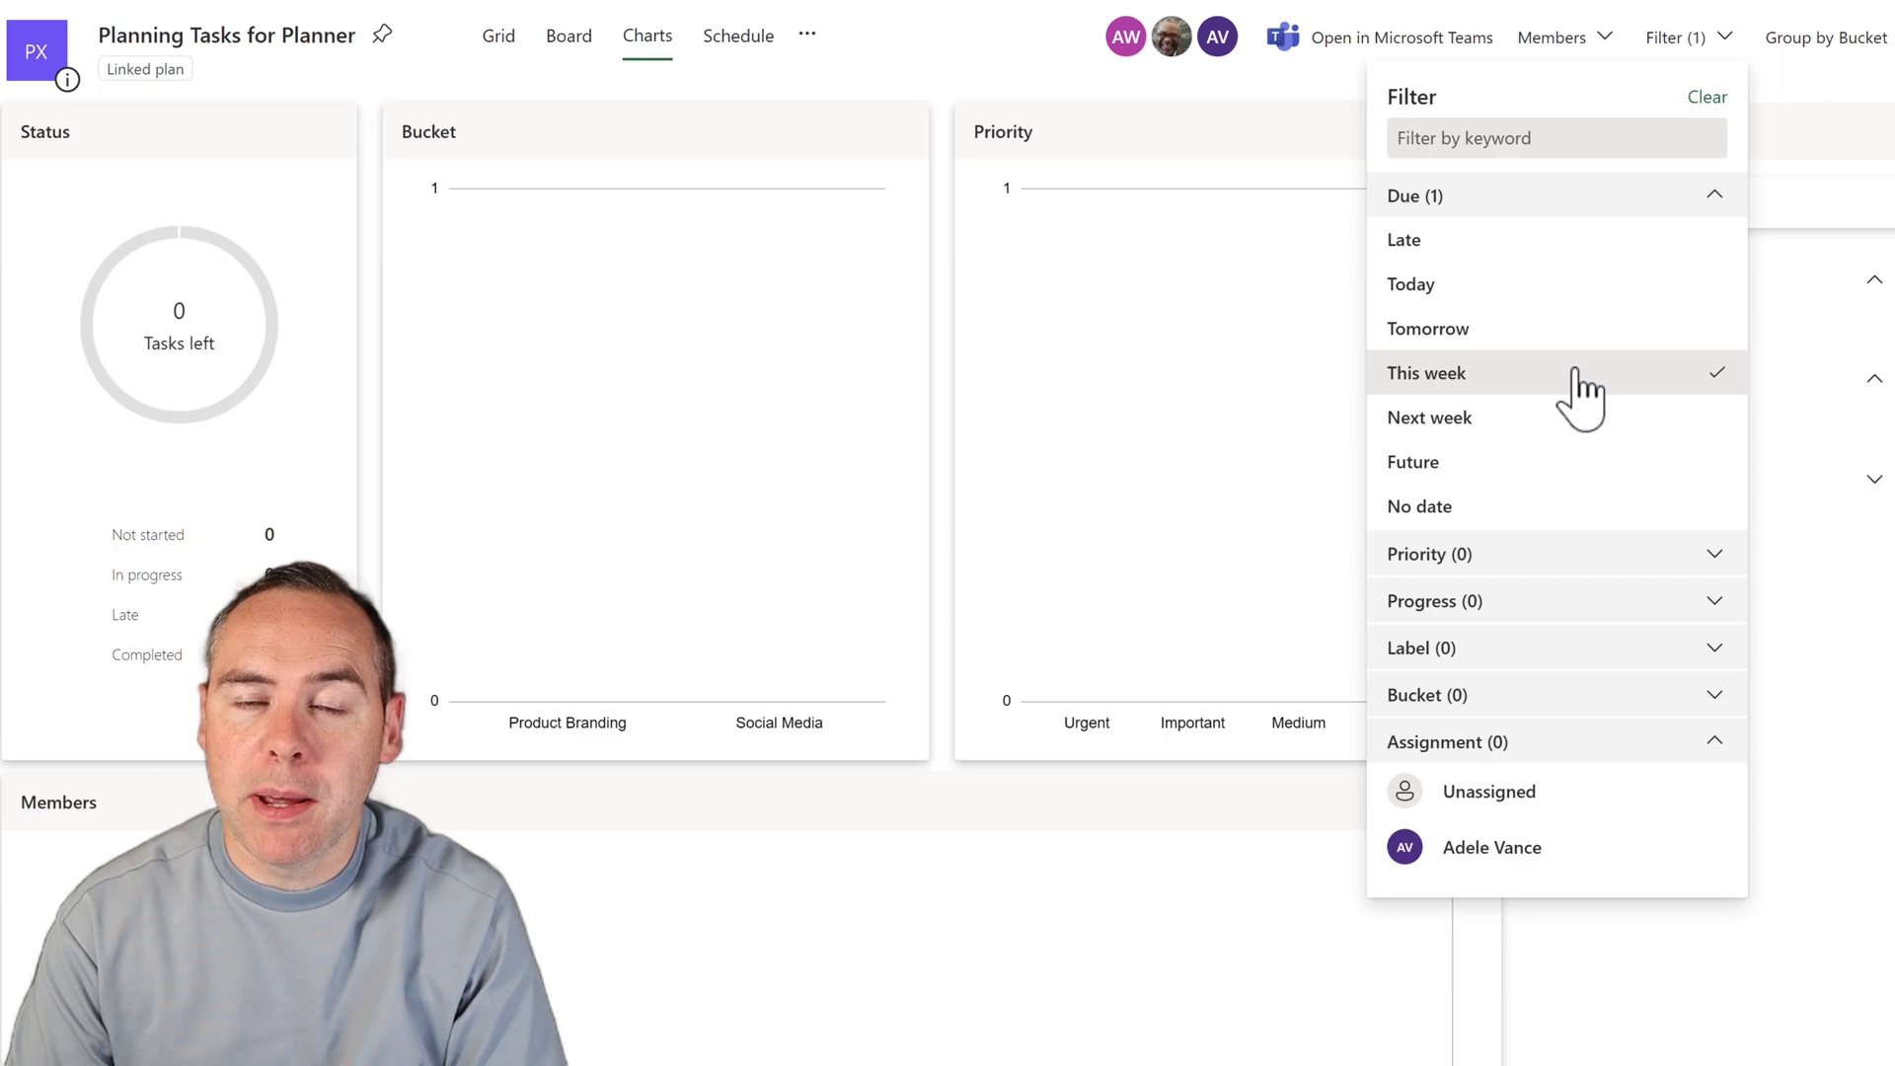
Show the August 2023 schedule and open the plan's additional options menu
left_click(739, 36)
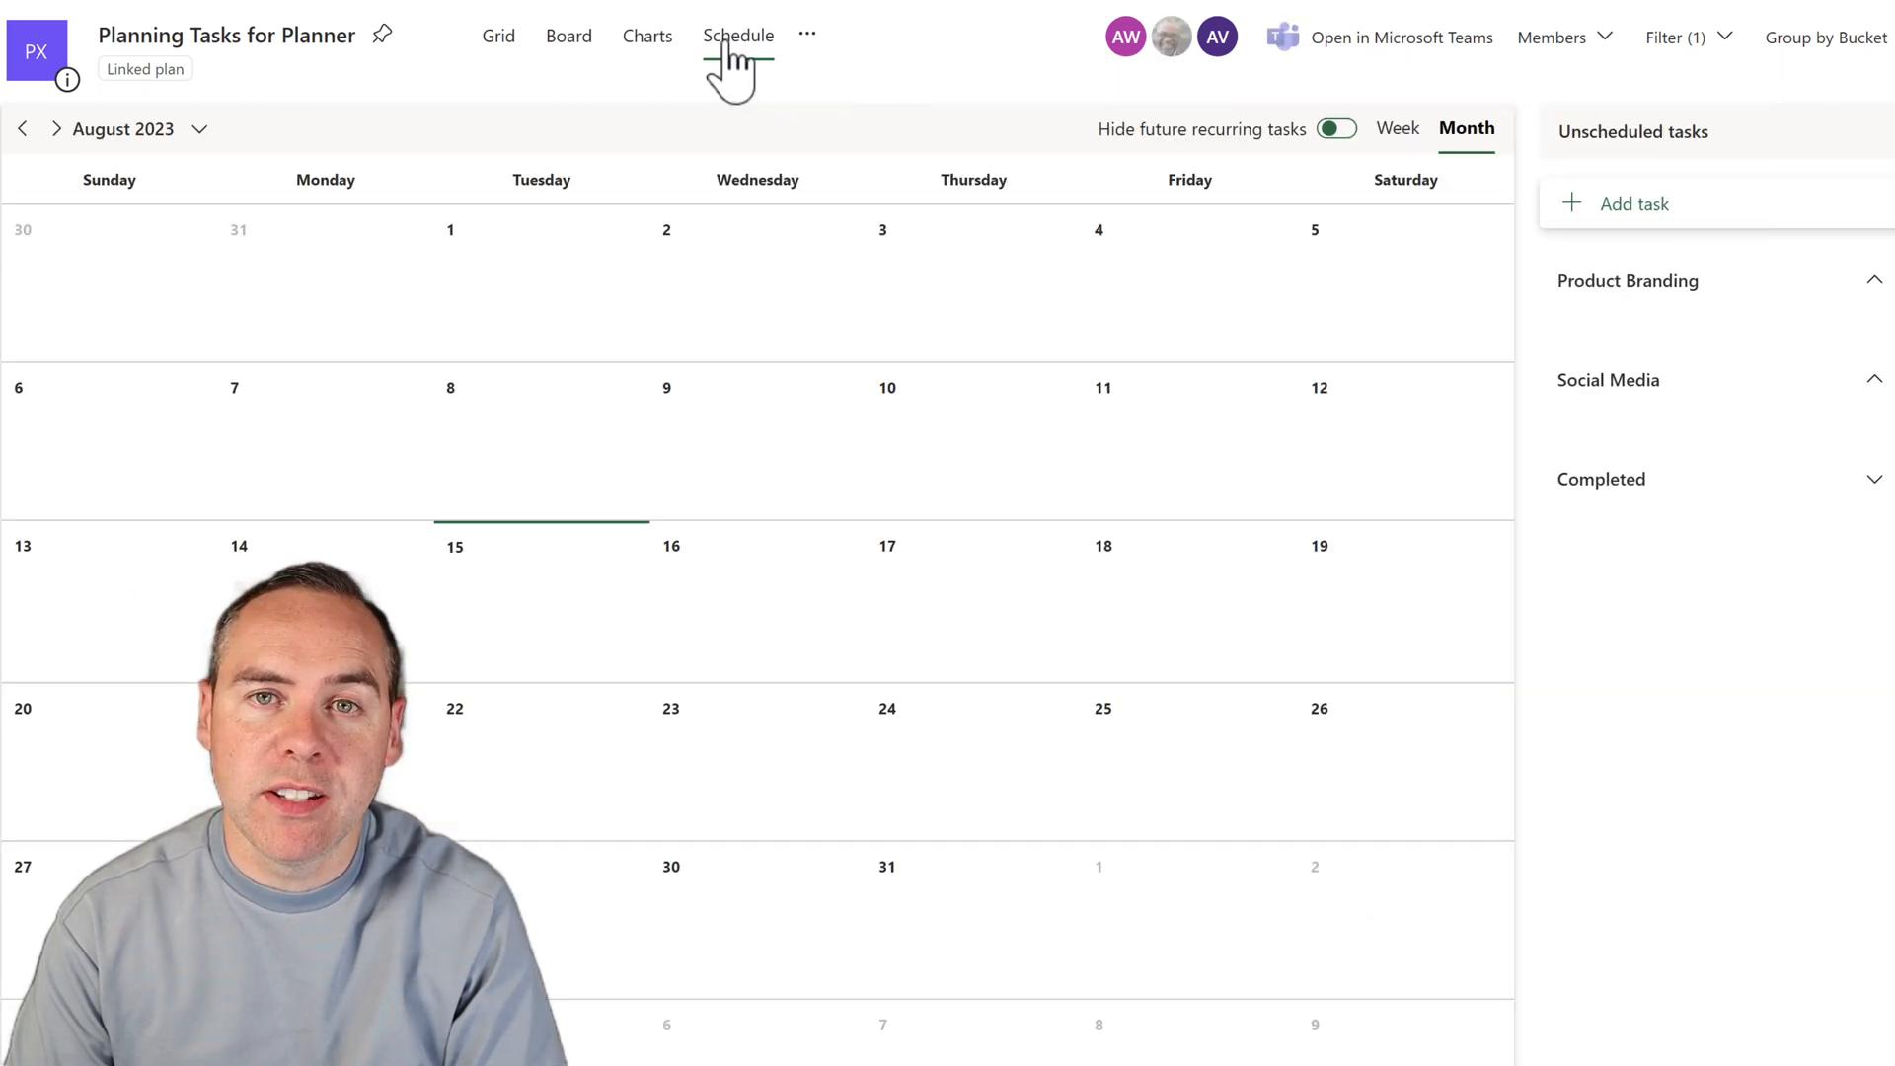
left_click(737, 36)
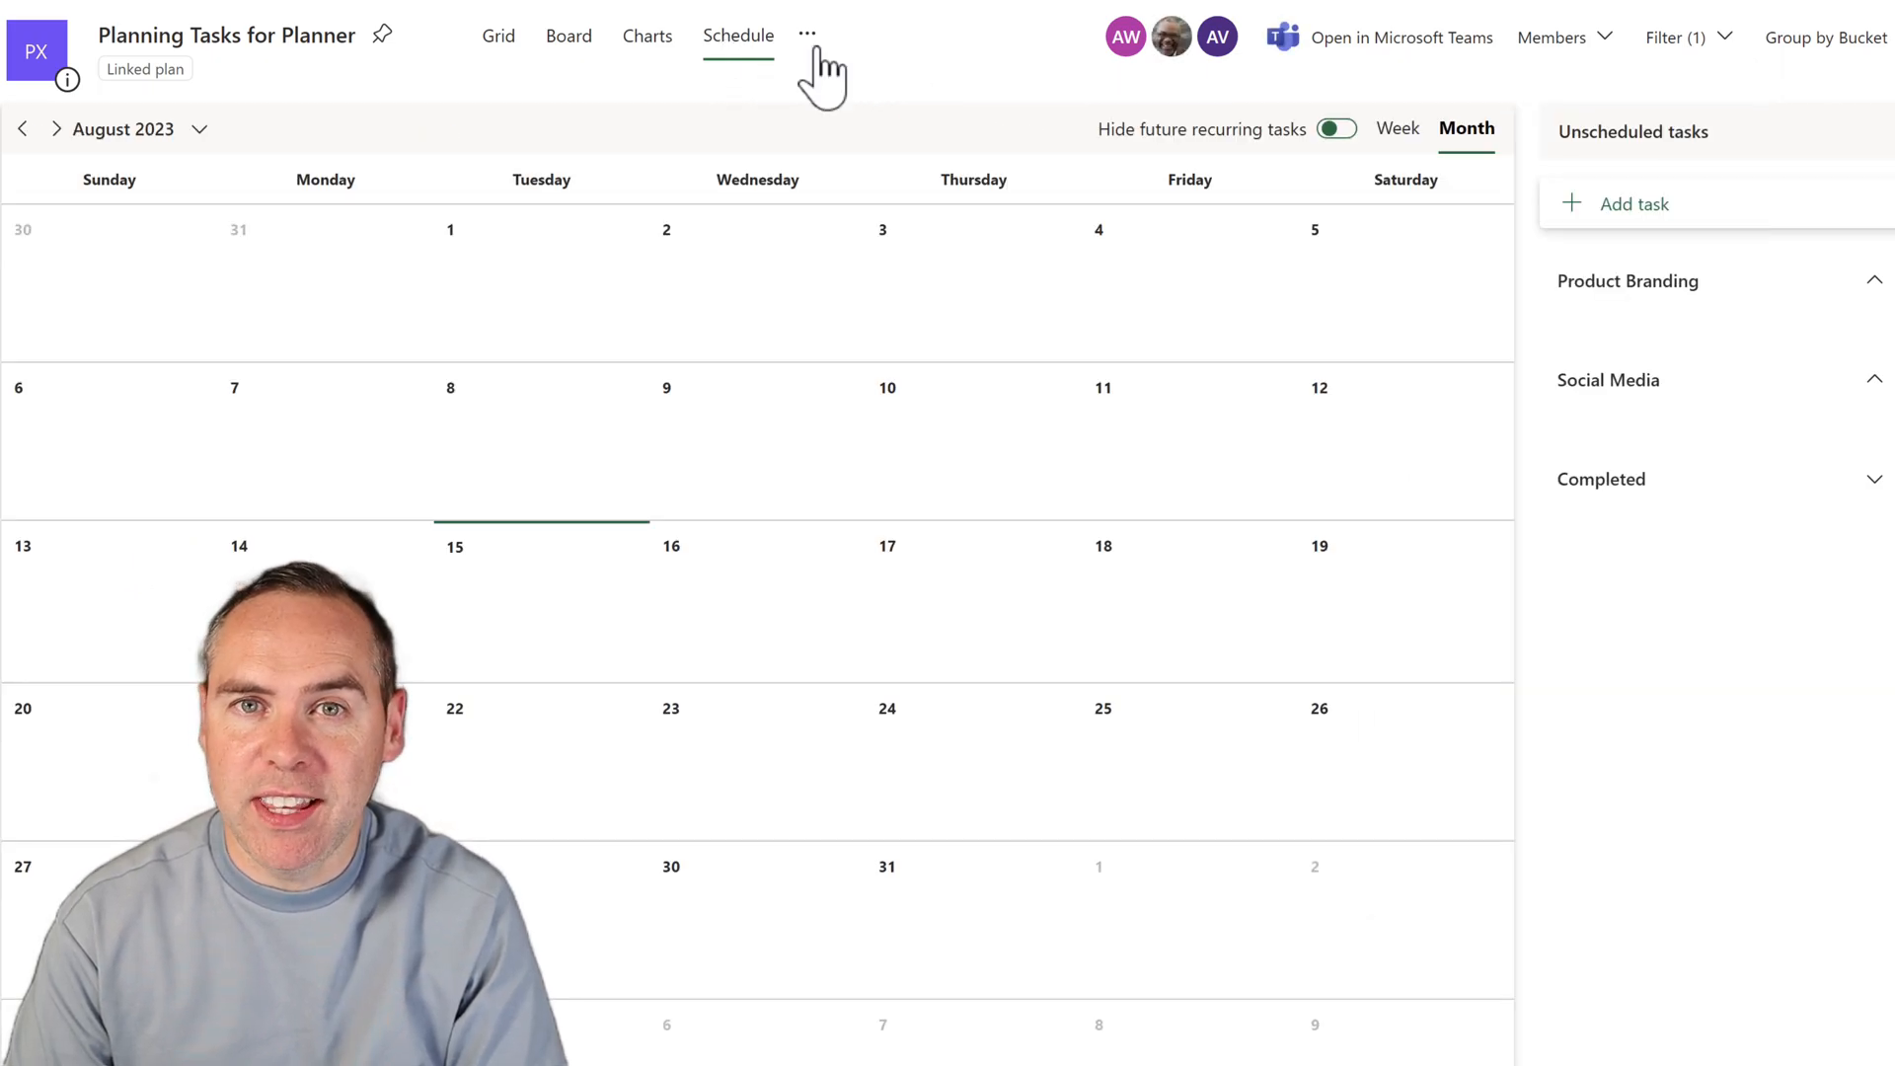
left_click(807, 35)
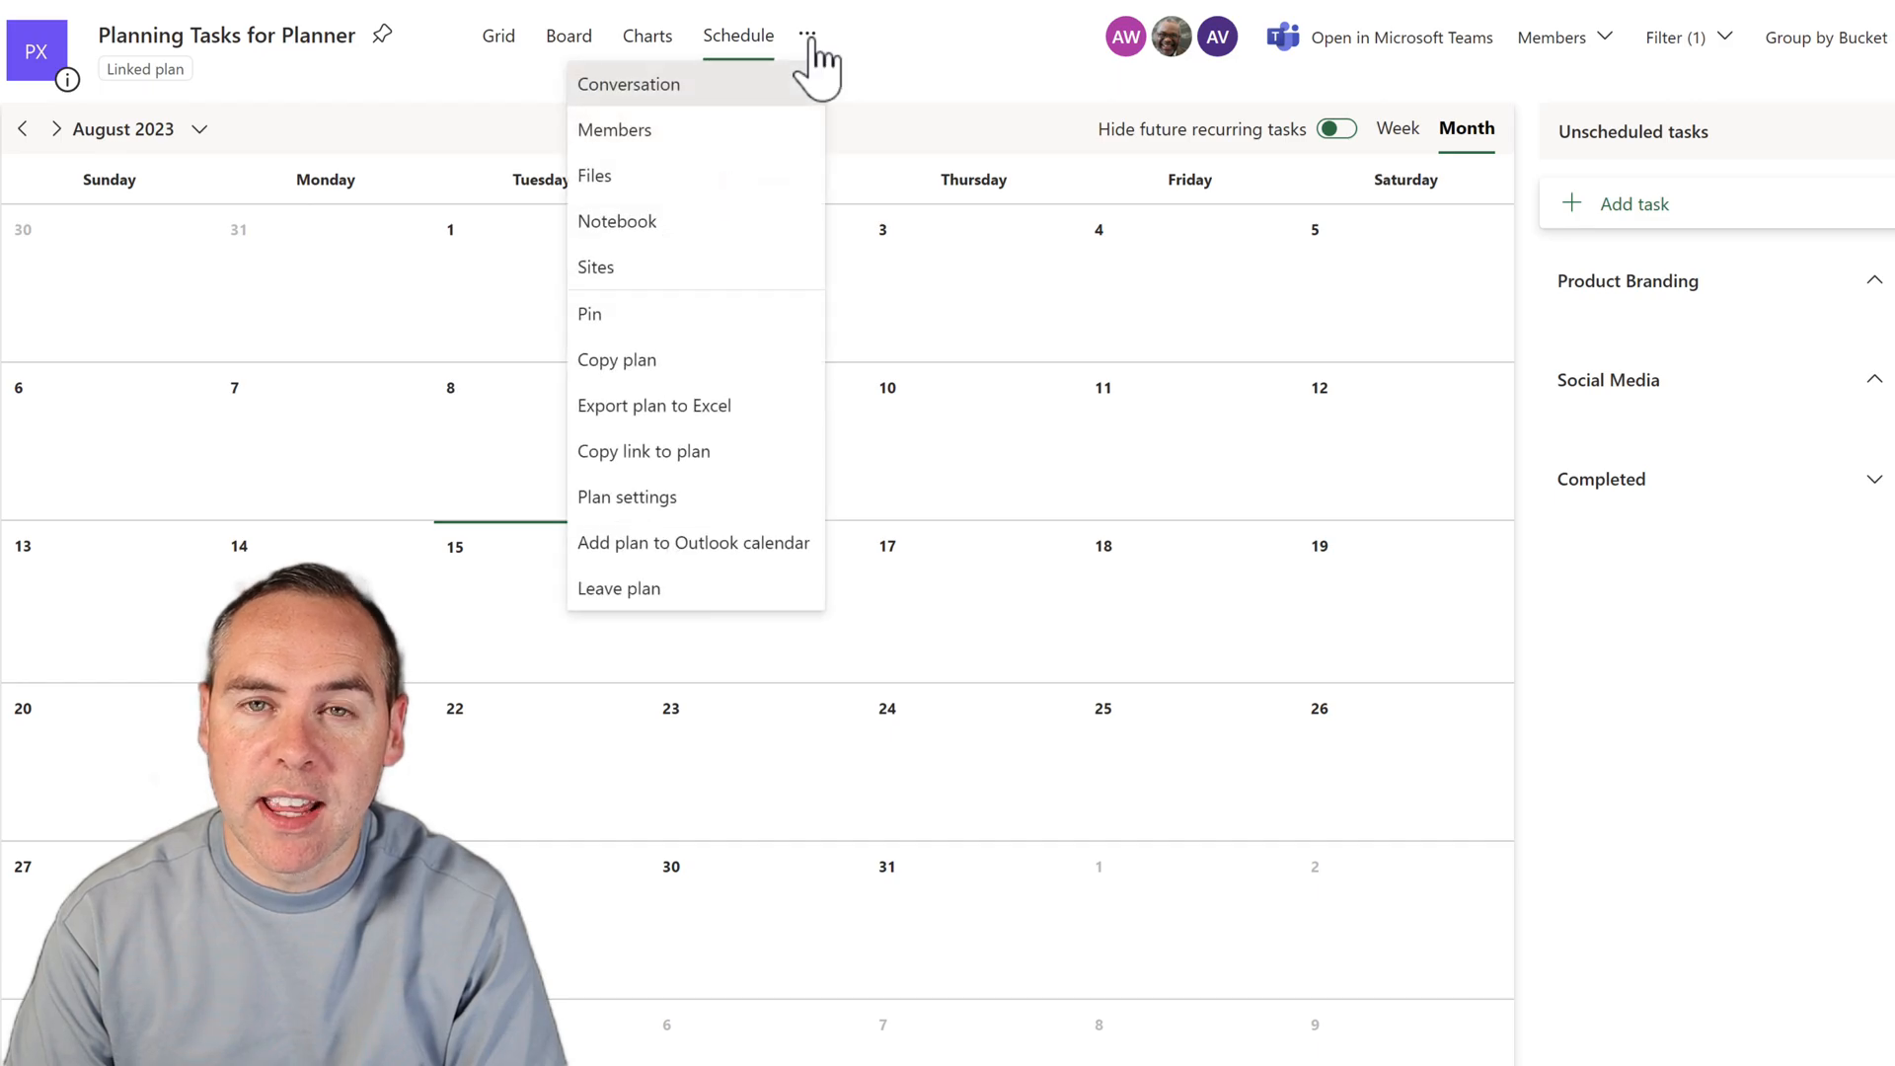
left_click(625, 496)
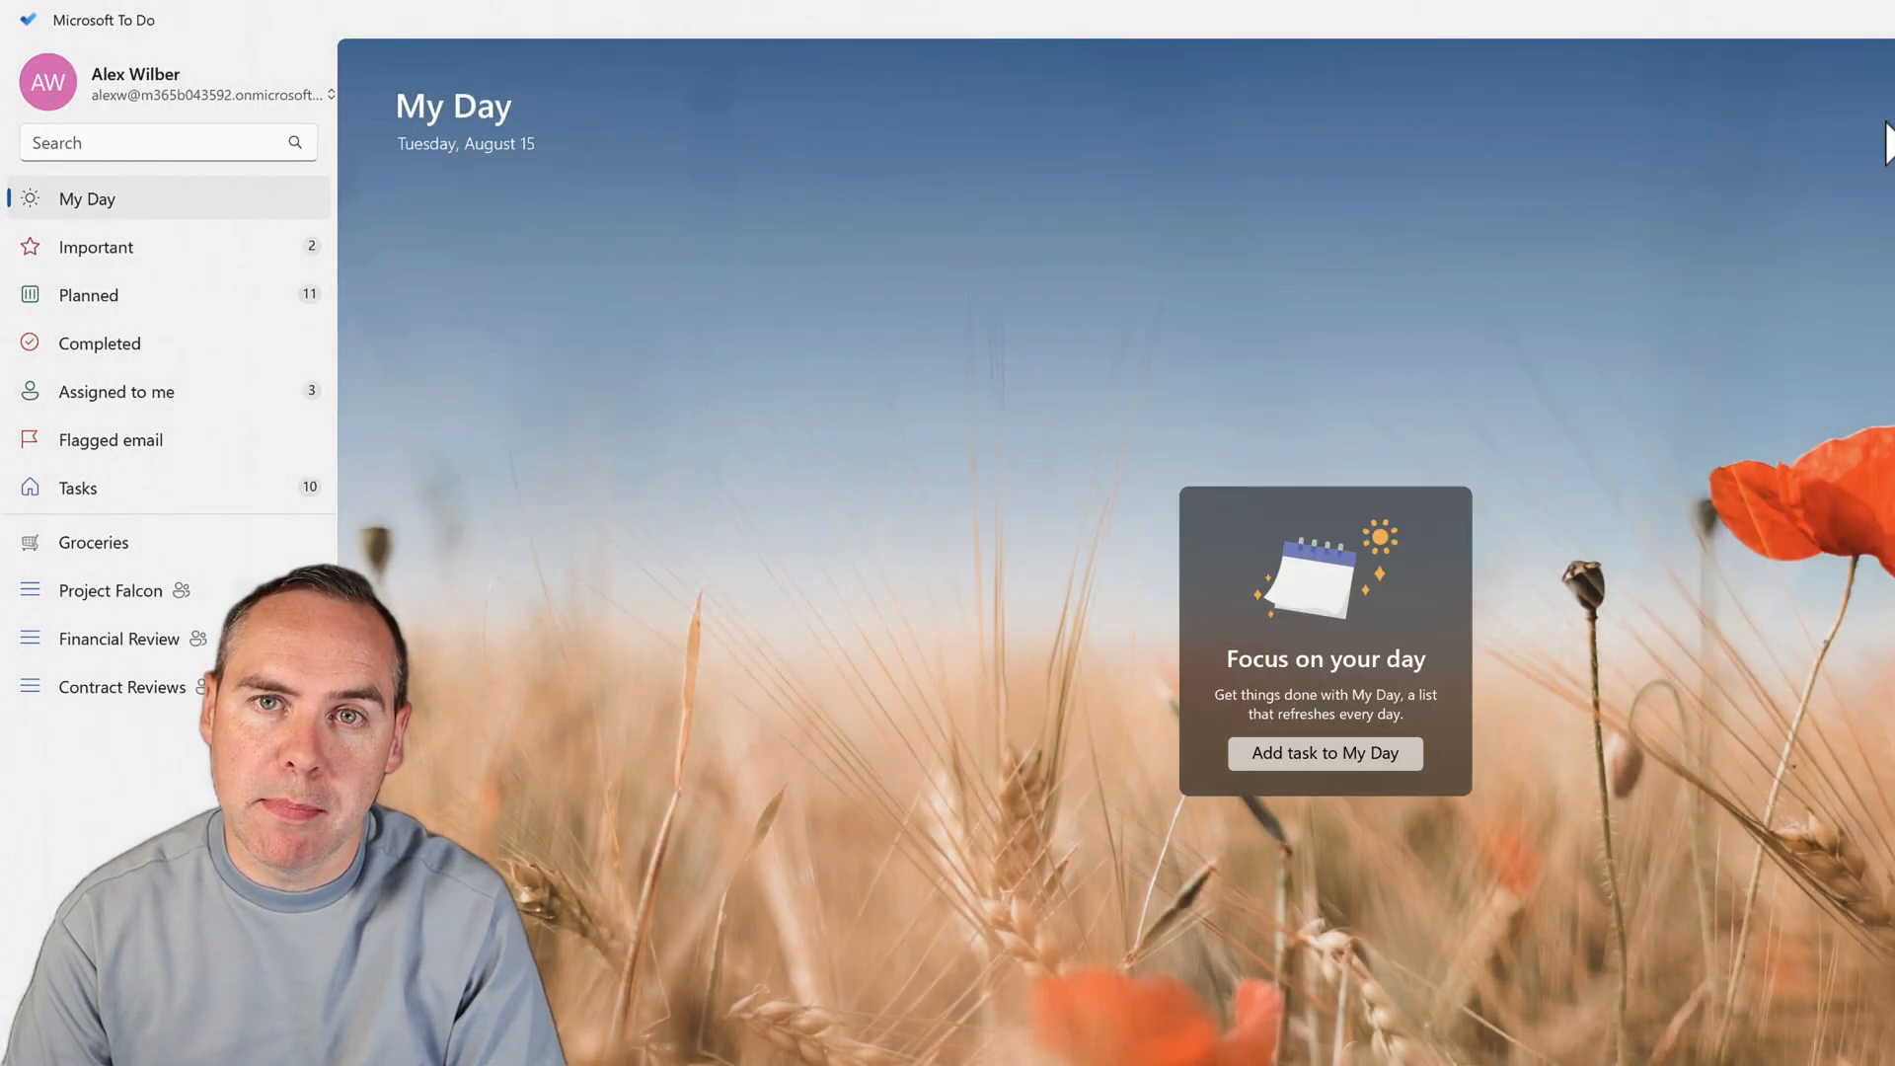
In To Do, list tasks assigned to me and open Conduct Market Research's details
left_click(130, 391)
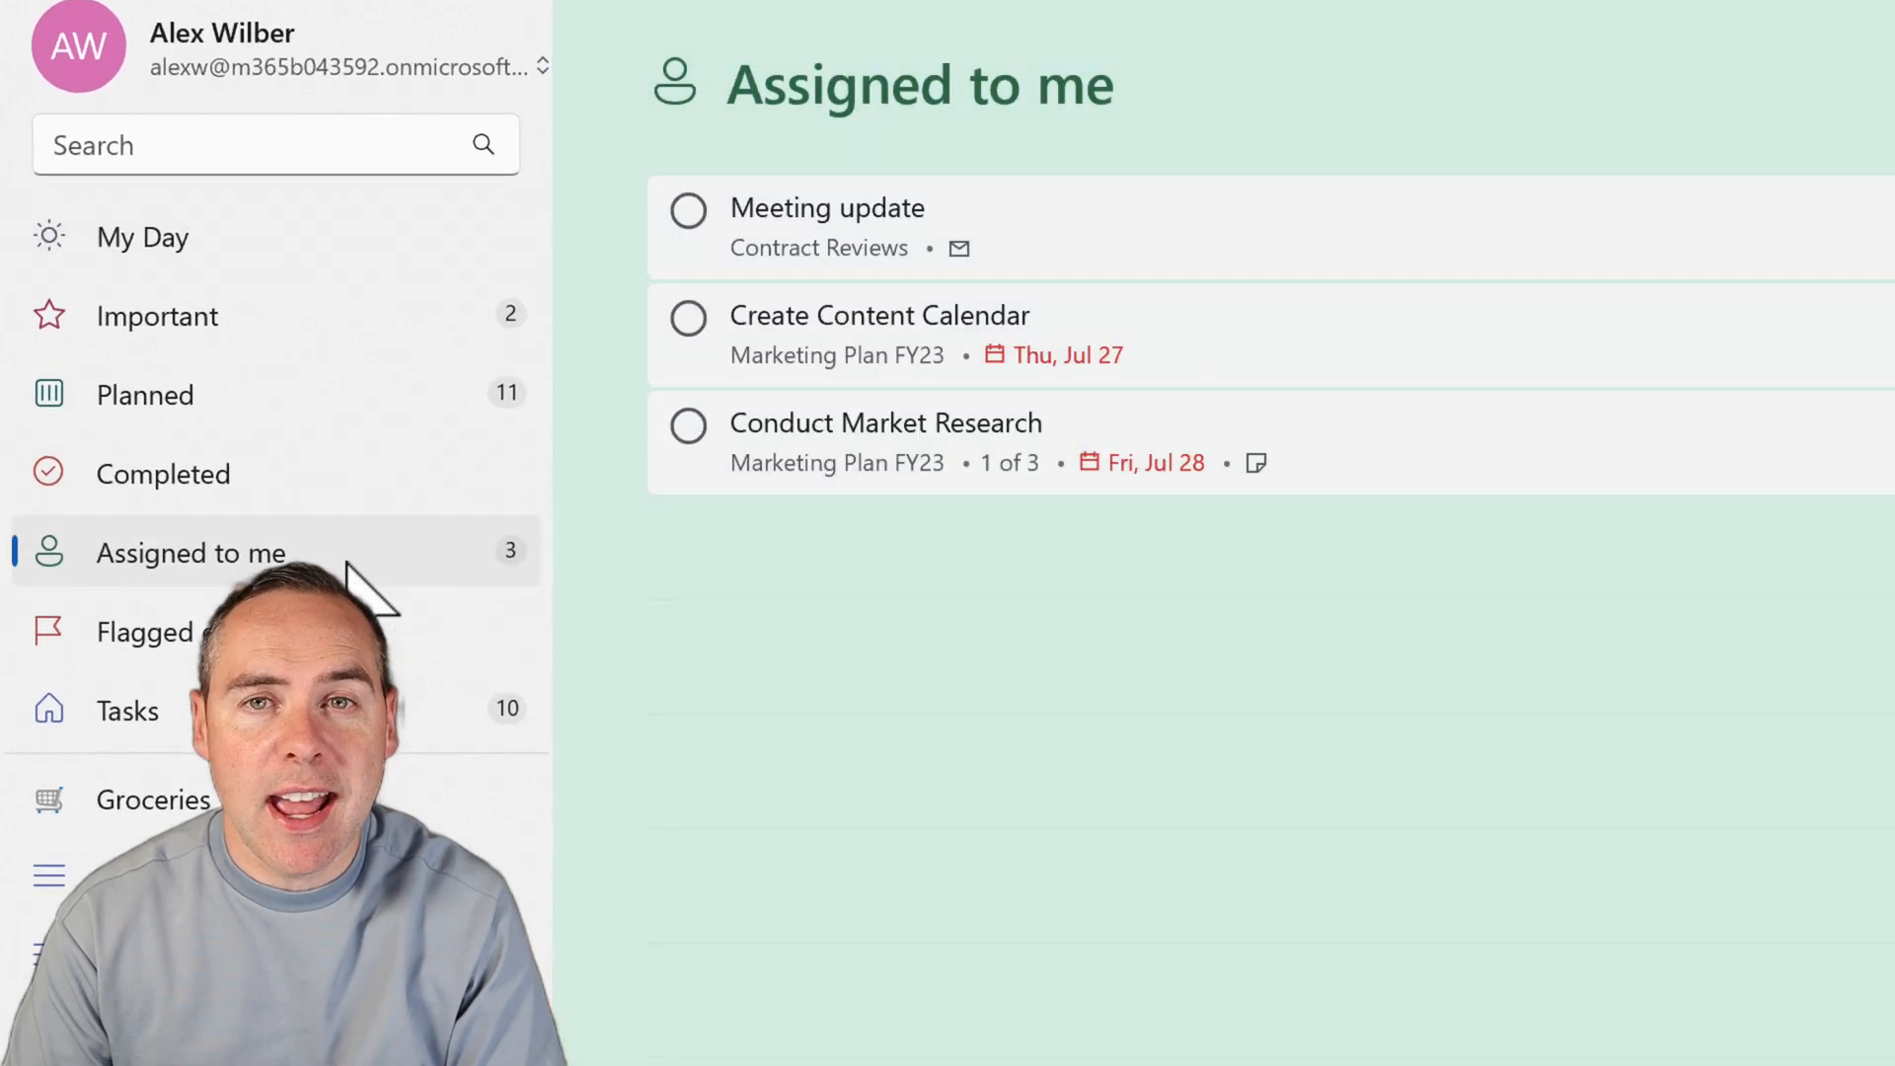
left_click(885, 422)
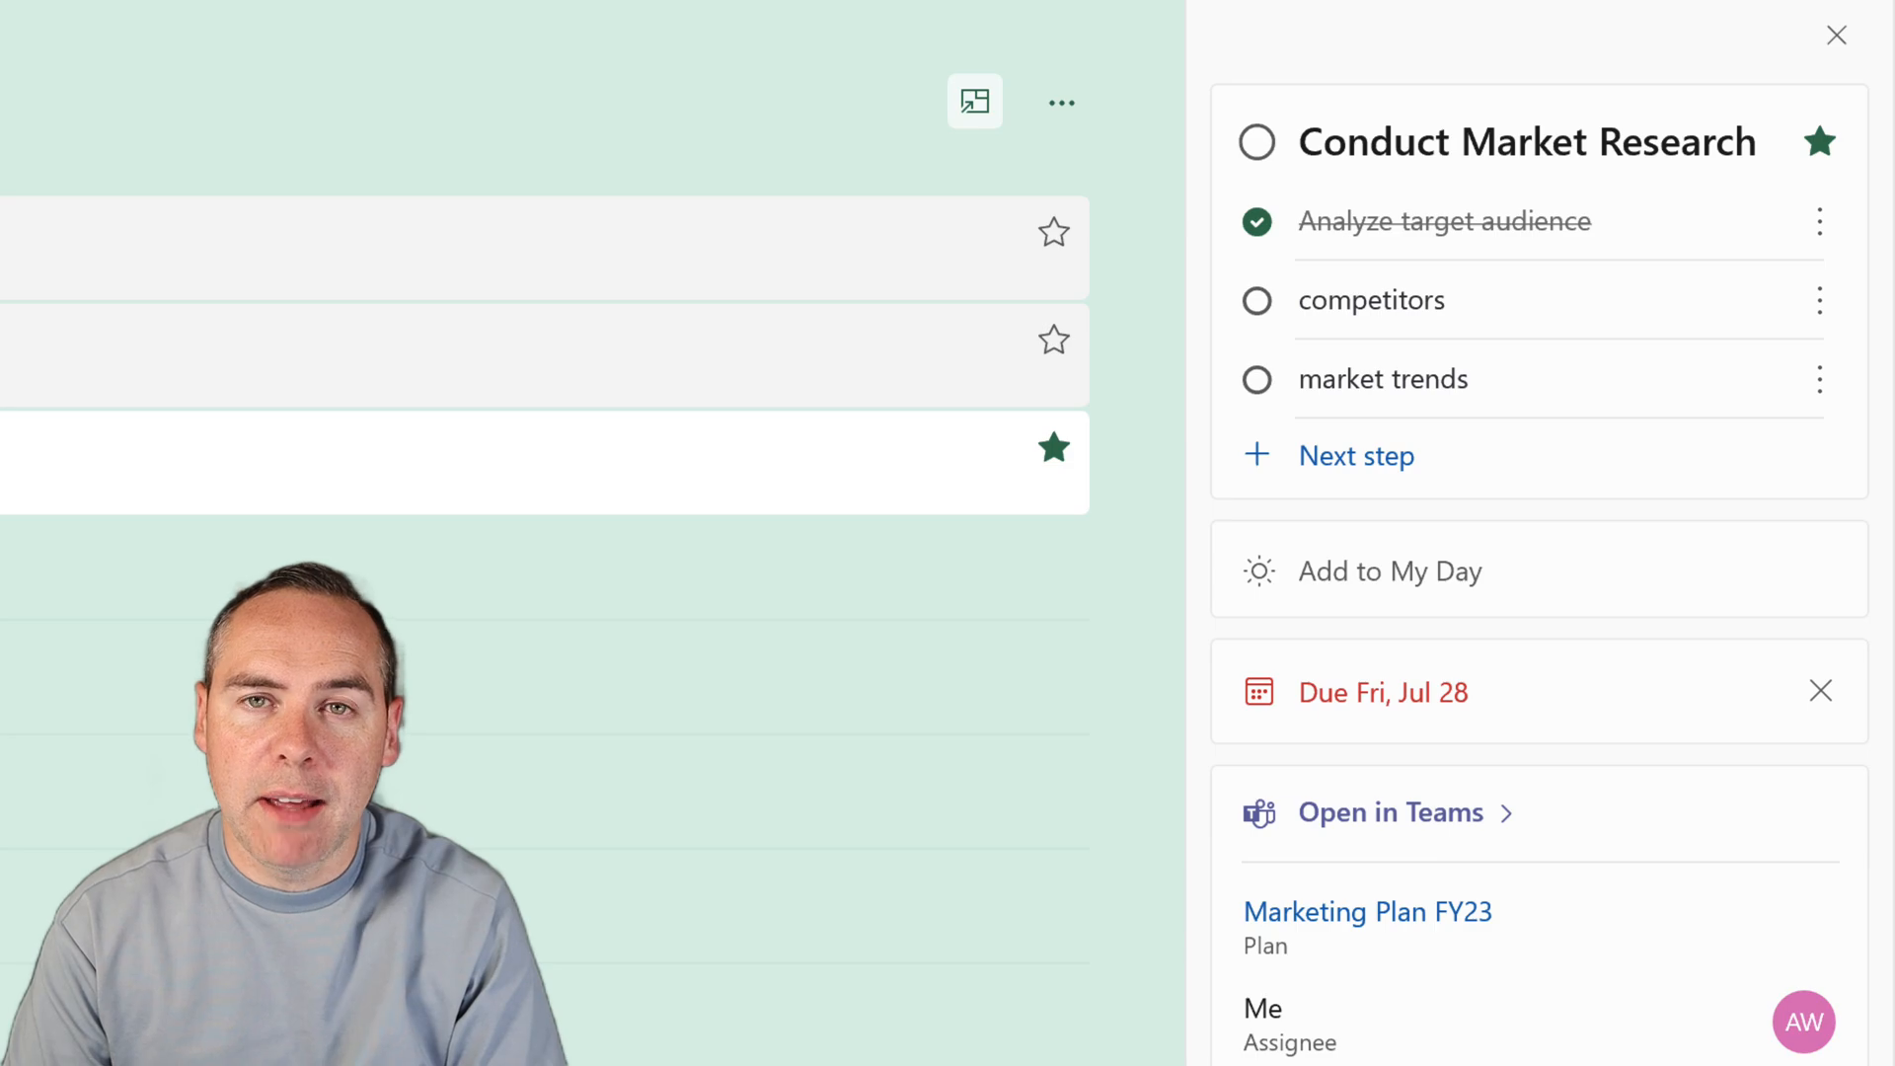
scroll("down", 3)
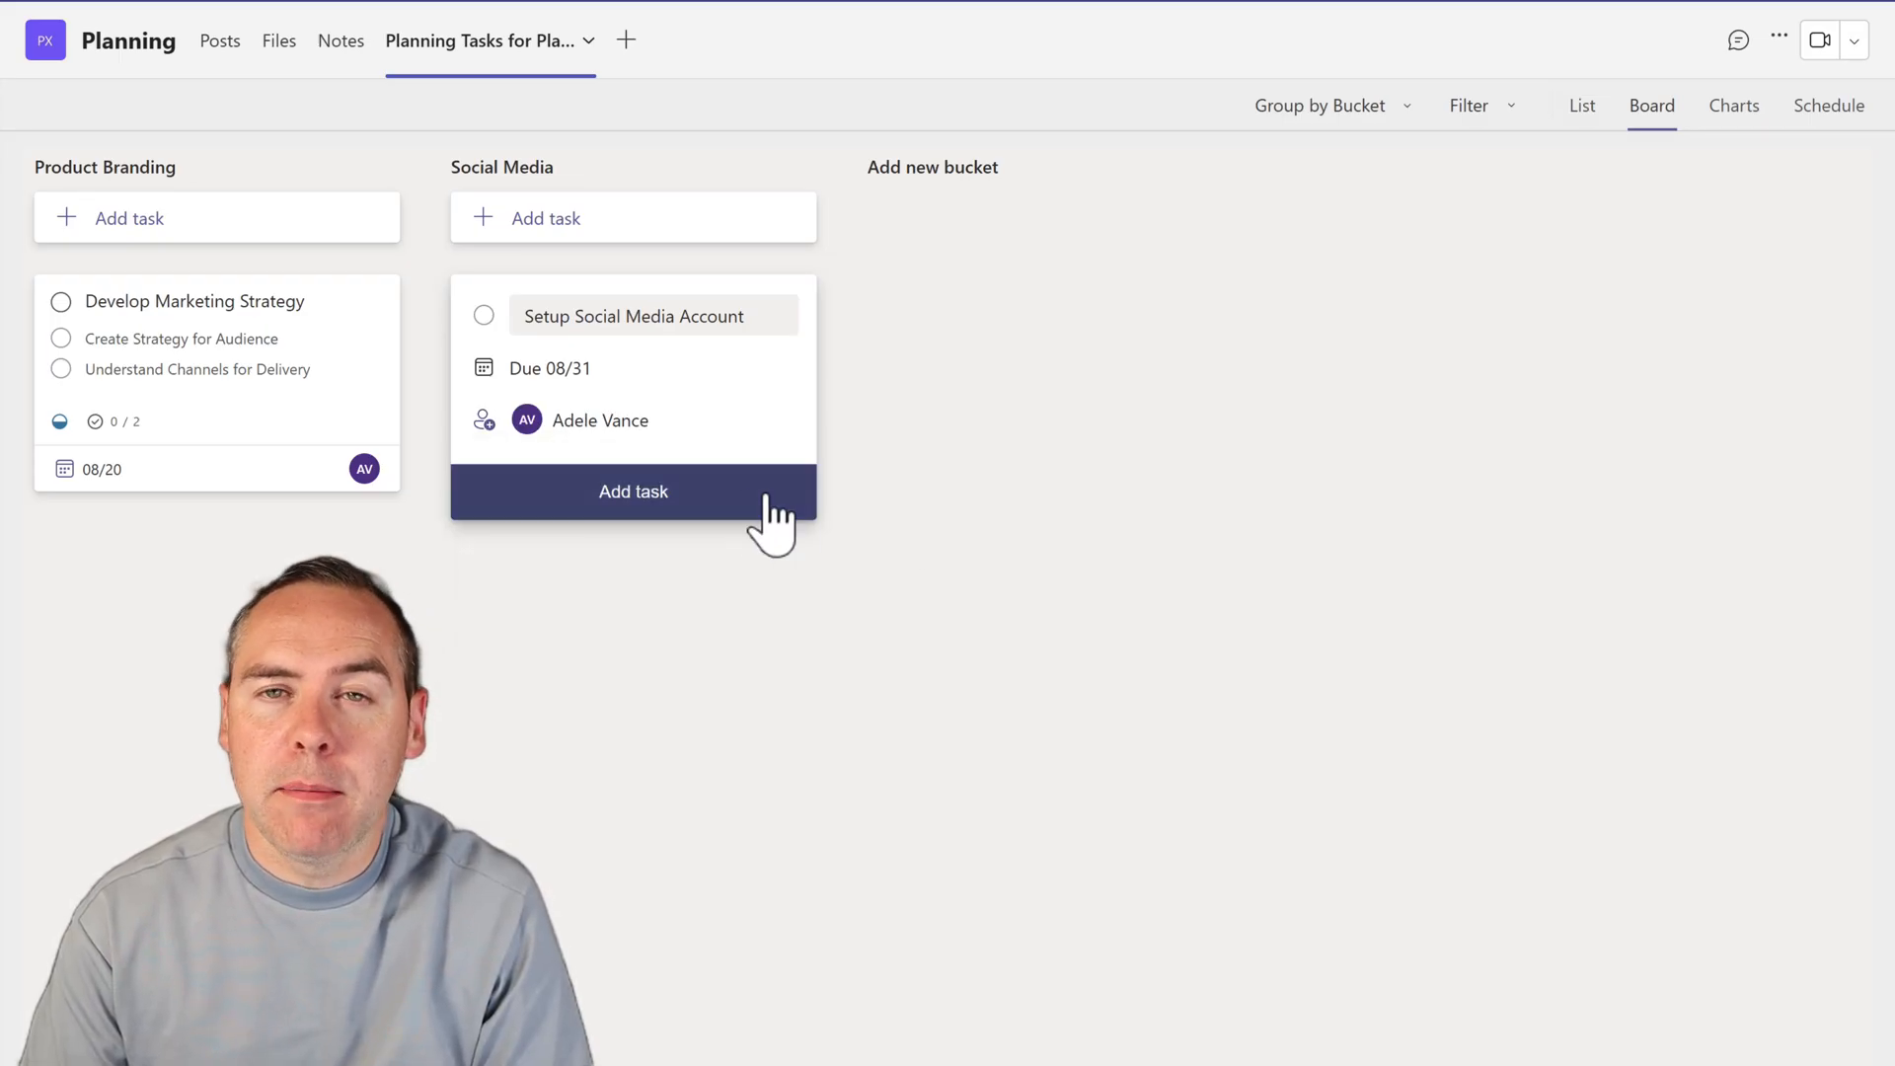
Create Setup Social Media Account and review its details with notes and 08/31 due date
left_click(632, 490)
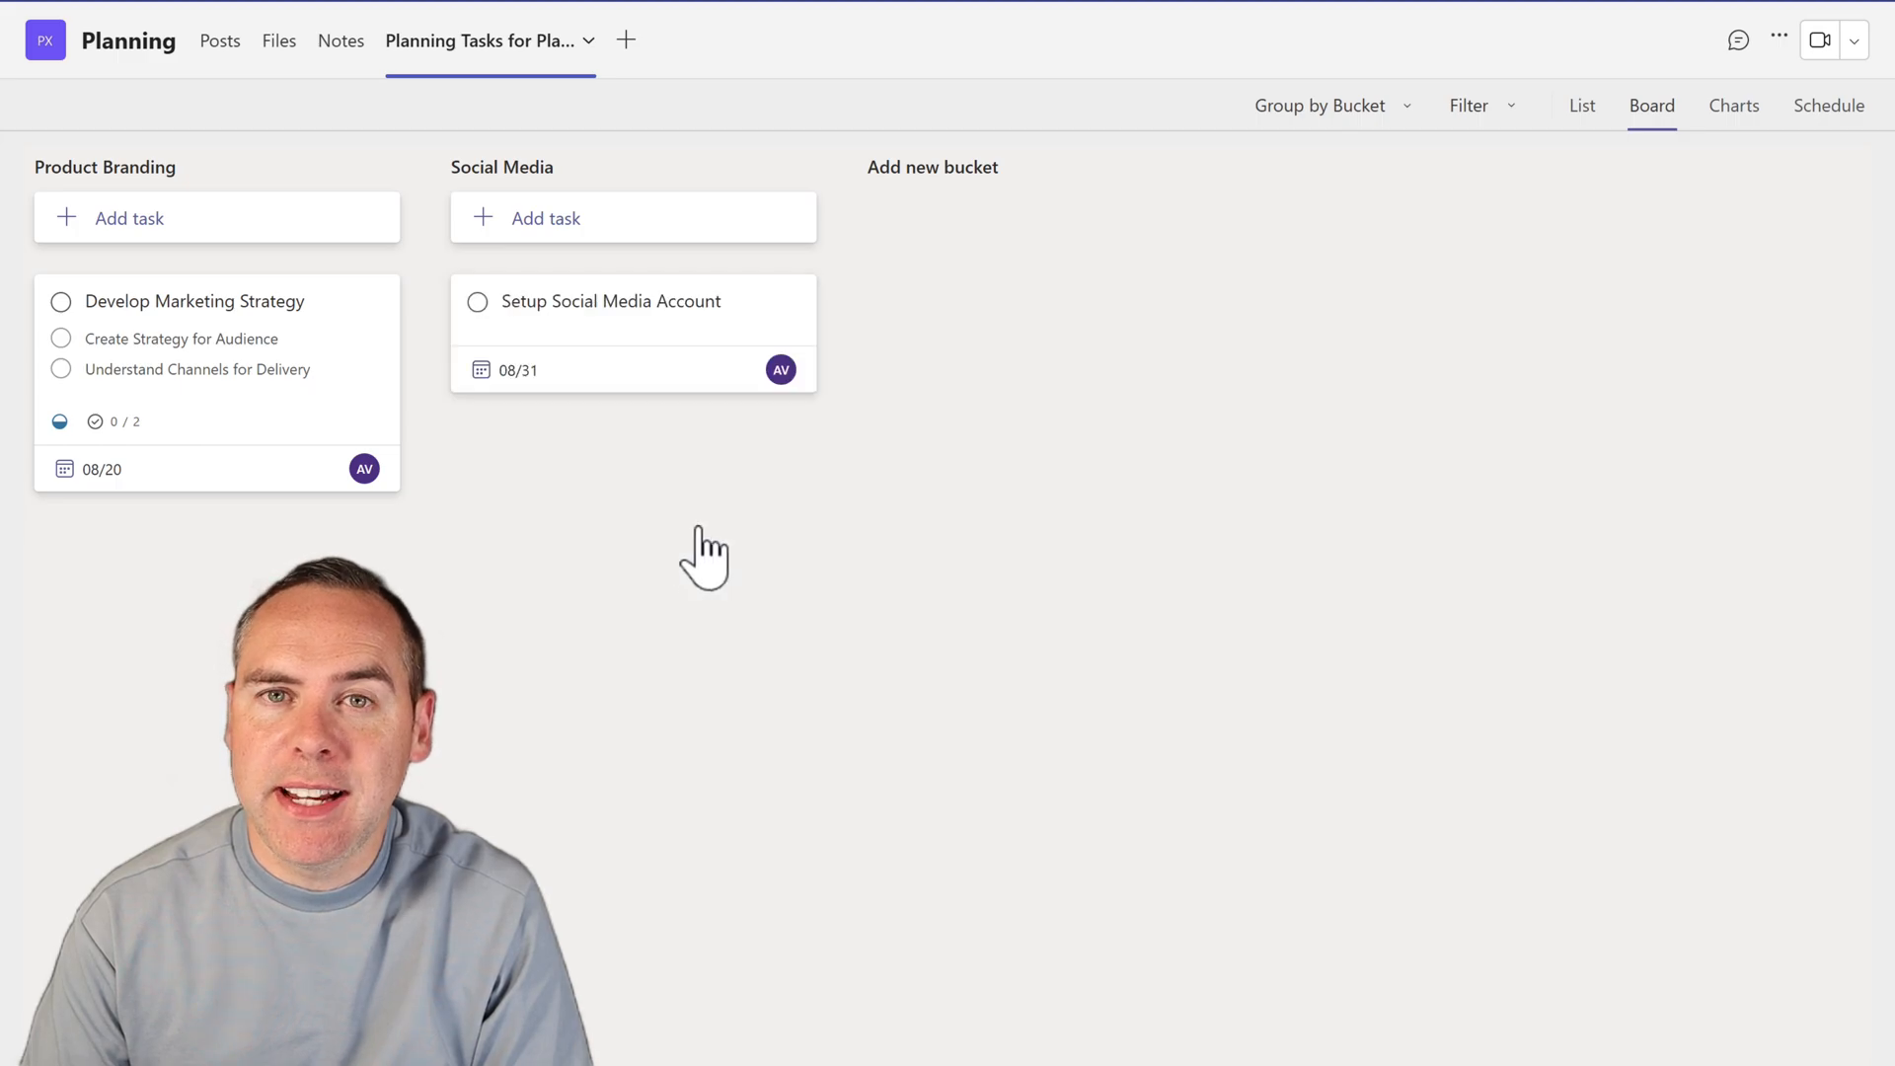
left_click(610, 301)
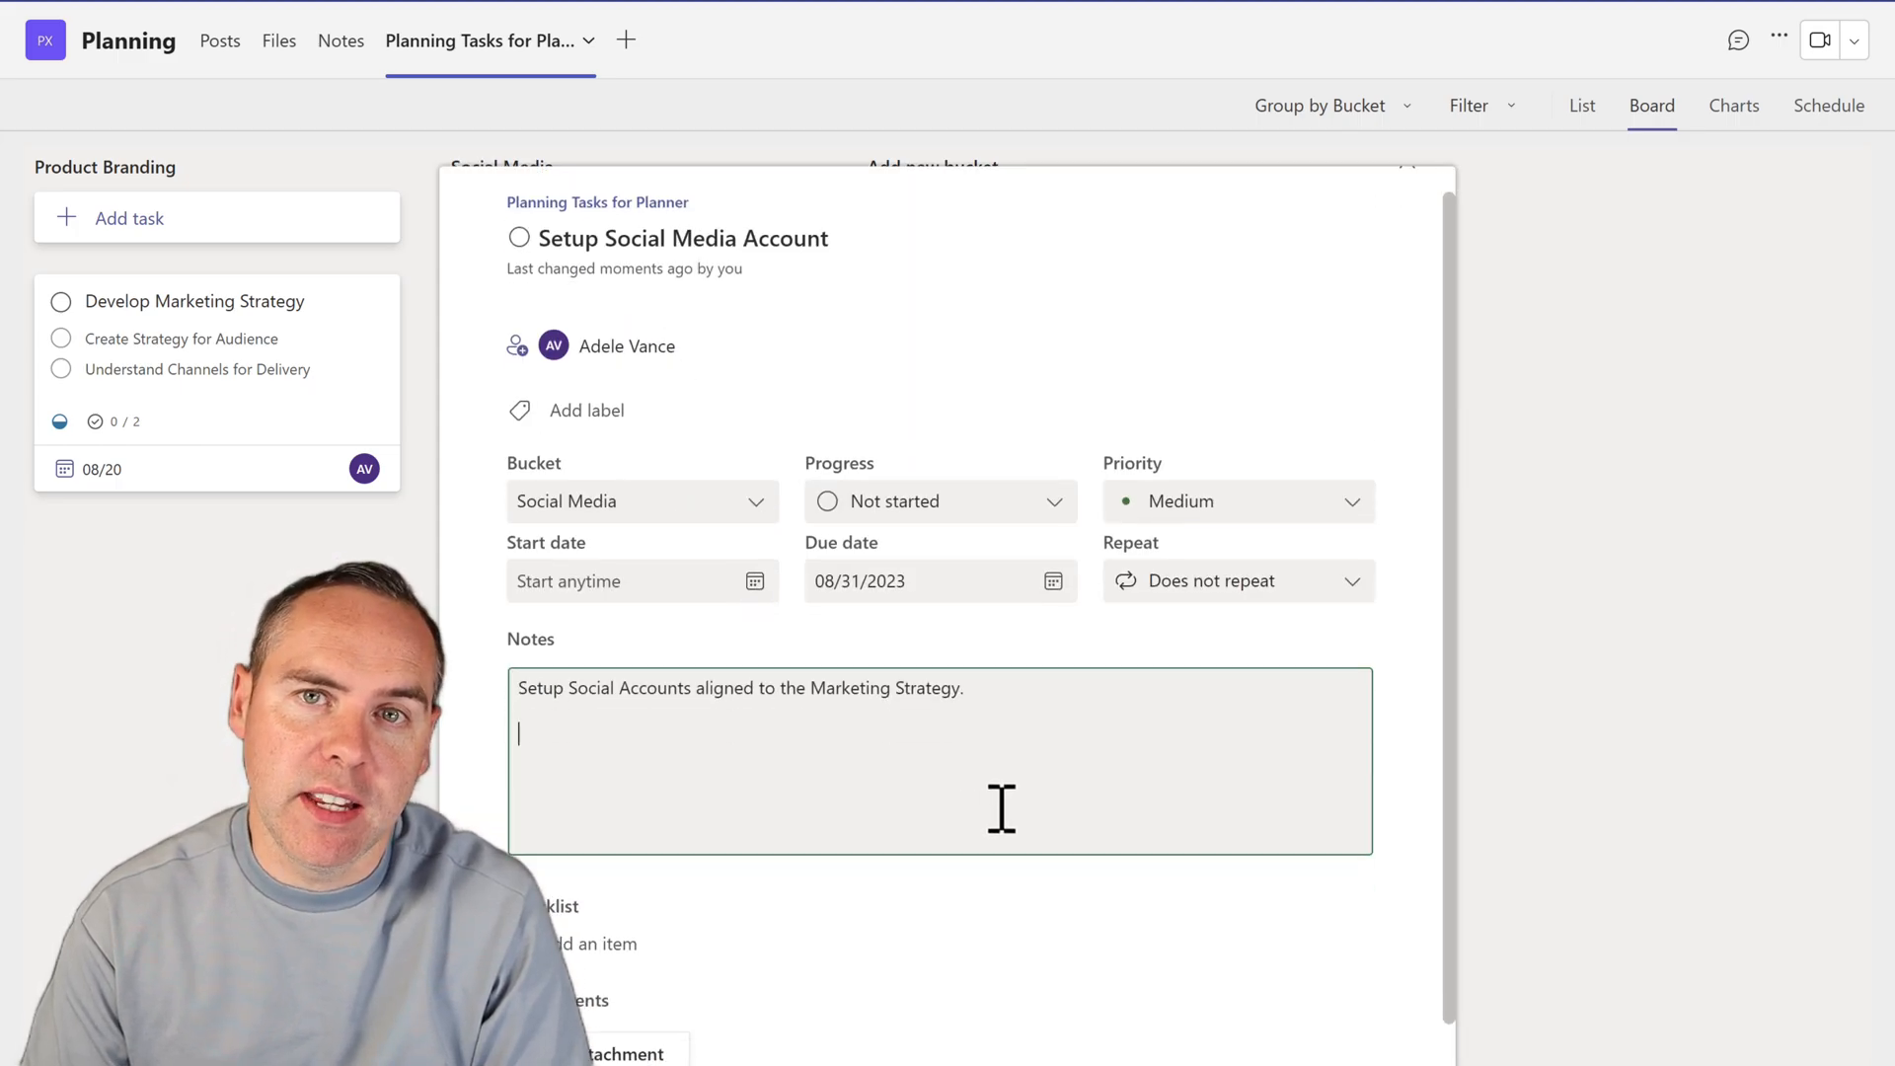
scroll("down", 3)
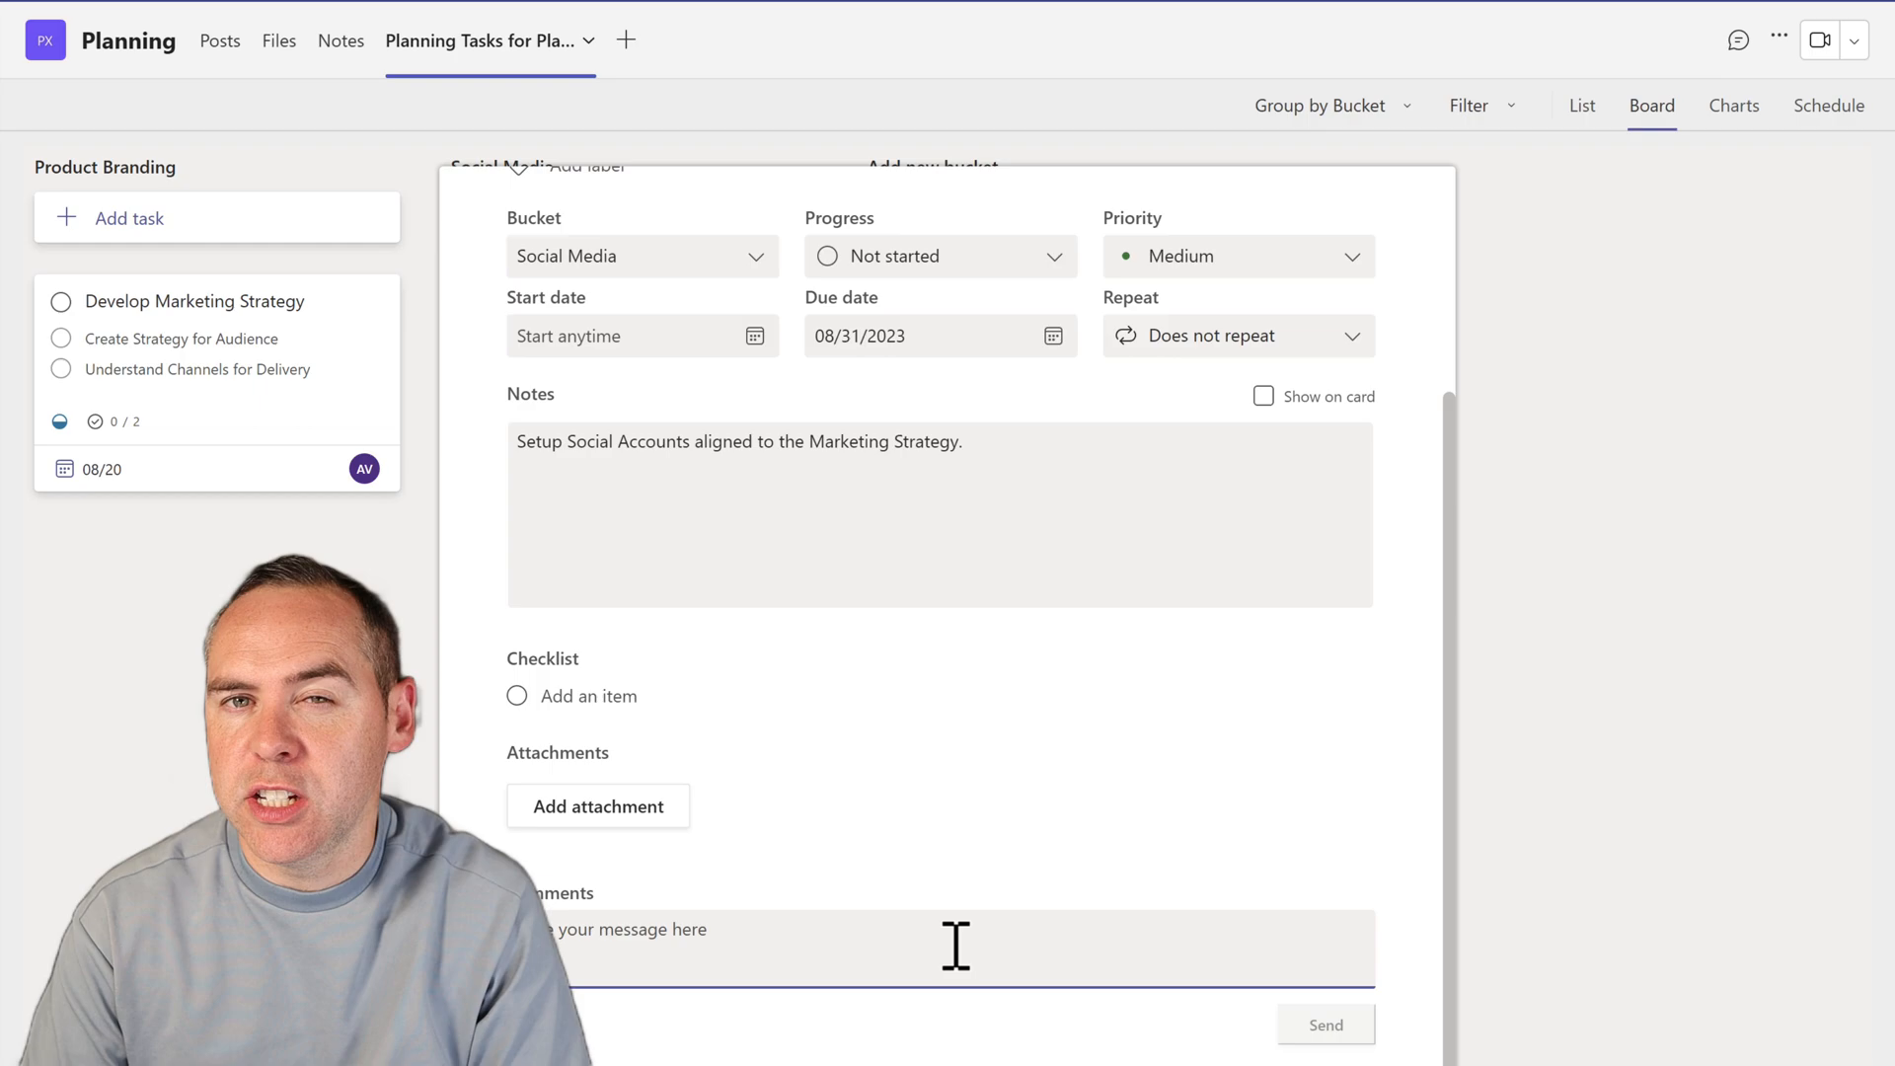
left_click(941, 255)
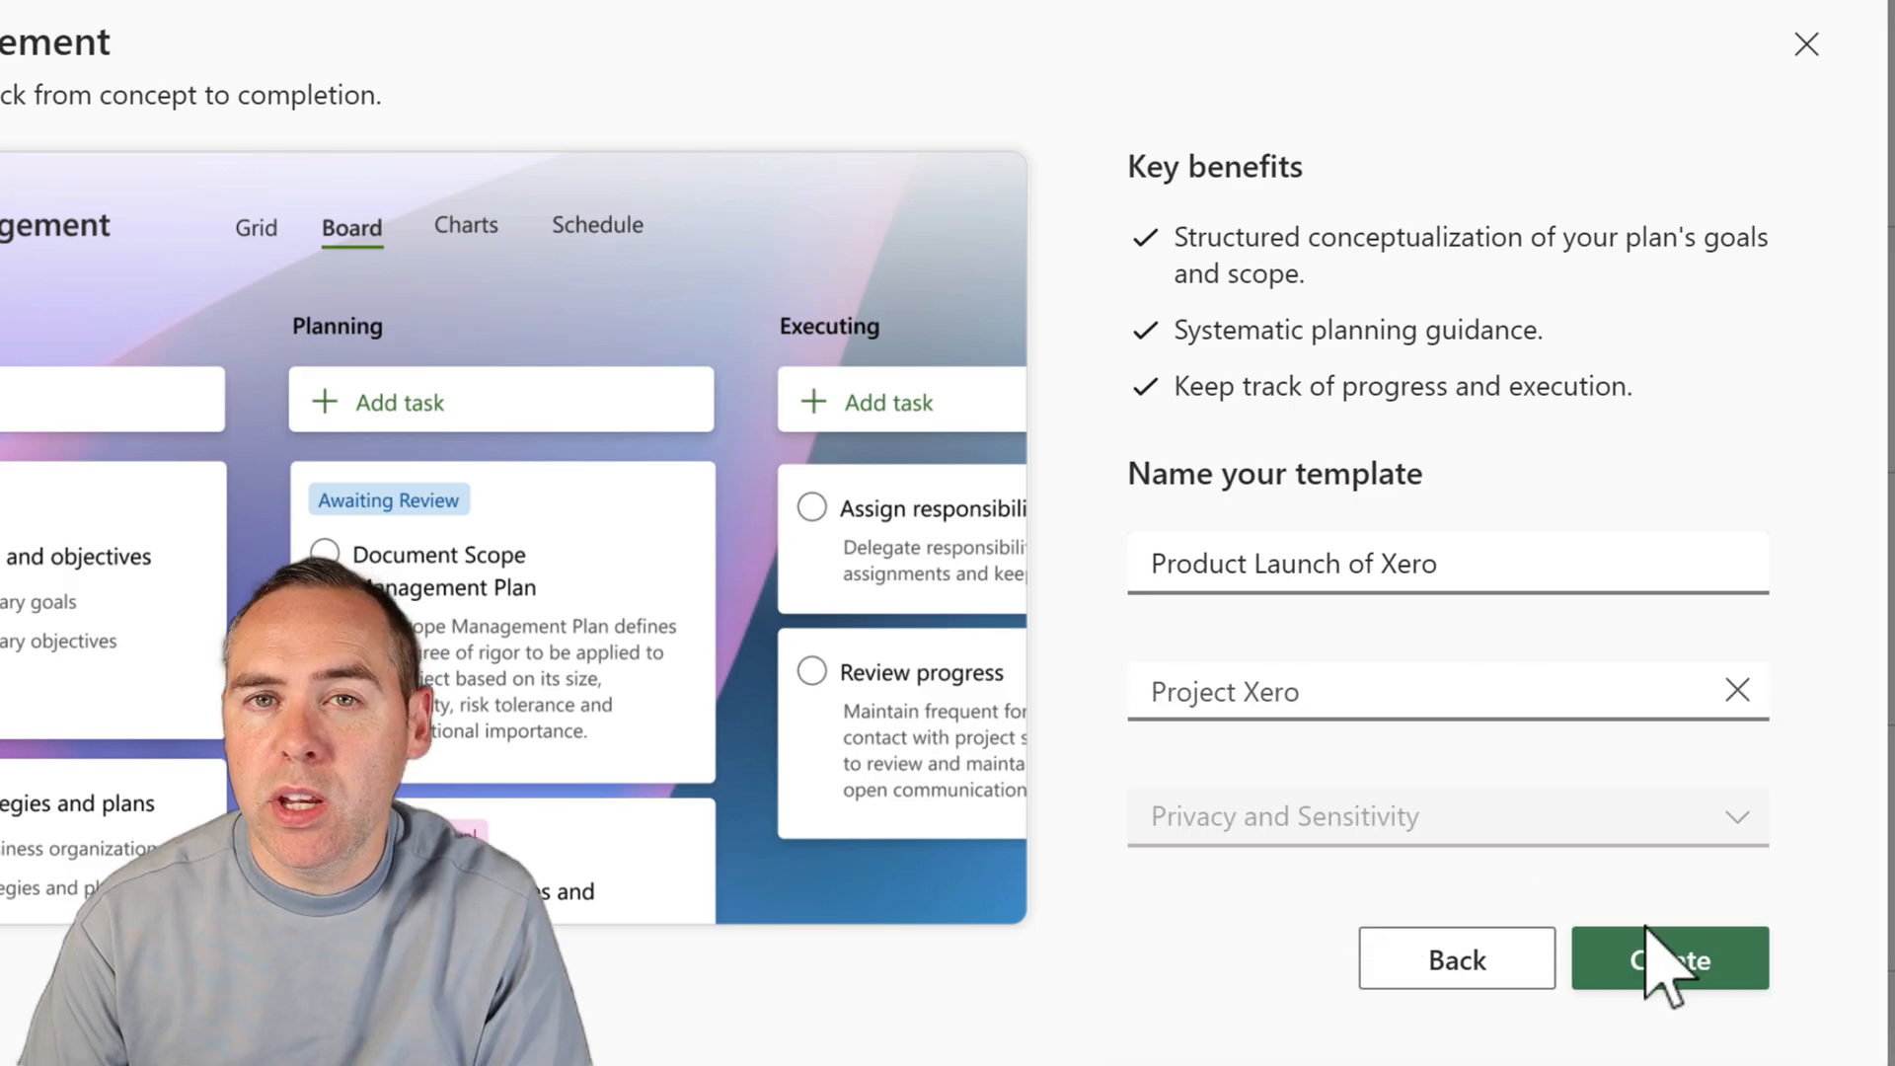
Create Product Launch of Xero and note Review Social Media Creation of Accounts is BLOCKED
left_click(1669, 959)
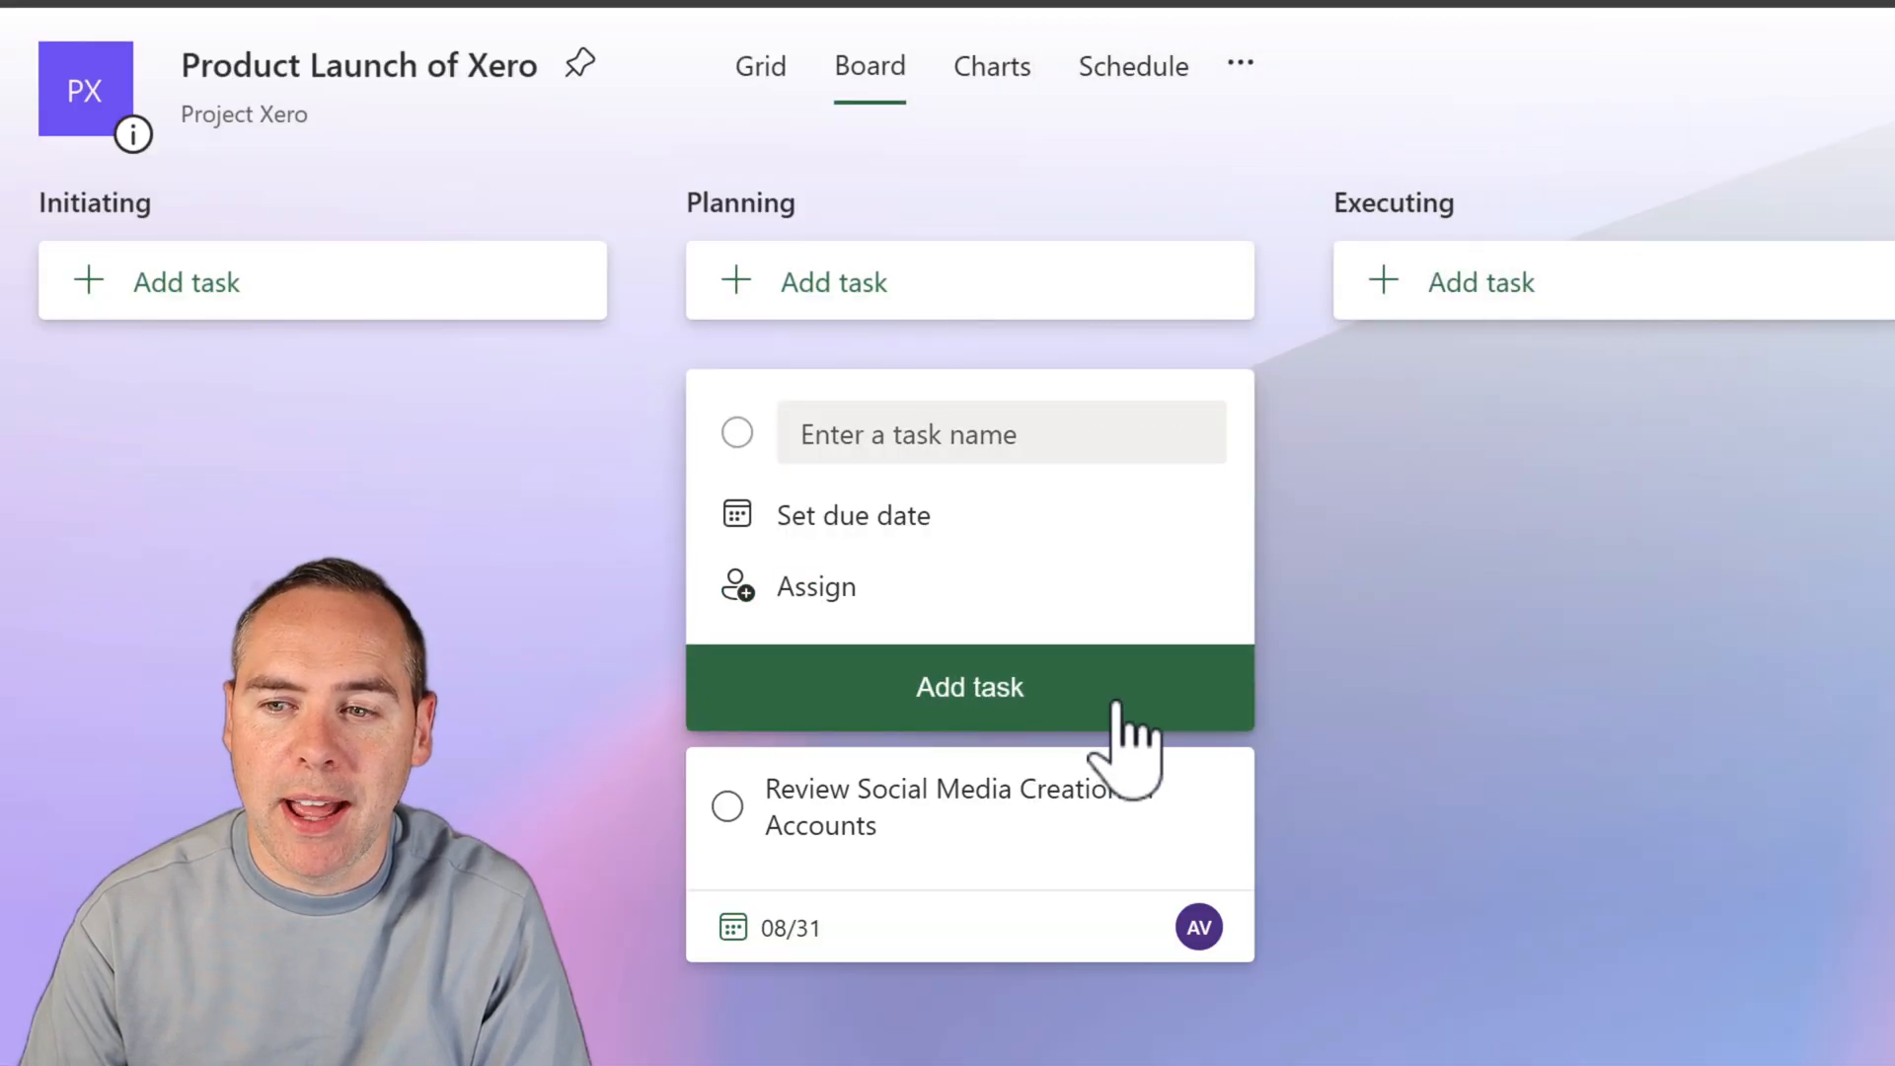
left_click(946, 808)
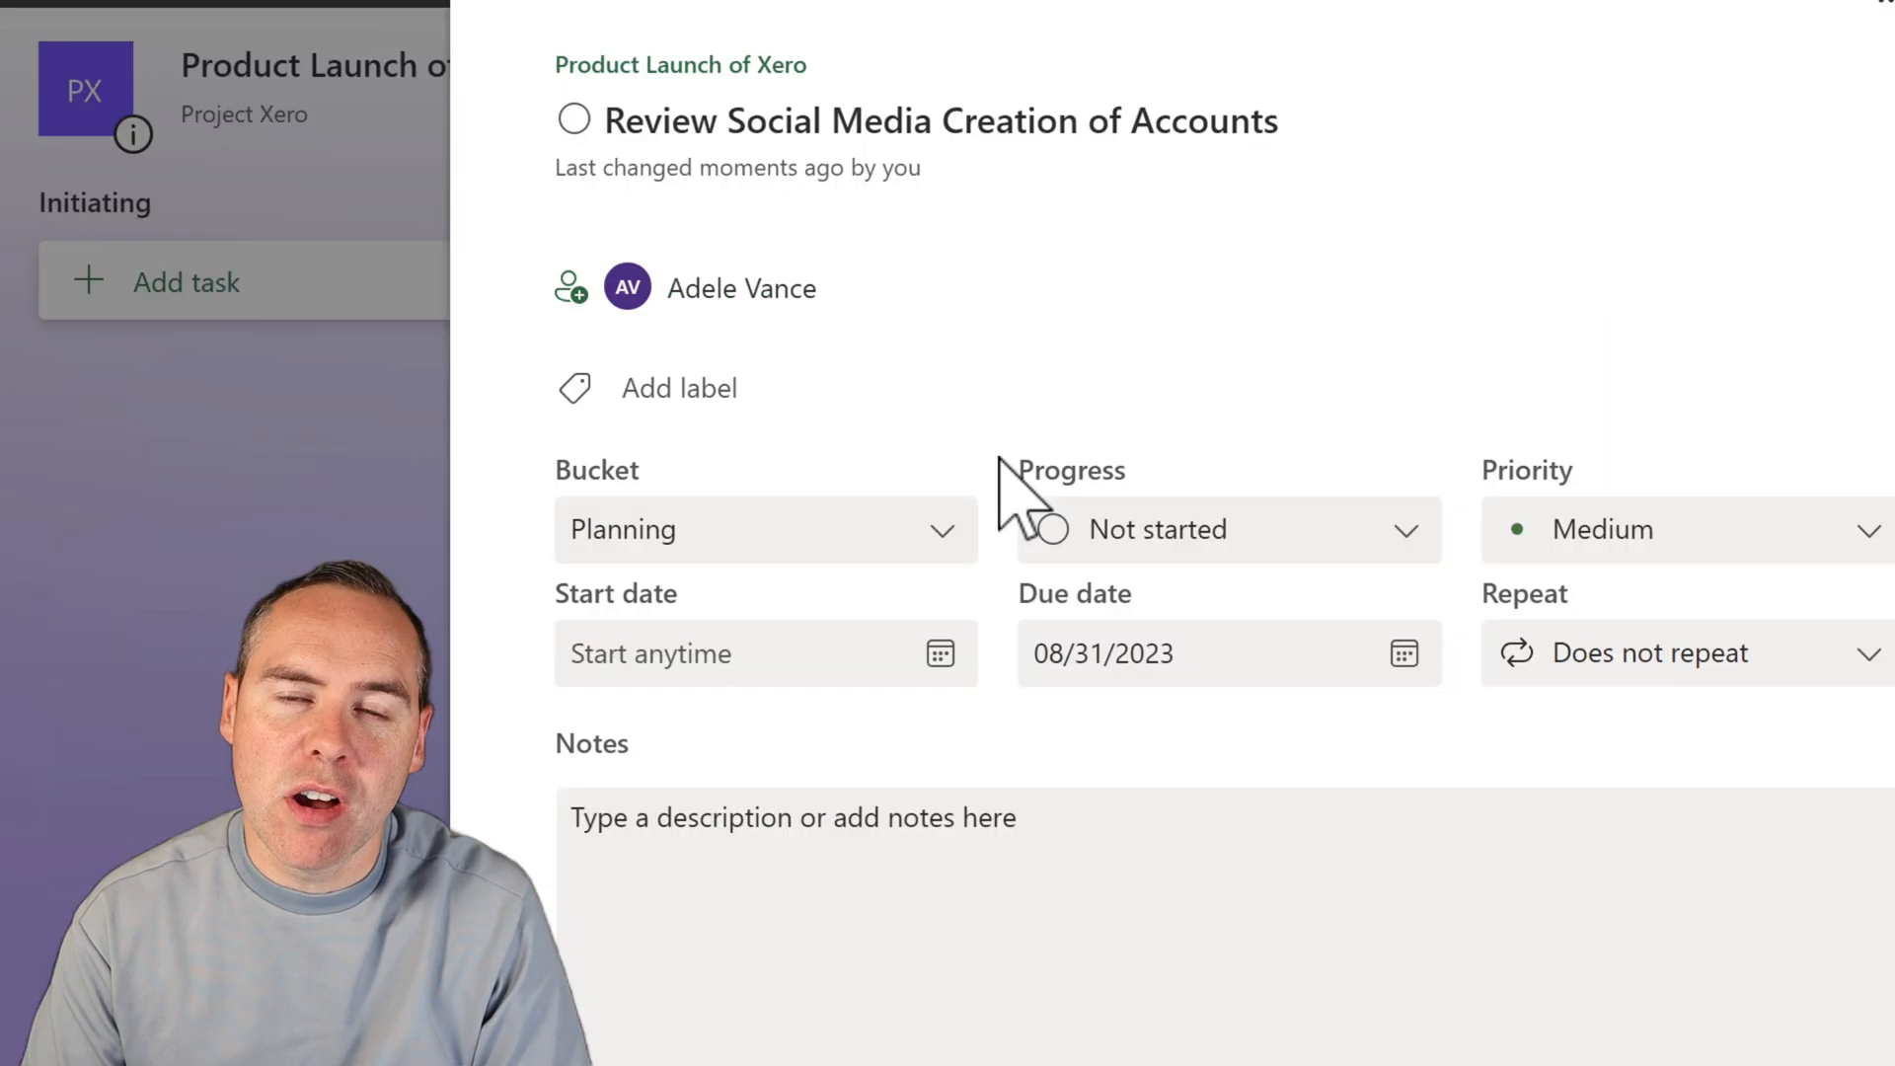
mouse_move(979, 761)
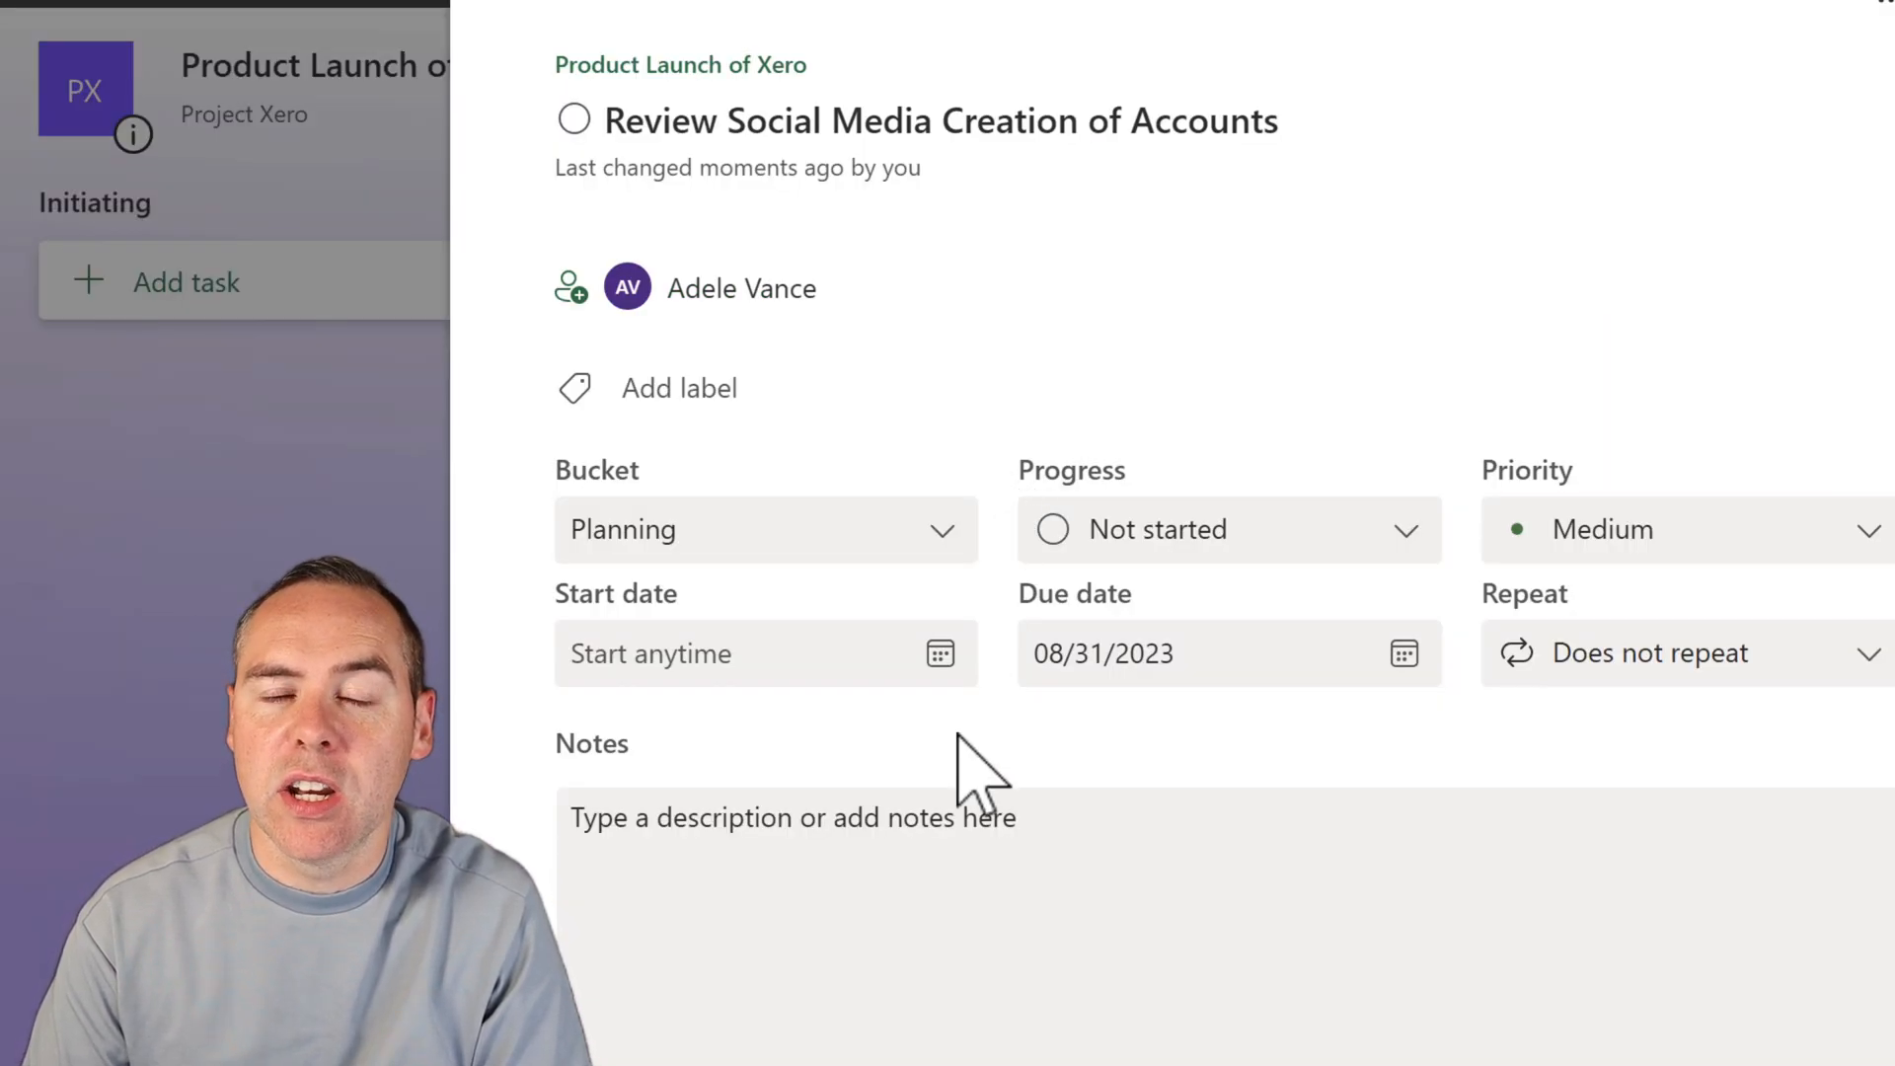
scroll("down", 3)
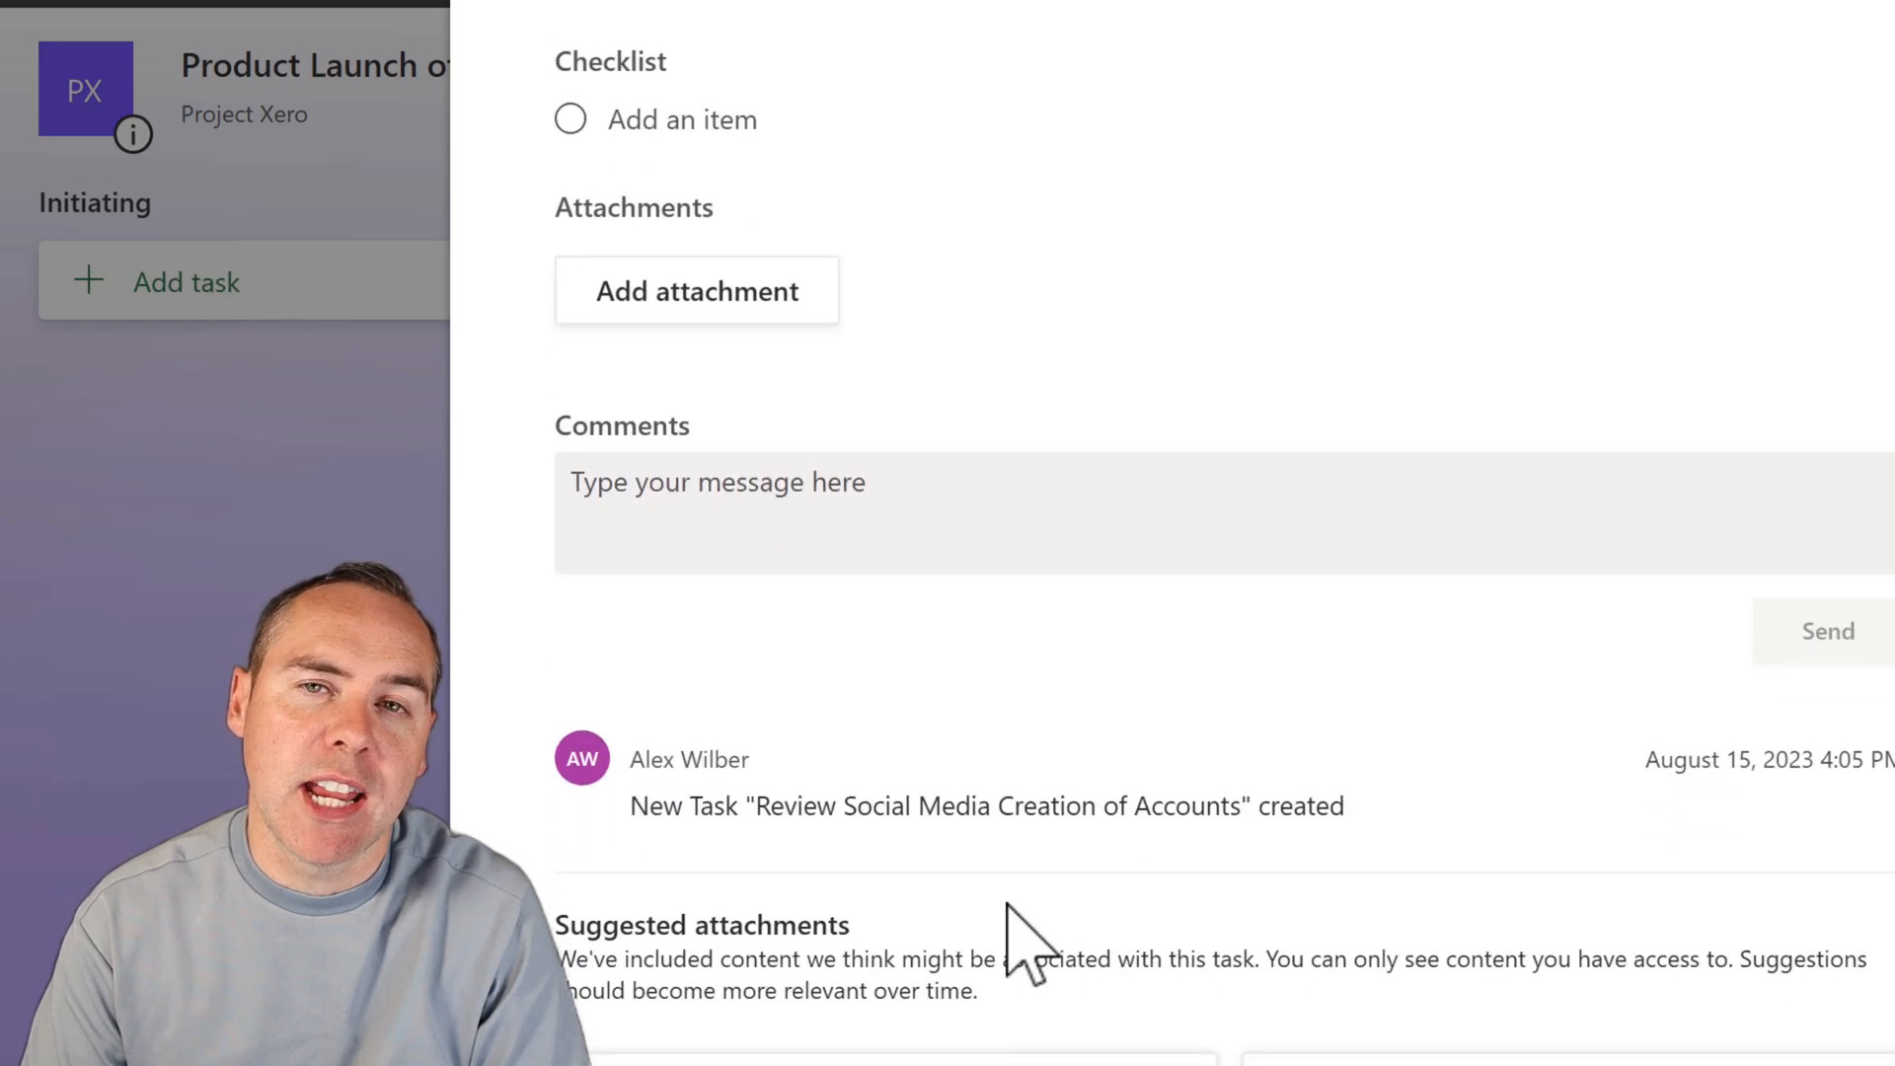
type("This is dependent on the Plan within the Planning Tasks for Planner and is BLOCKED")
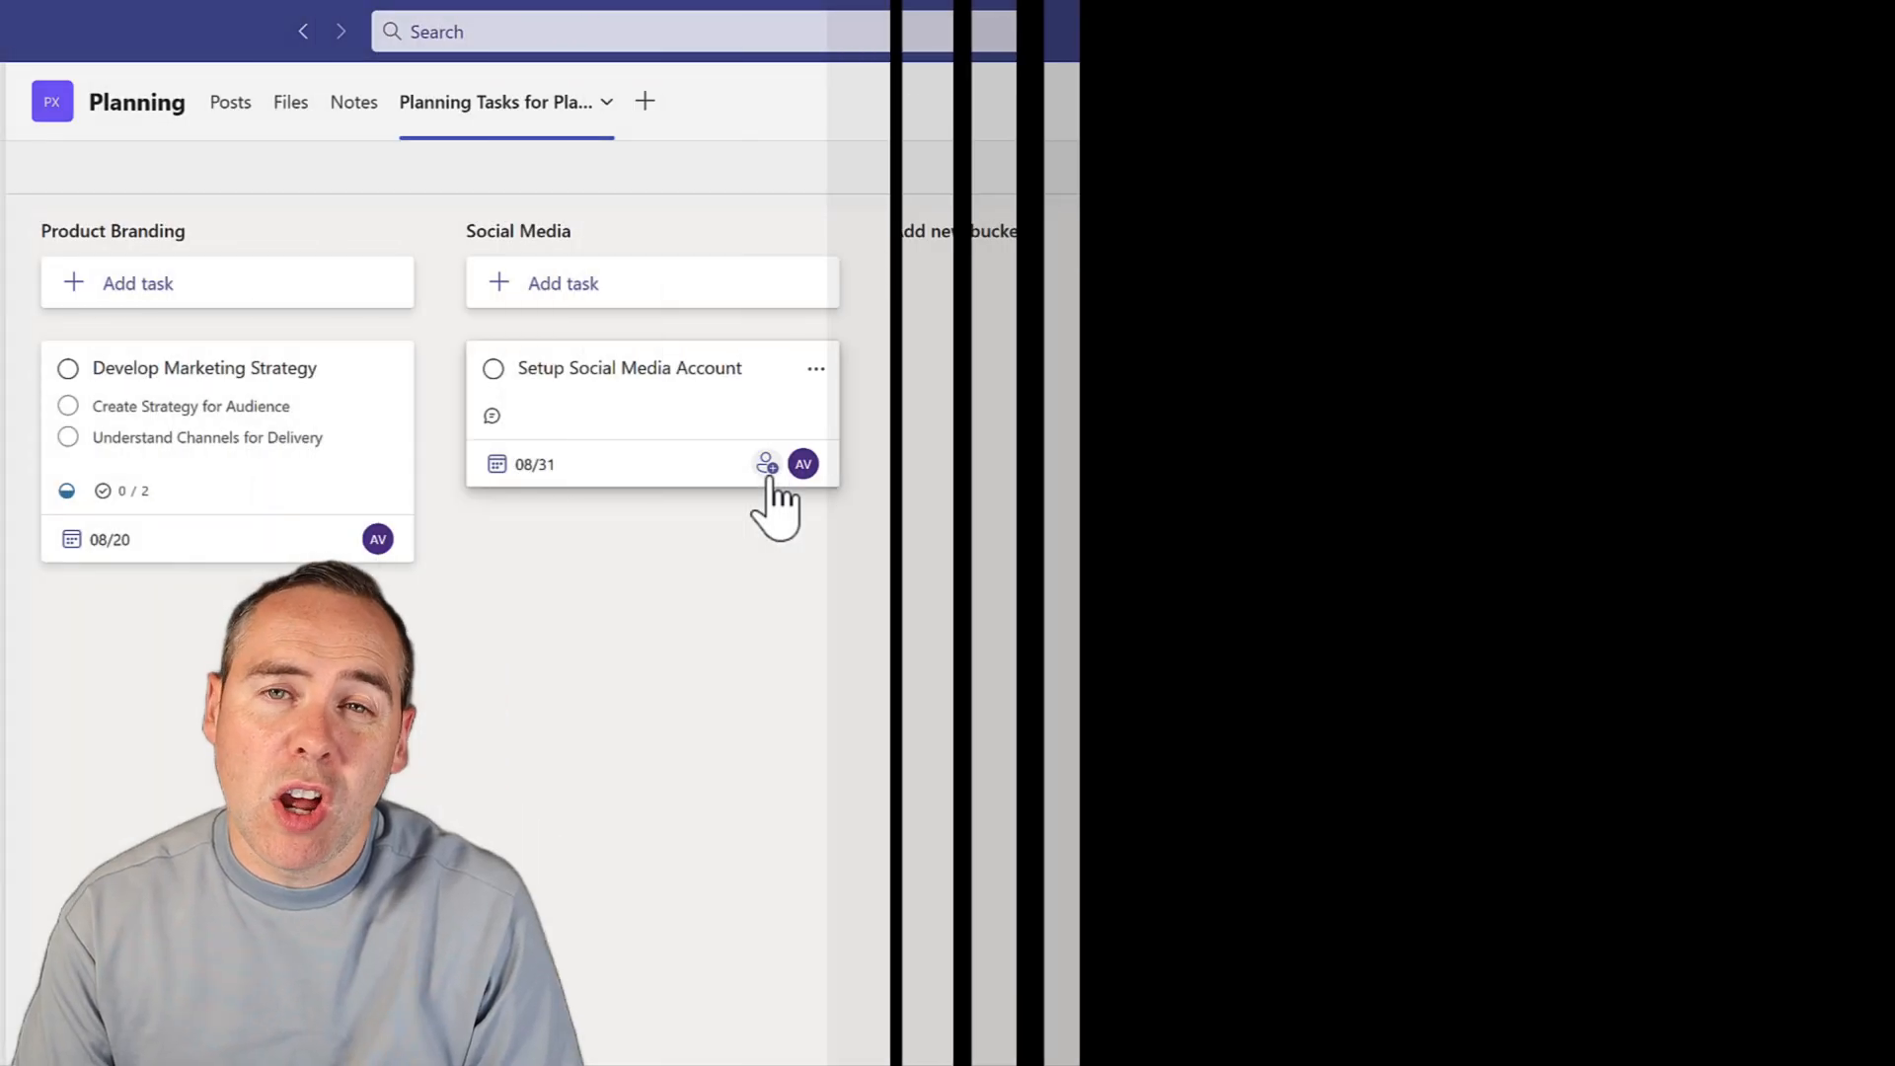
Assign Setup Social Media Account to Diego and add him to the plan
type("Diego")
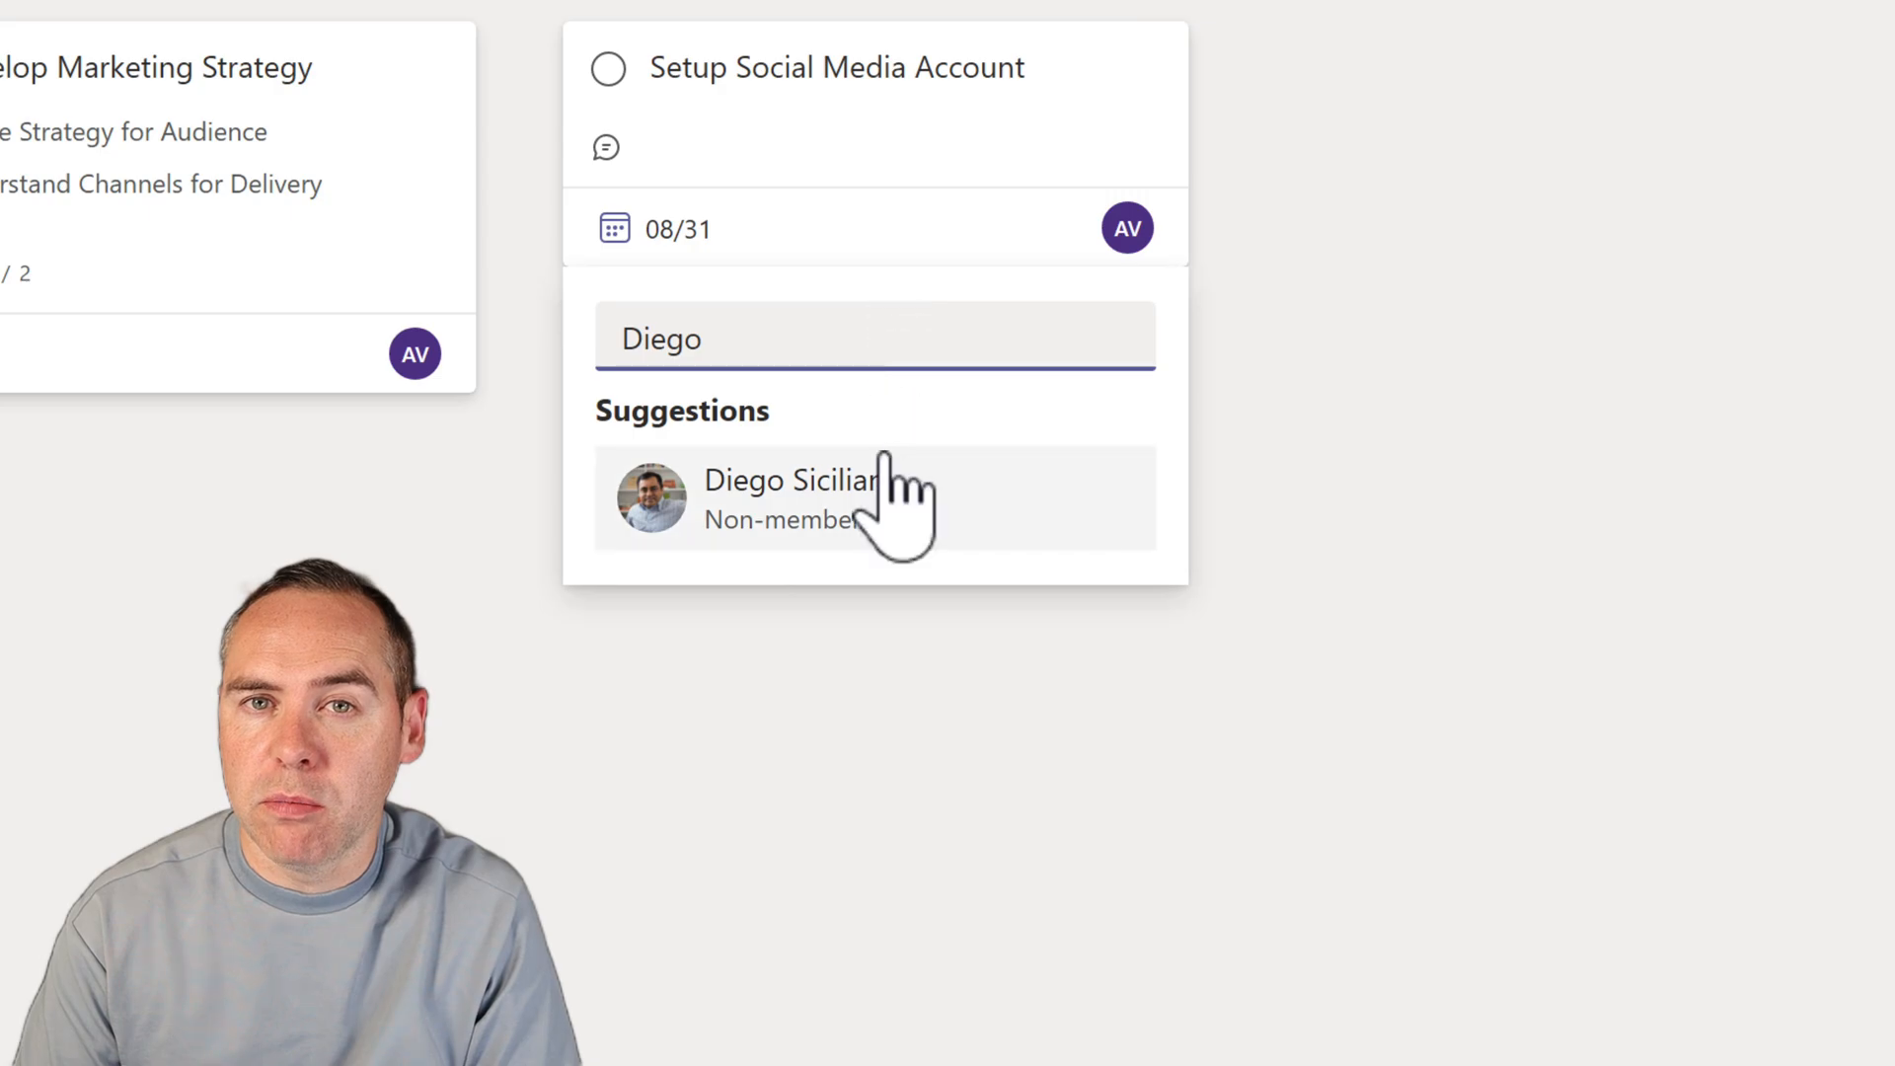
left_click(792, 497)
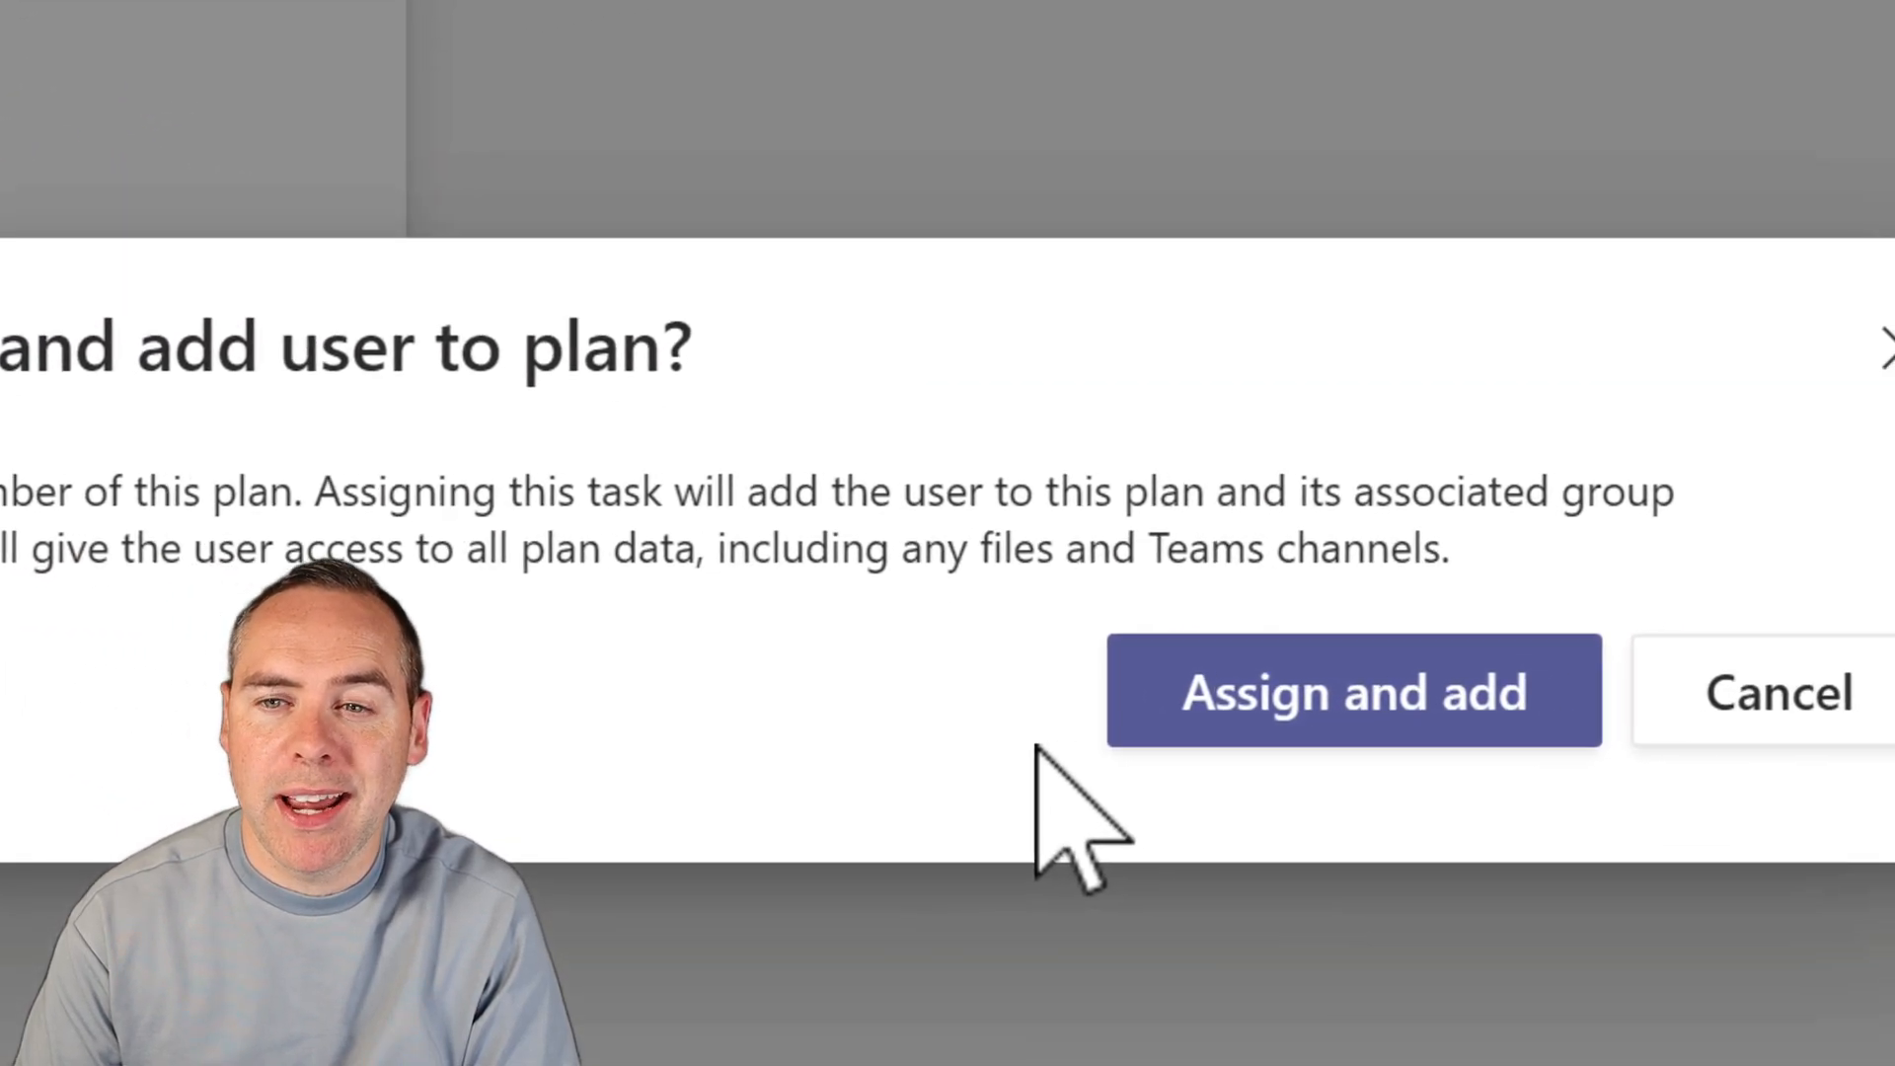
left_click(1352, 690)
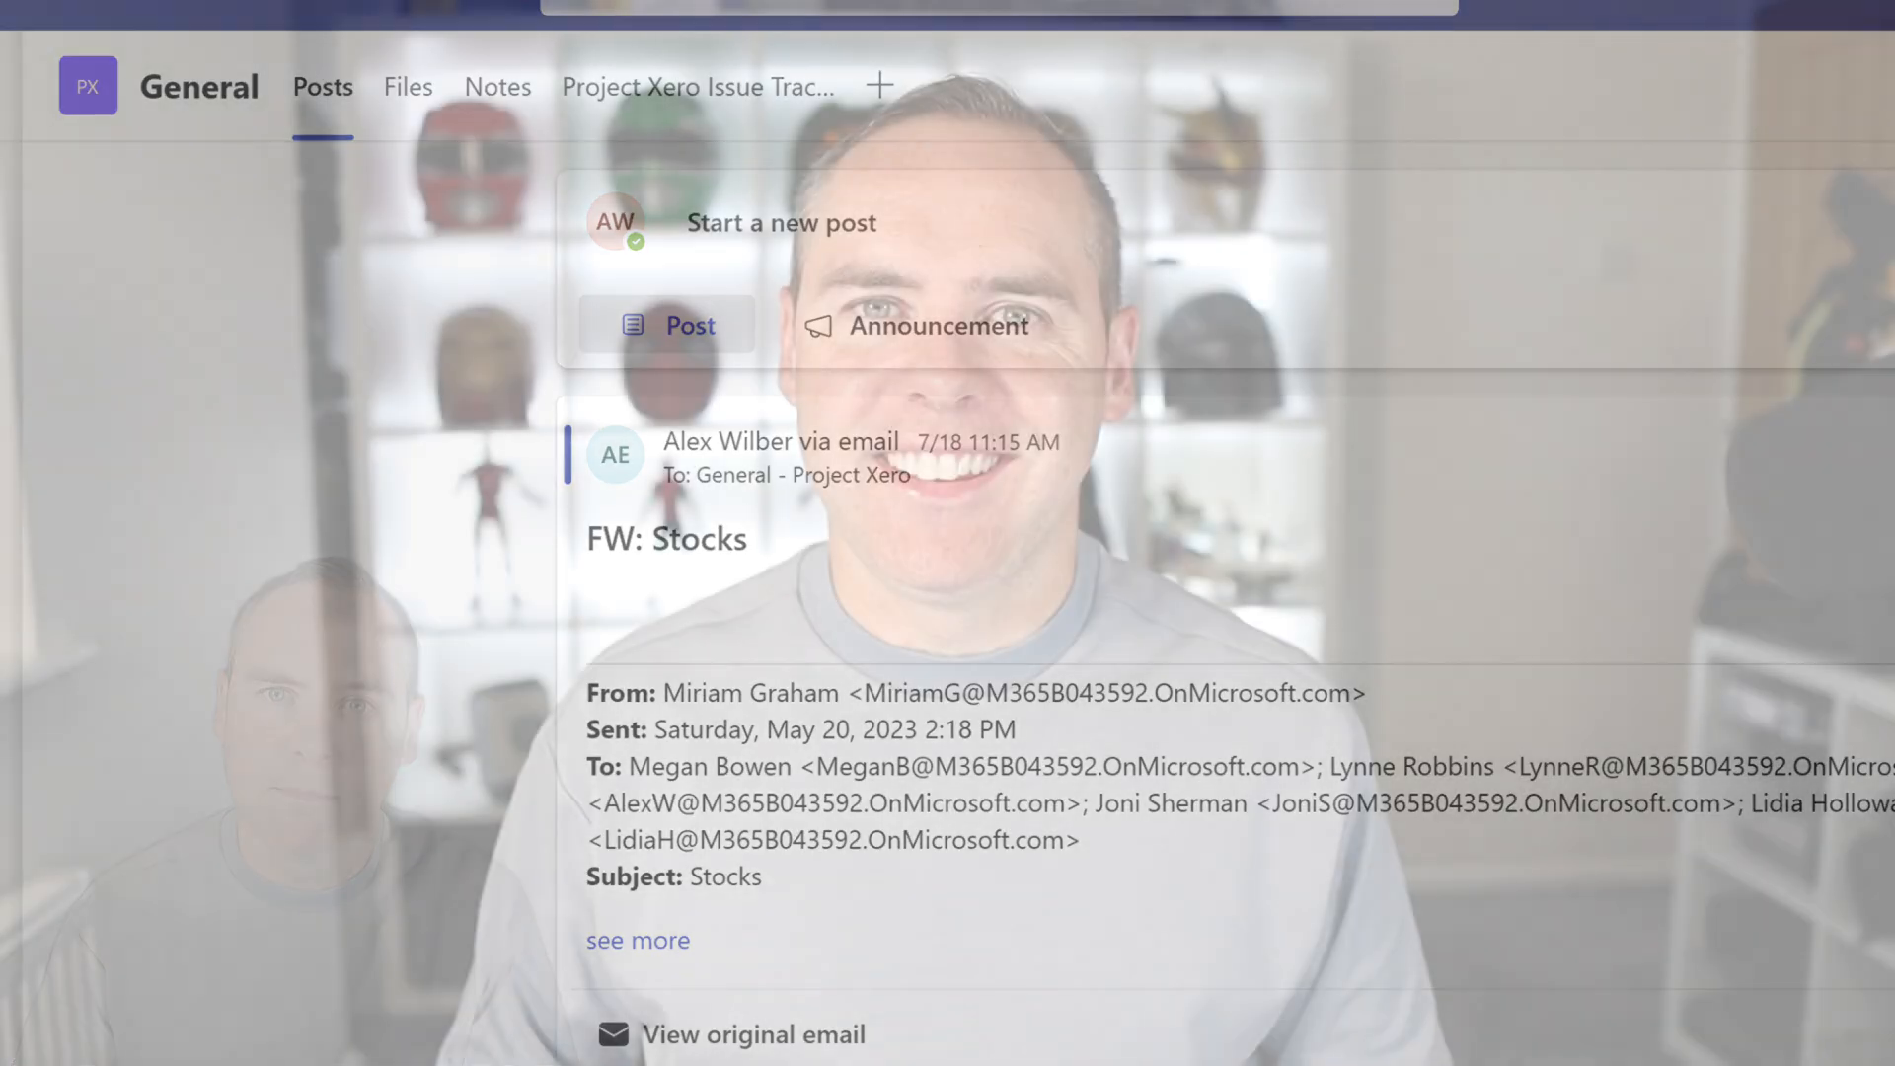
Go to the Planning channel to begin adding a Lists tab
left_click(626, 99)
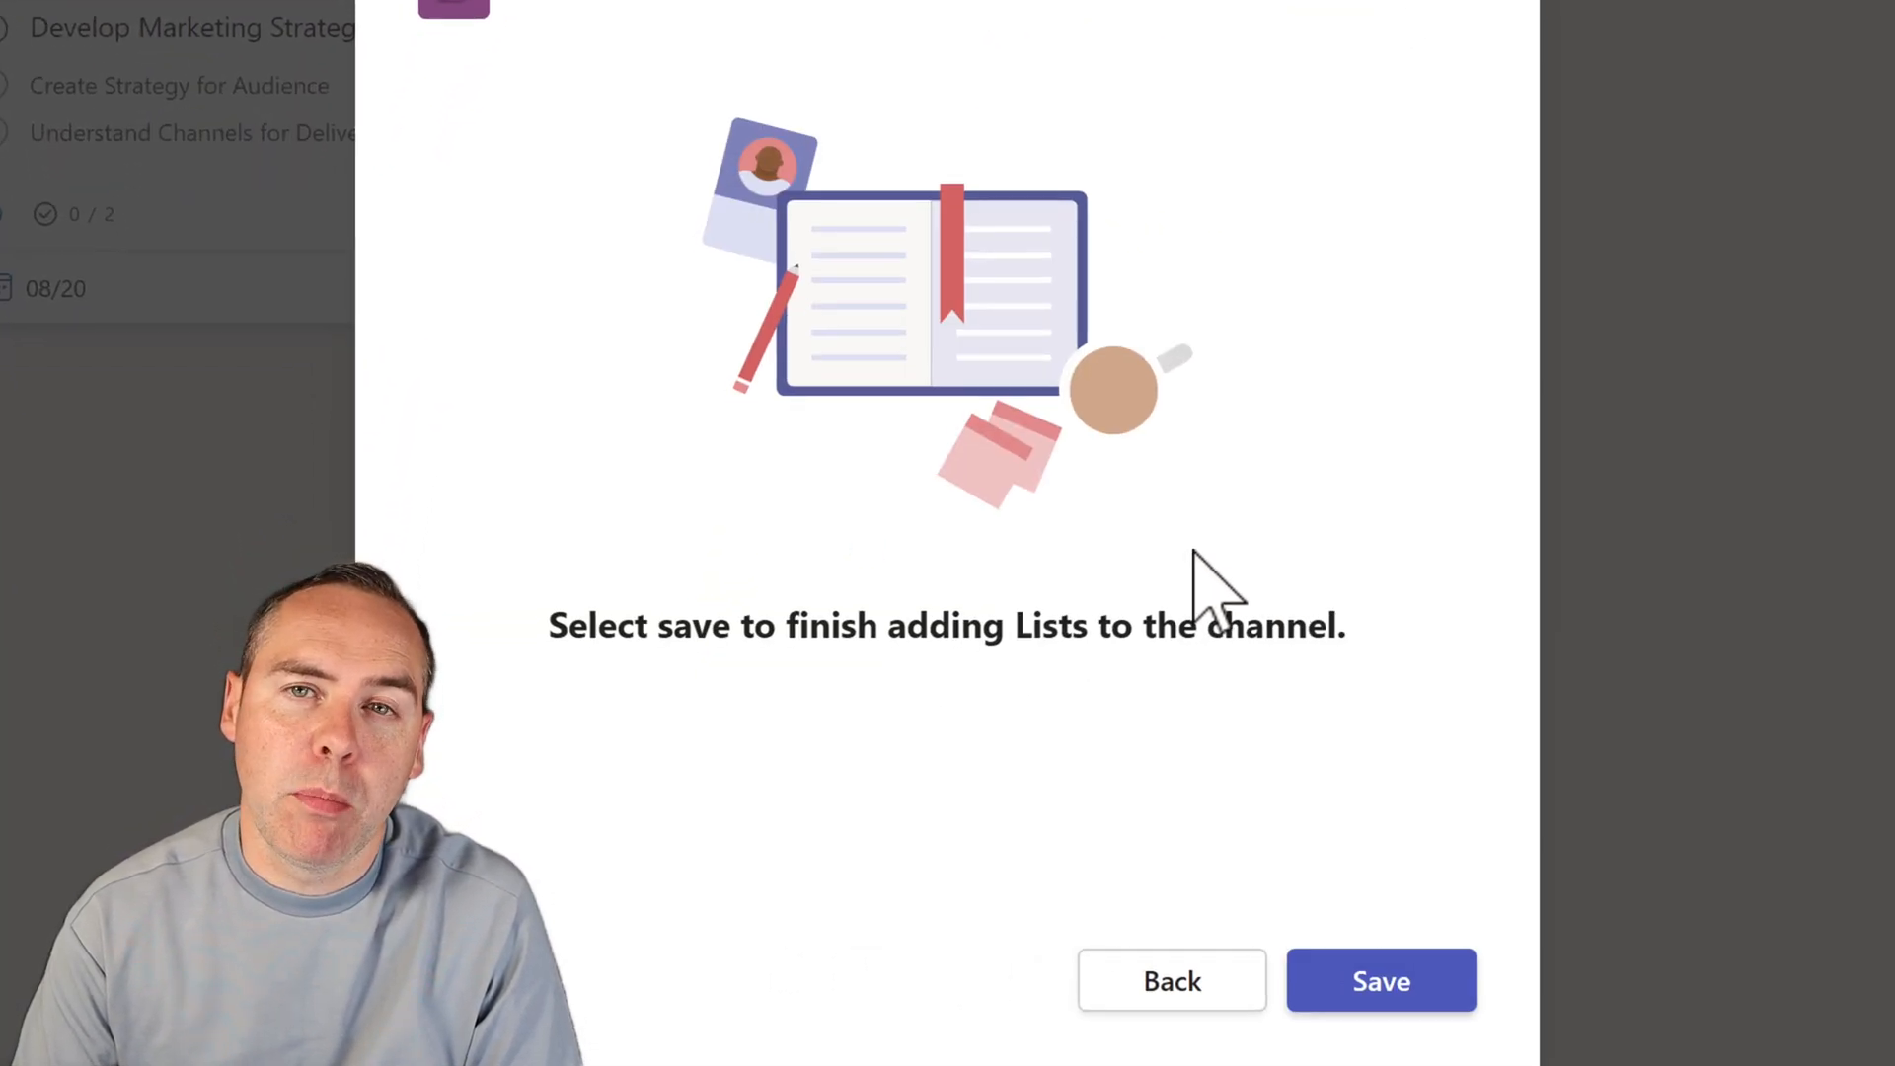
Save the Lists tab and create a blank list 'Planning Tasks for Xero' with an icon
left_click(1379, 980)
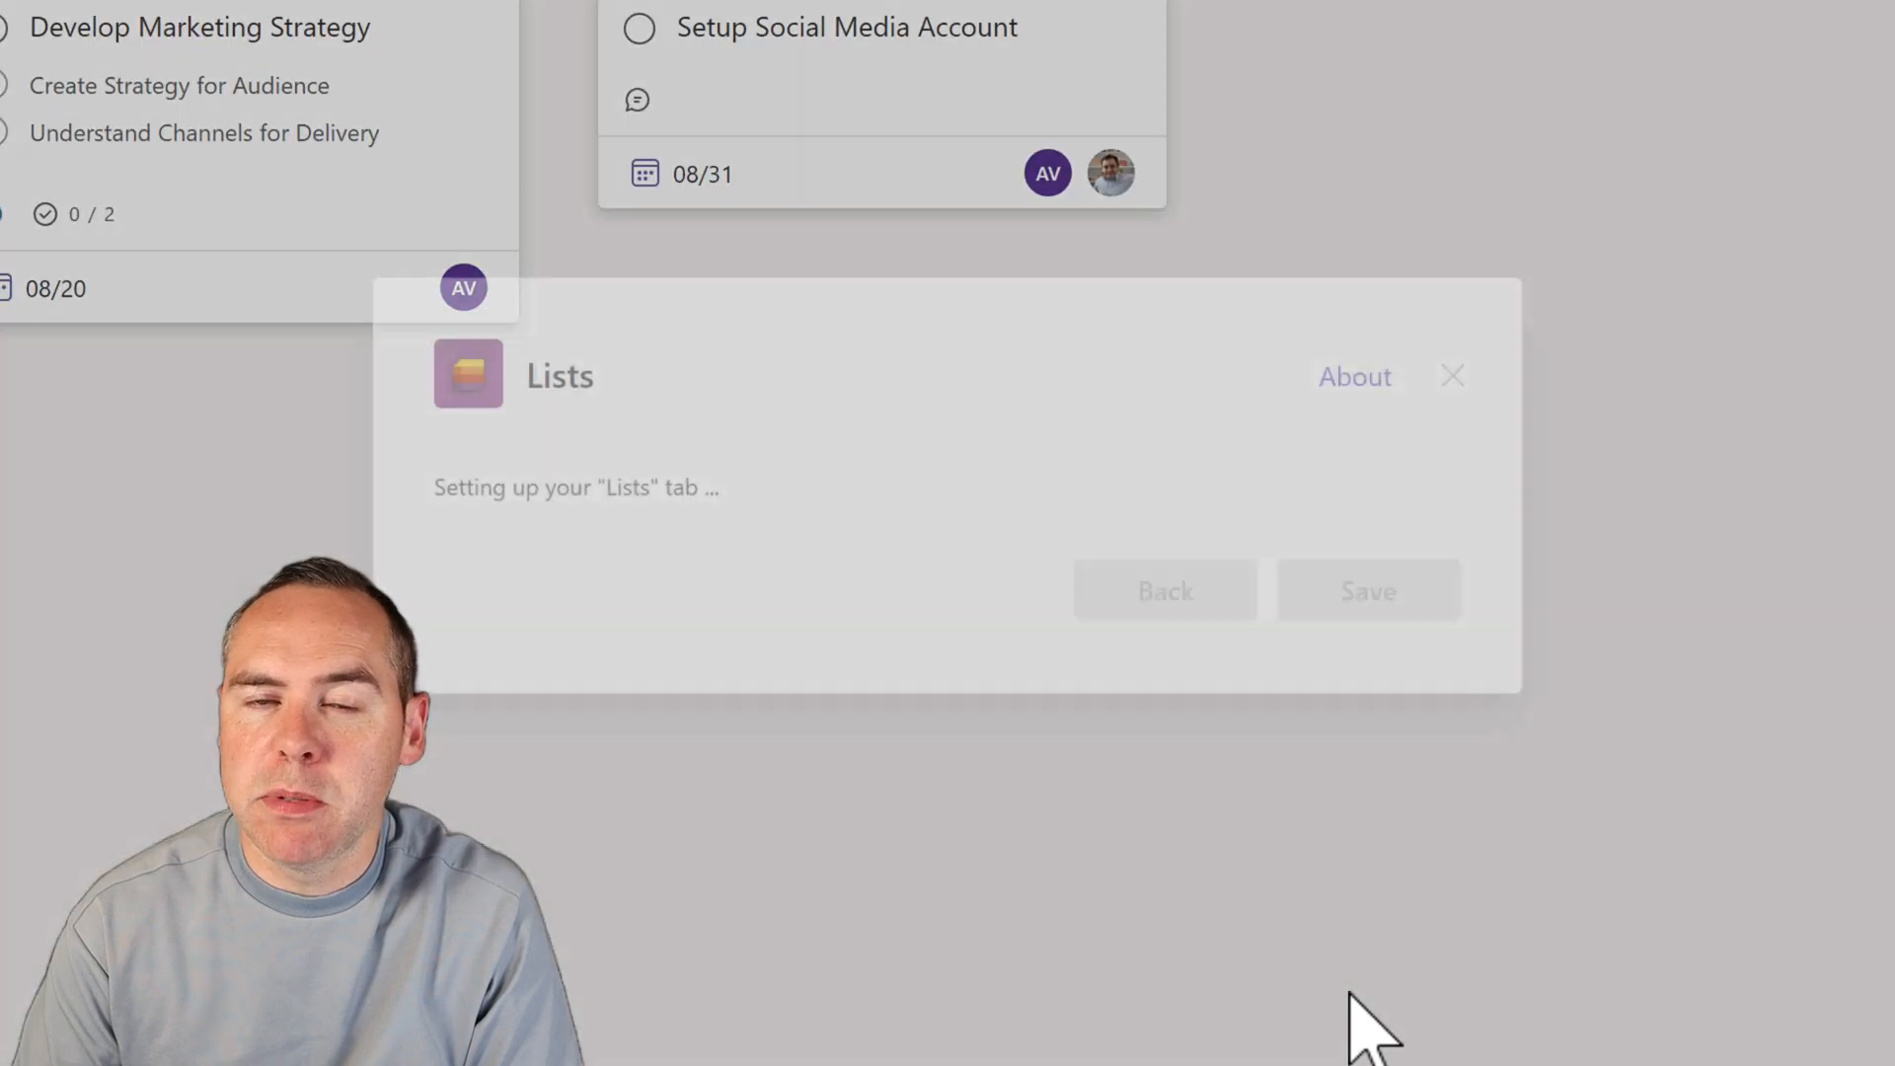
left_click(1368, 591)
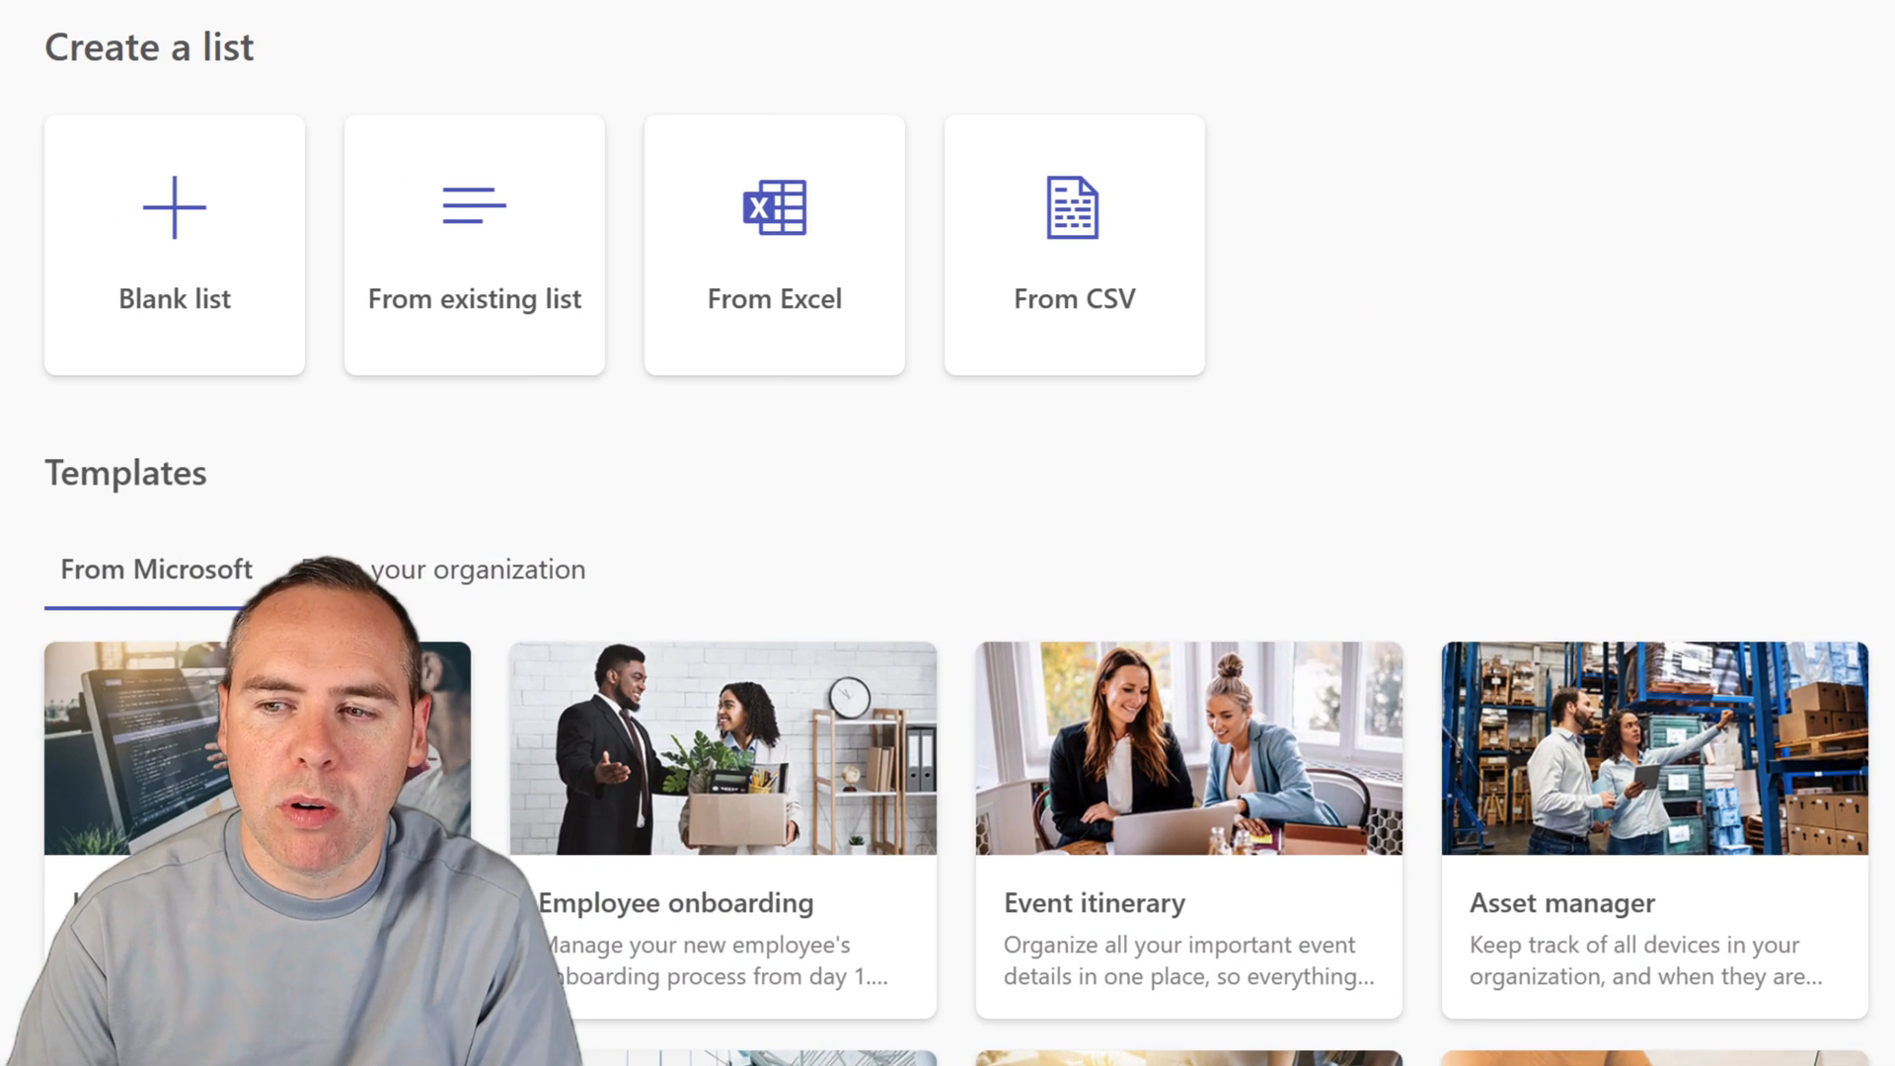
scroll("down", 3)
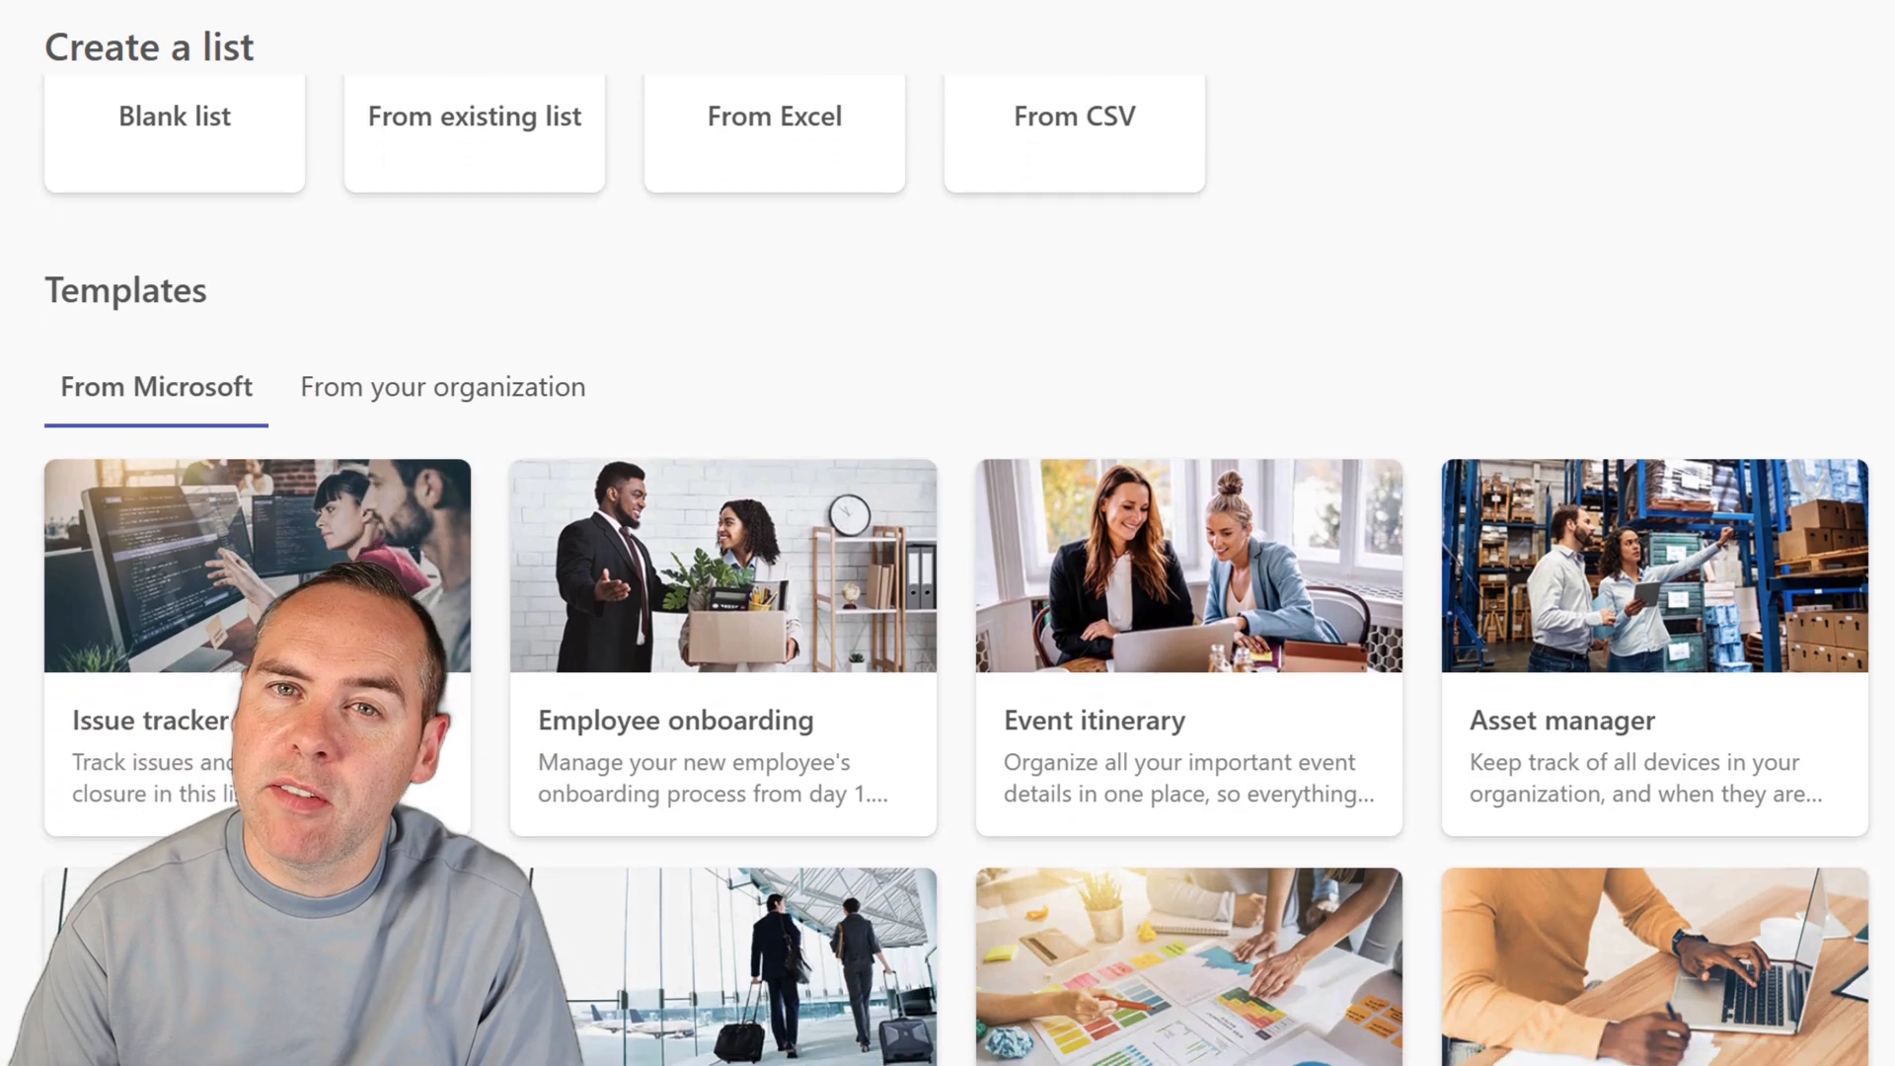
scroll("down", 3)
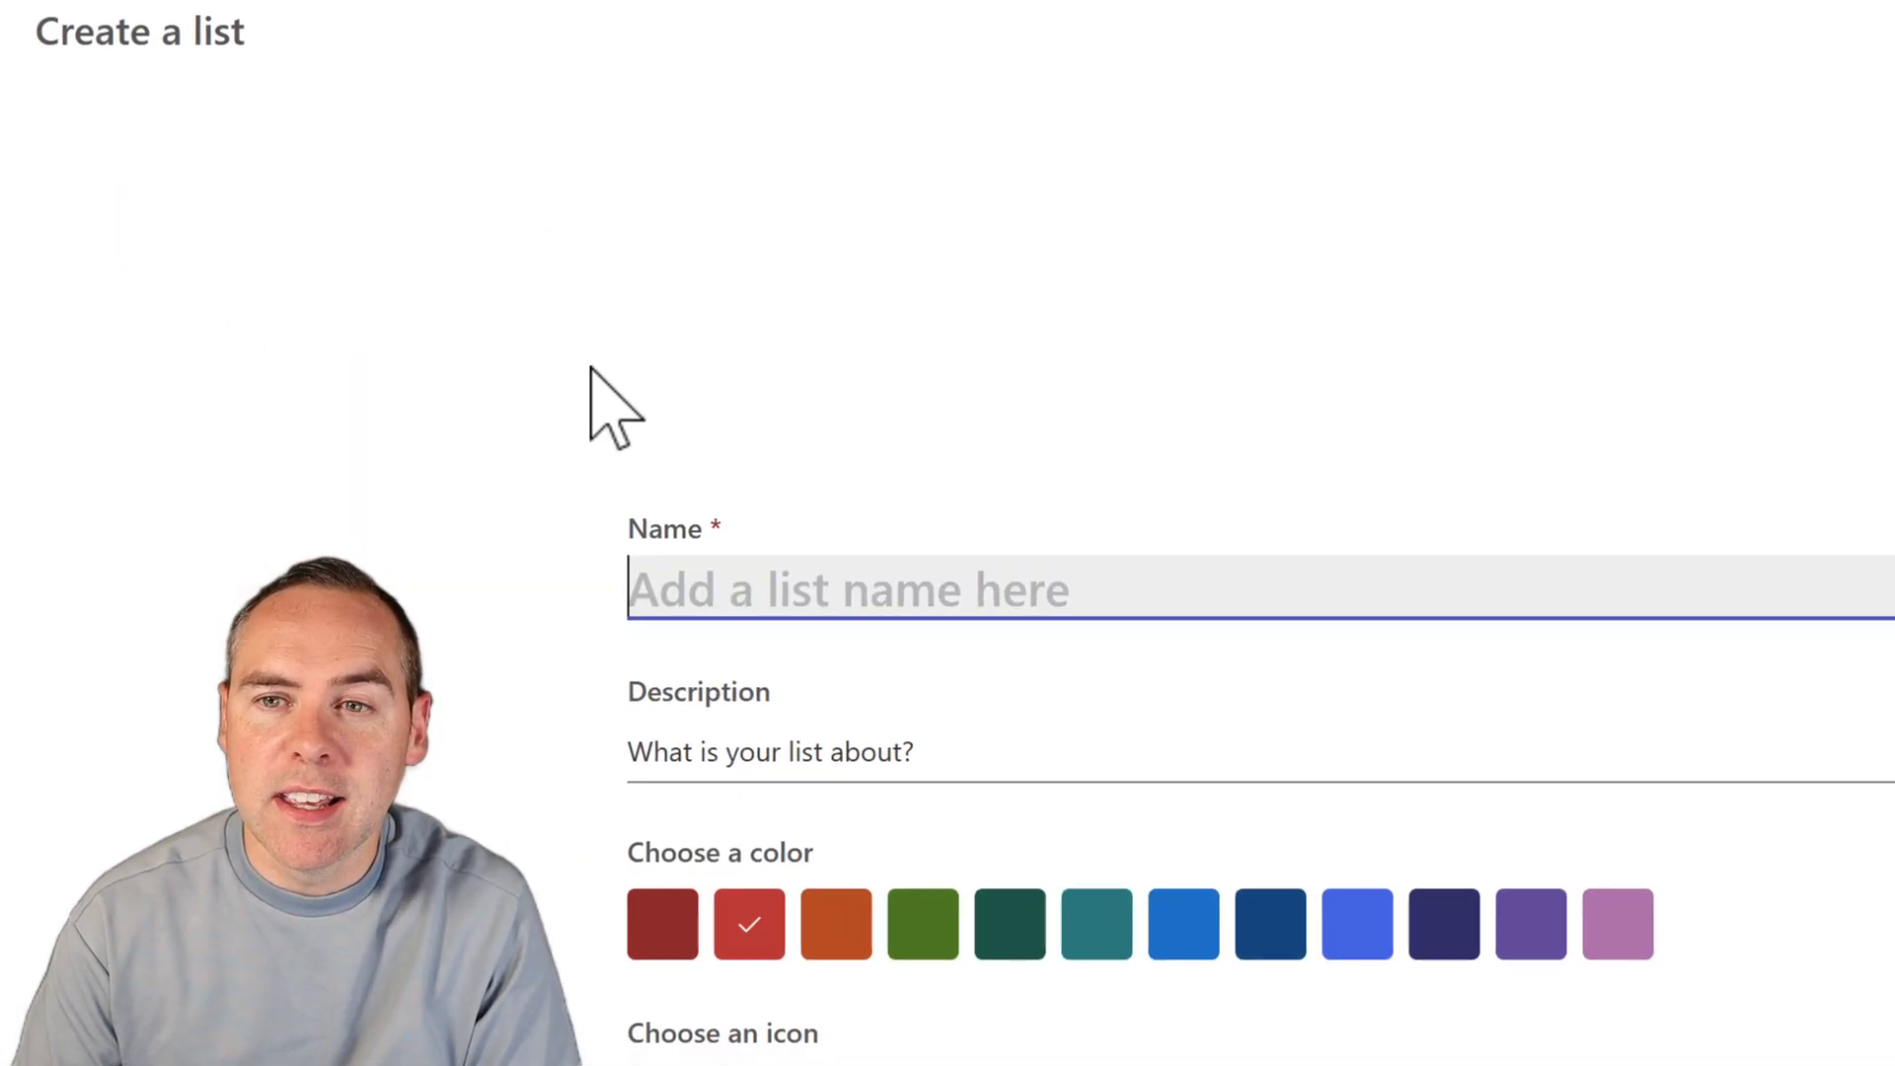
type("Planning Tasks for Xero")
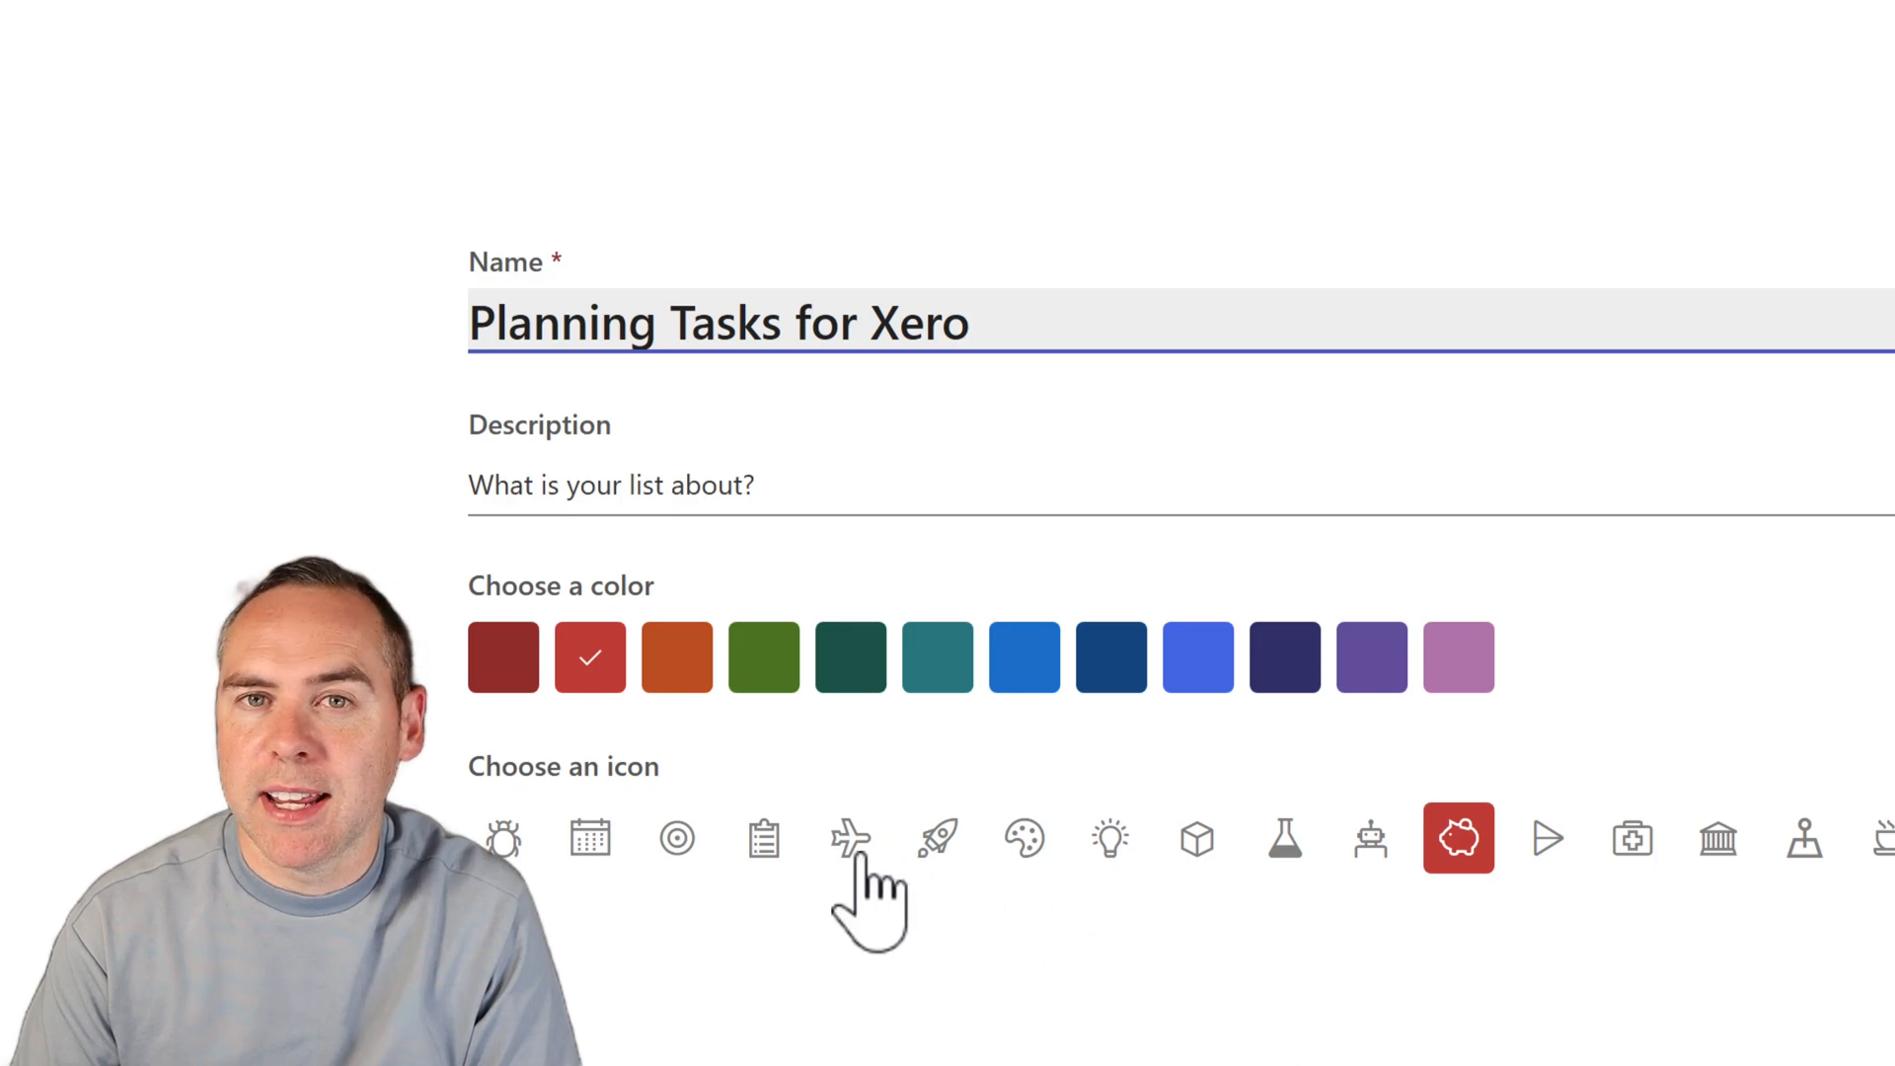
left_click(935, 838)
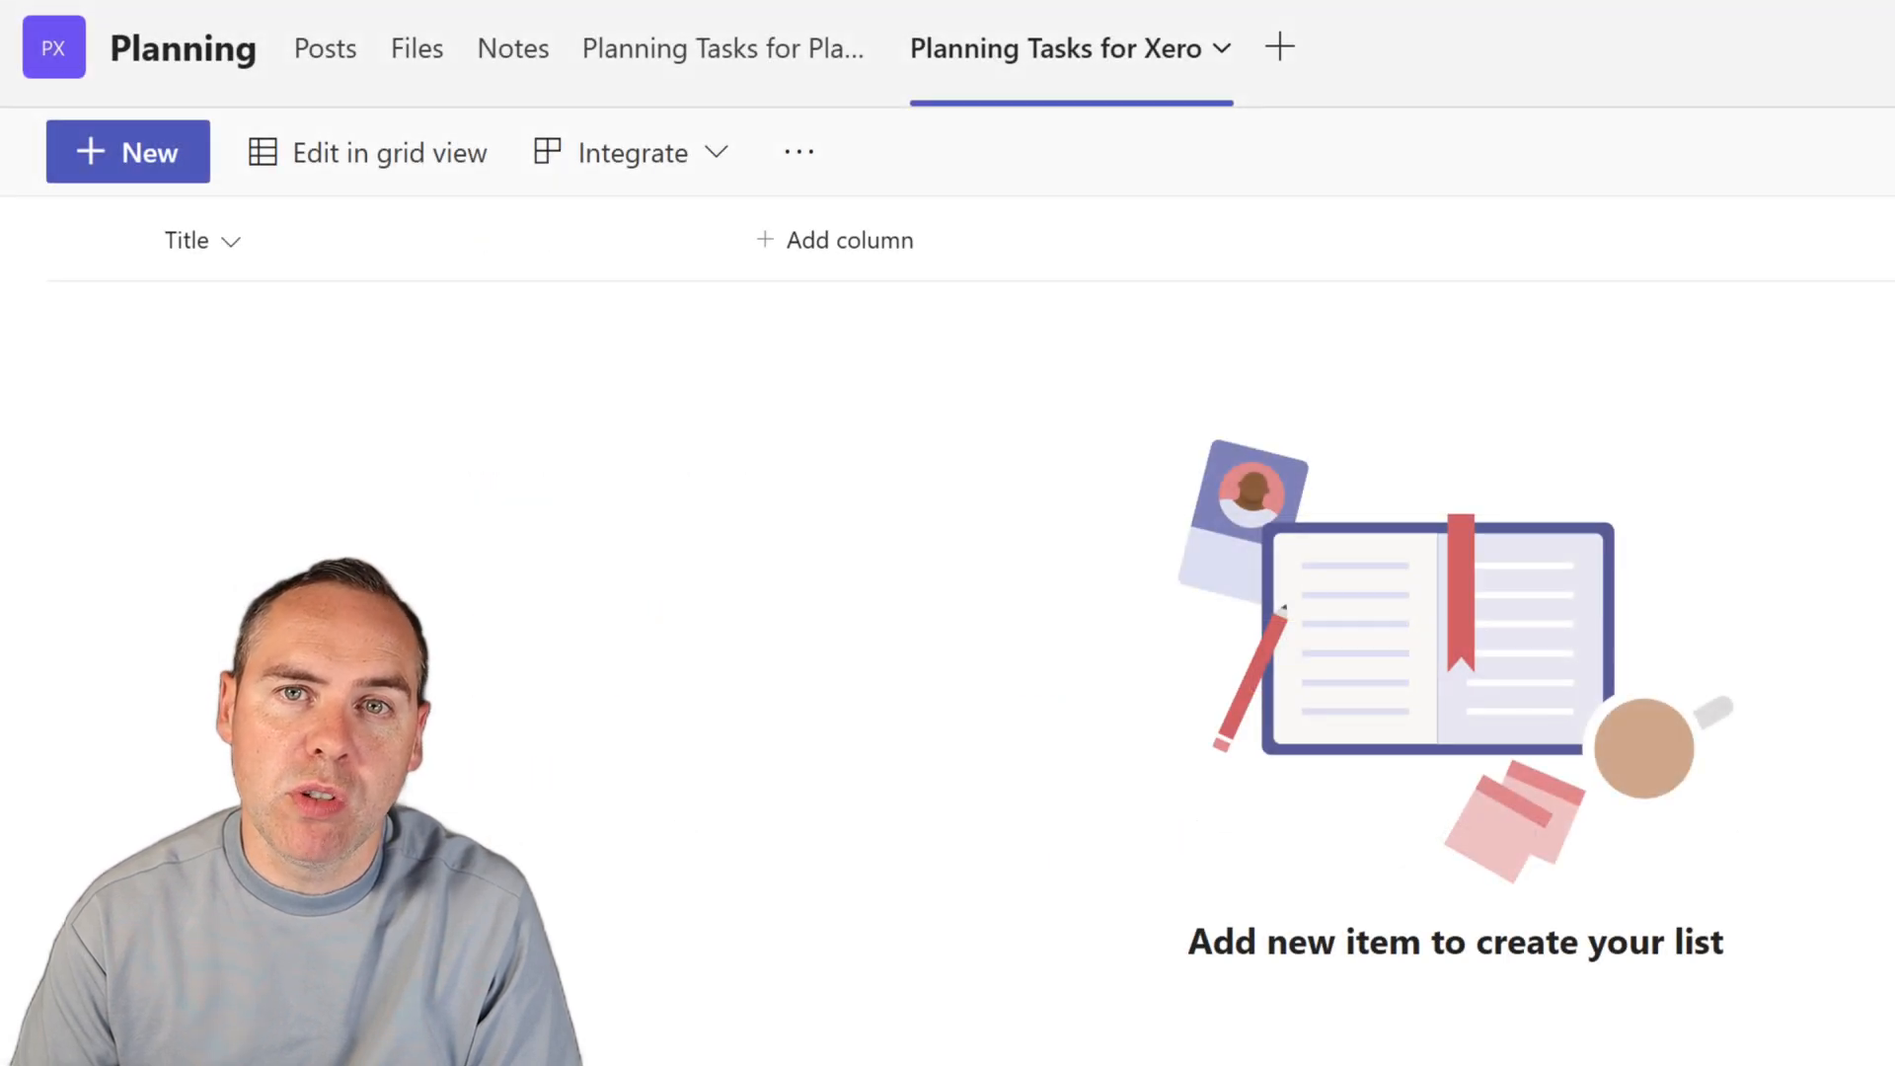
Rename the Title column to 'Task Summary'
left_click(127, 151)
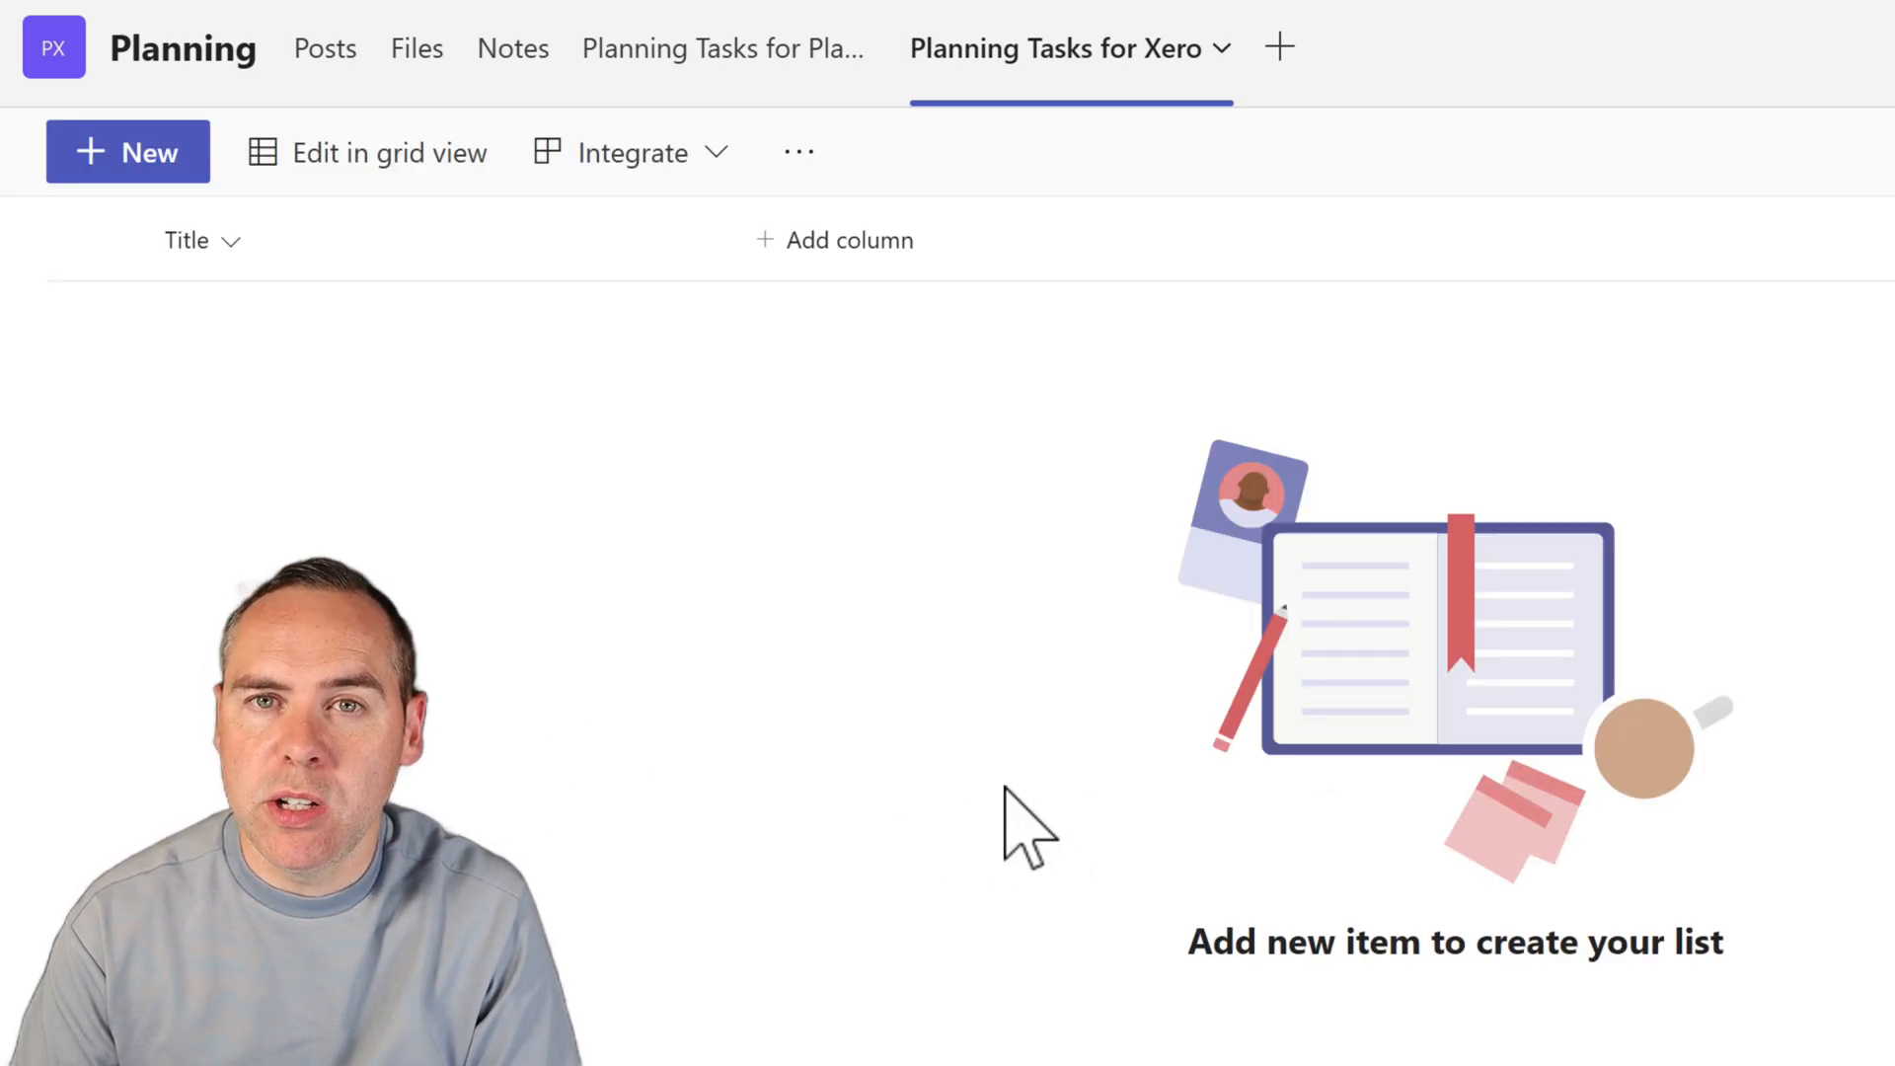
left_click(200, 238)
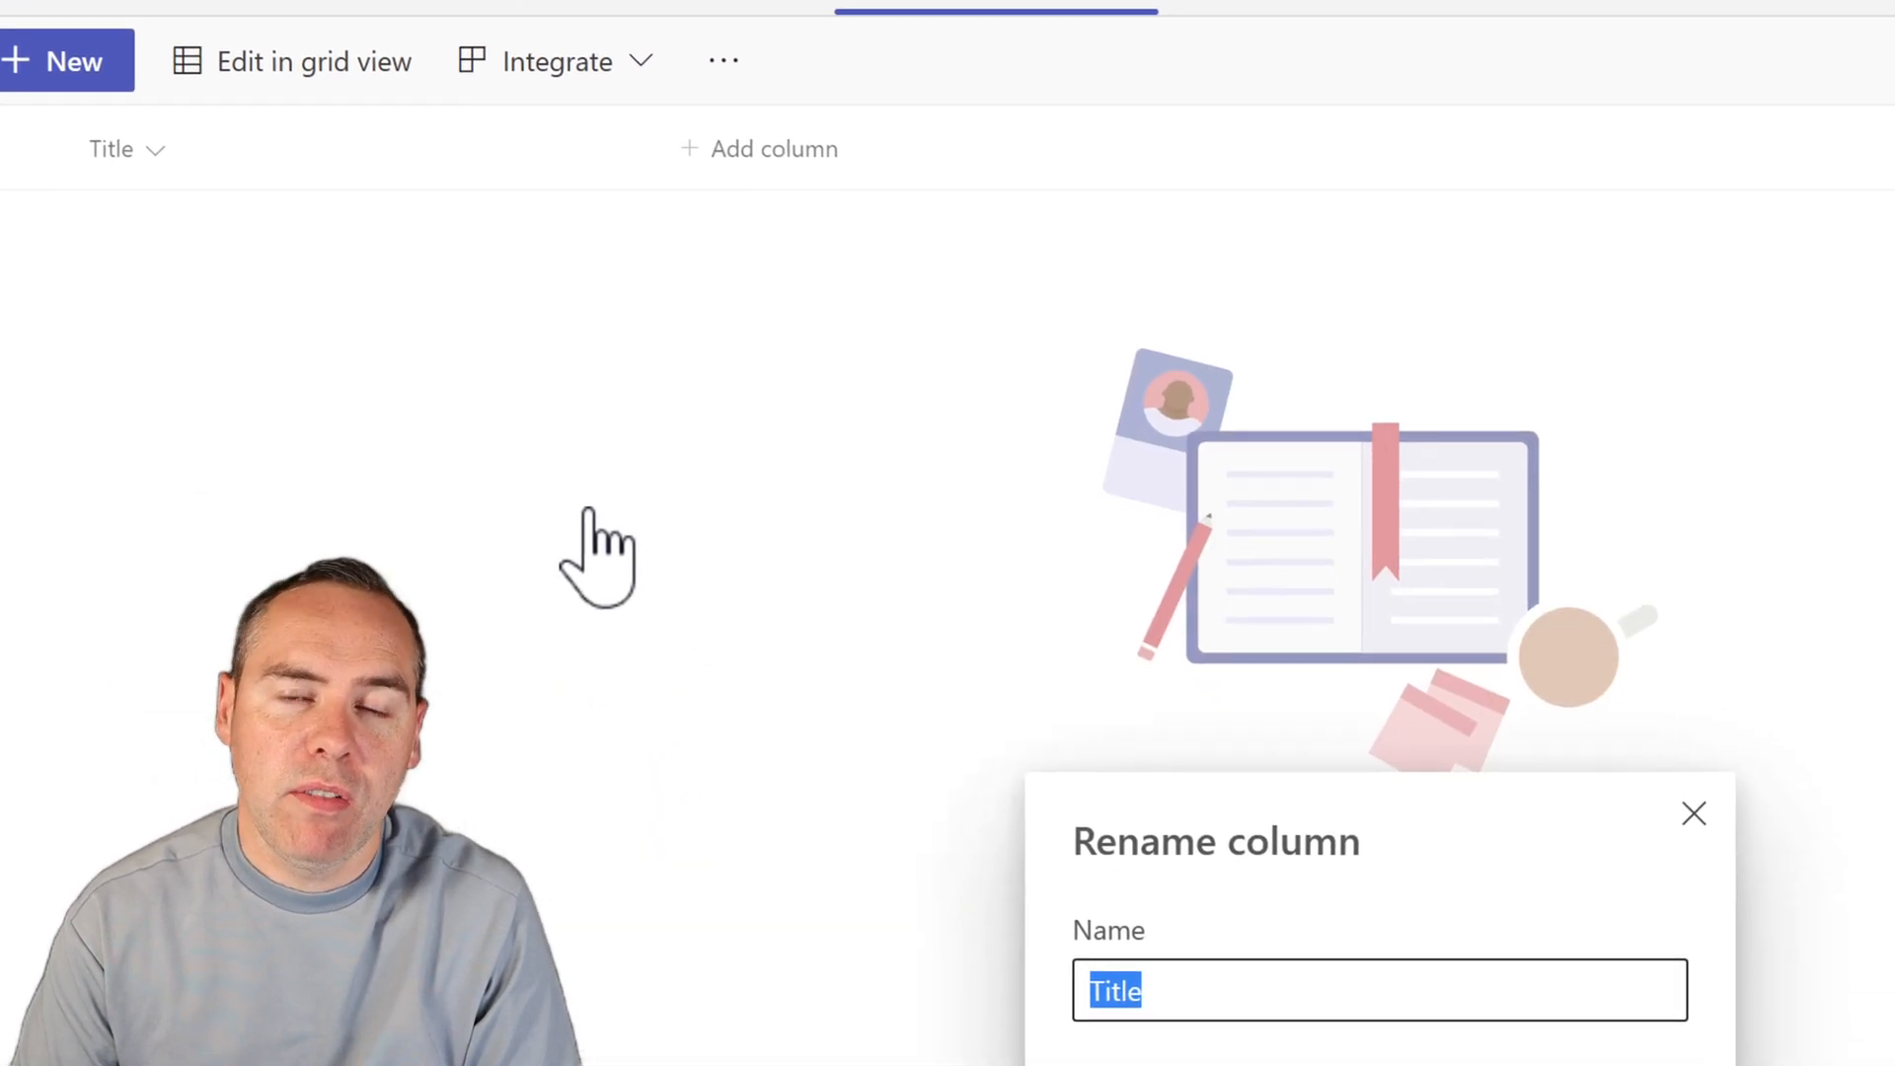
type("Task Summary")
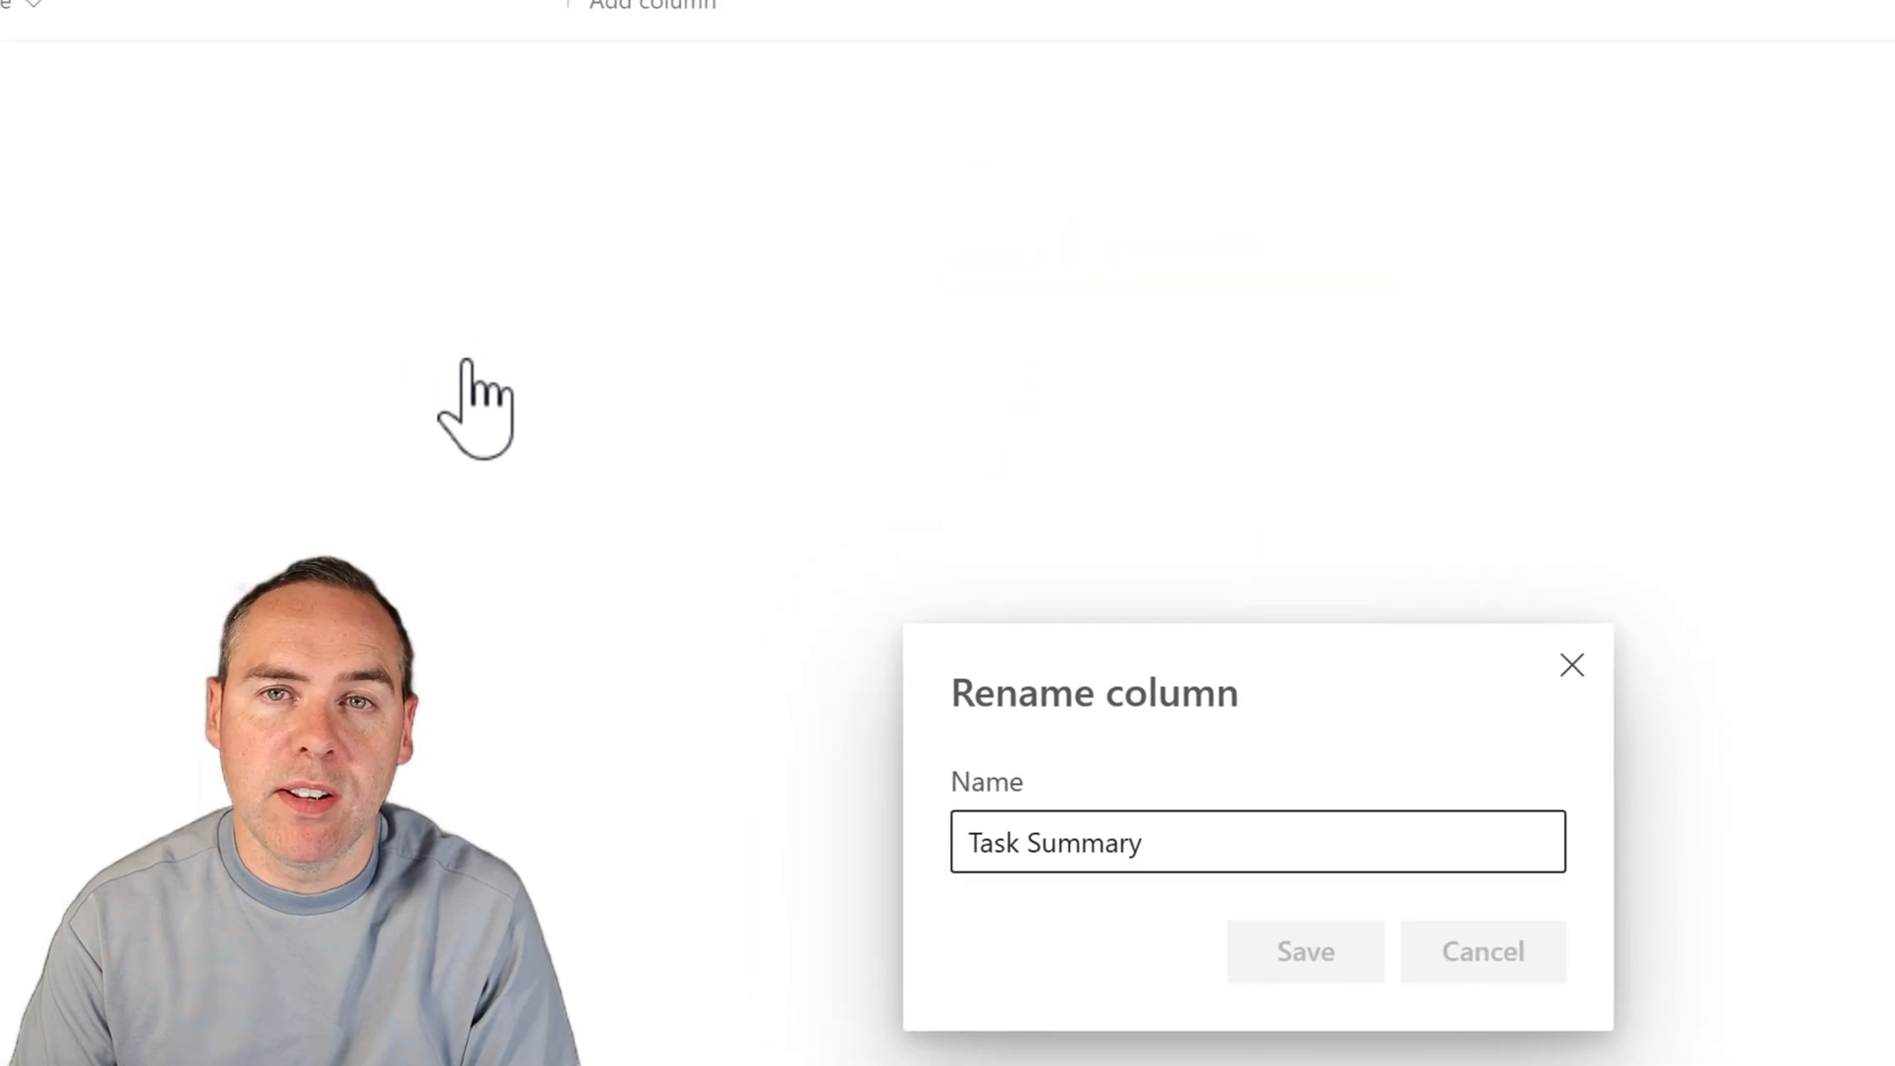
left_click(851, 236)
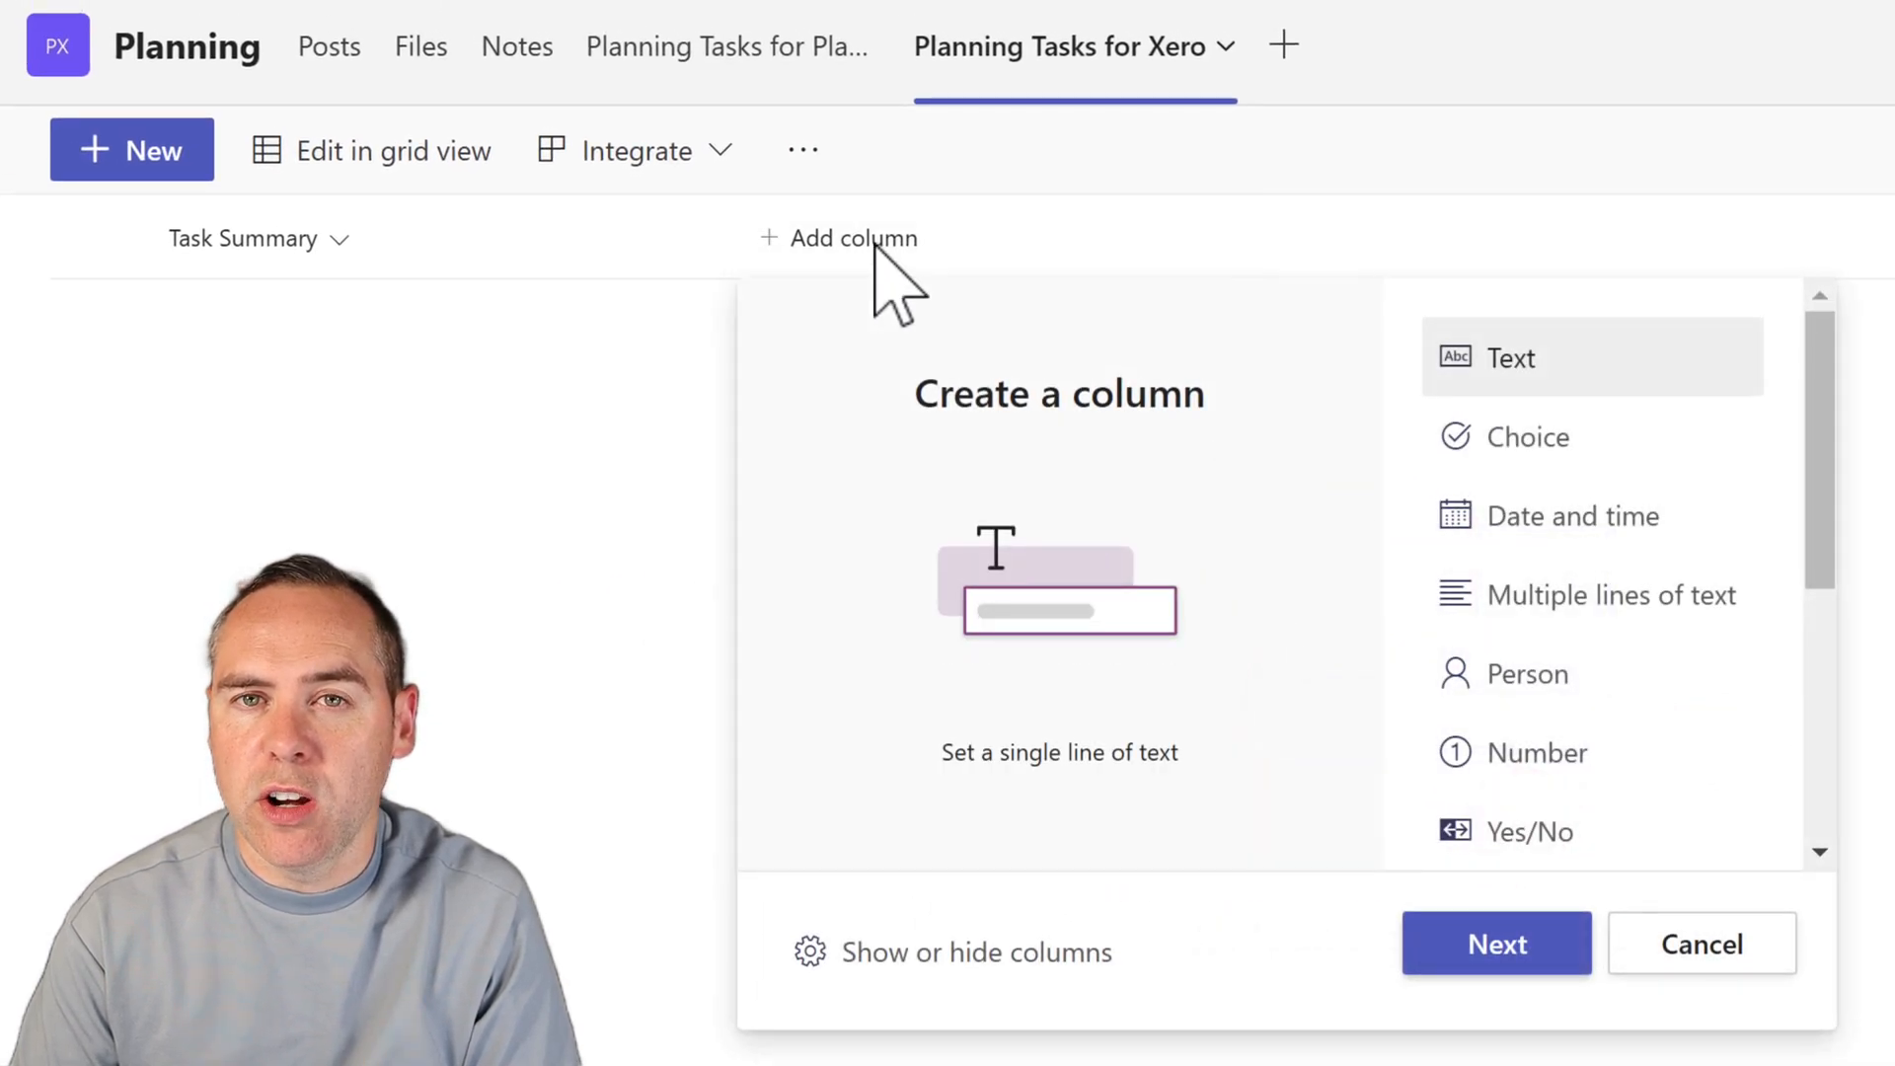
Add a multiple-lines-of-text column named 'Task Description'
left_click(1590, 593)
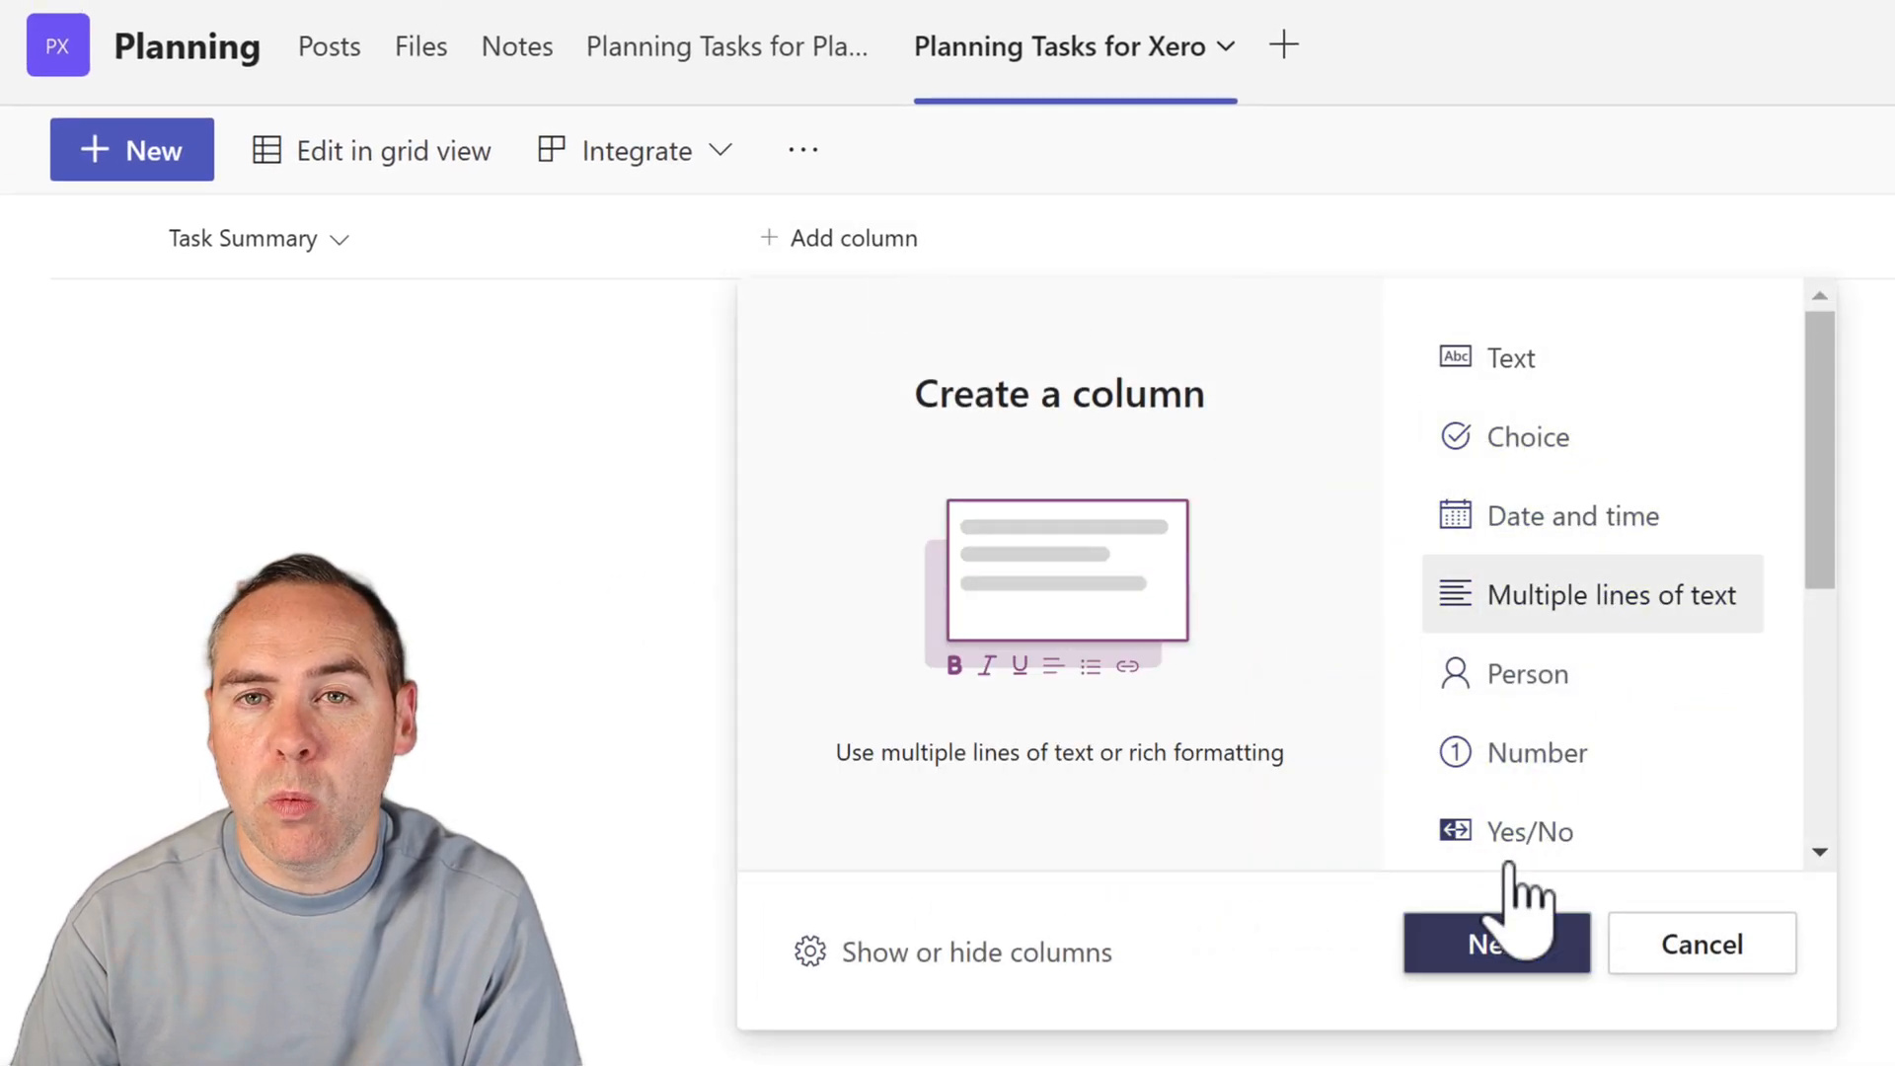
left_click(1495, 942)
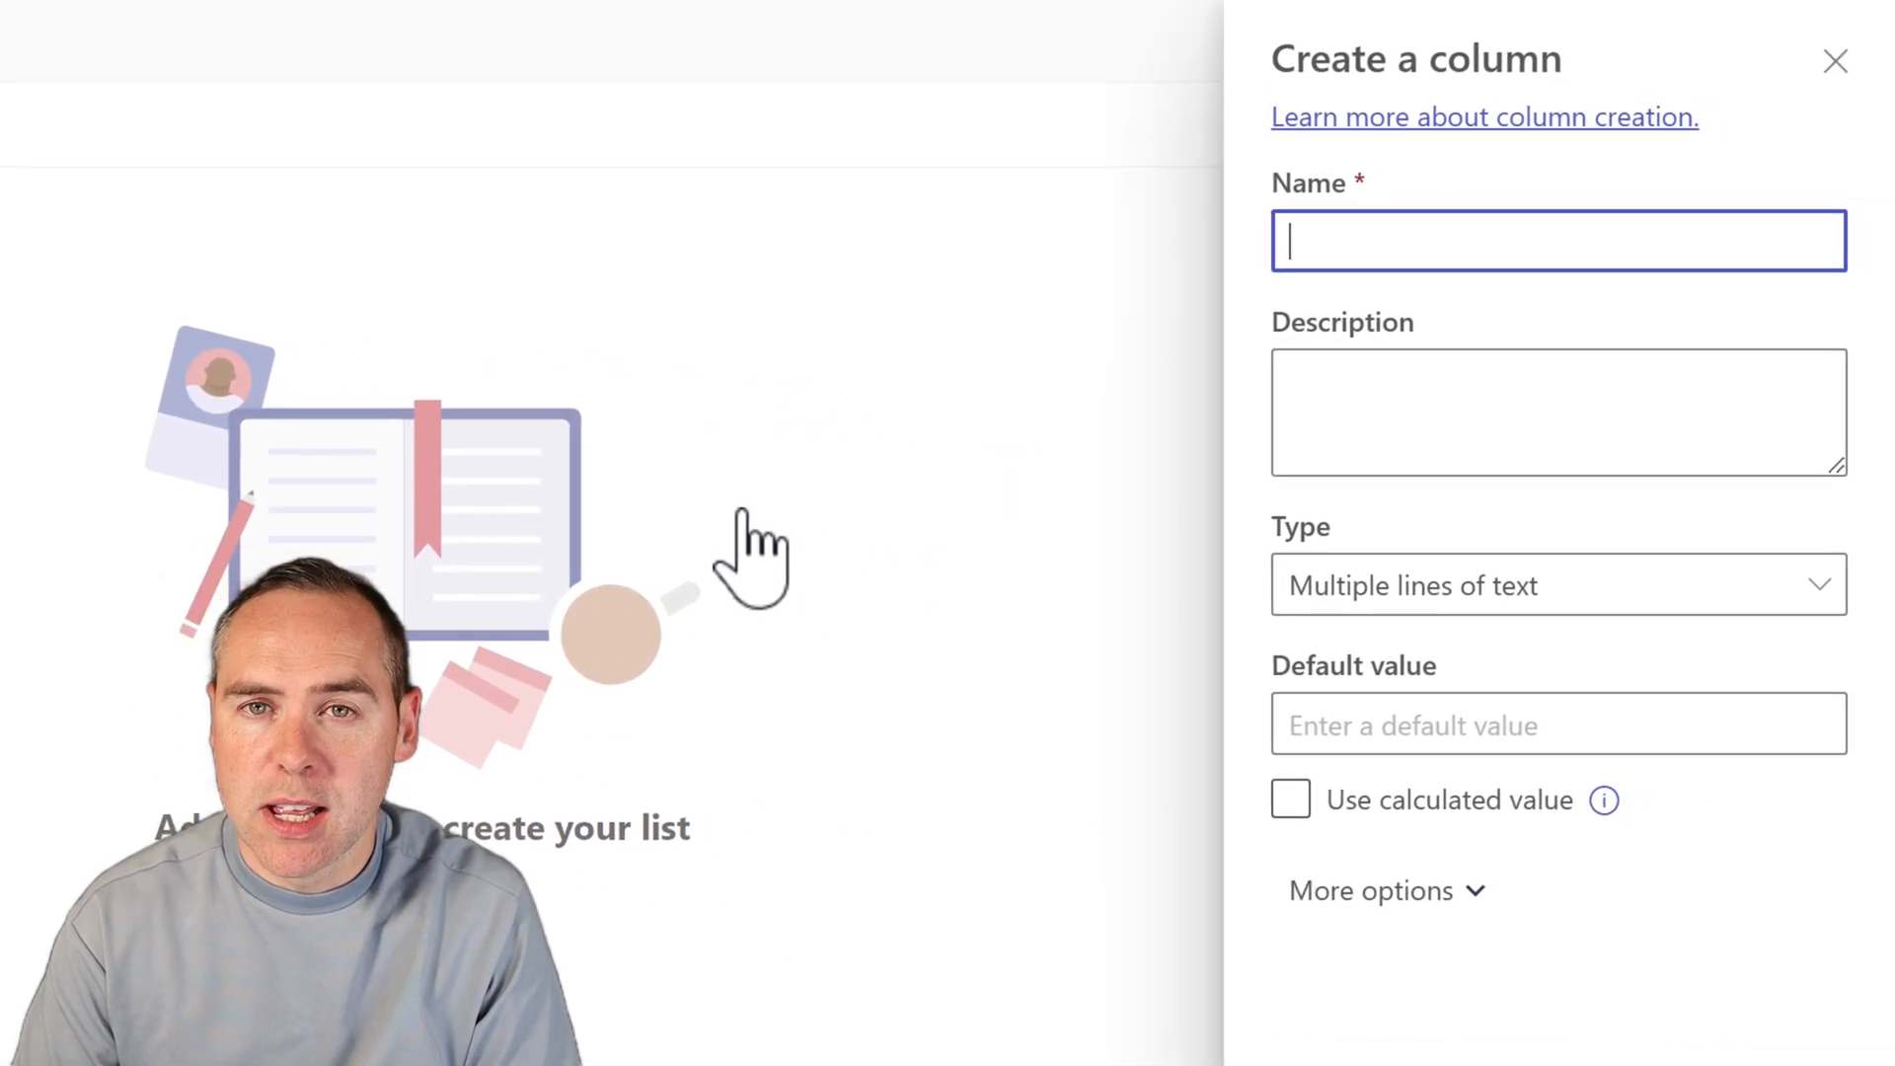
type("Task Description")
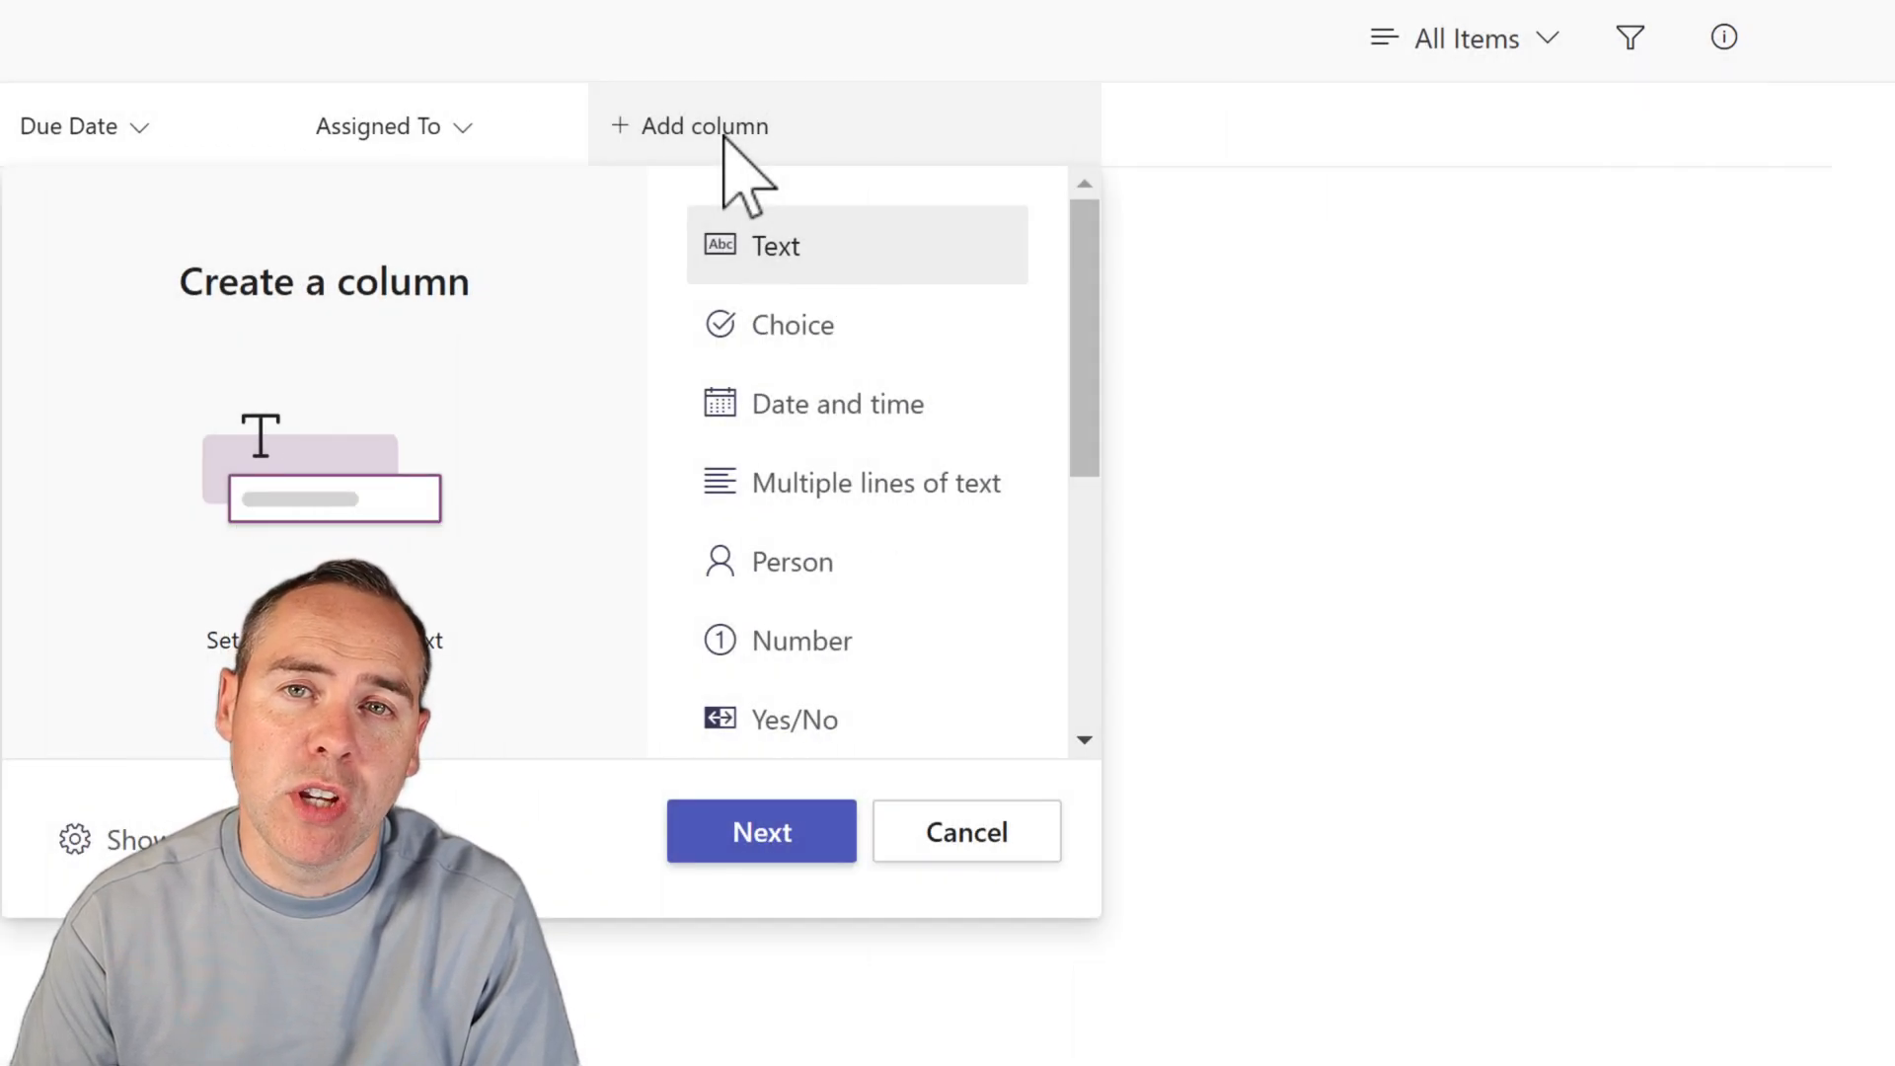
mouse_move(792, 324)
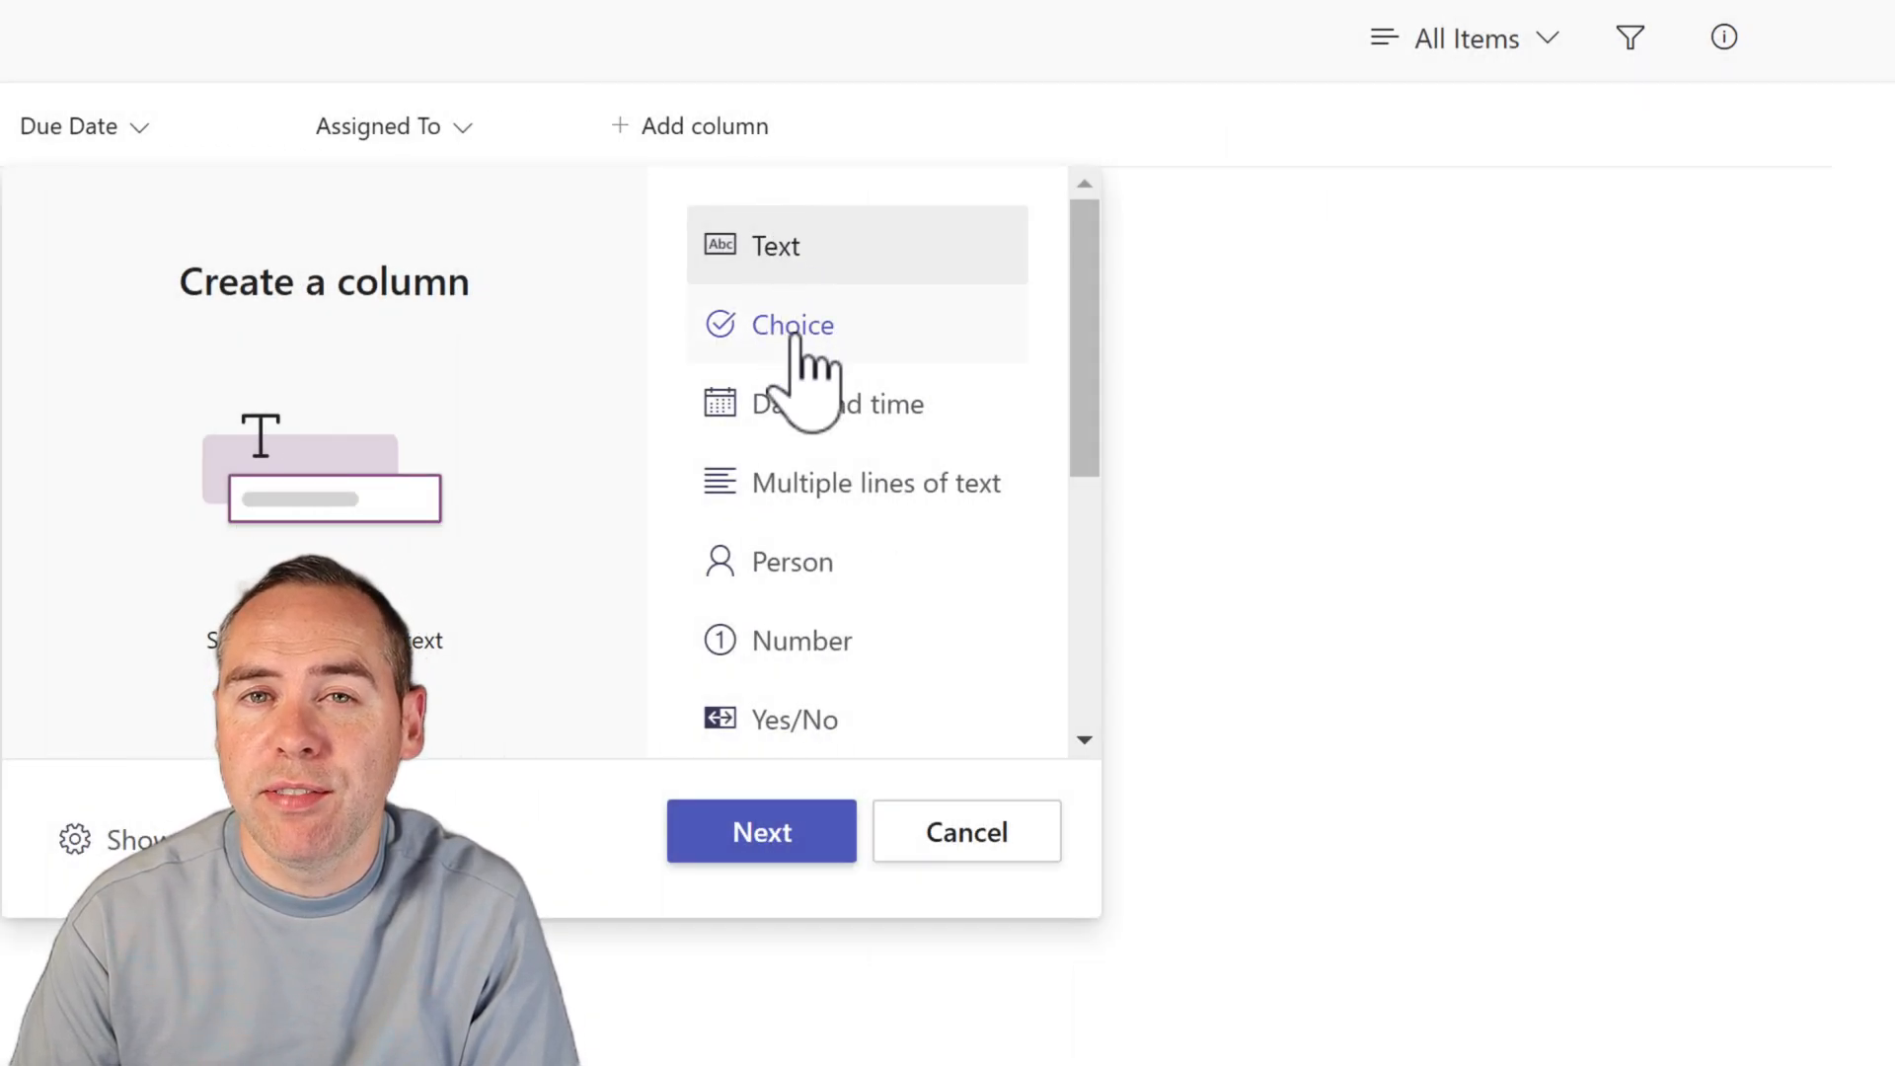
Create a Choice column with In Progress, Completed and Blocked options
left_click(964, 831)
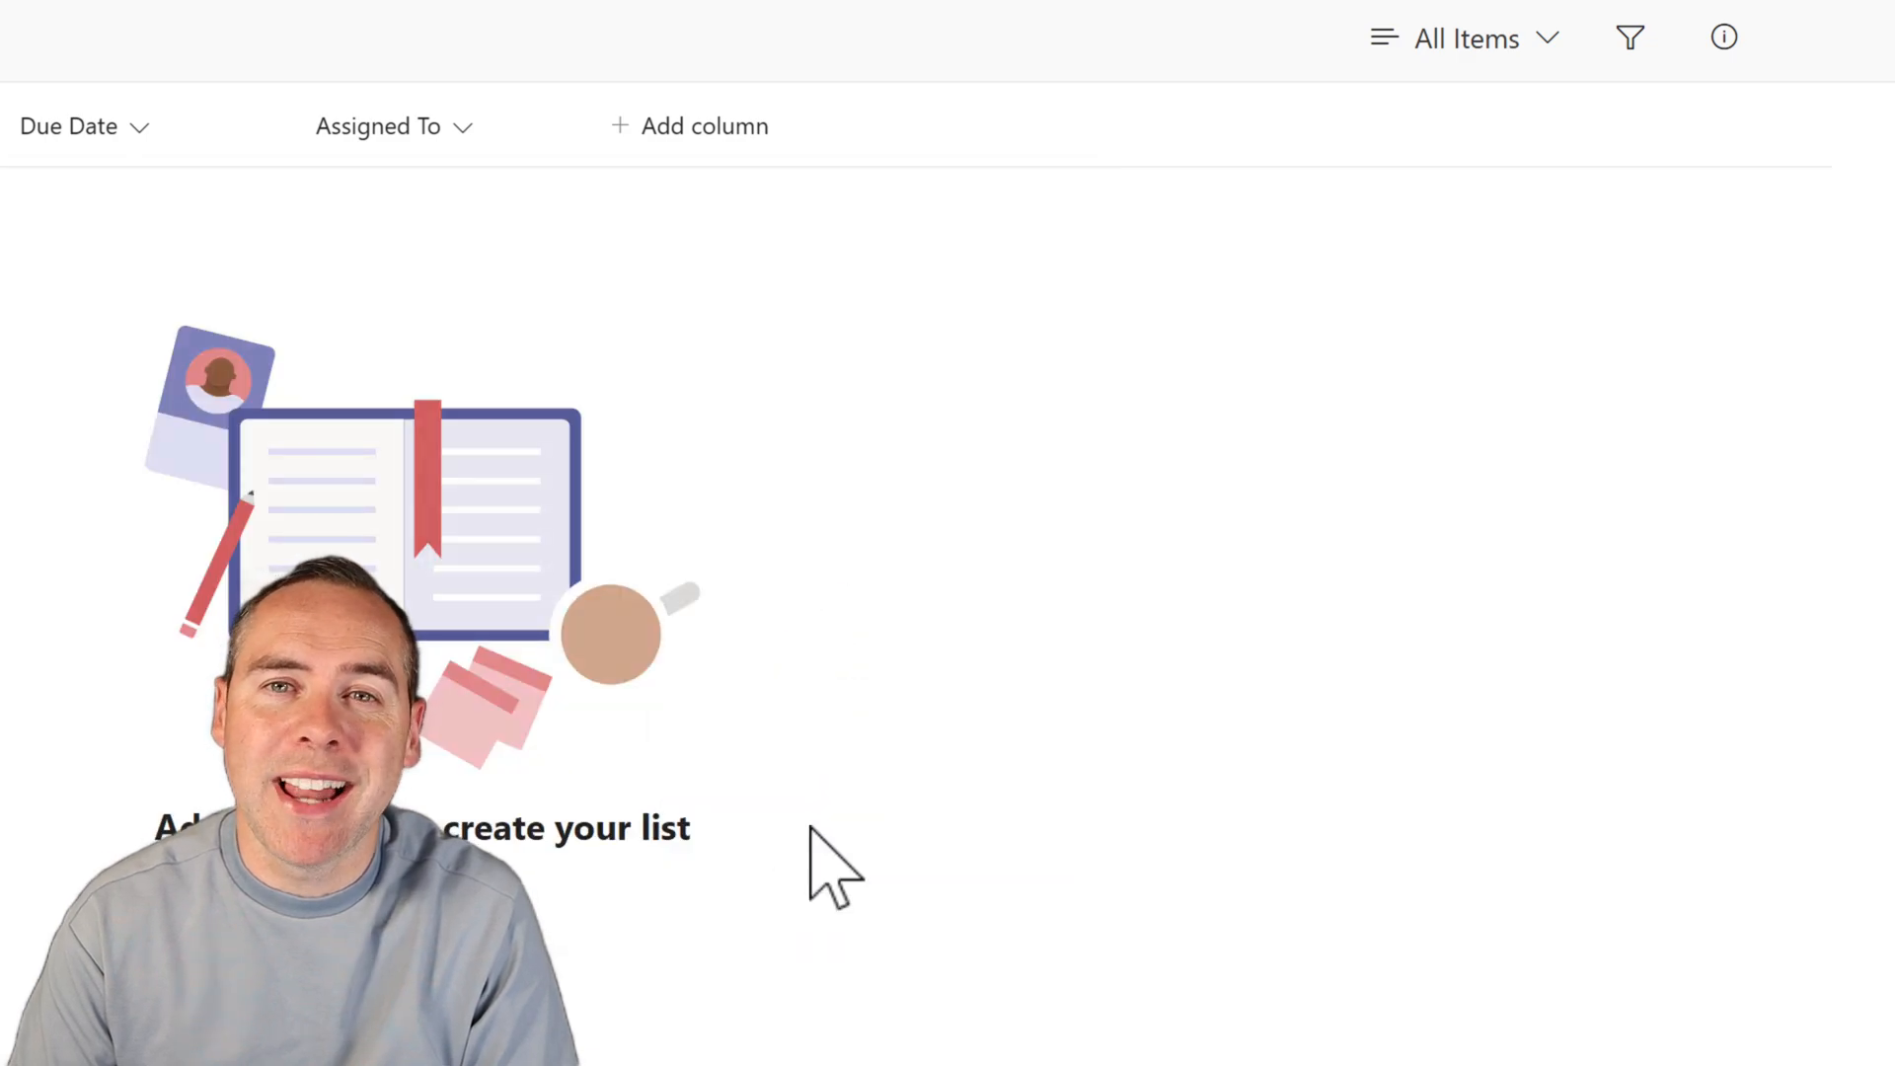
left_click(705, 125)
type("Status")
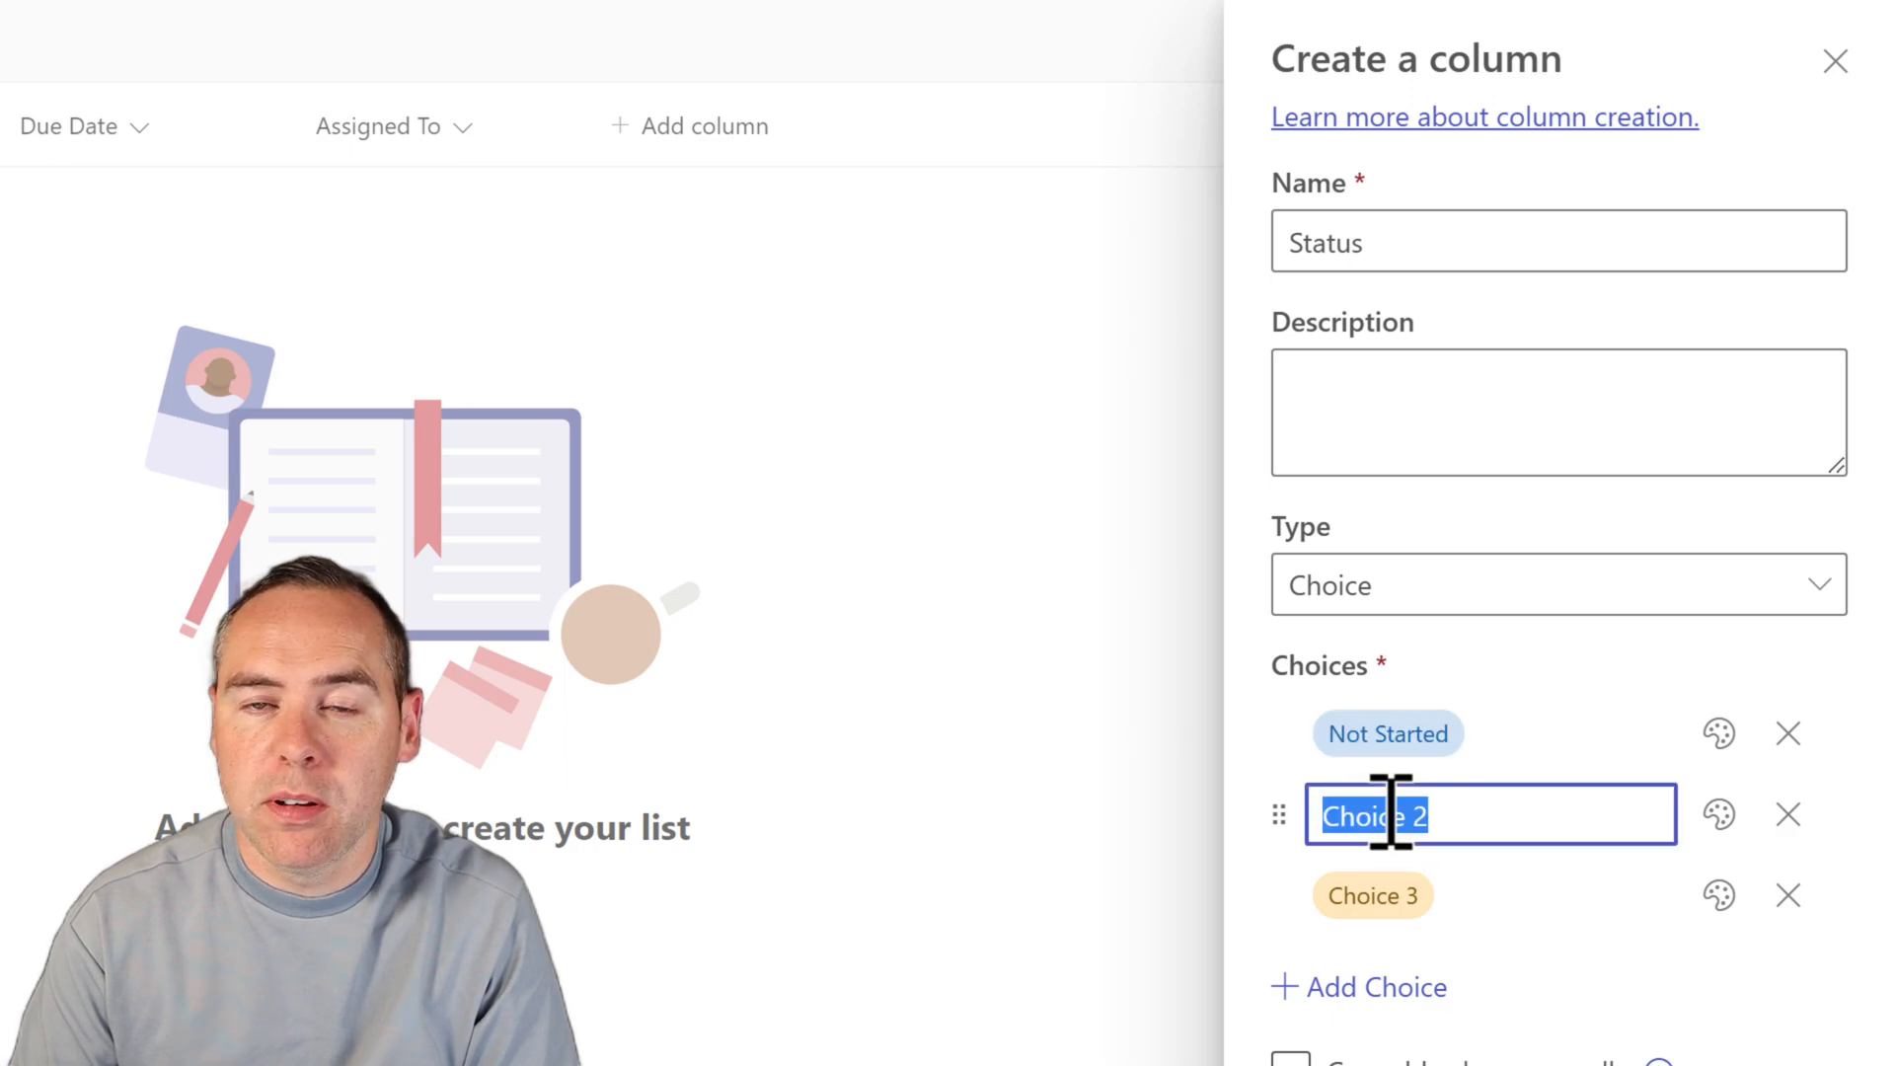
type("In Progress")
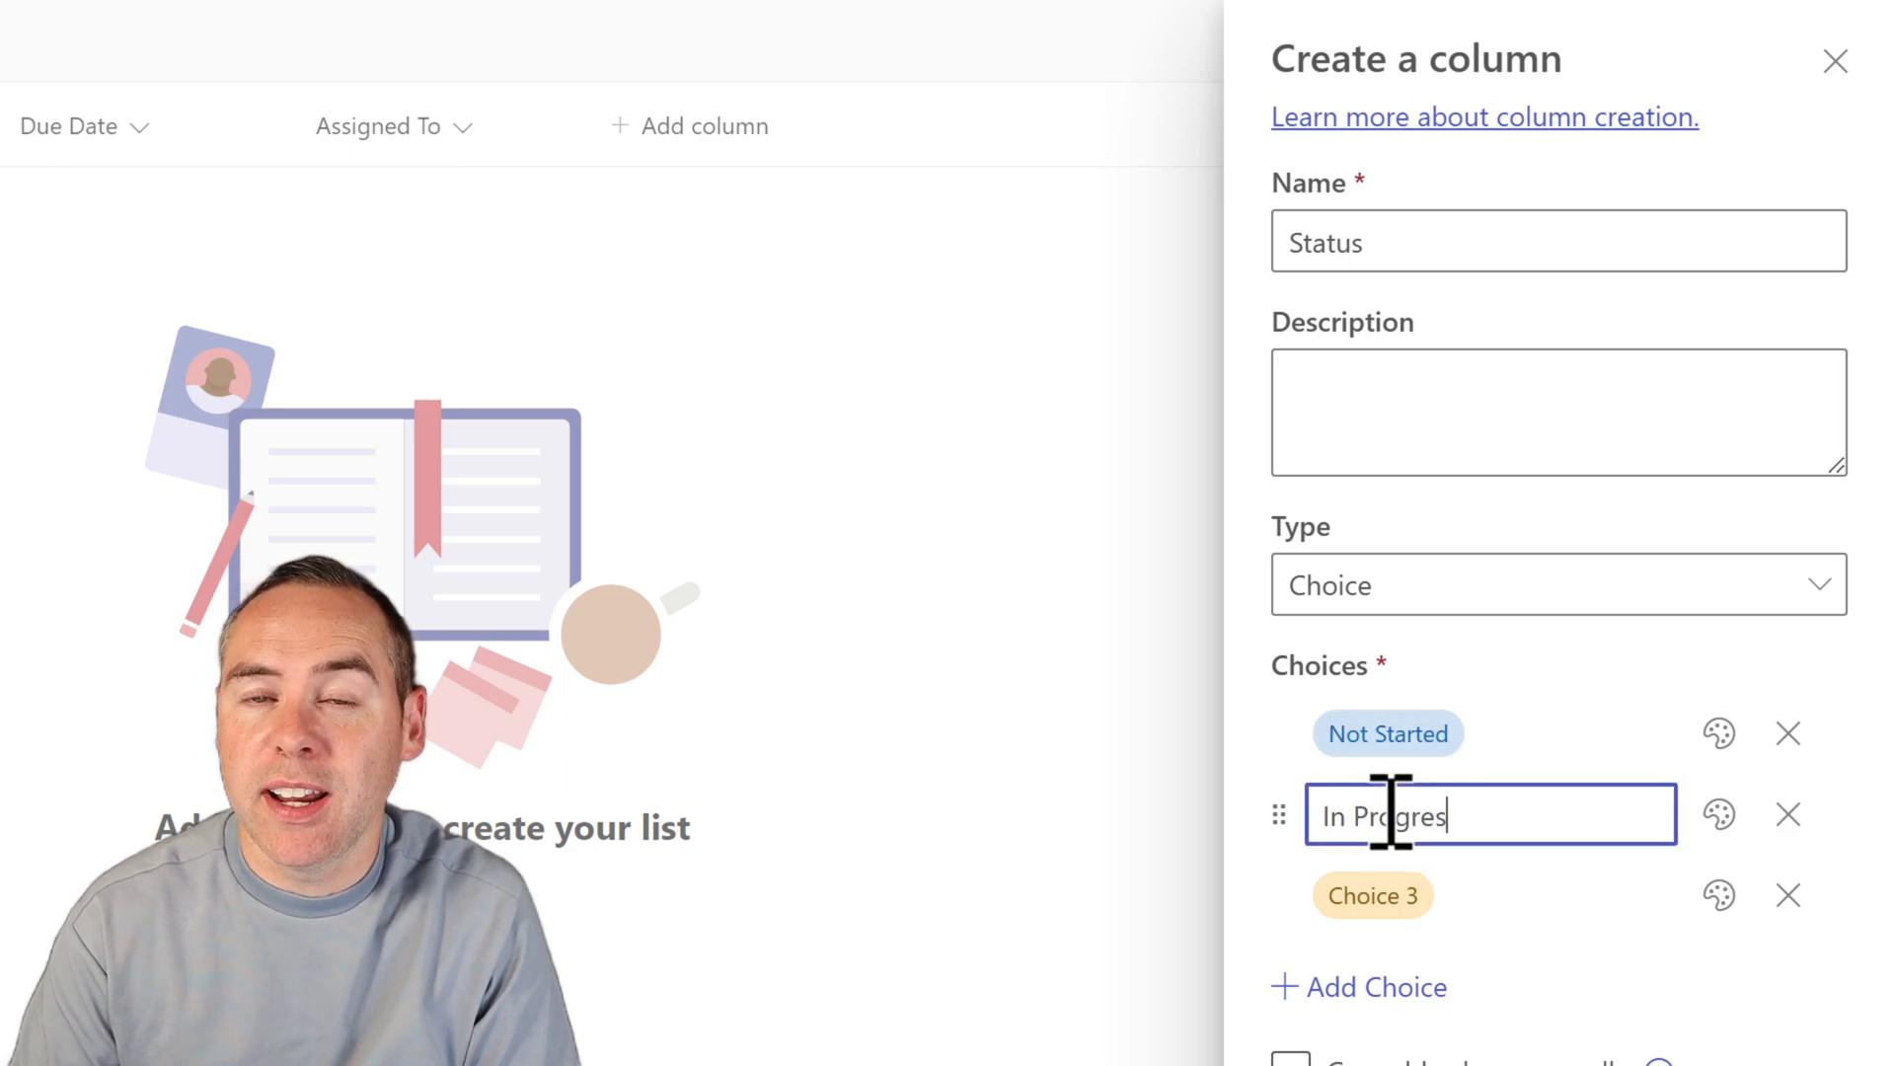
type("Completed")
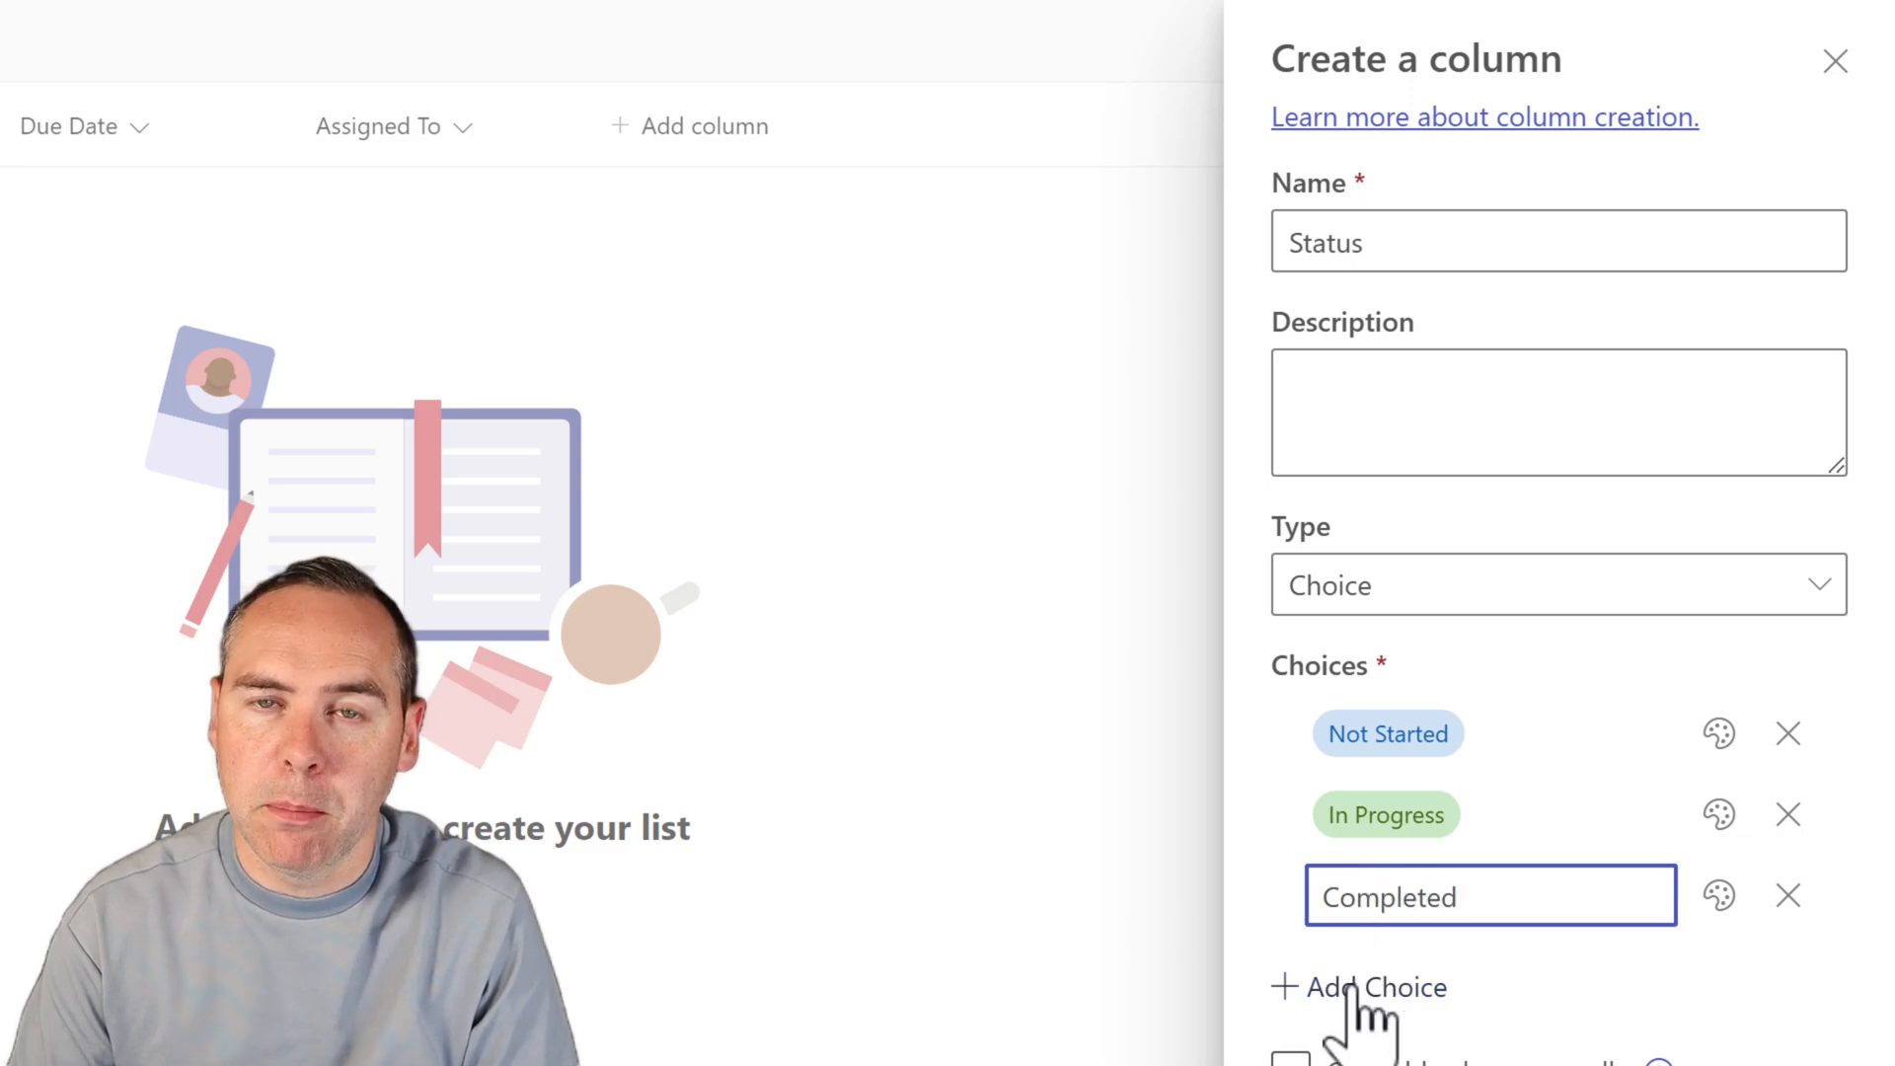
type("Block")
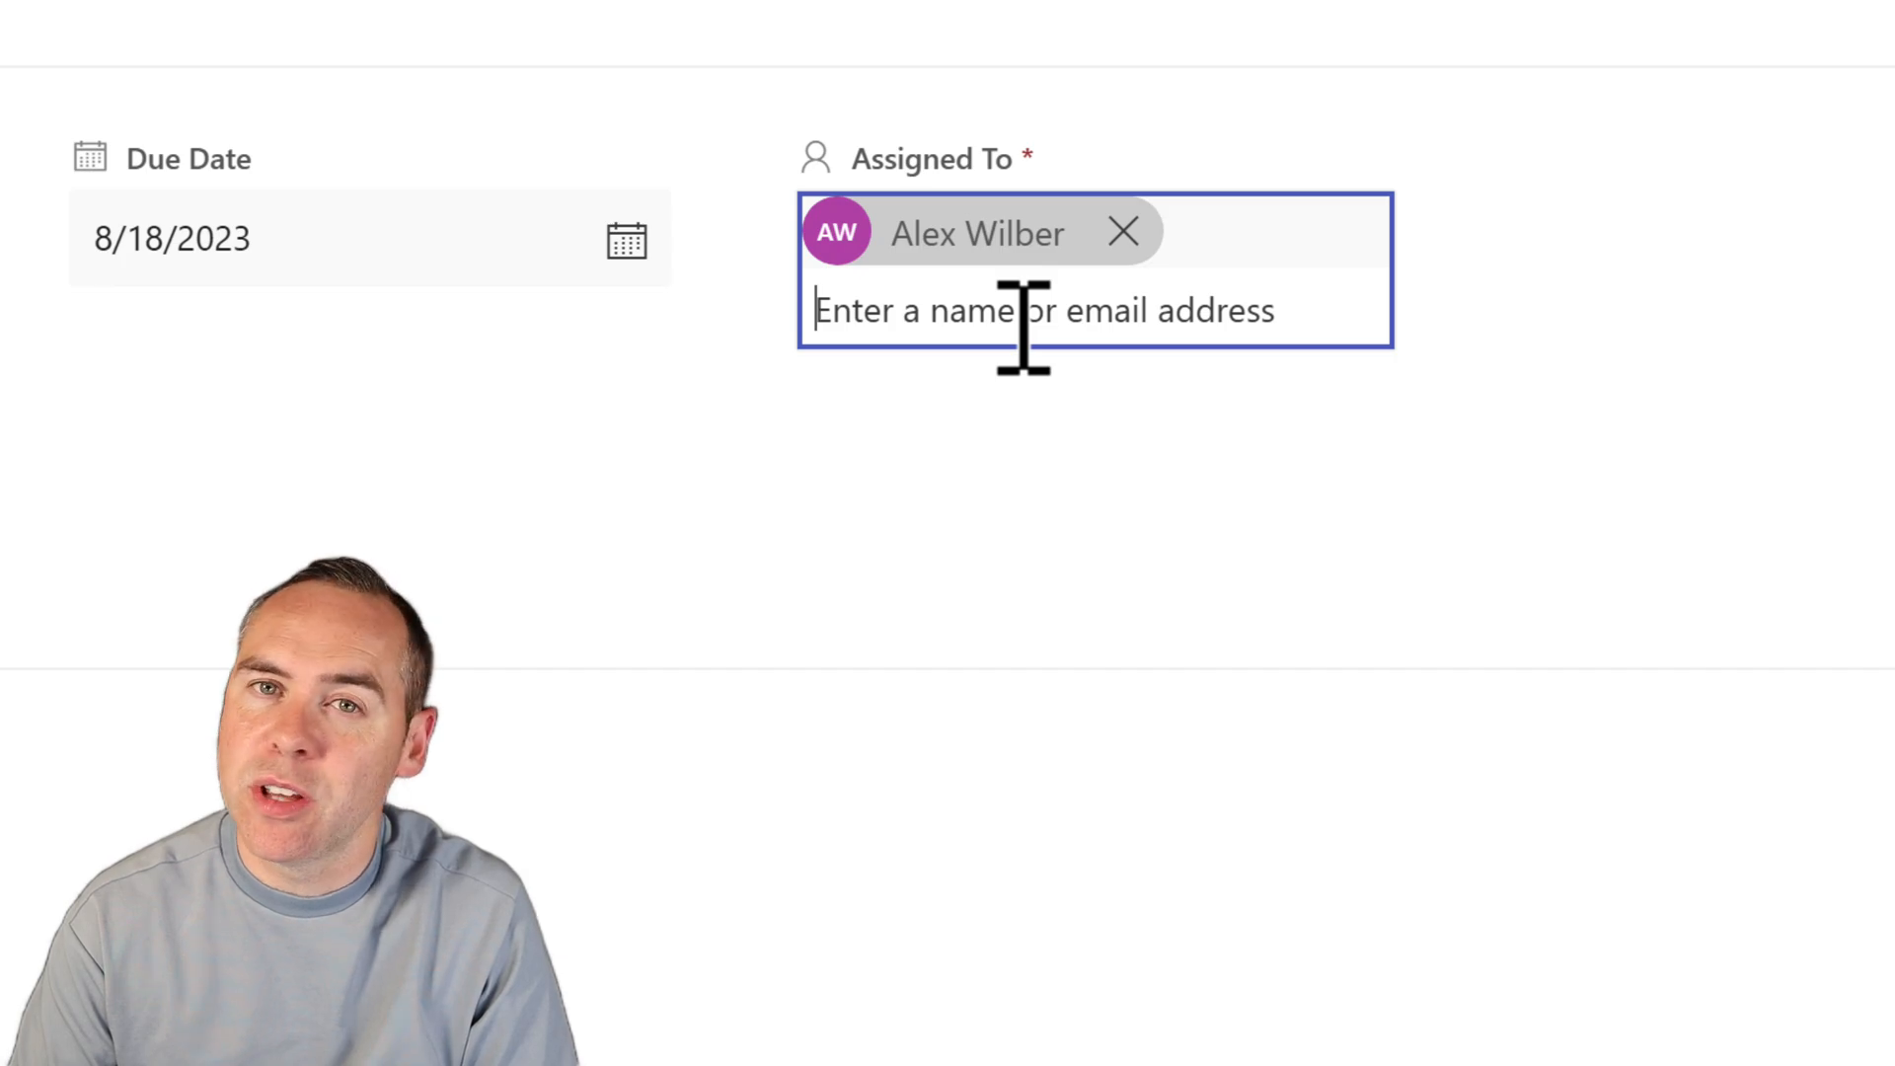
Add Adele Vance and Henrietta Mueller as assignees of Develop Marketing Strategy
type("Adele")
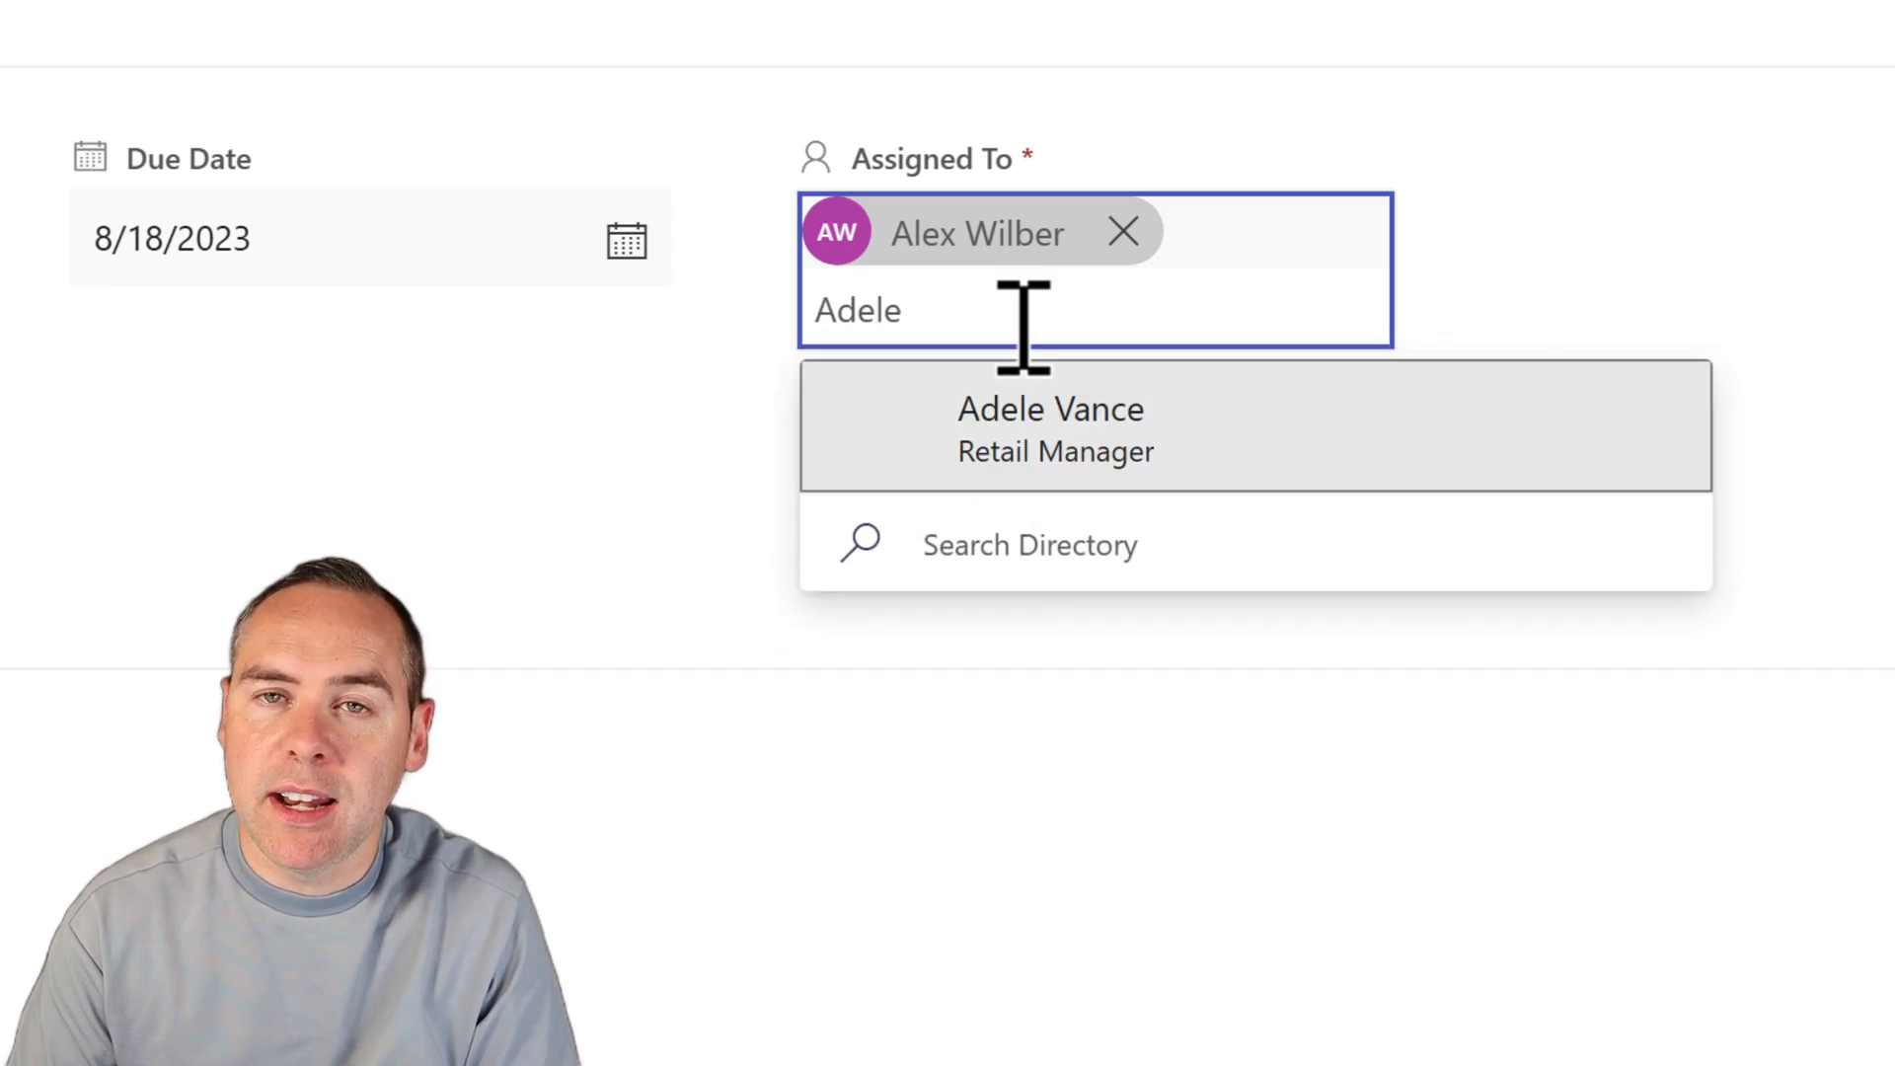
left_click(1051, 409)
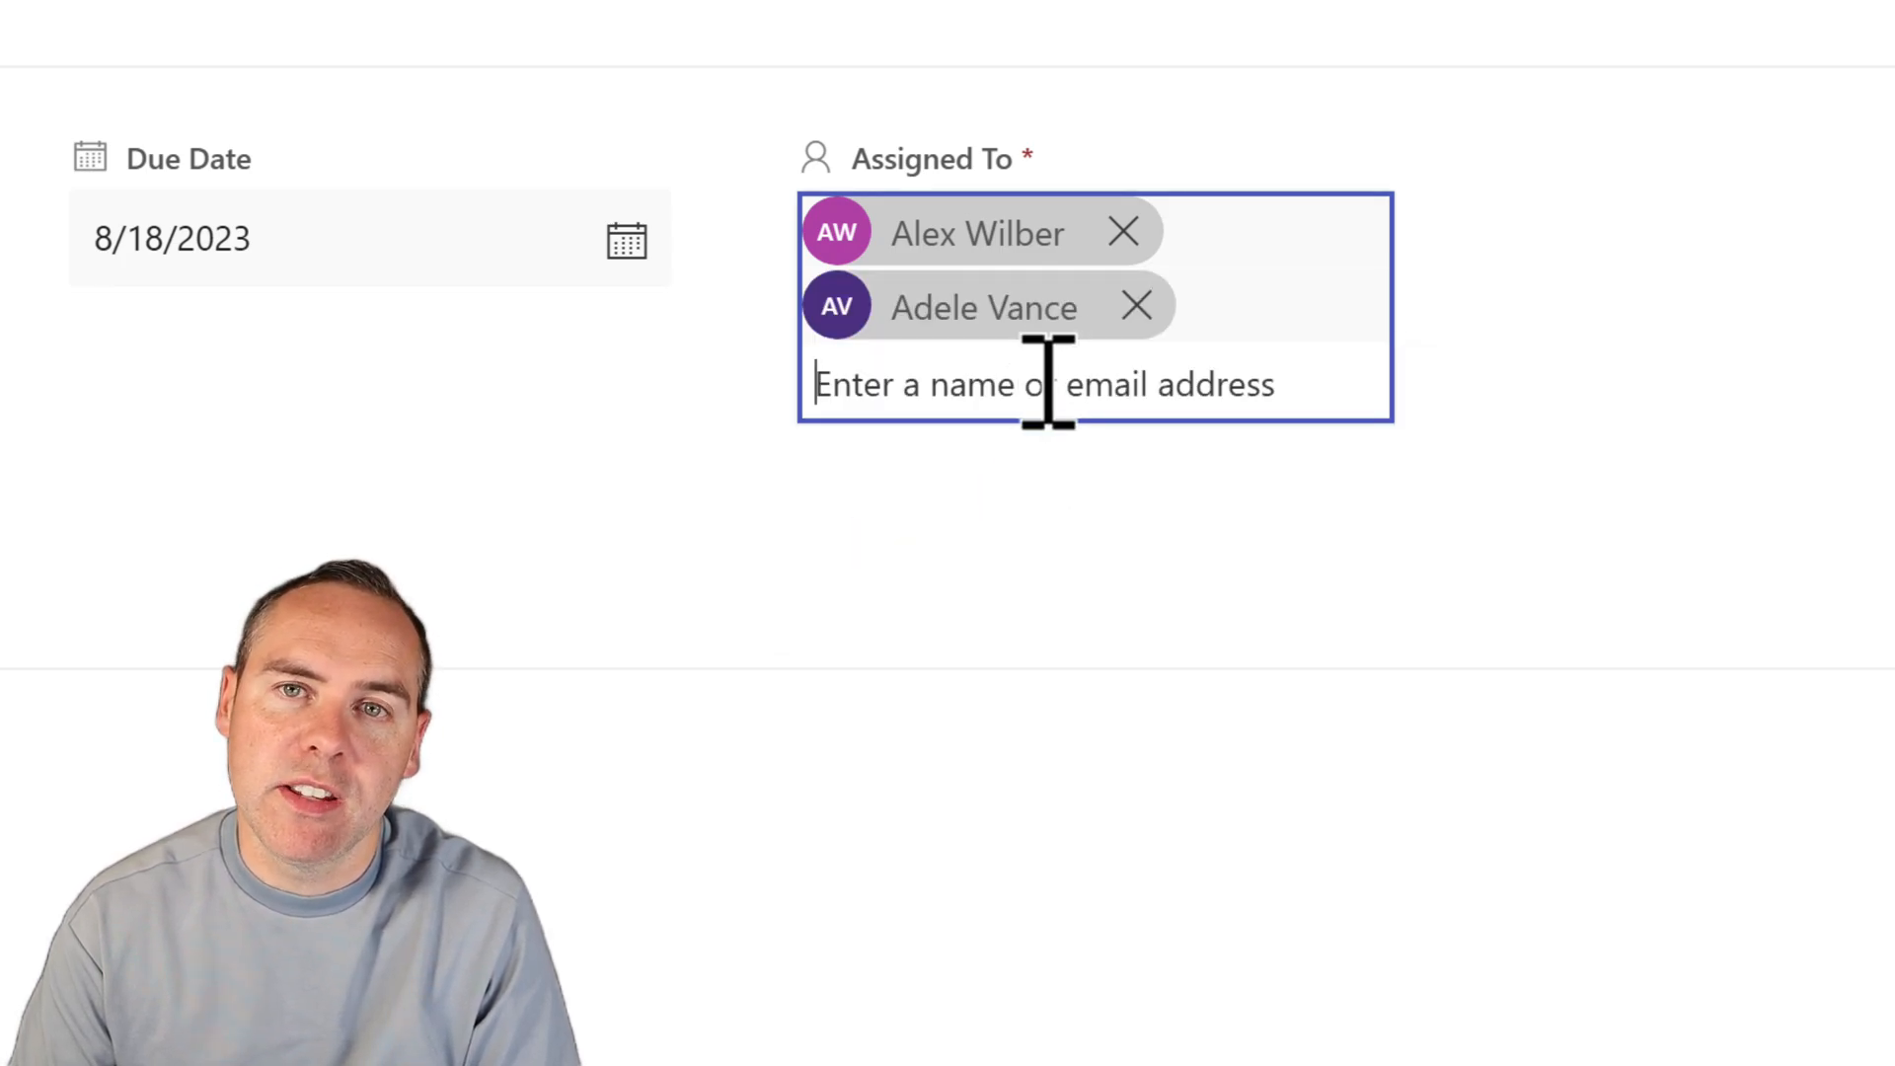
type("Ha")
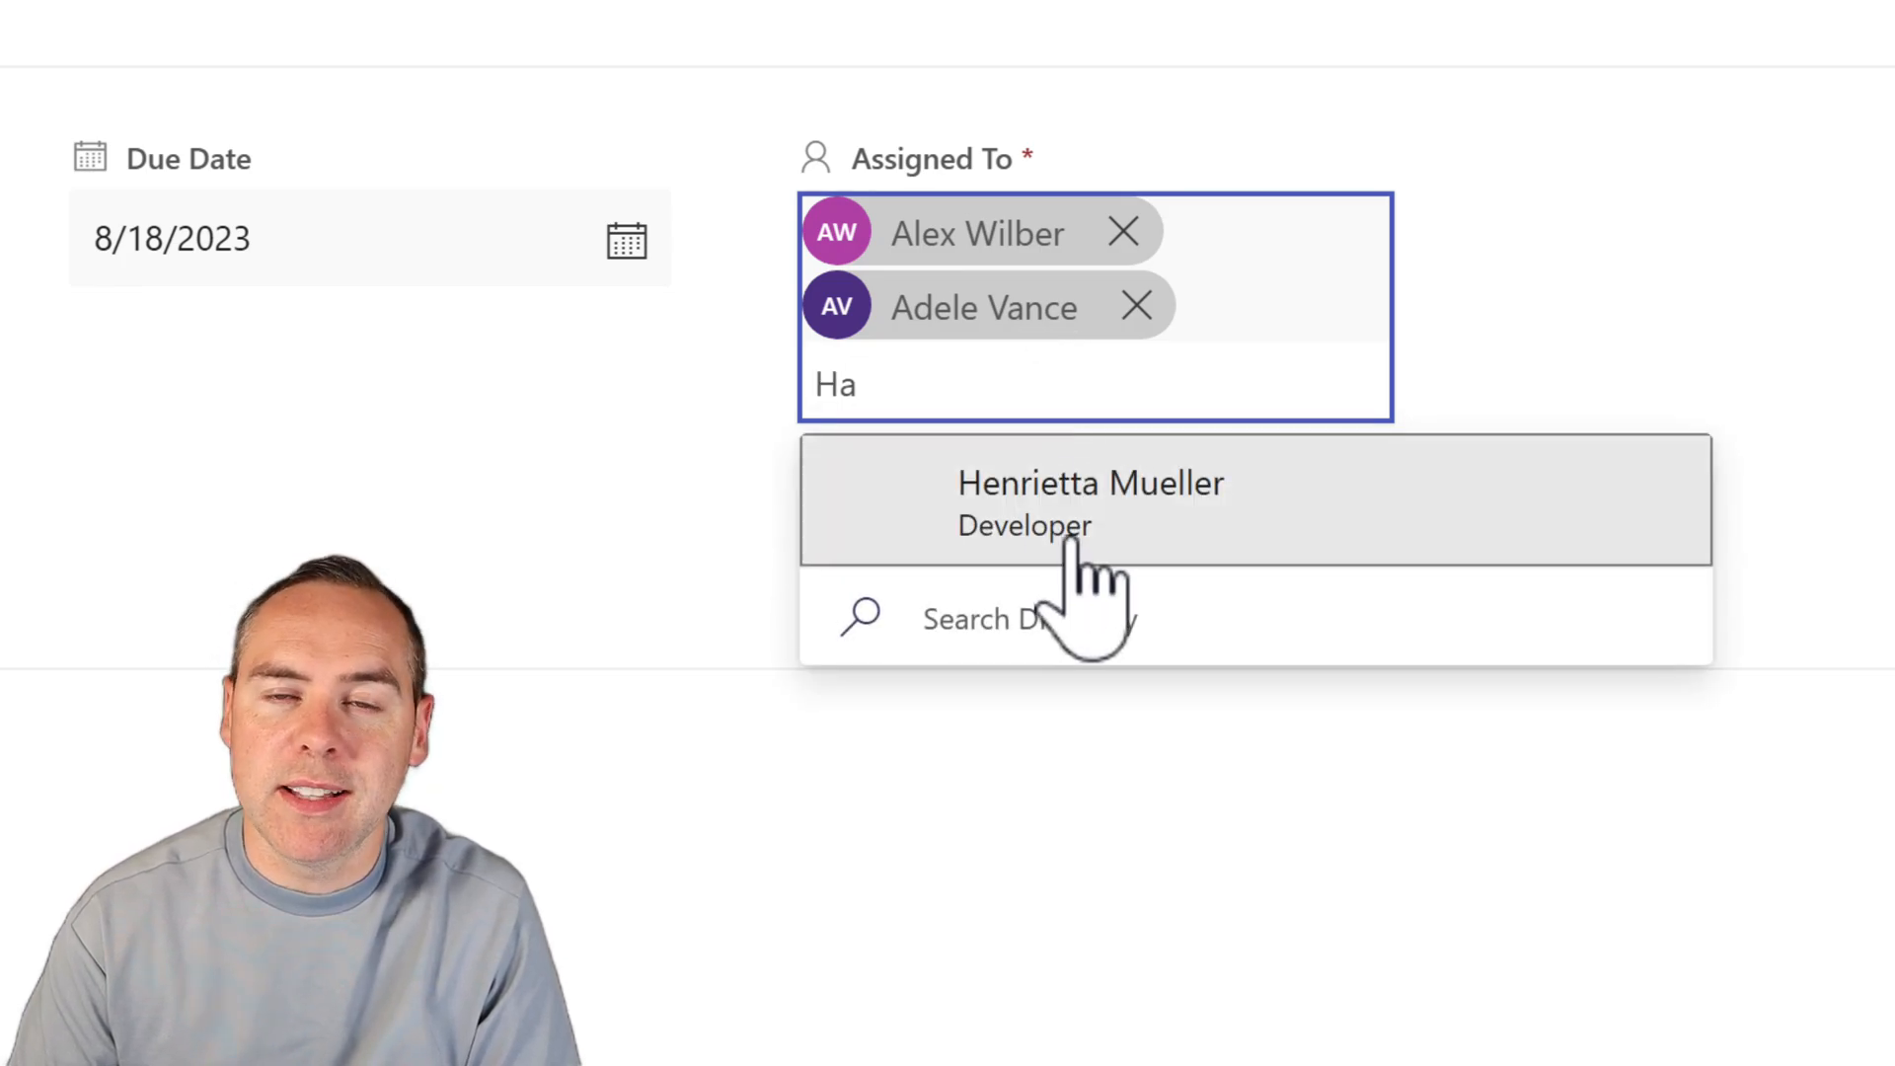
left_click(1089, 501)
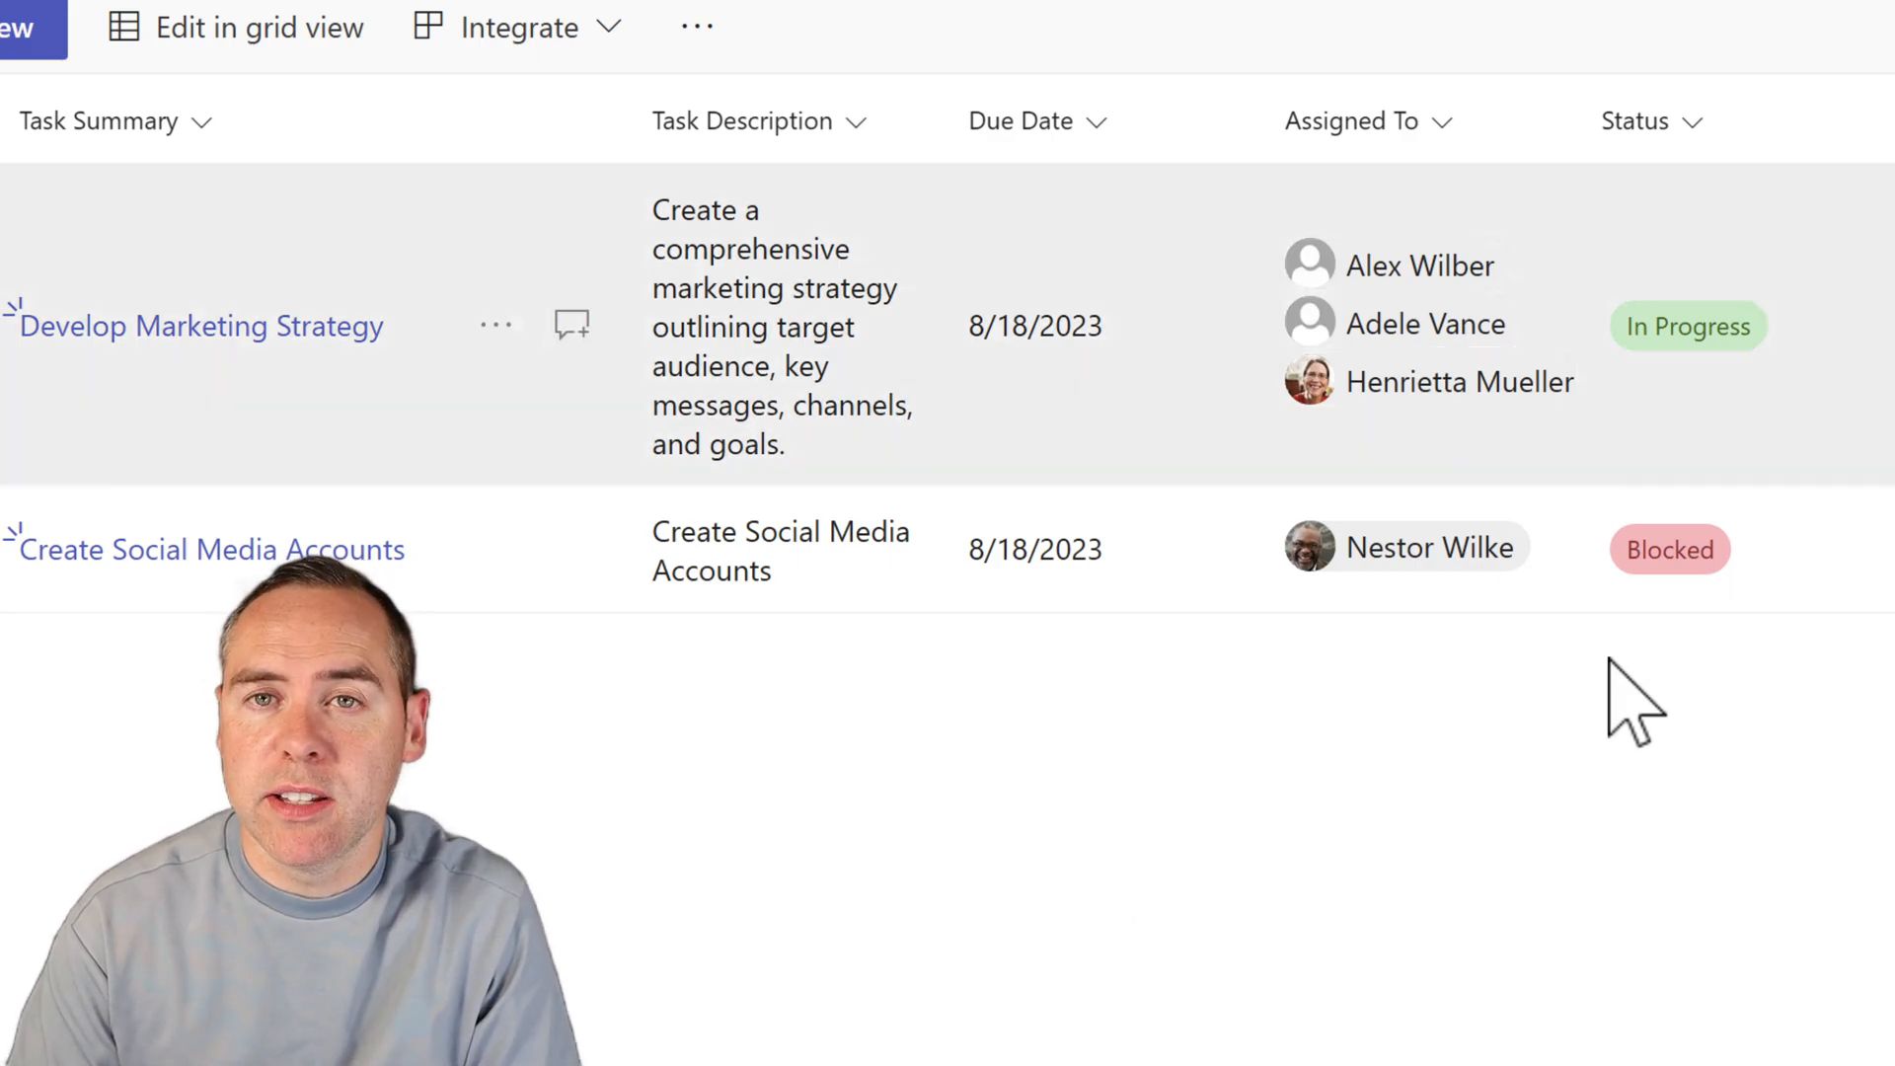
Save a Task Dependencies lookup column using Title from Planning Tasks for Xero
left_click(1137, 141)
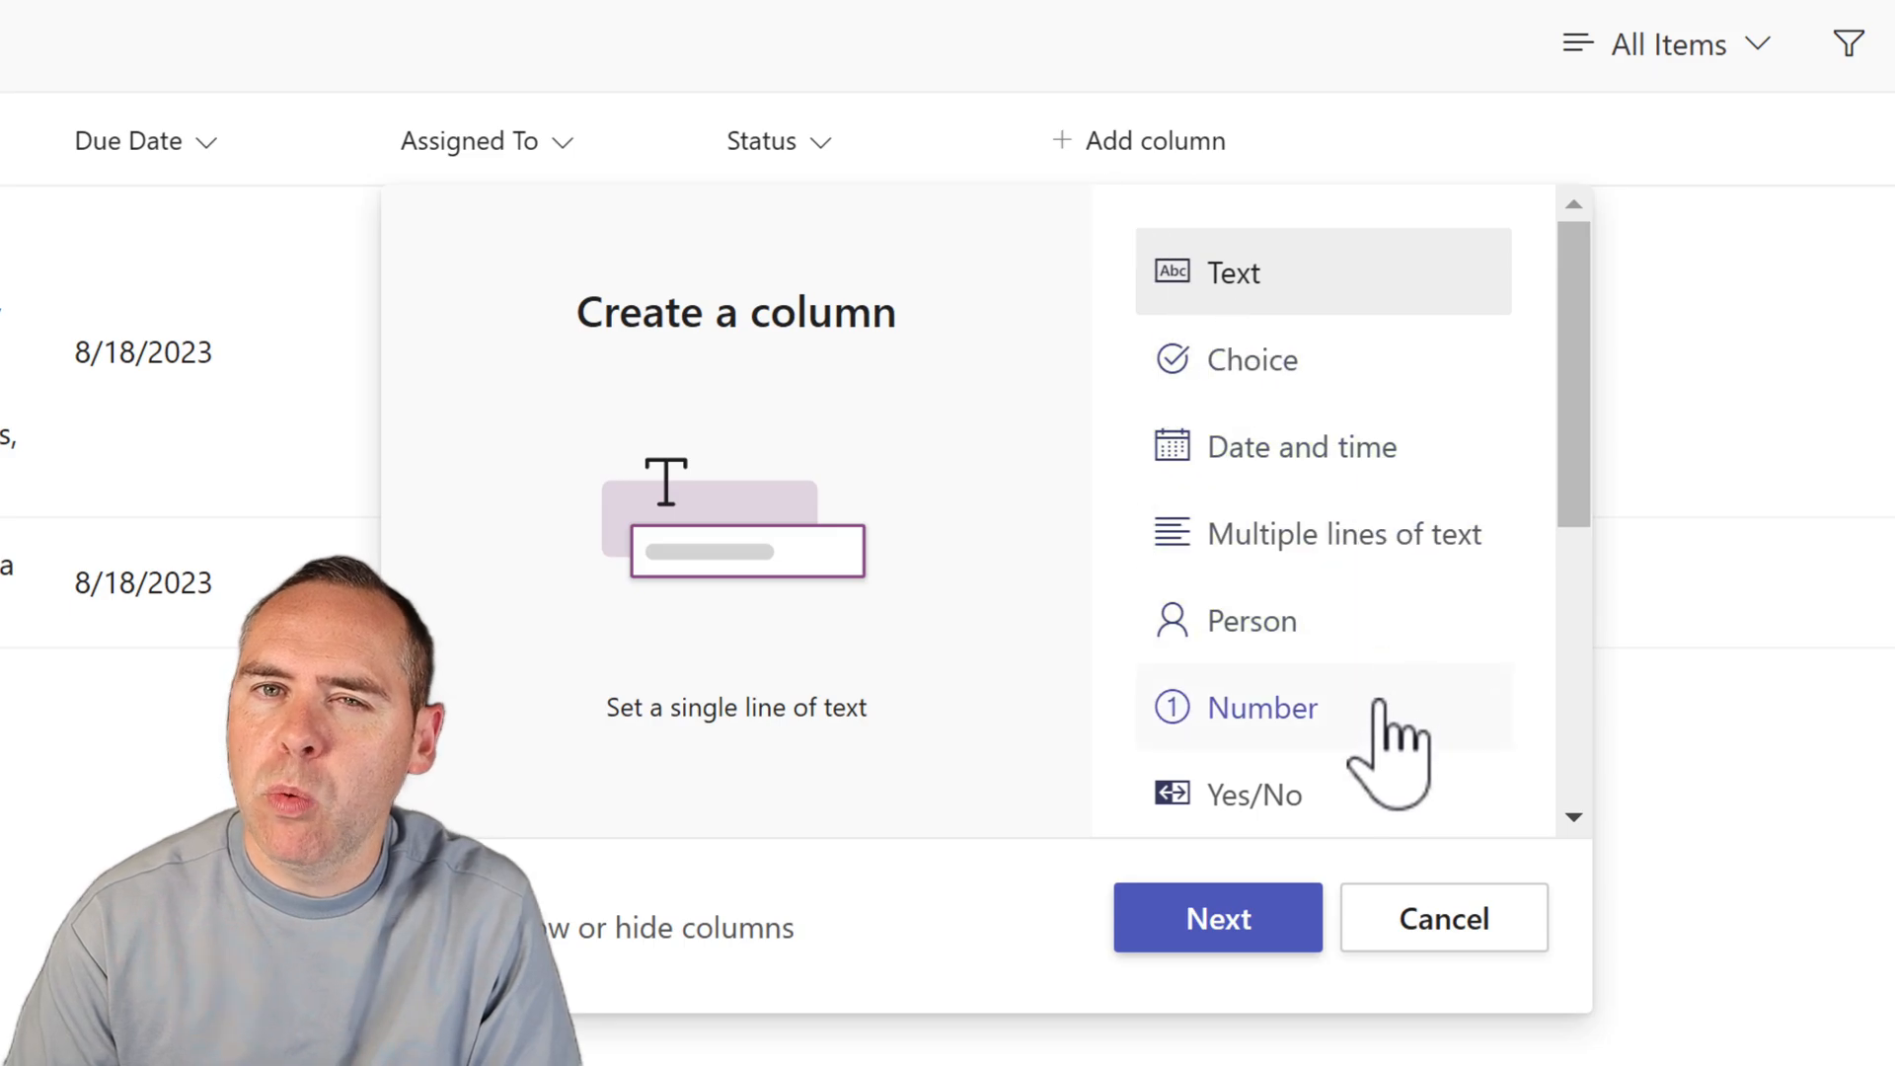
scroll("down", 3)
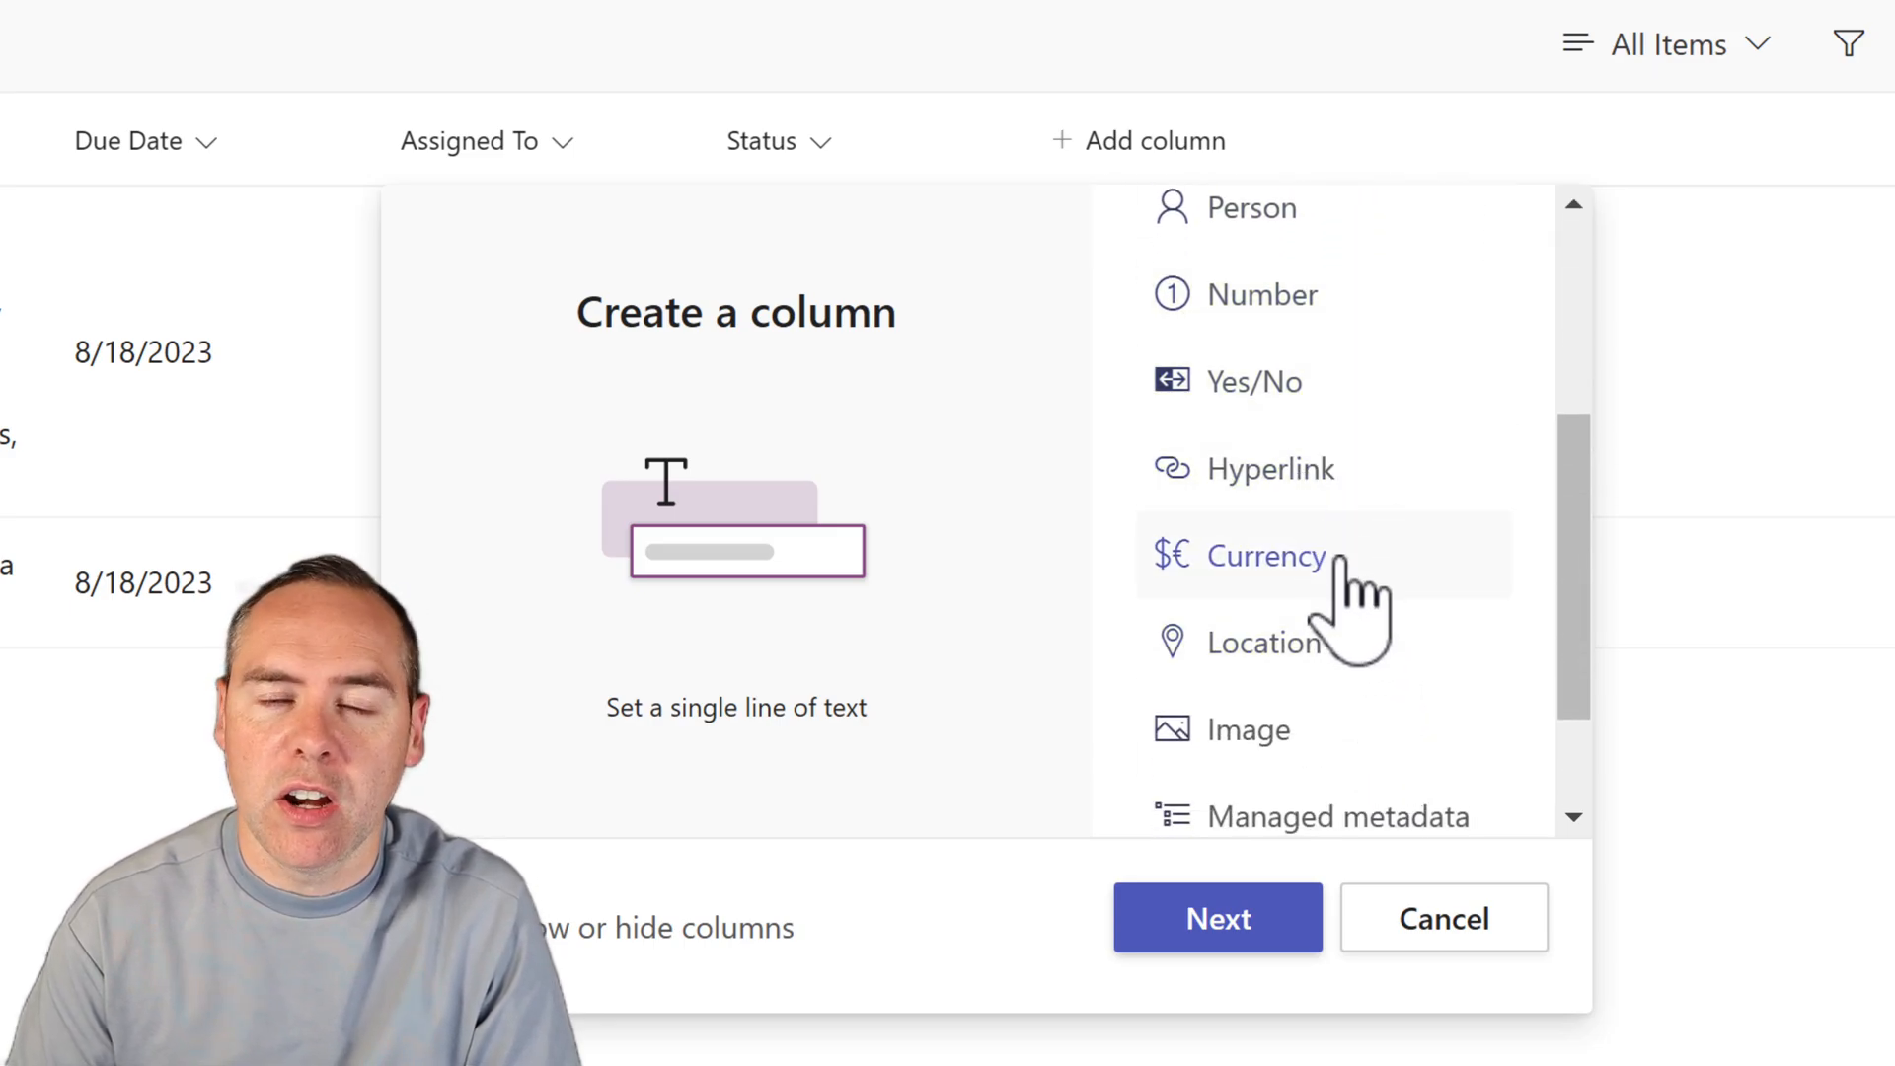
left_click(1215, 917)
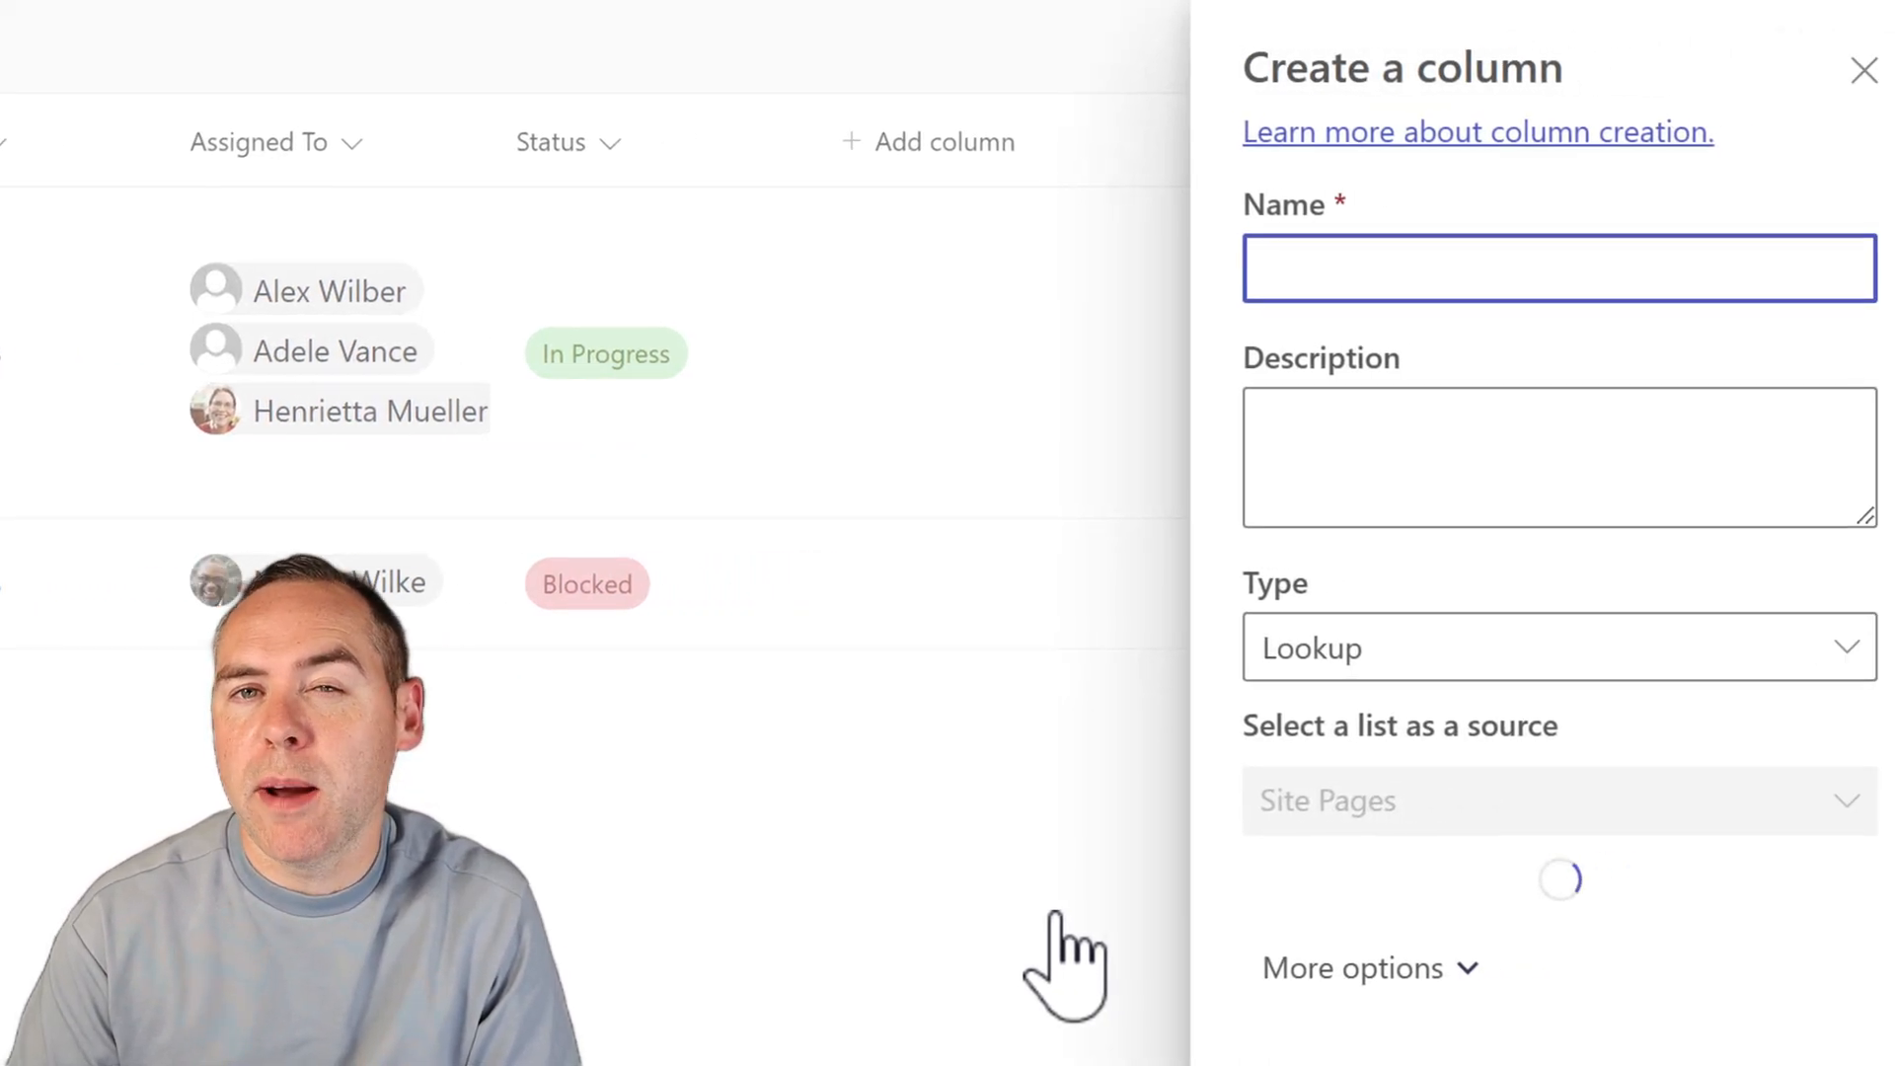
type("D")
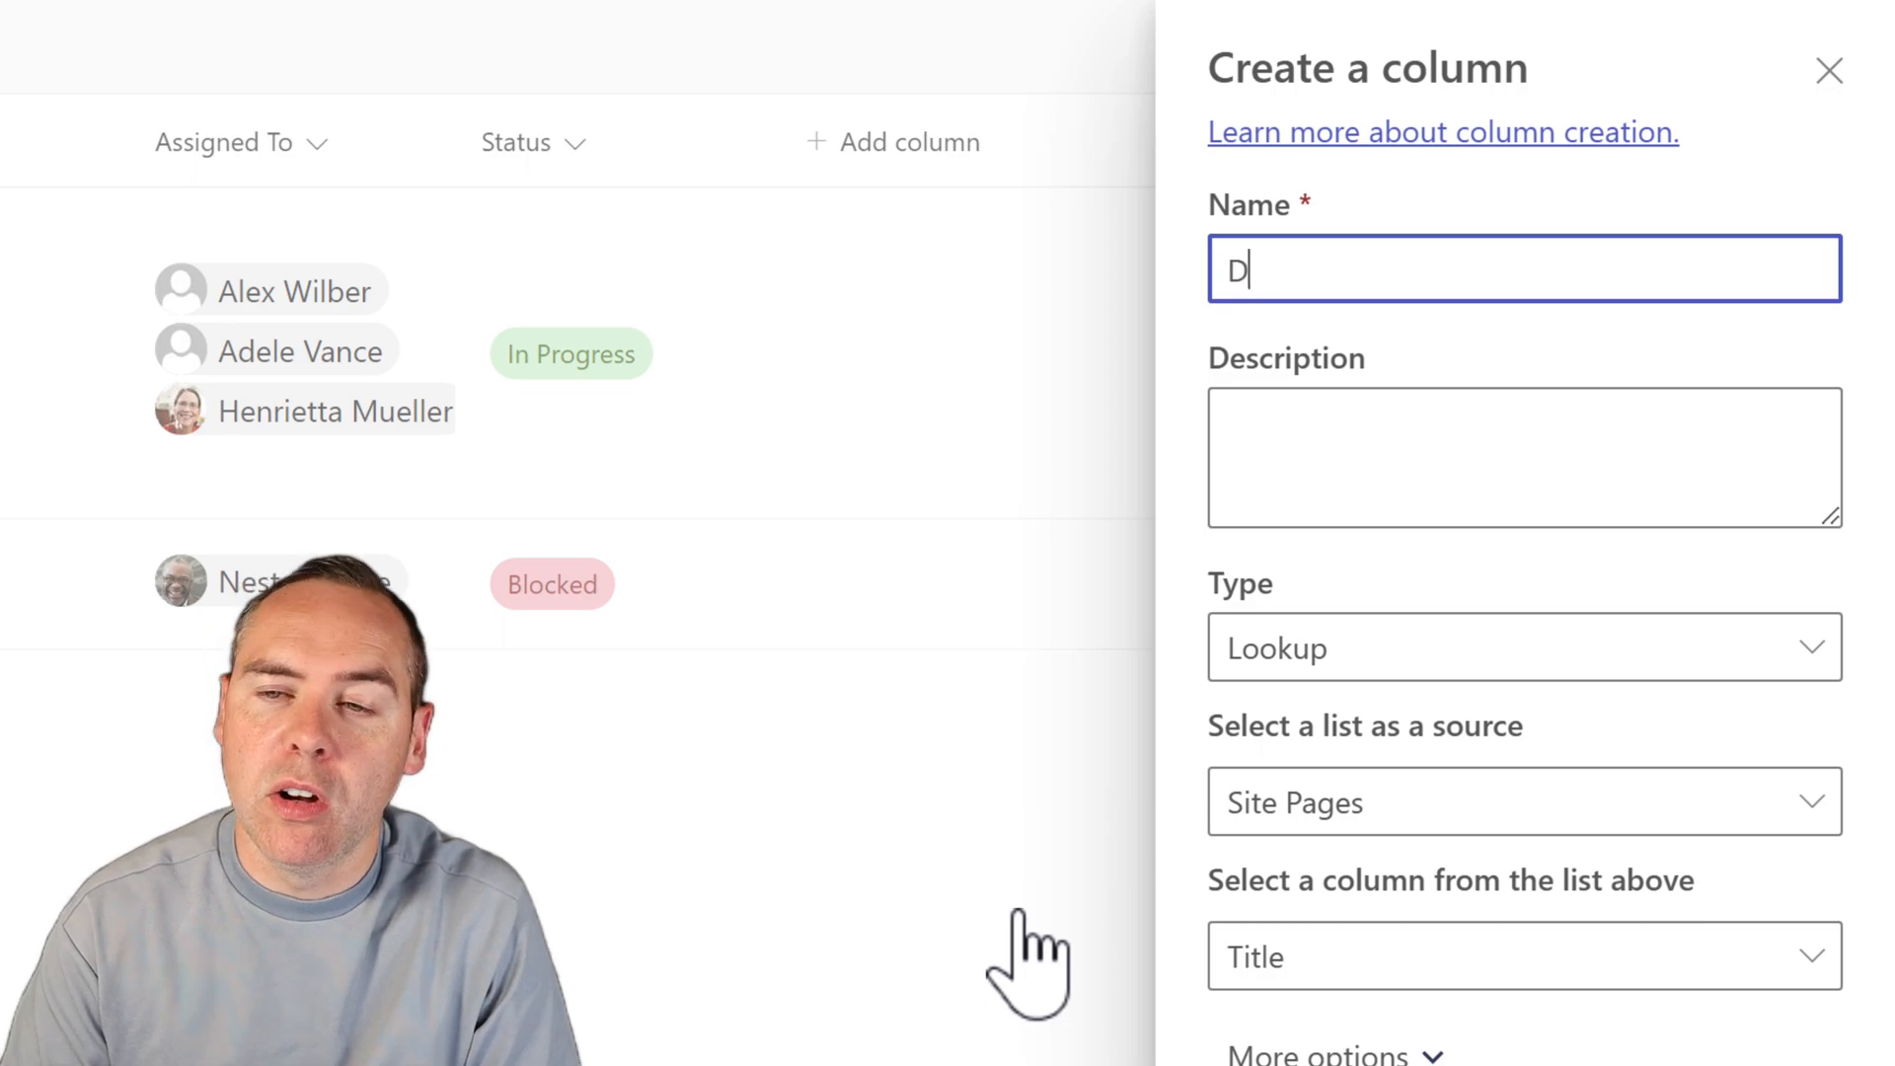
left_click(1523, 801)
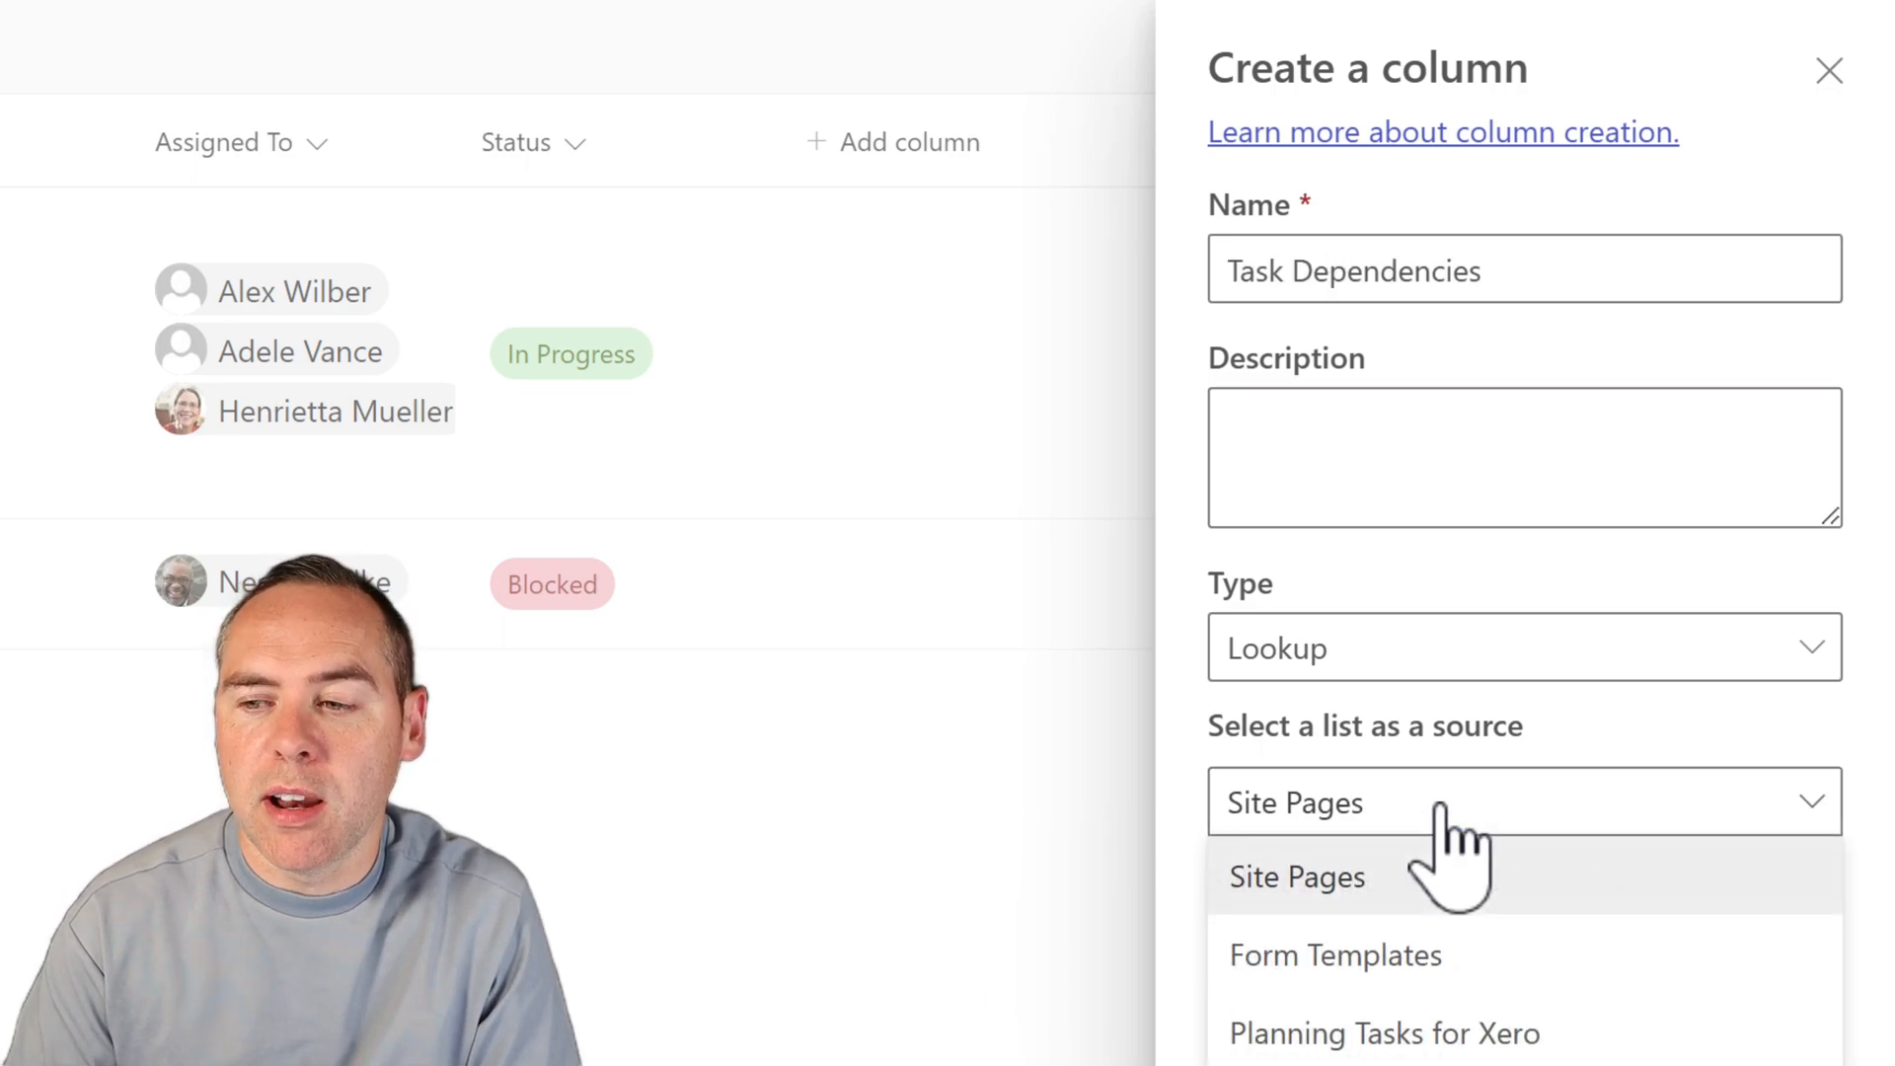
left_click(1383, 1033)
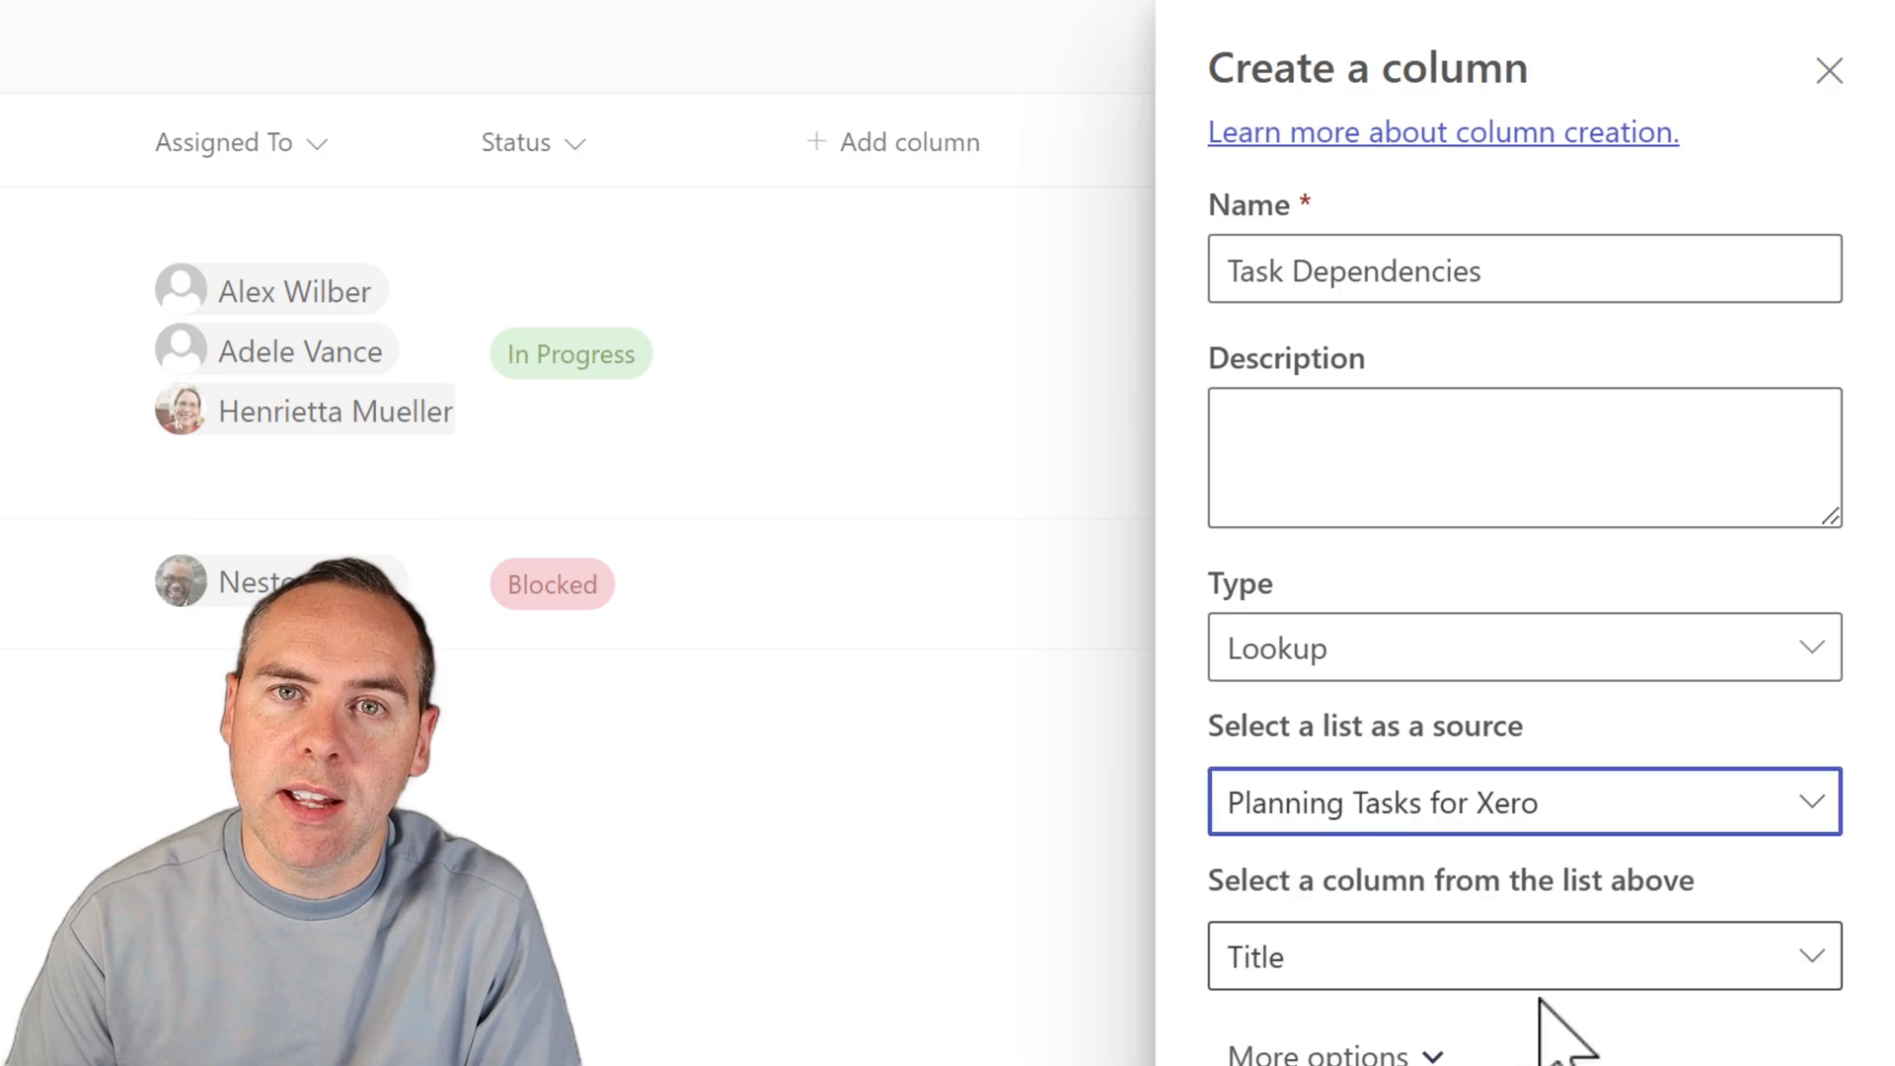
left_click(1523, 956)
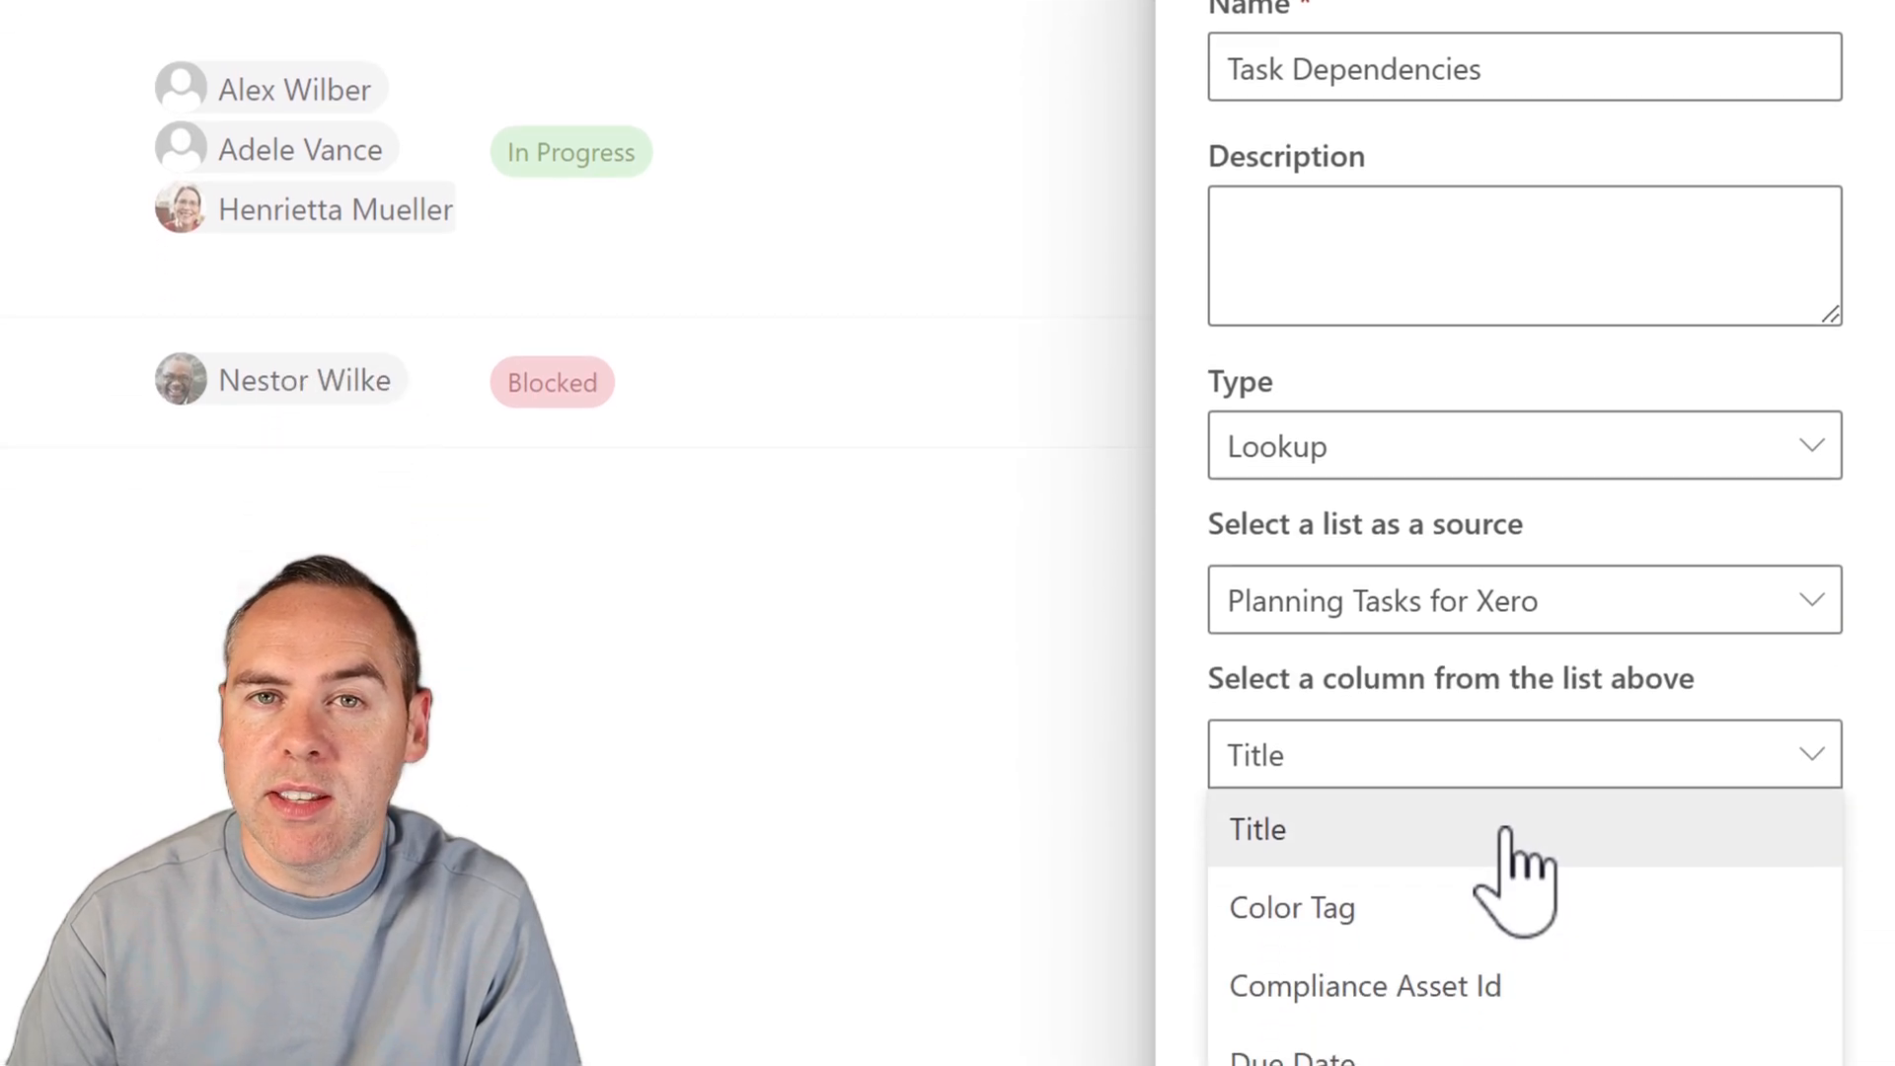
left_click(1256, 829)
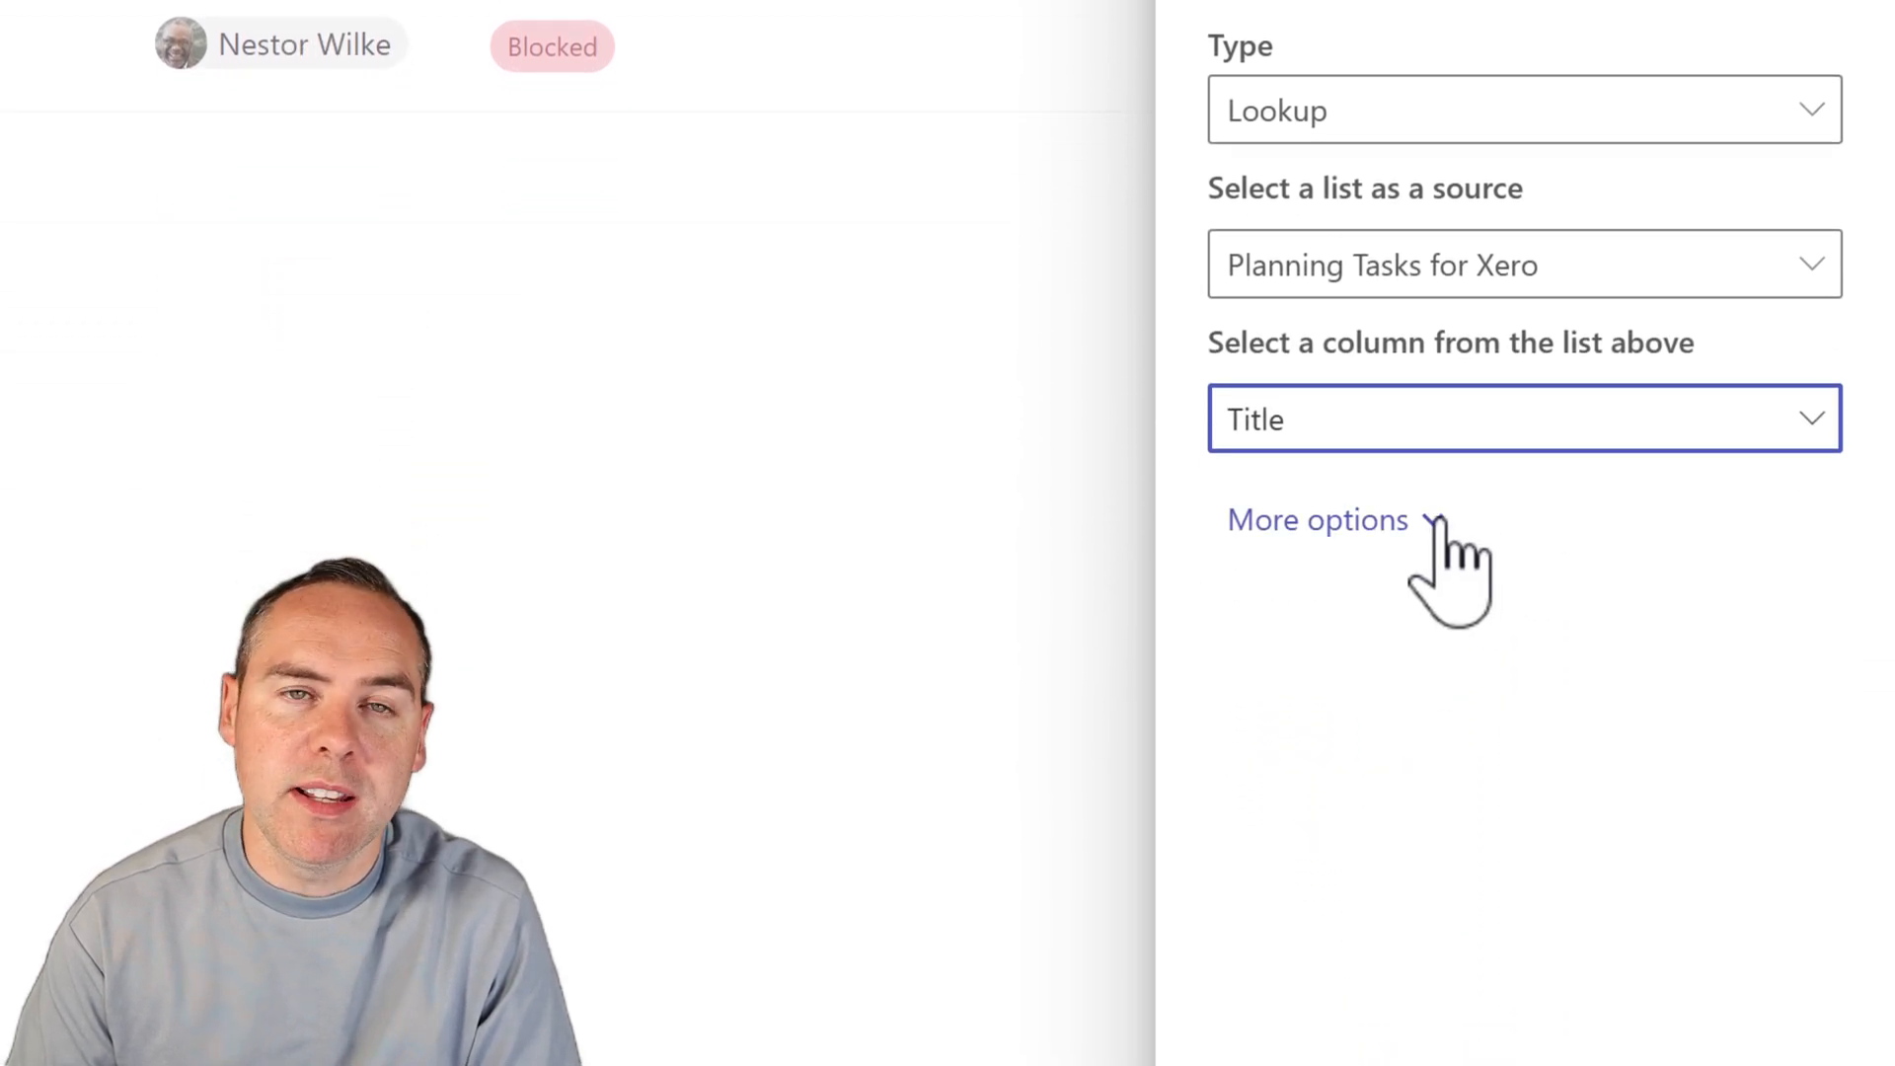
left_click(1315, 520)
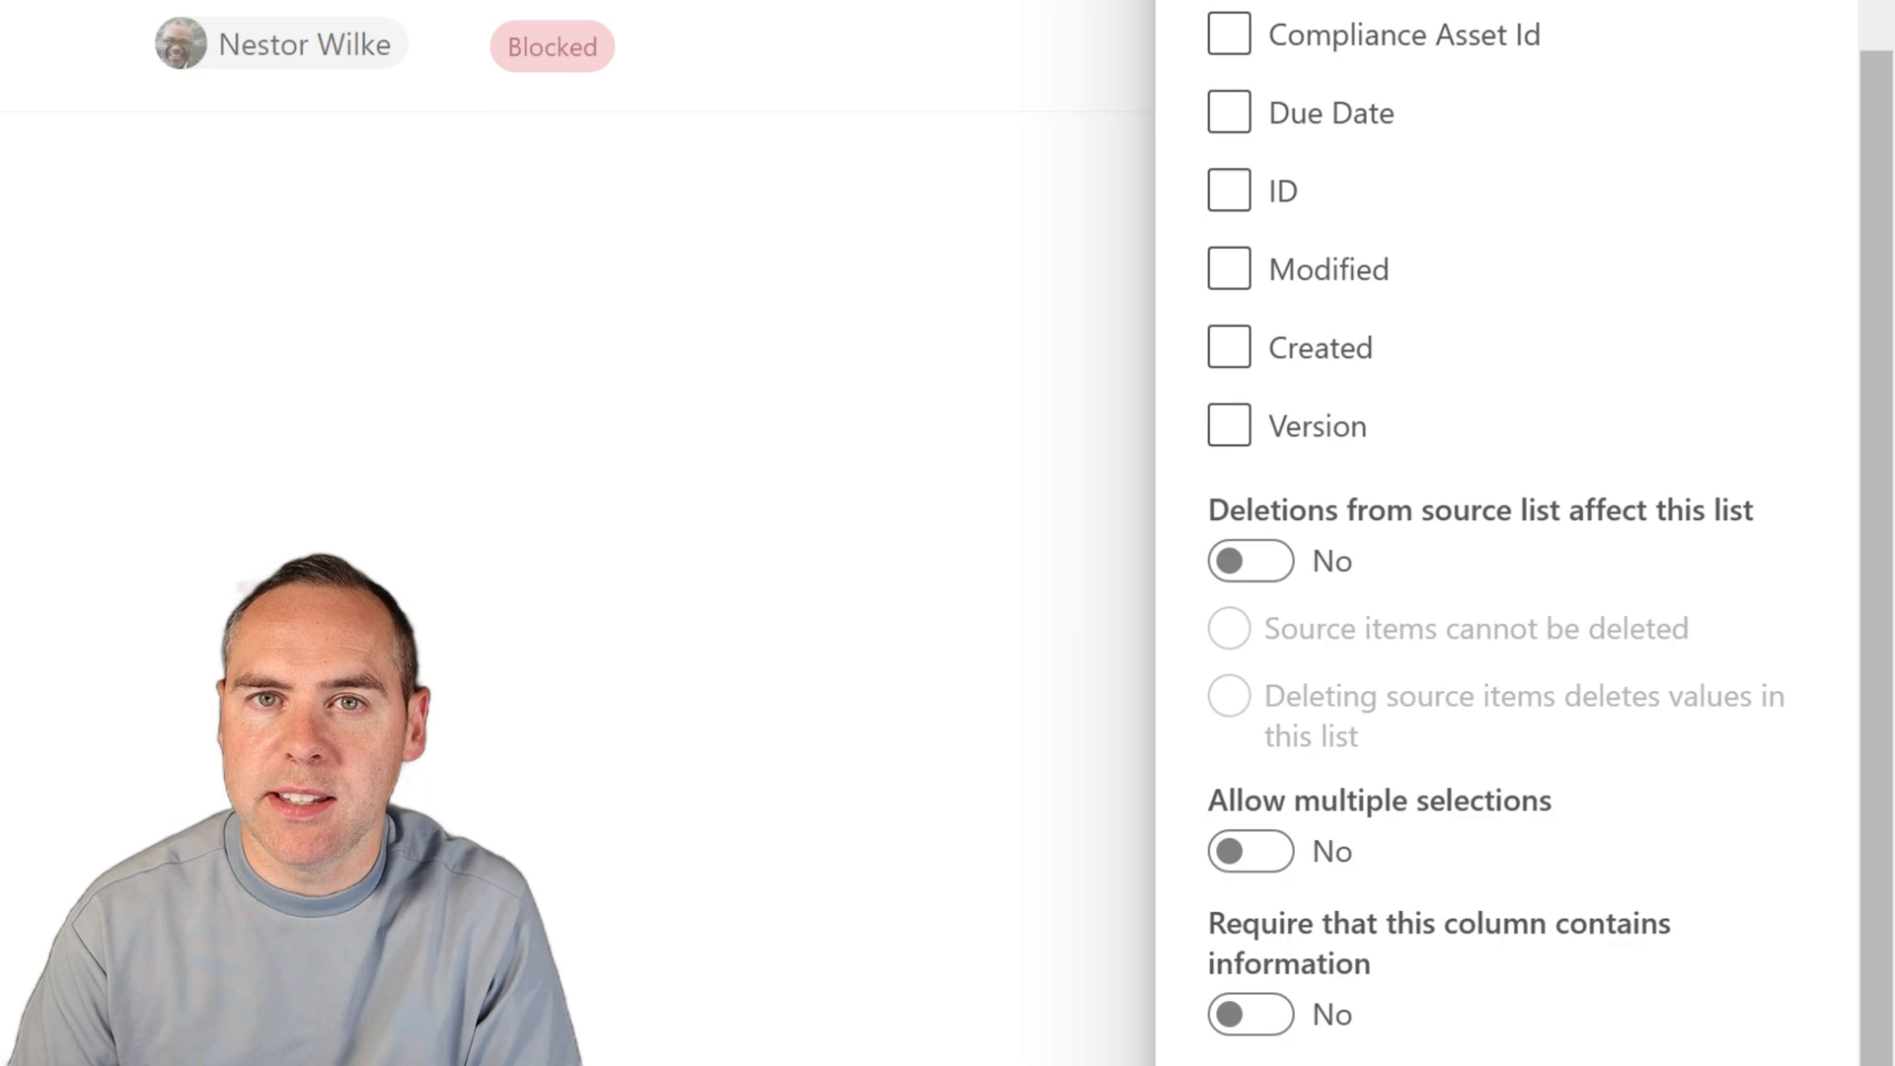
left_click(1251, 850)
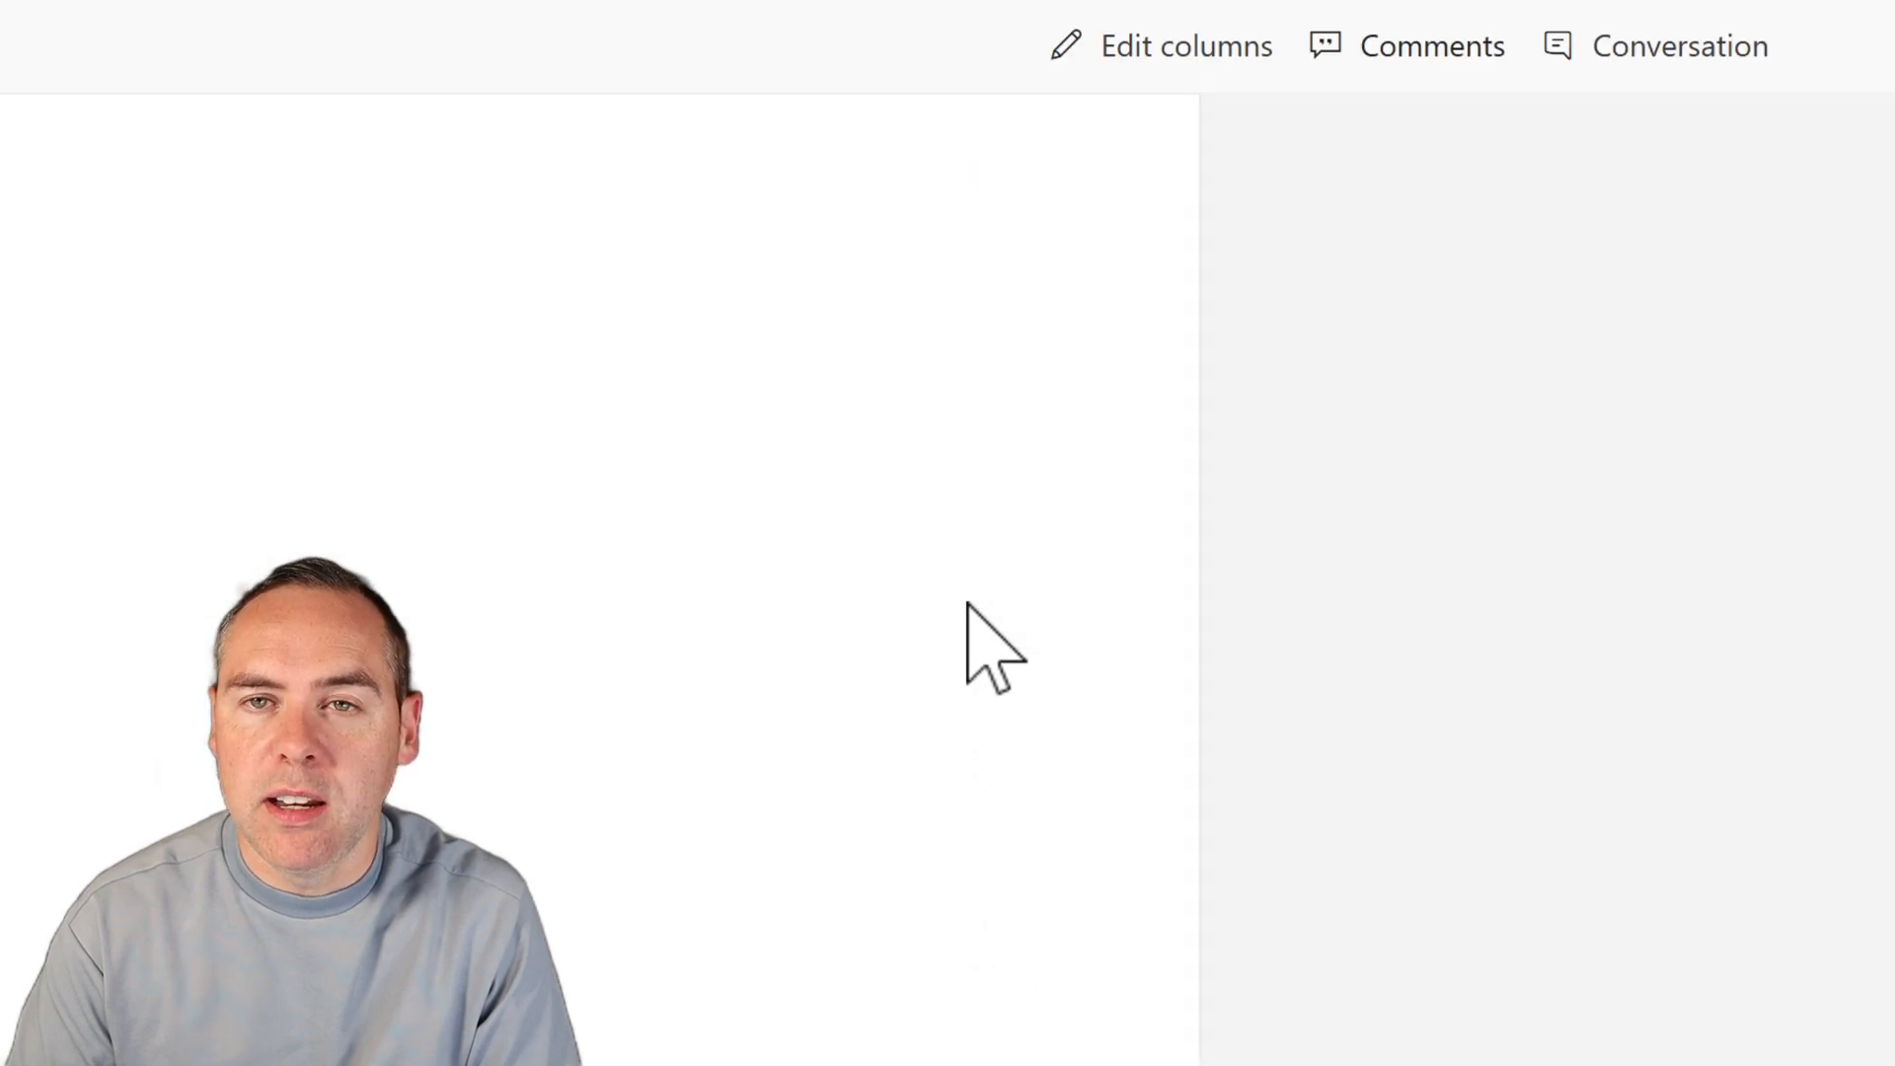
Set Develop Marketing Strategy as Create Social Media Accounts' task dependency
left_click(1057, 509)
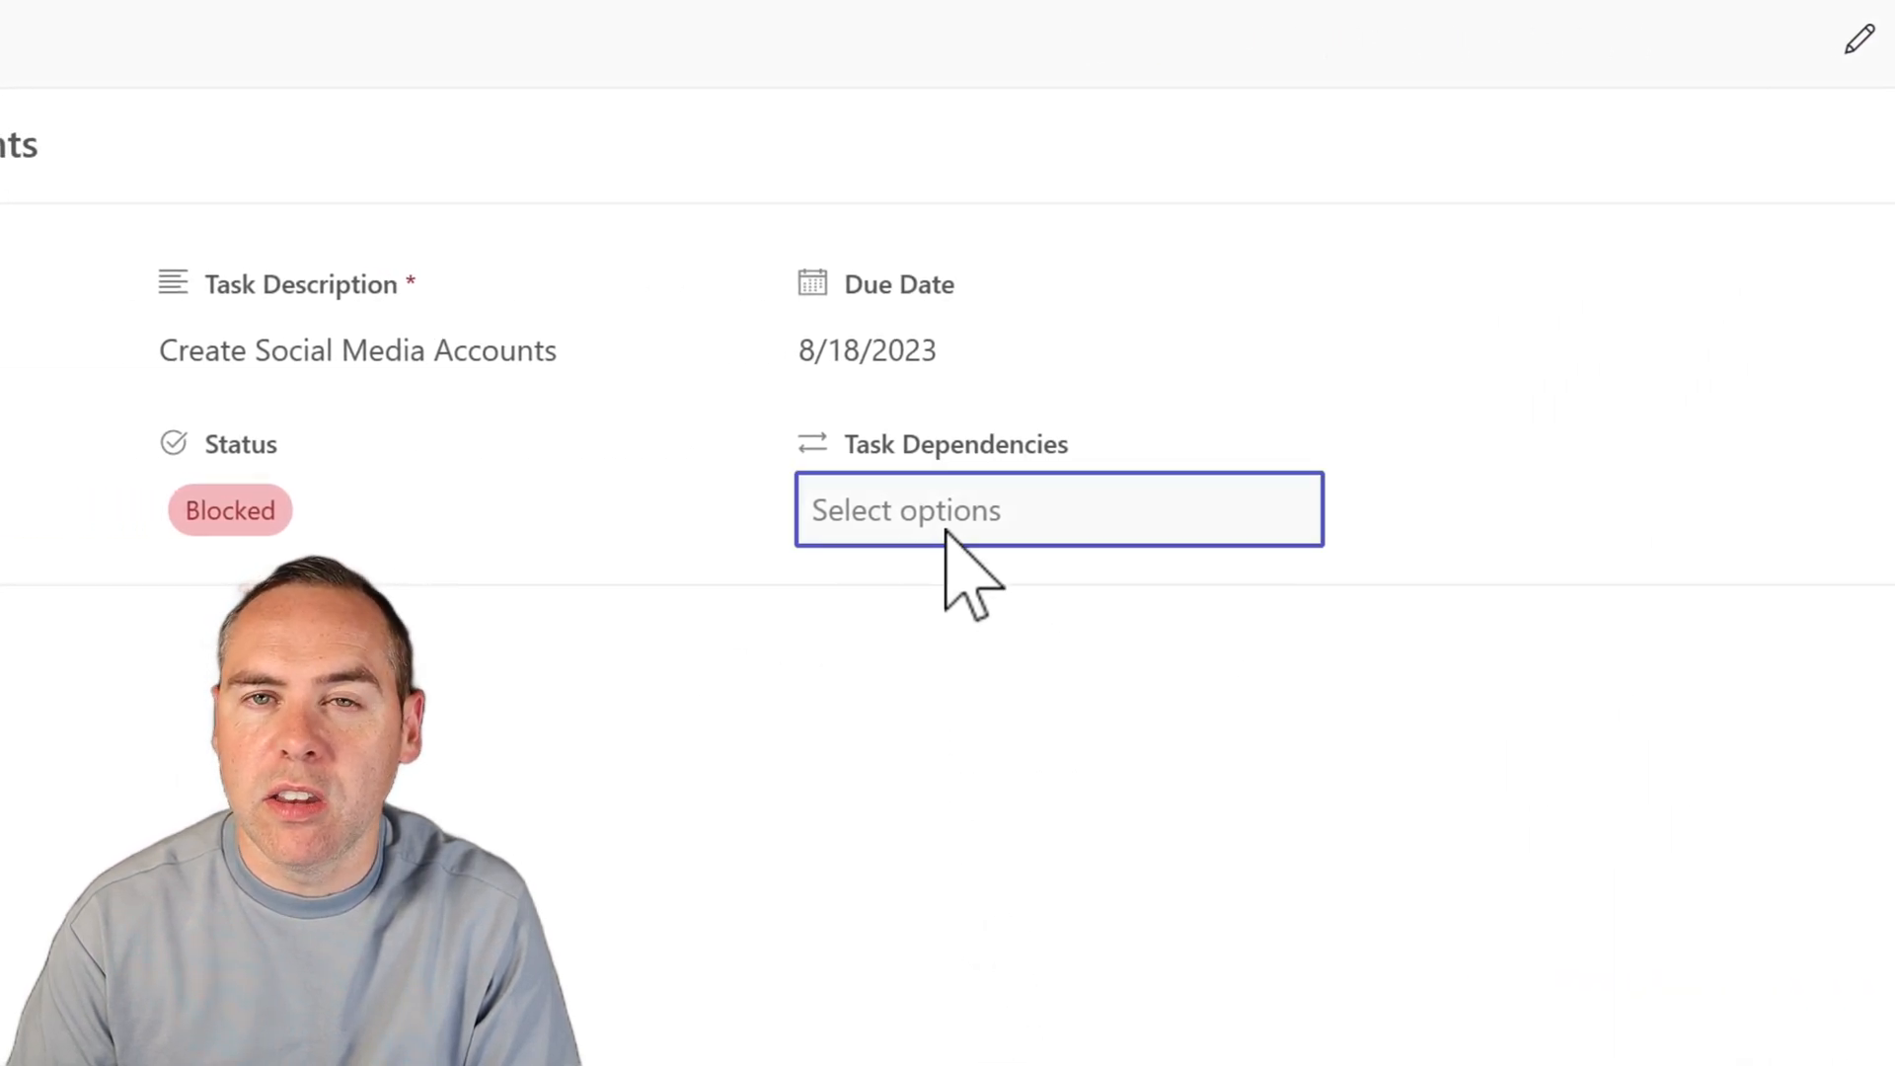
left_click(1057, 509)
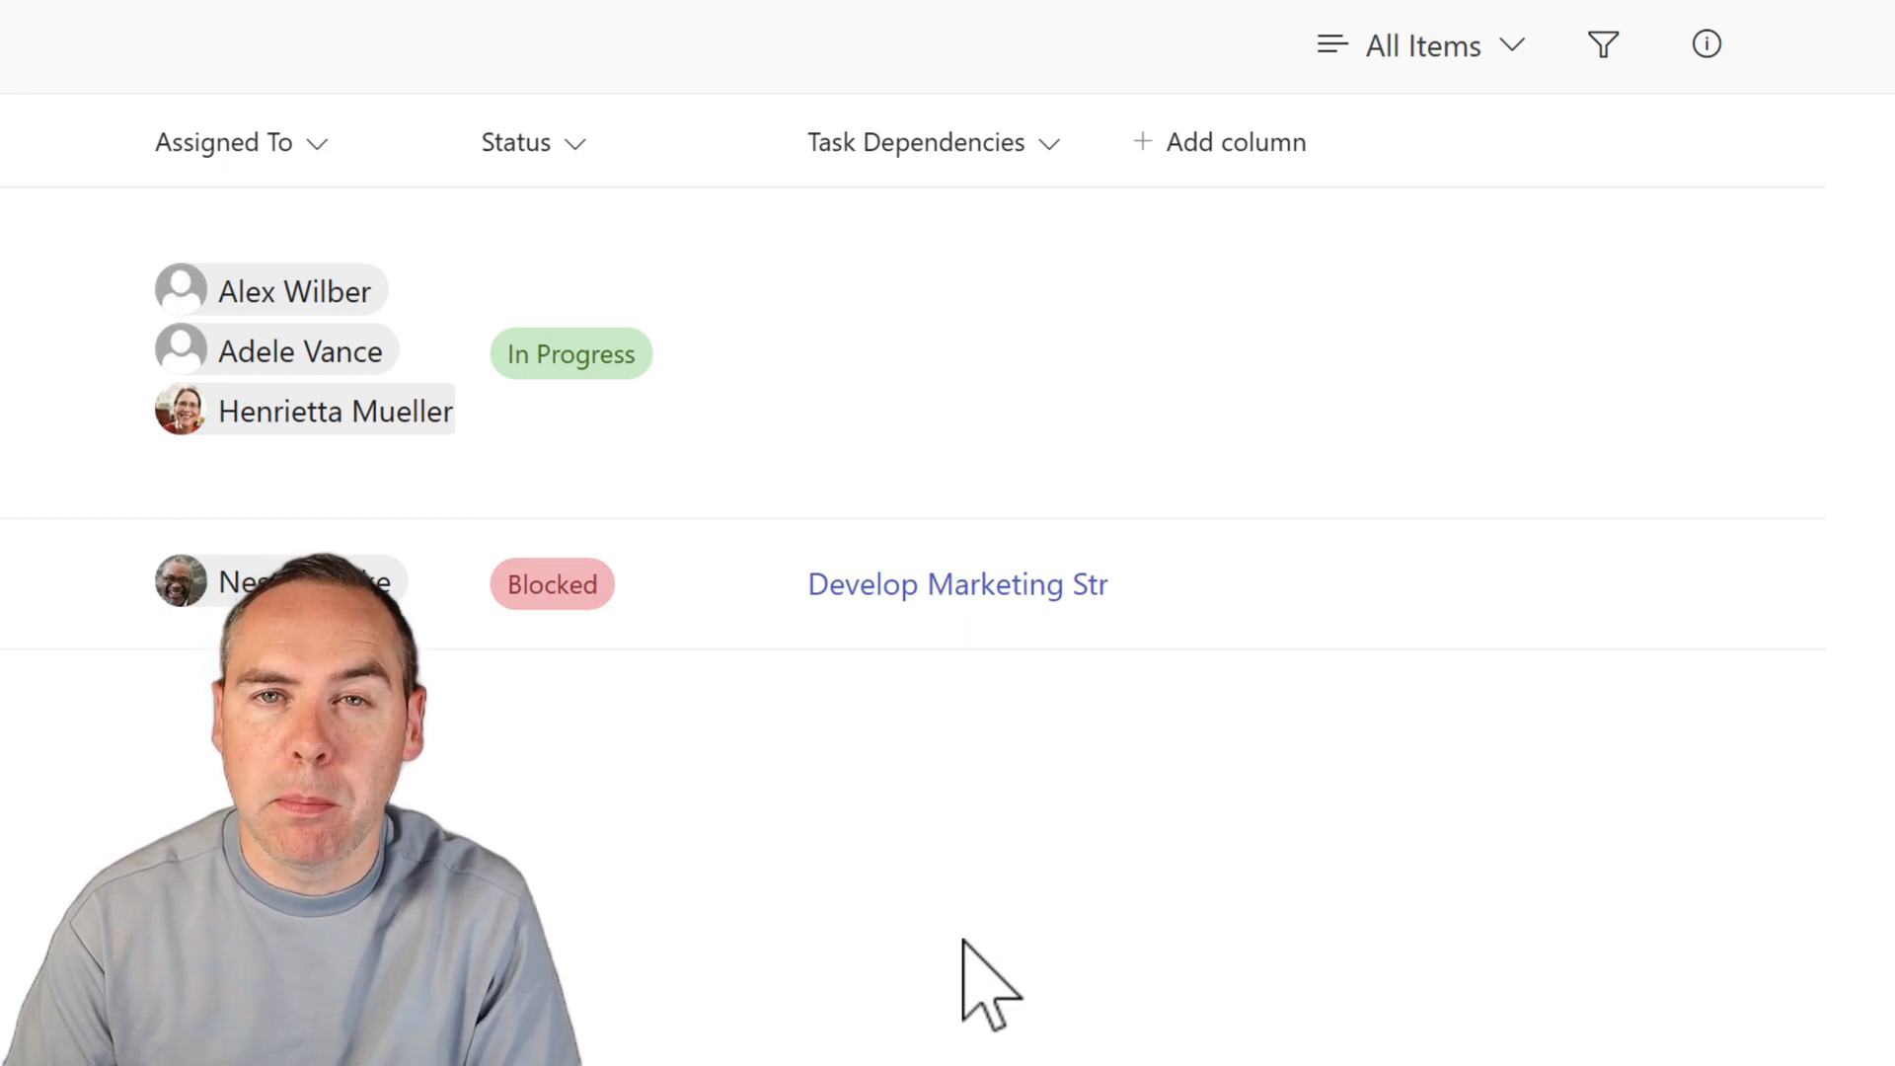
left_click(1217, 61)
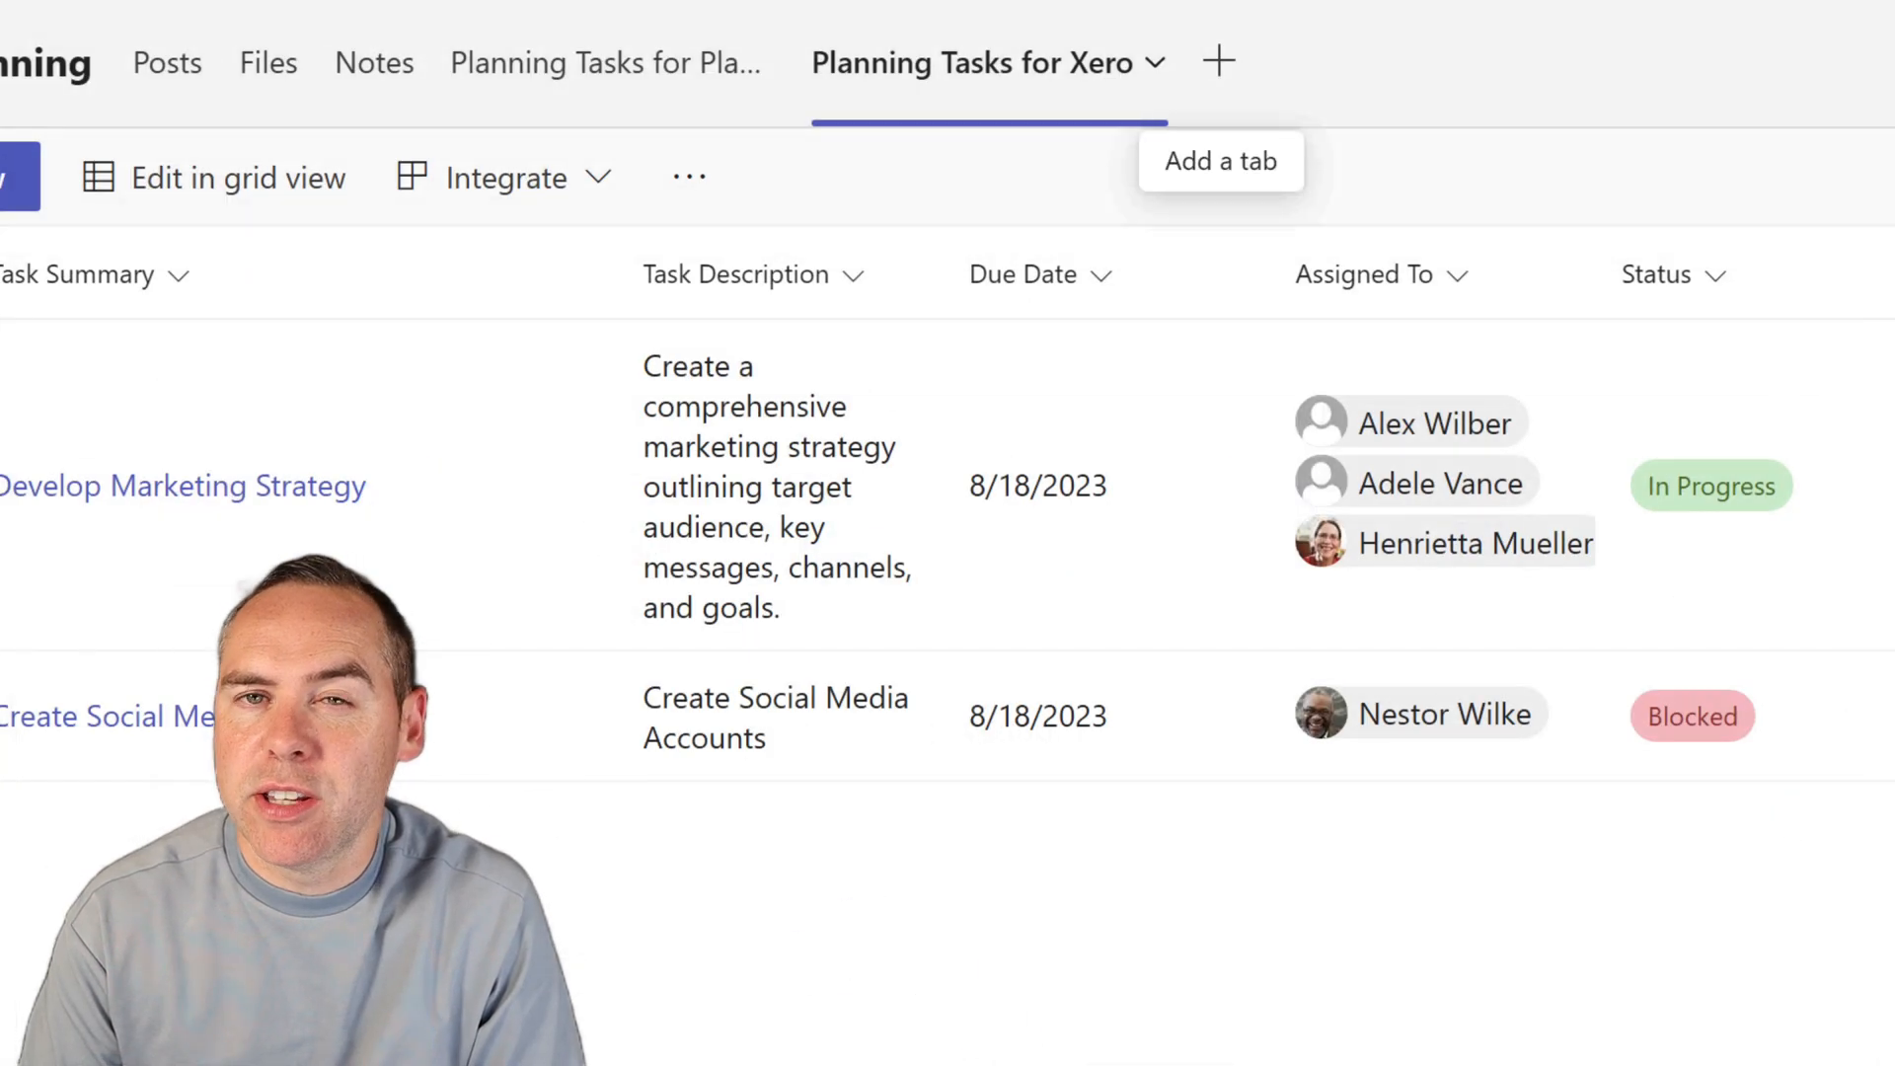
Begin adding a new tab to the team channel
left_click(1220, 161)
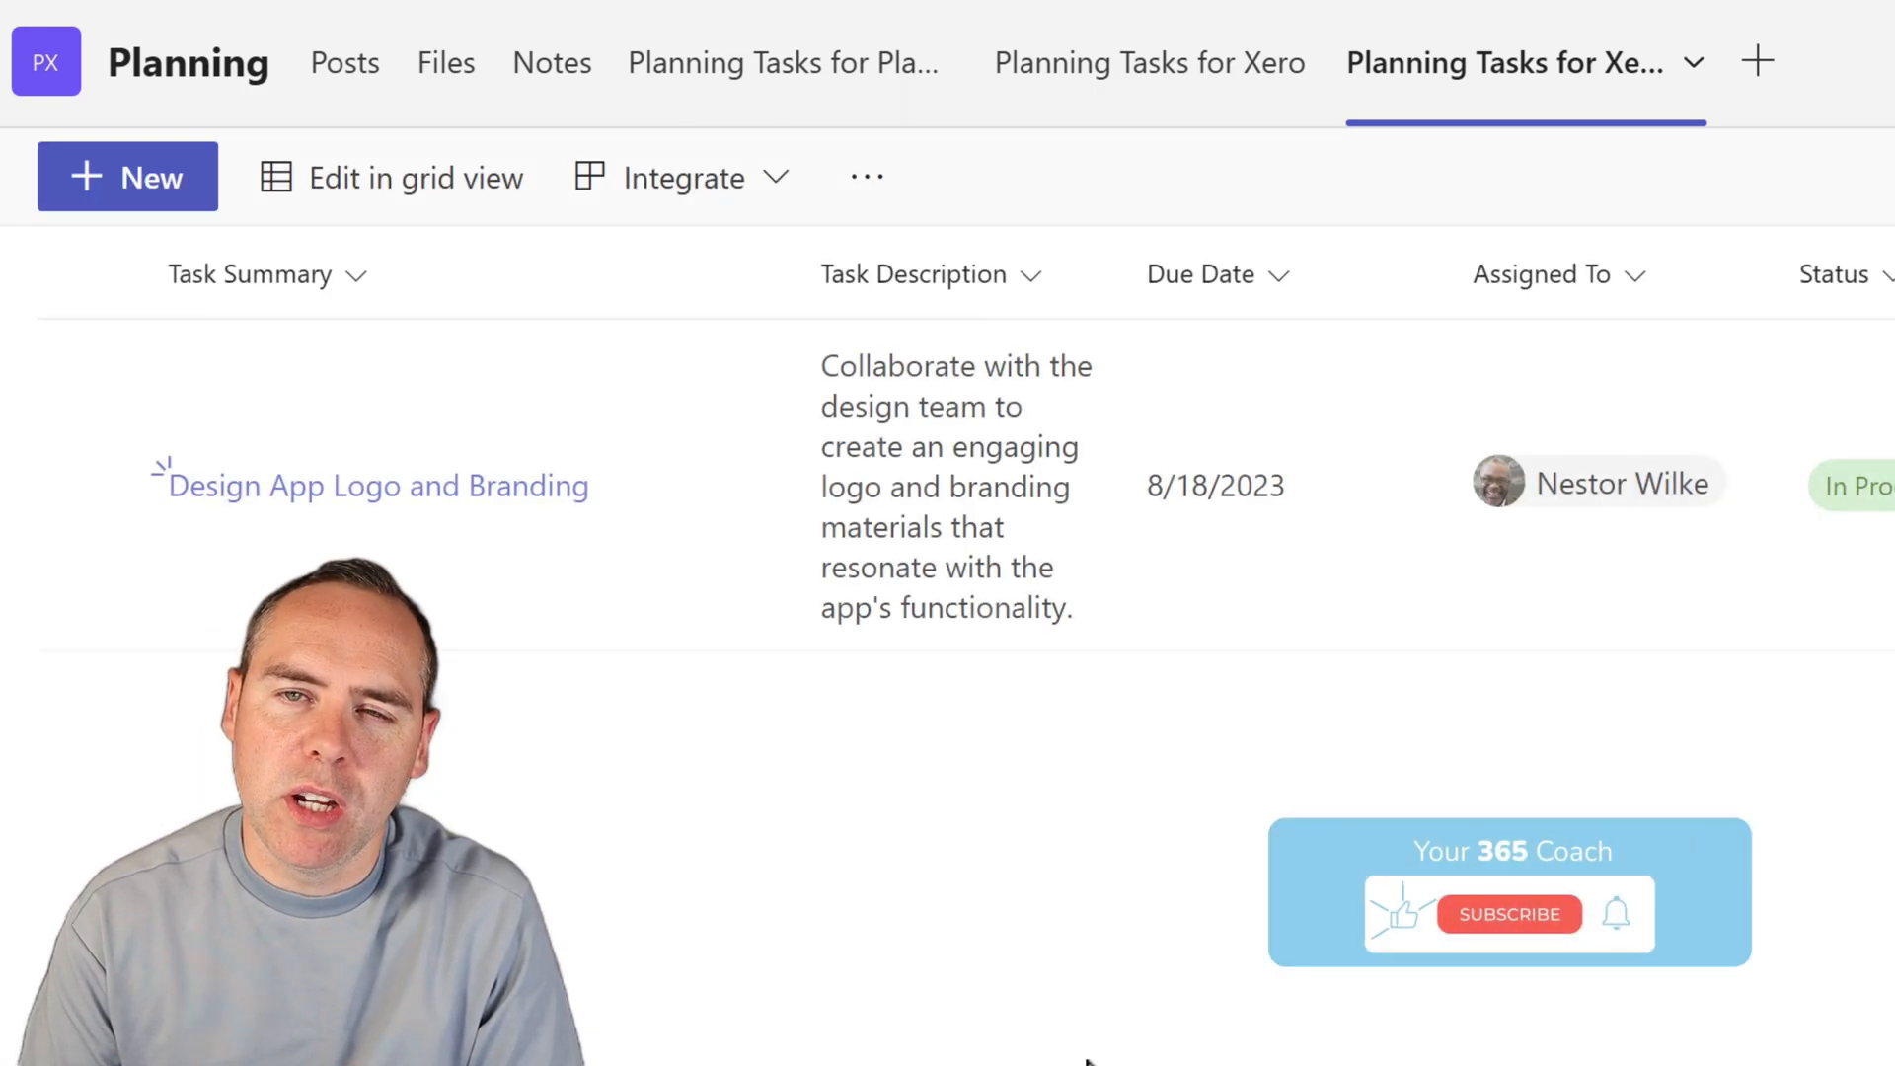
Save a Cross Project Dependencies lookup column on Social Channels, allowing multiple selections
left_click(1508, 914)
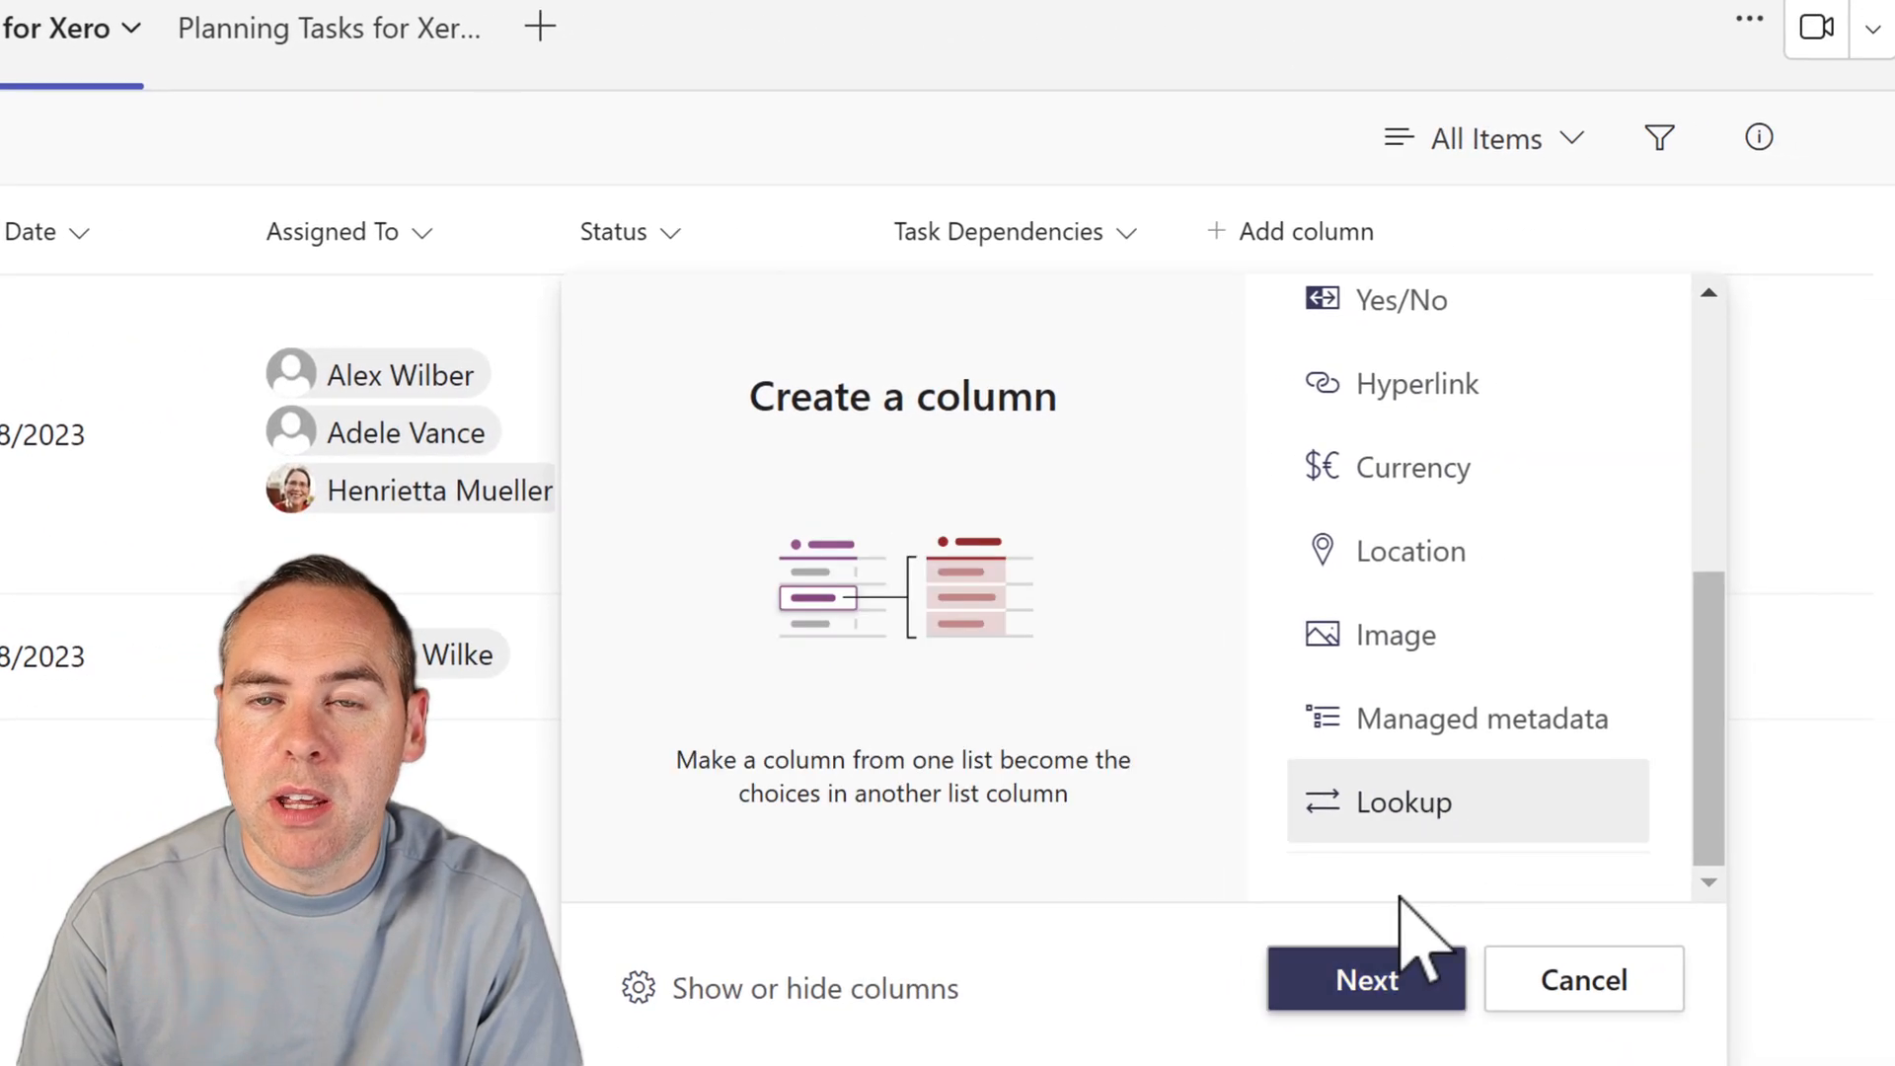
left_click(1366, 979)
type("Cross Project Dependencies")
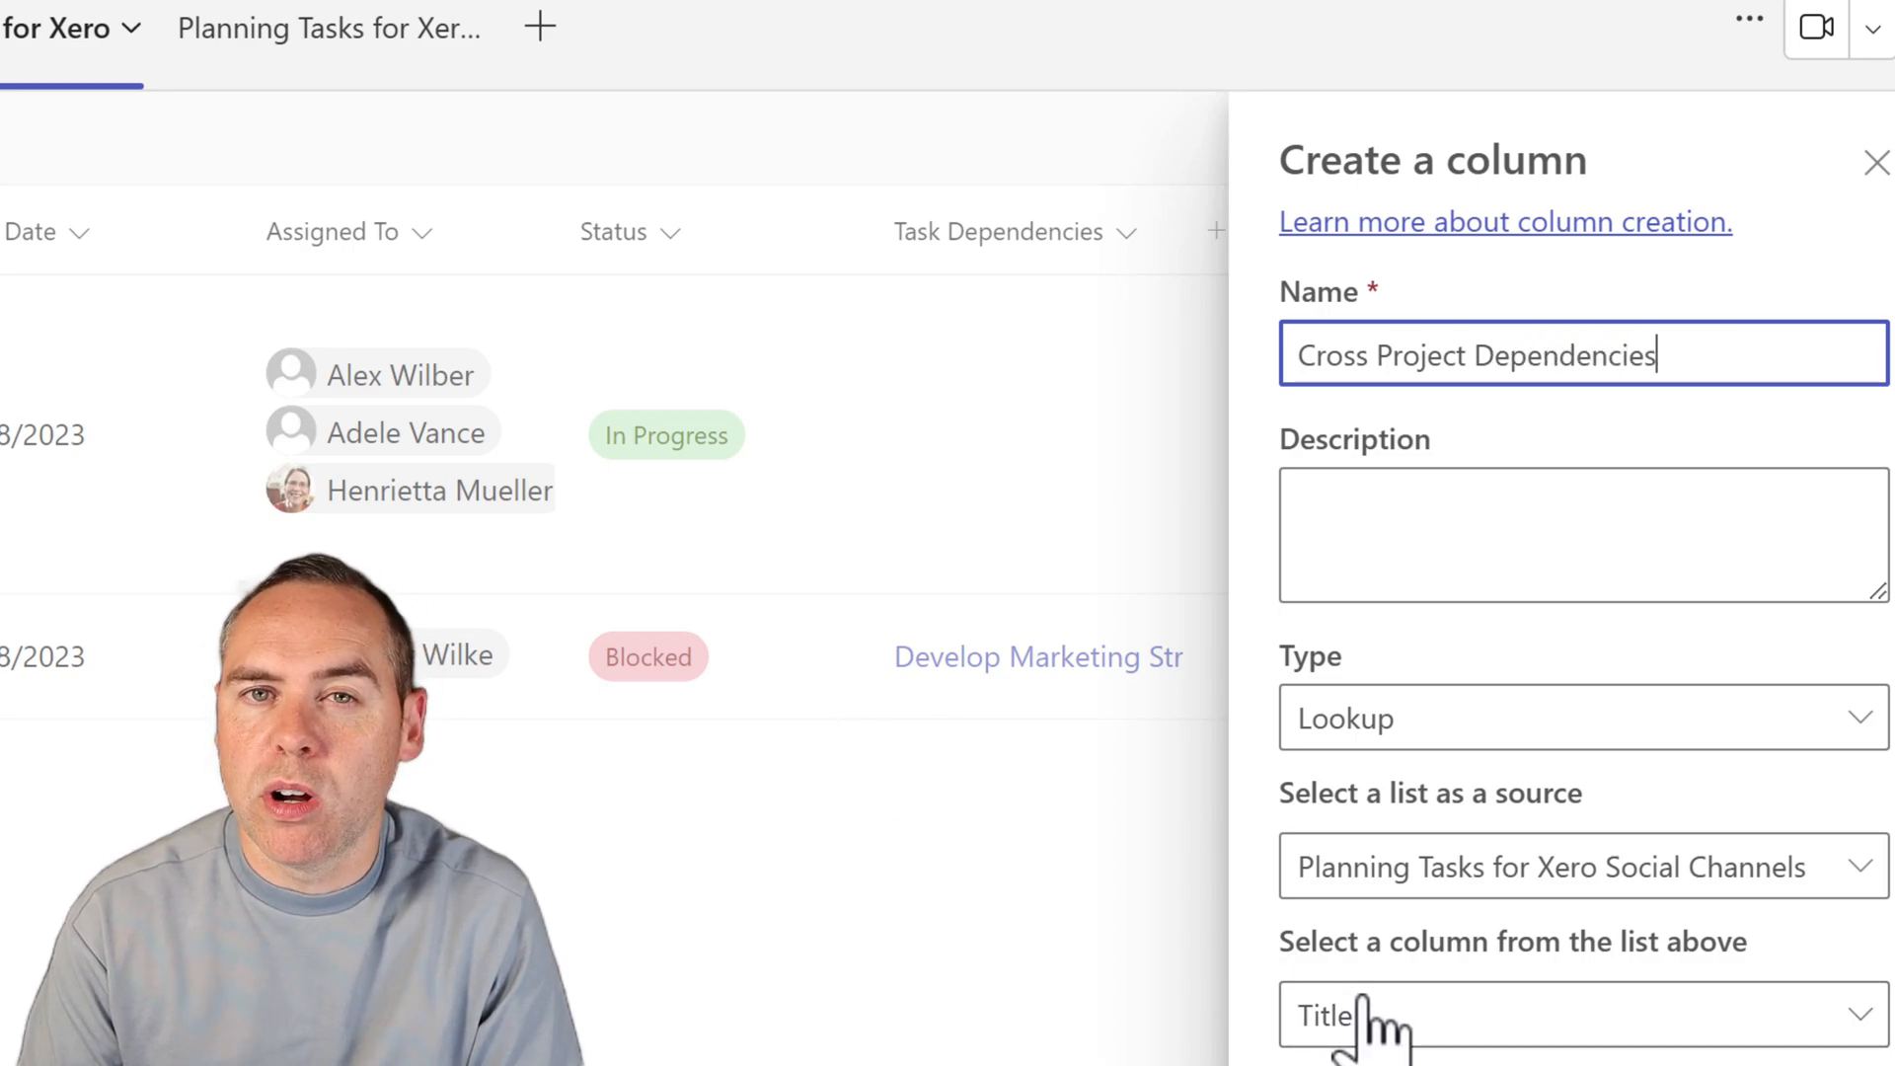
left_click(1581, 866)
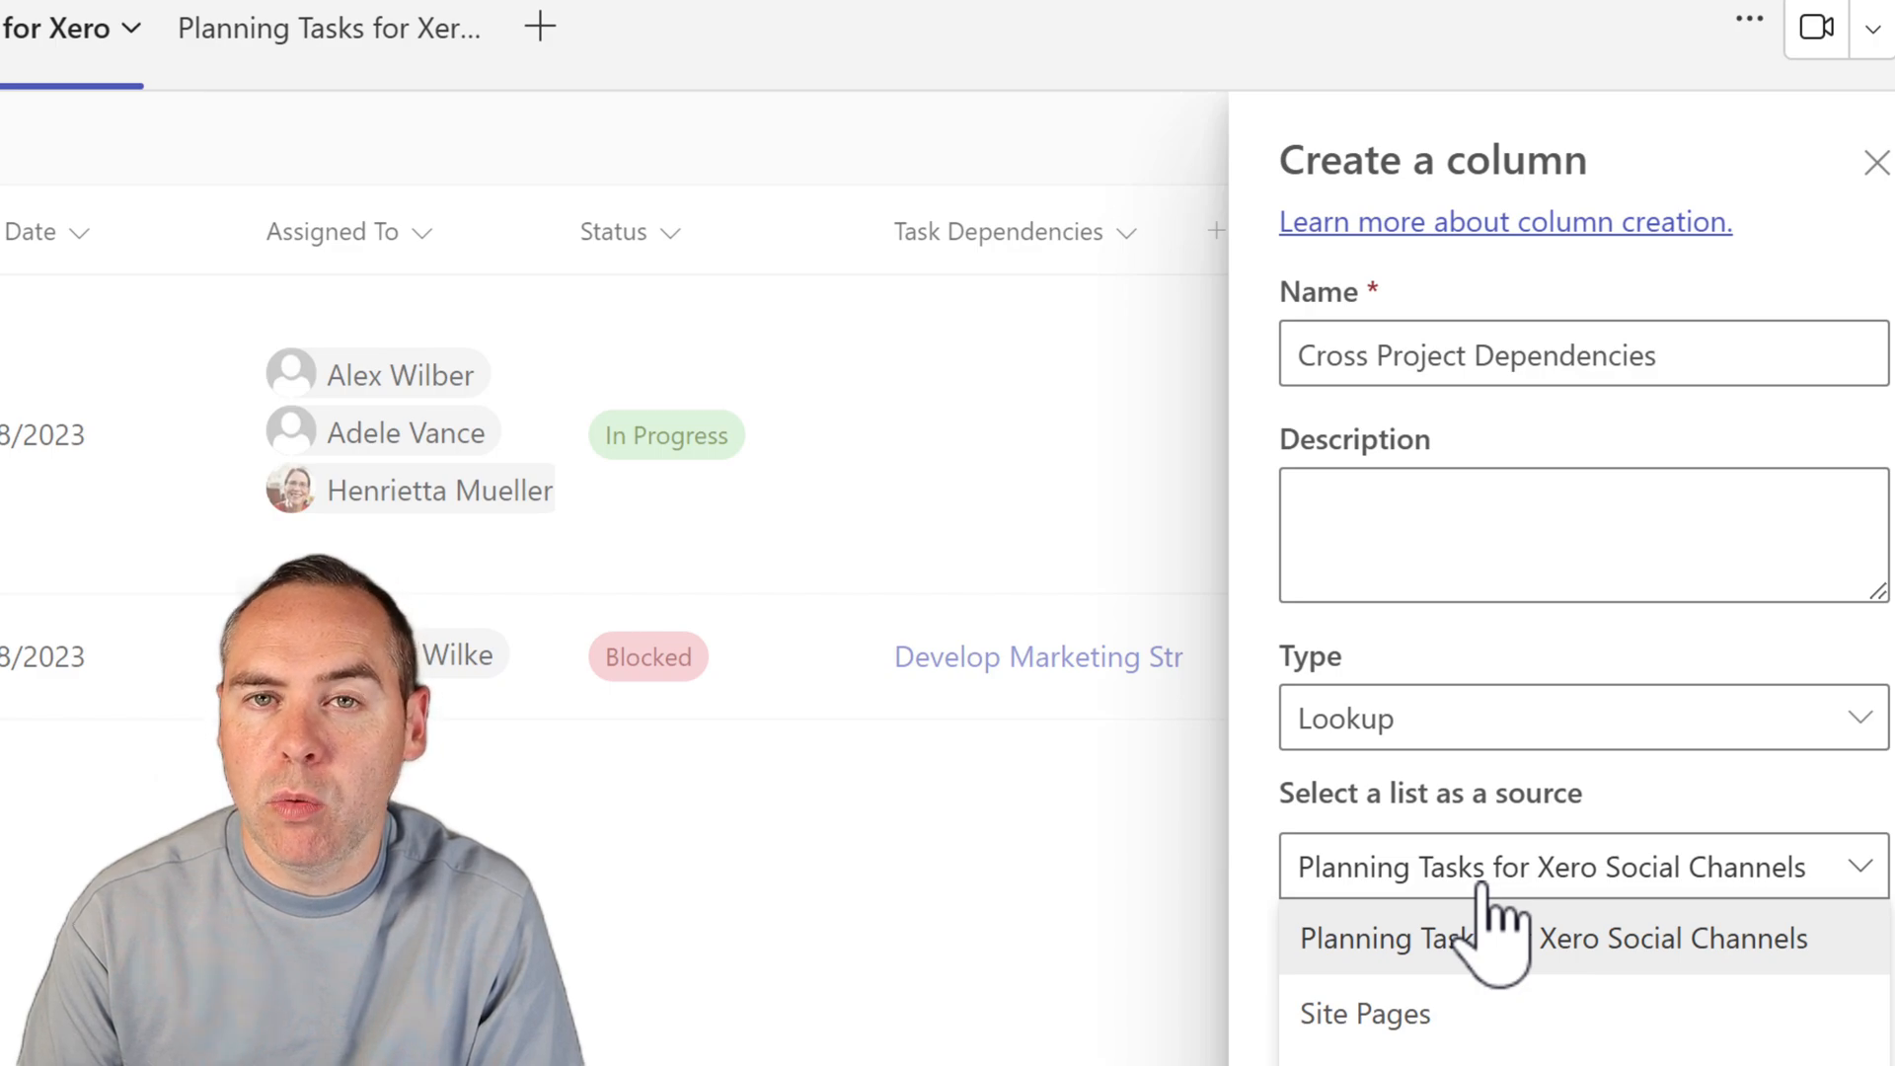
left_click(1450, 937)
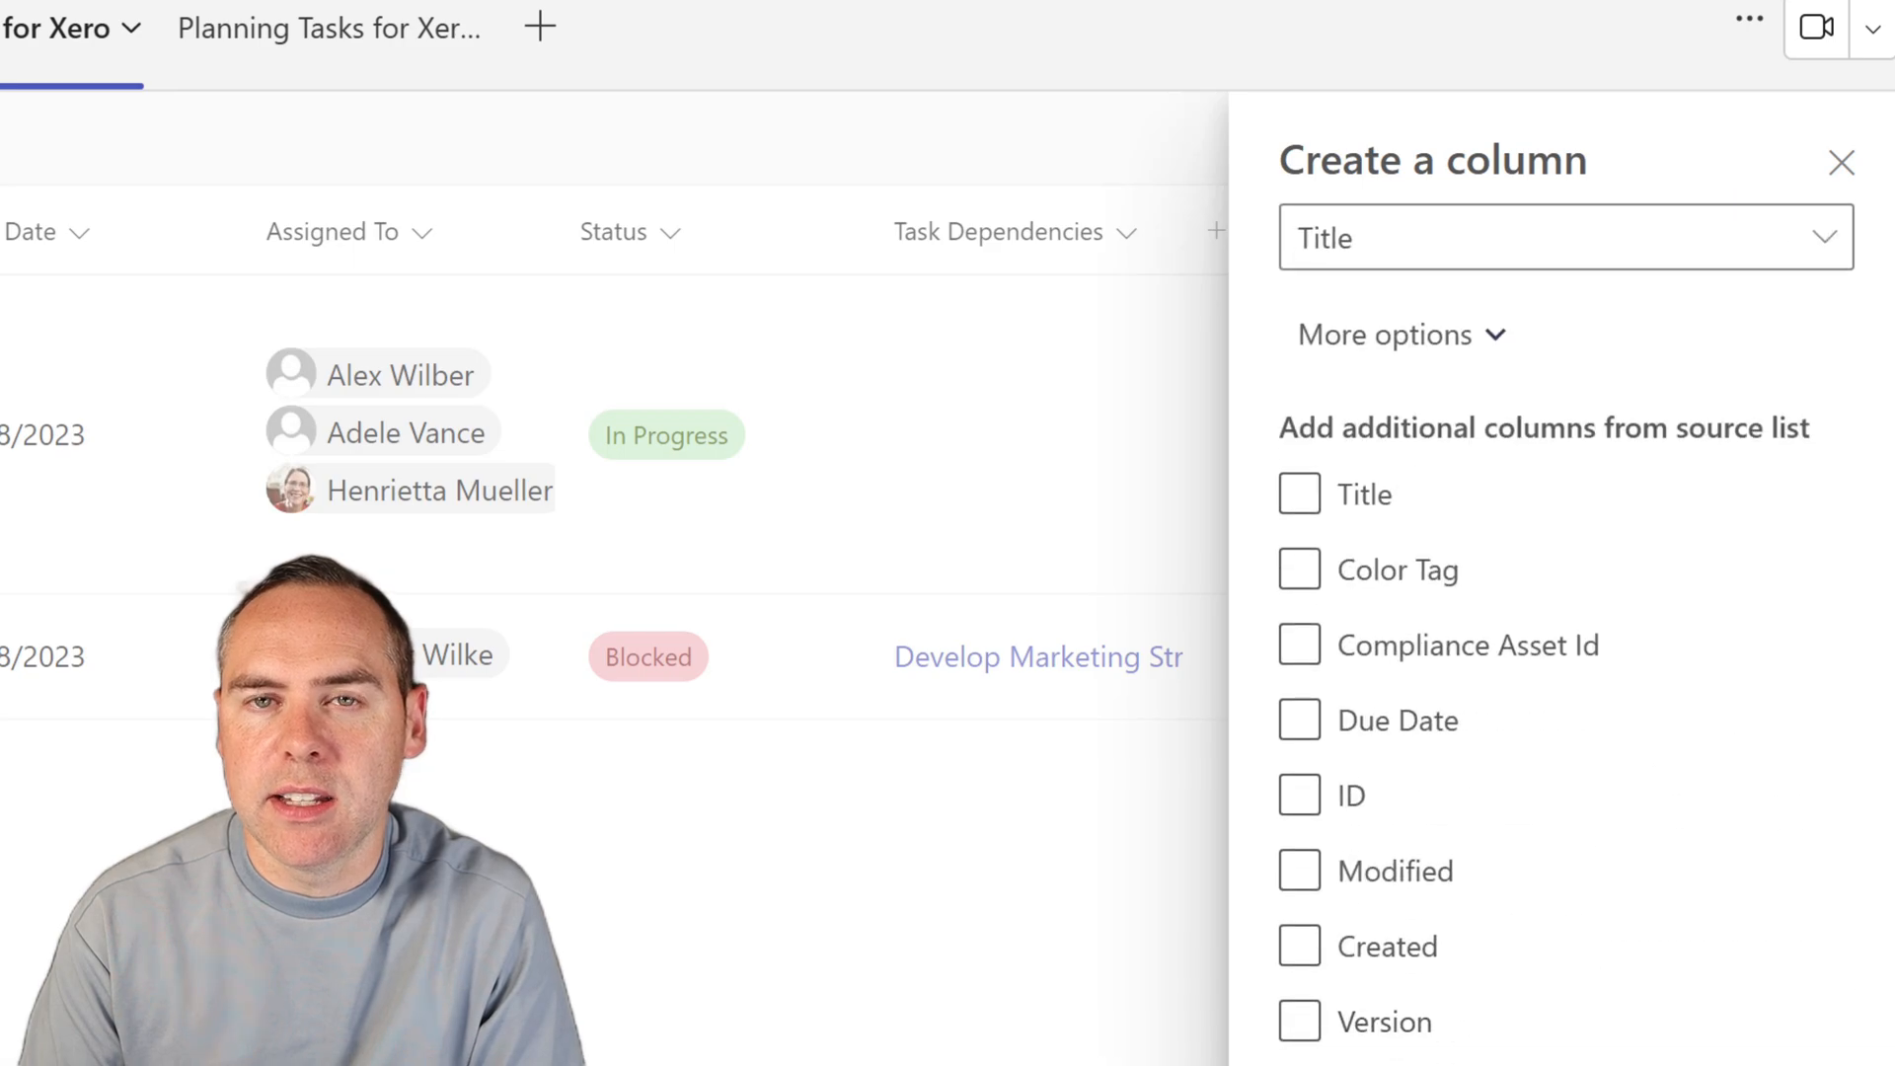
scroll("down", 3)
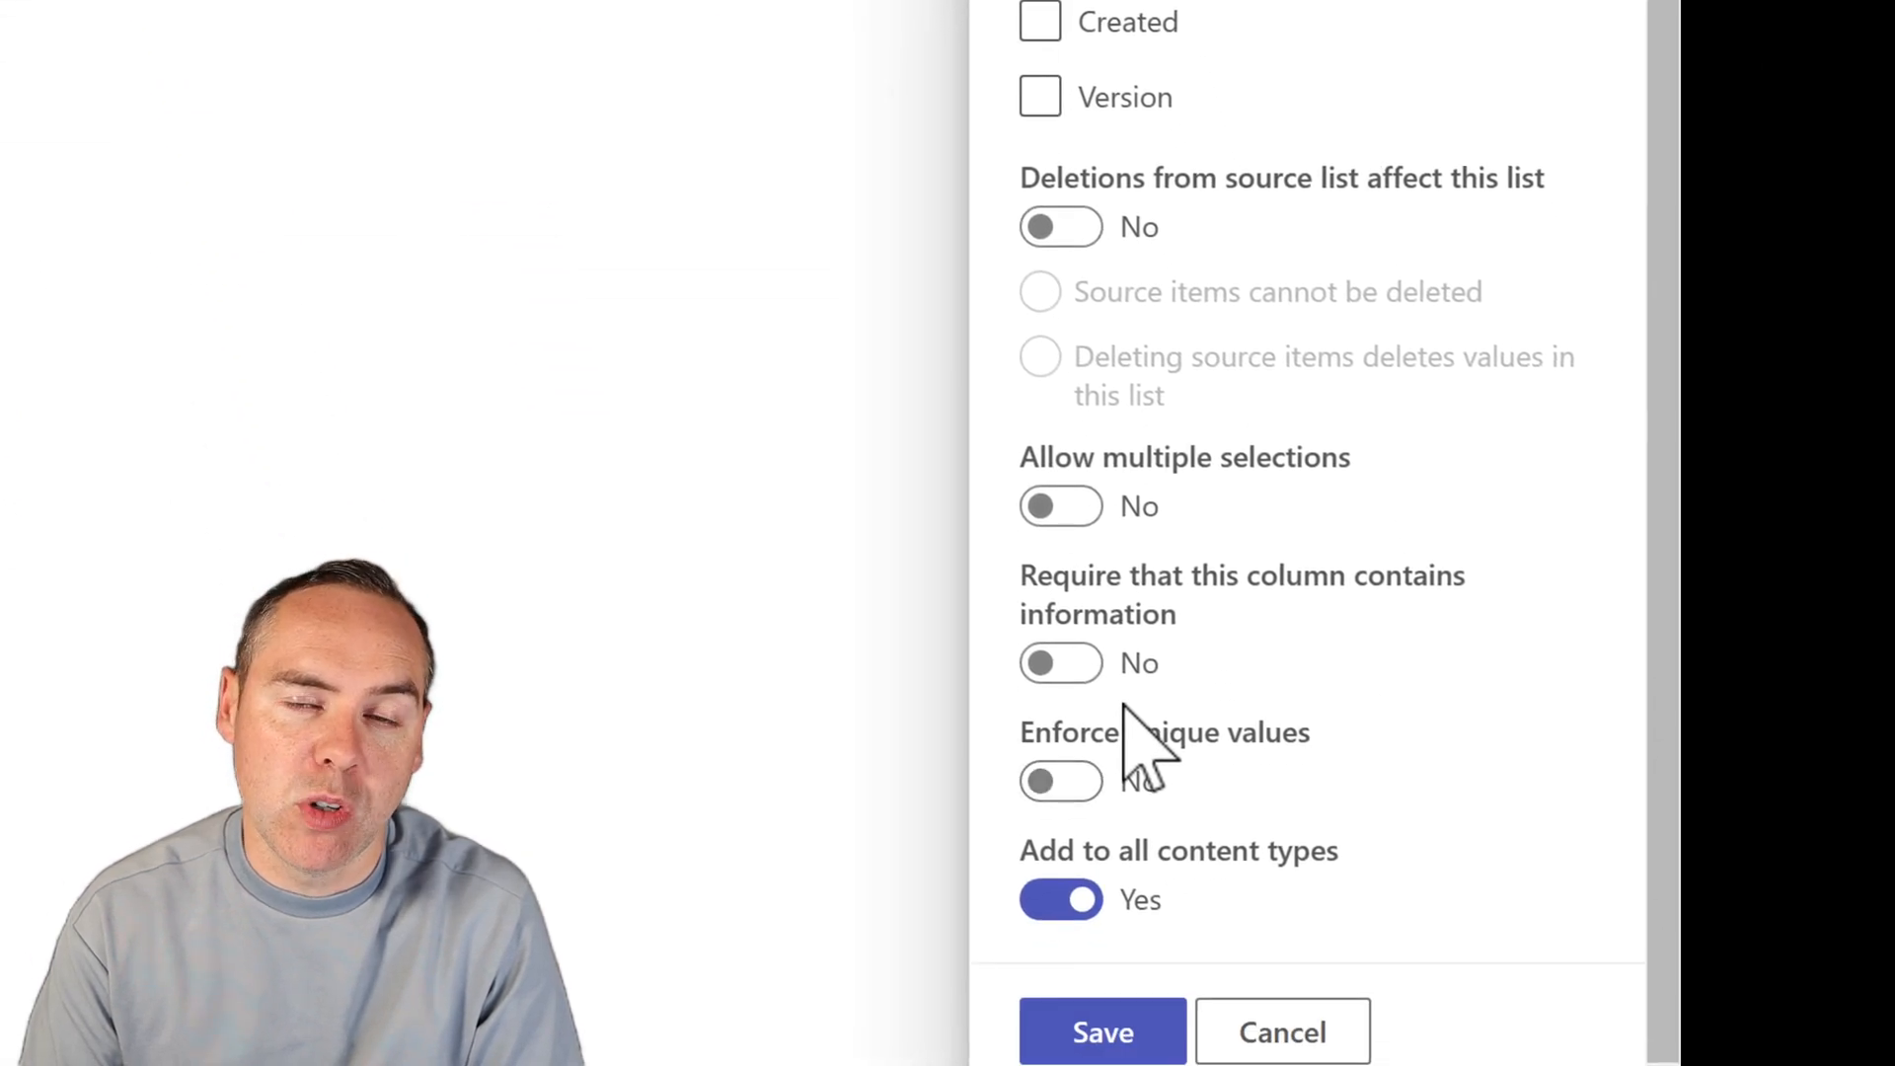
left_click(1060, 505)
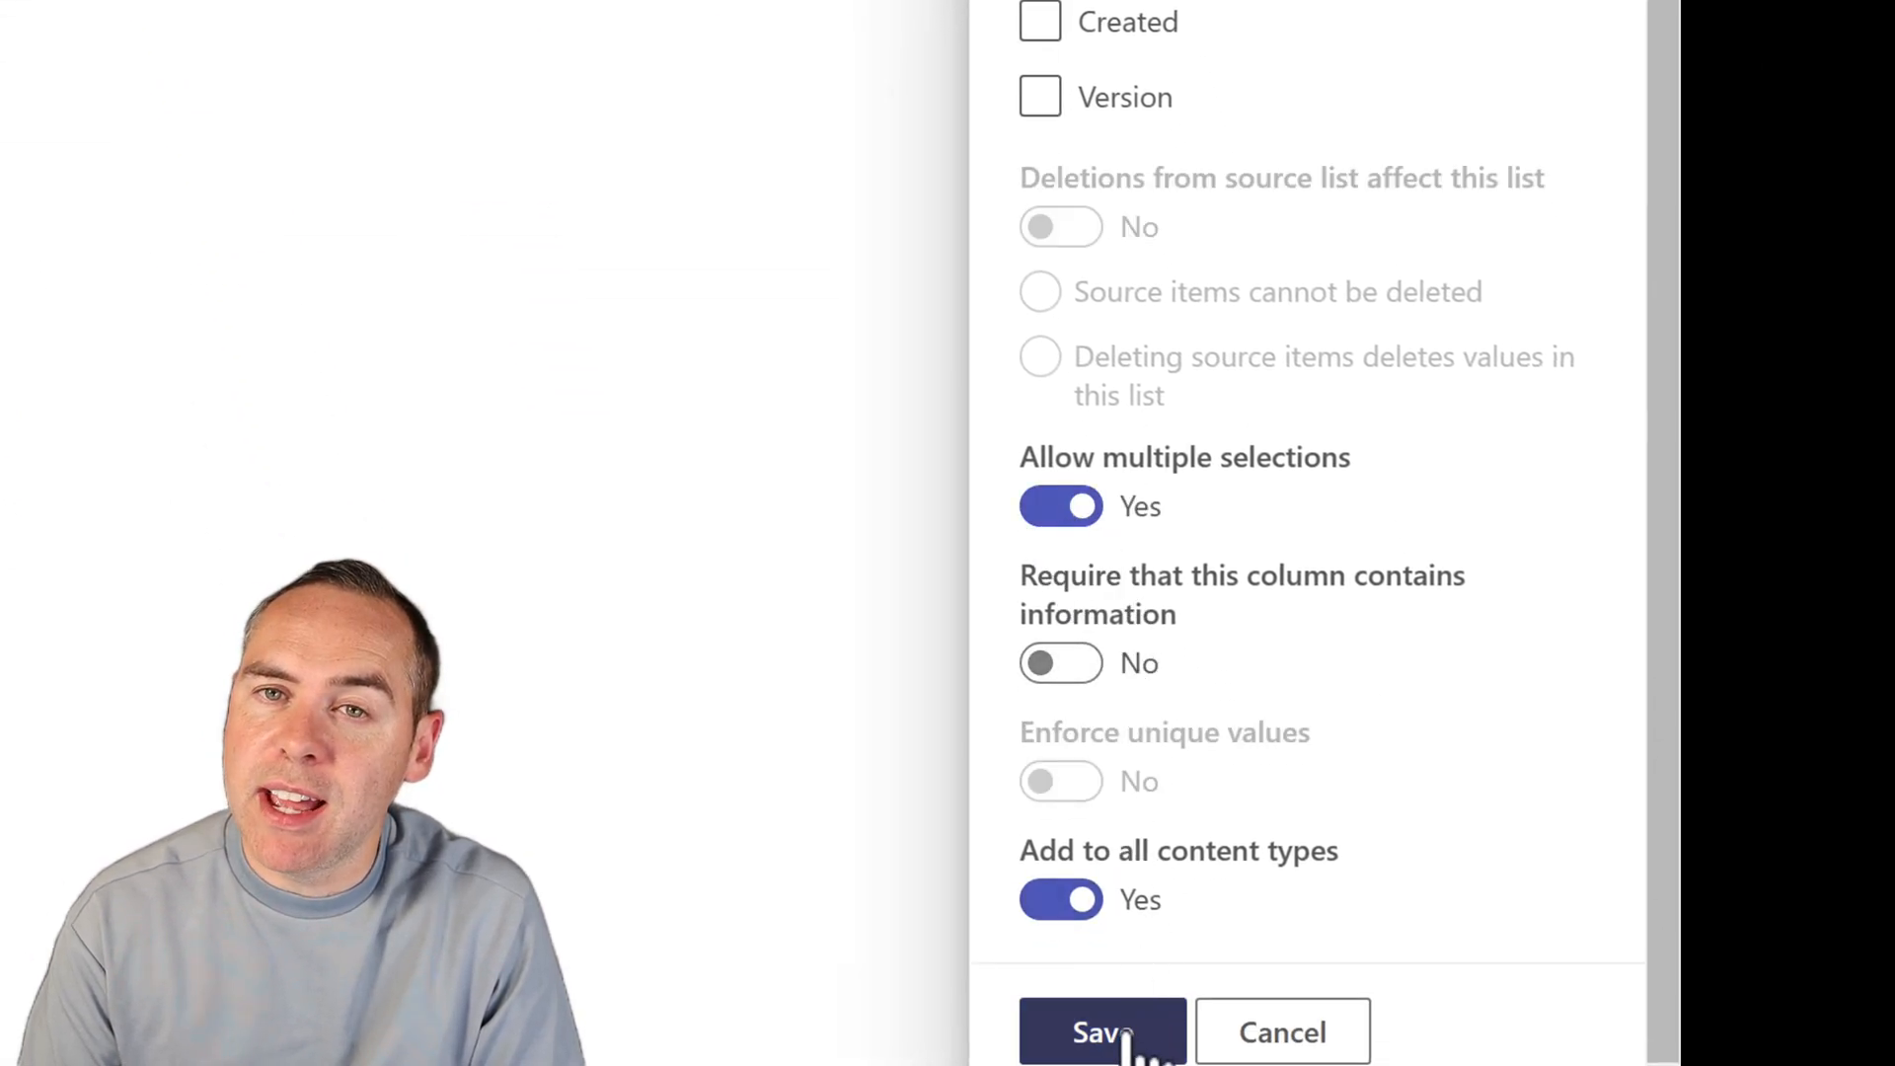
left_click(1101, 1031)
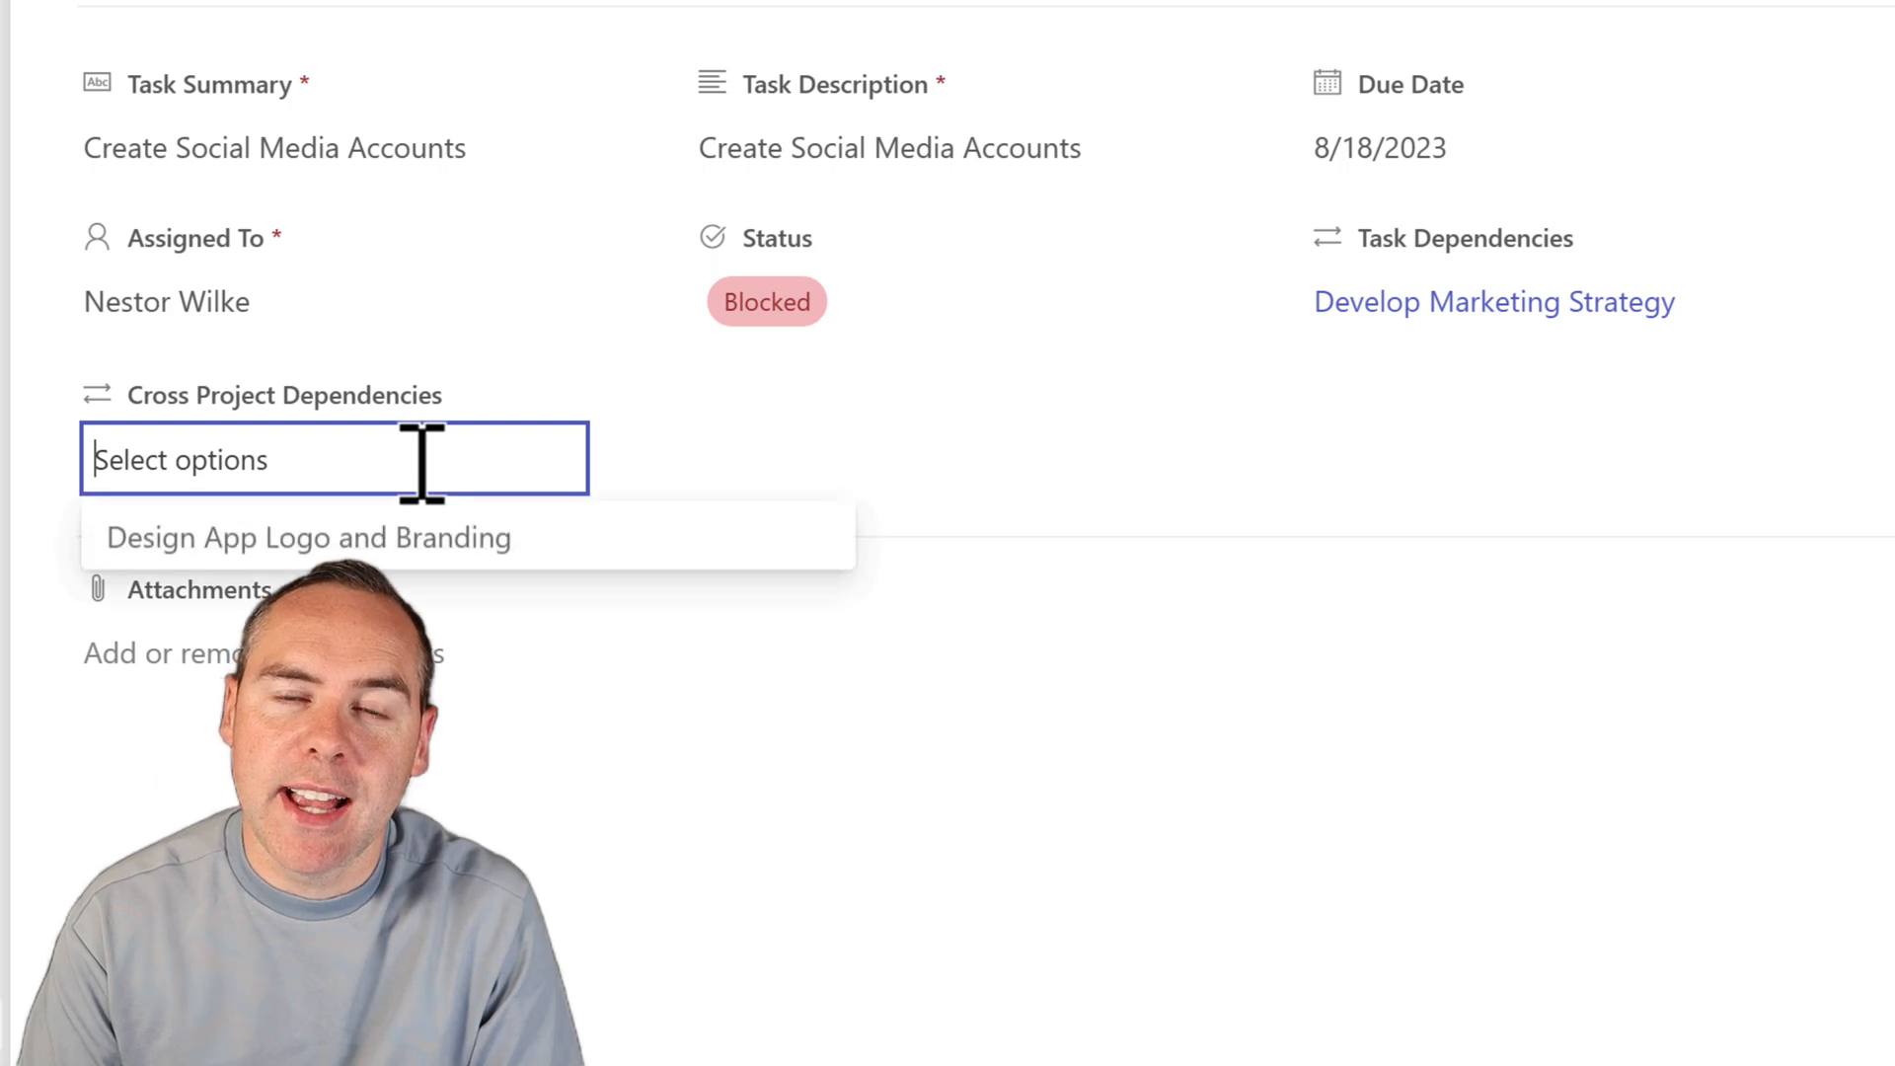
Select Design App Logo and Branding as Create Social Media Accounts' cross-project dependency
left_click(308, 537)
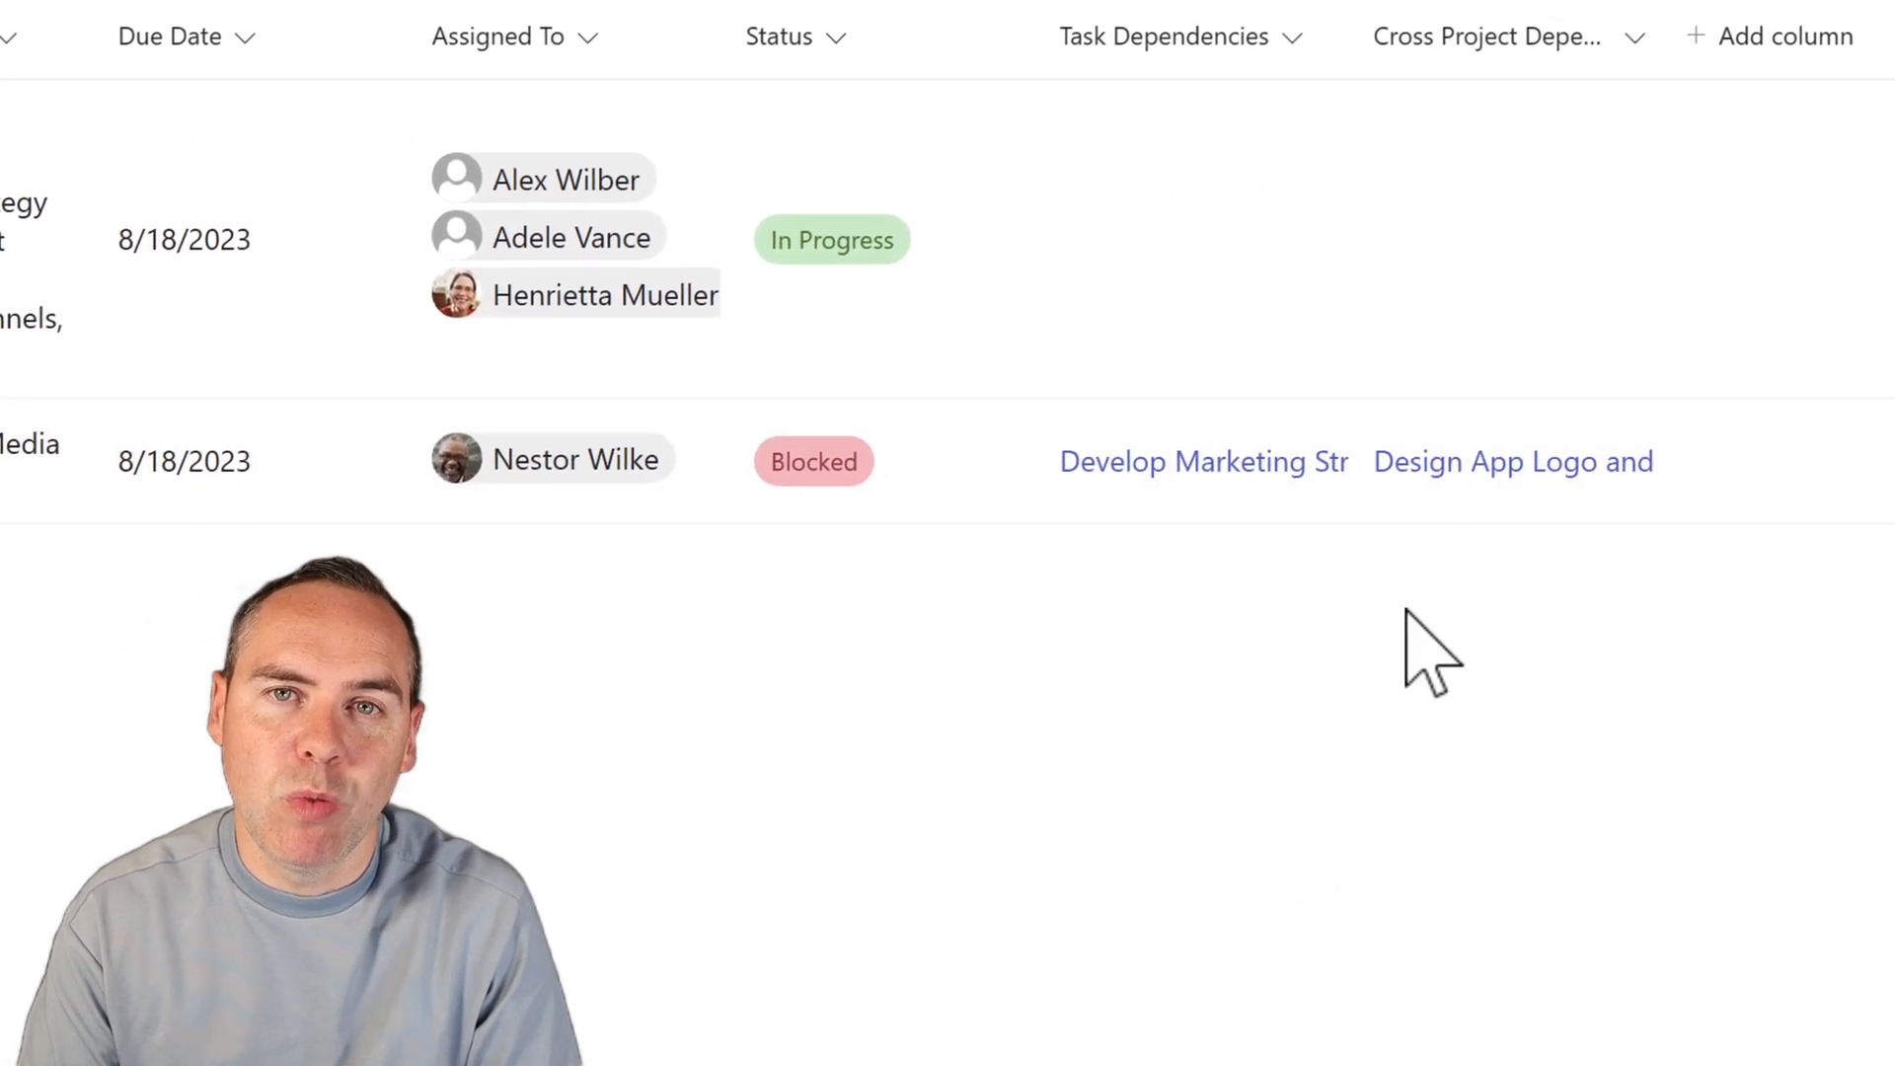
left_click(1513, 461)
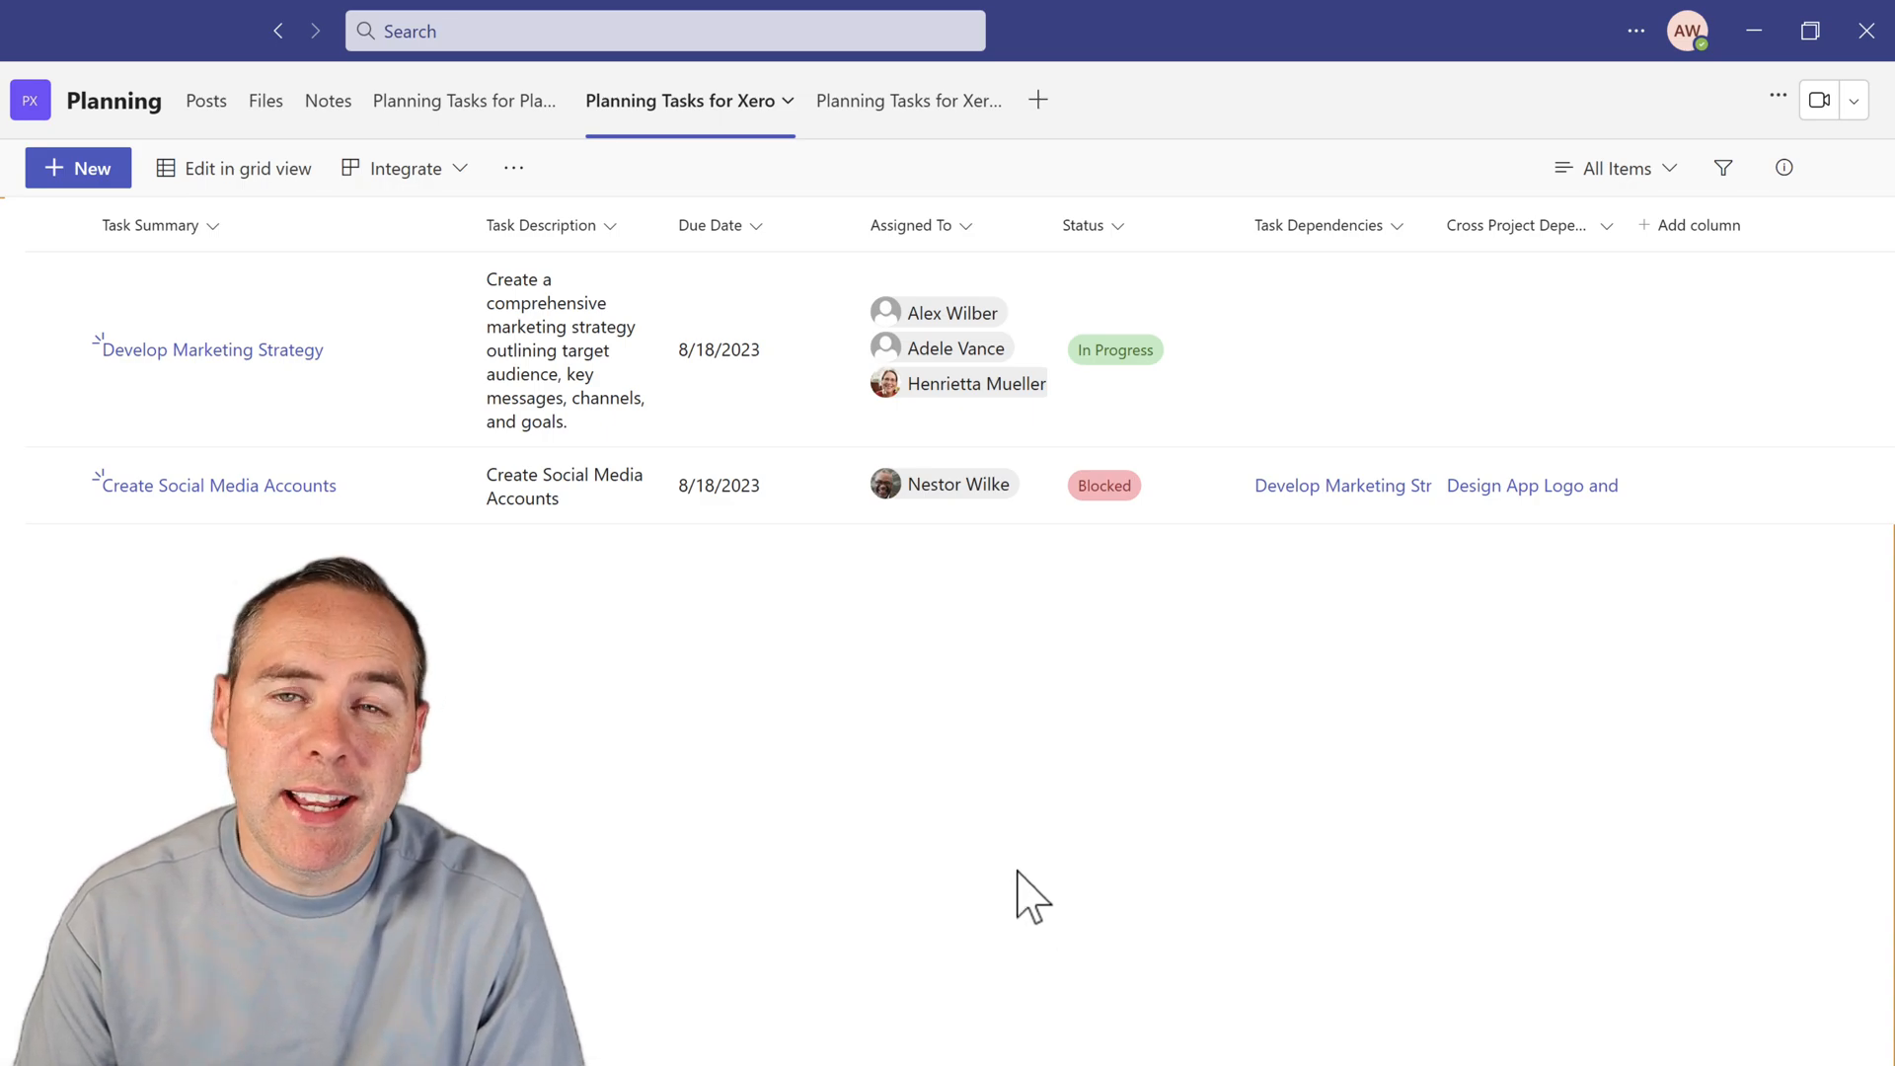
mouse_move(870, 846)
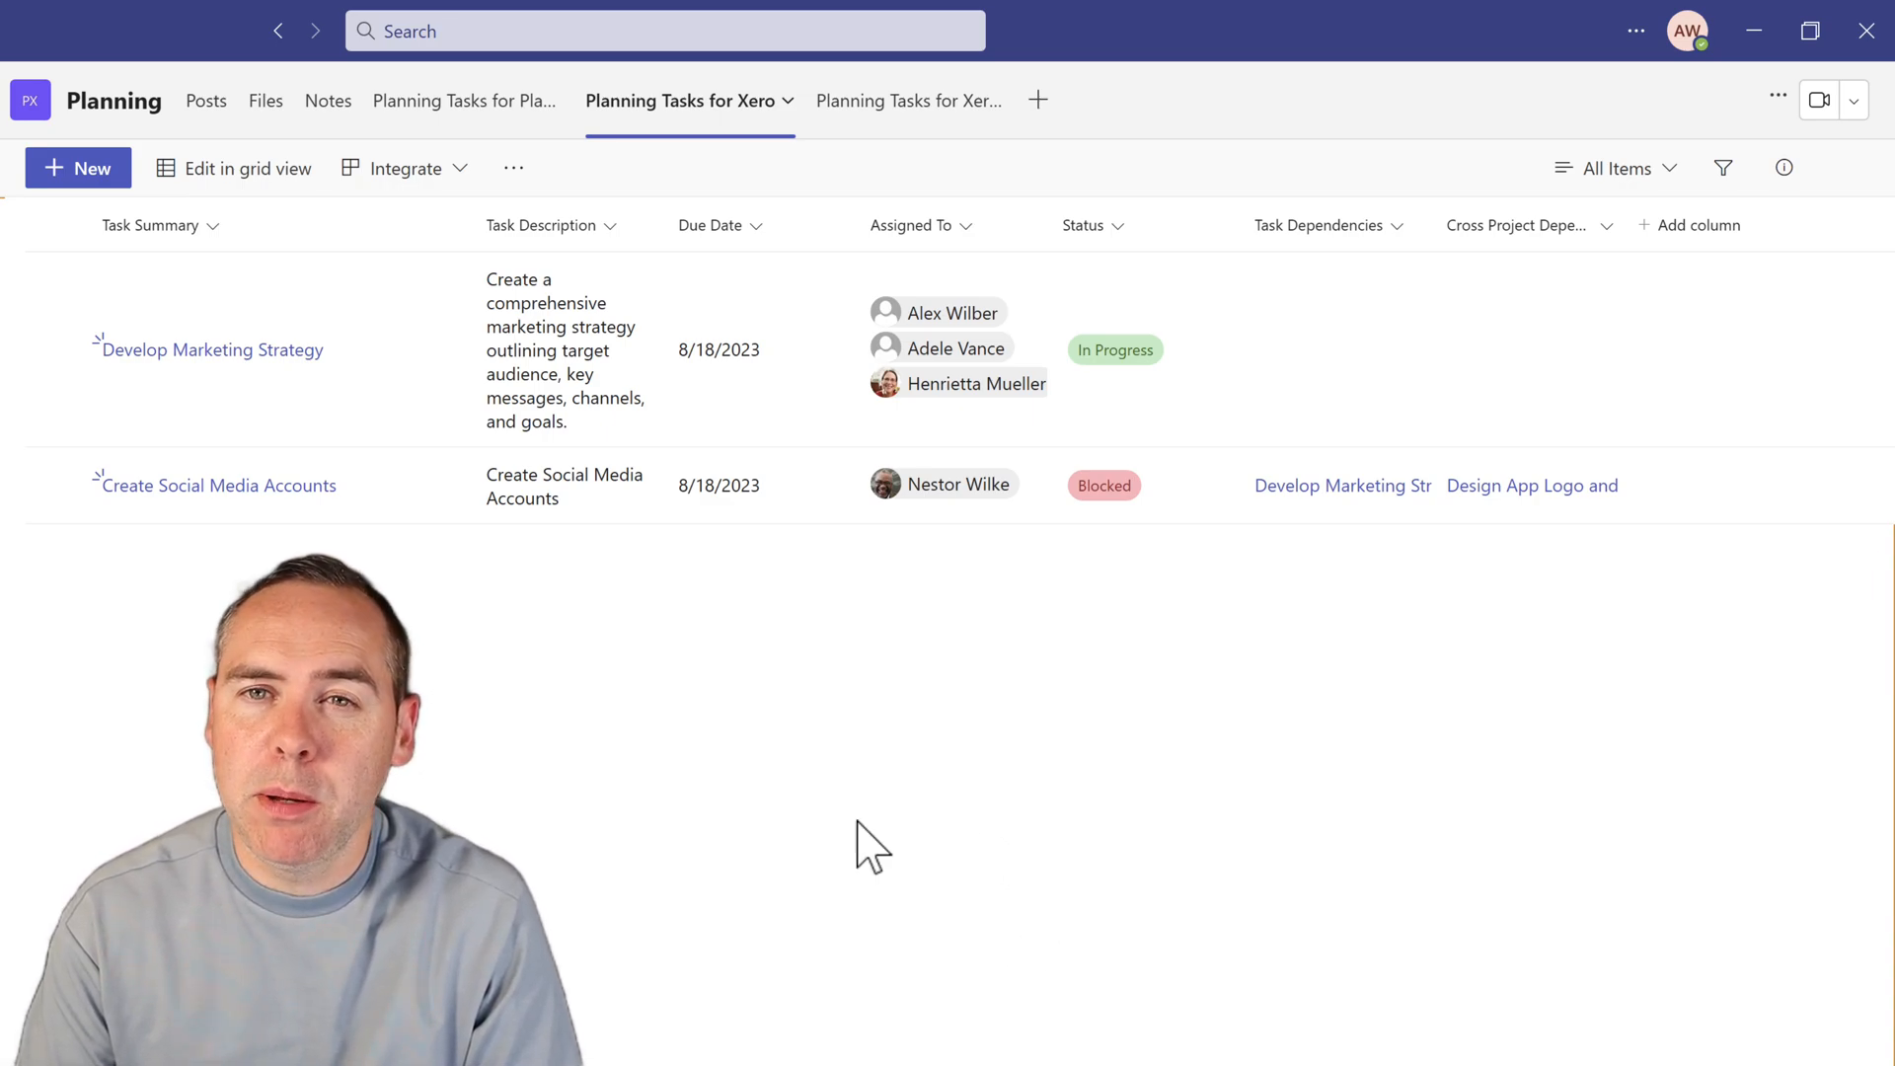
Filter Status to In Progress and save it as the 'In Progress Tasks' view
left_click(1615, 168)
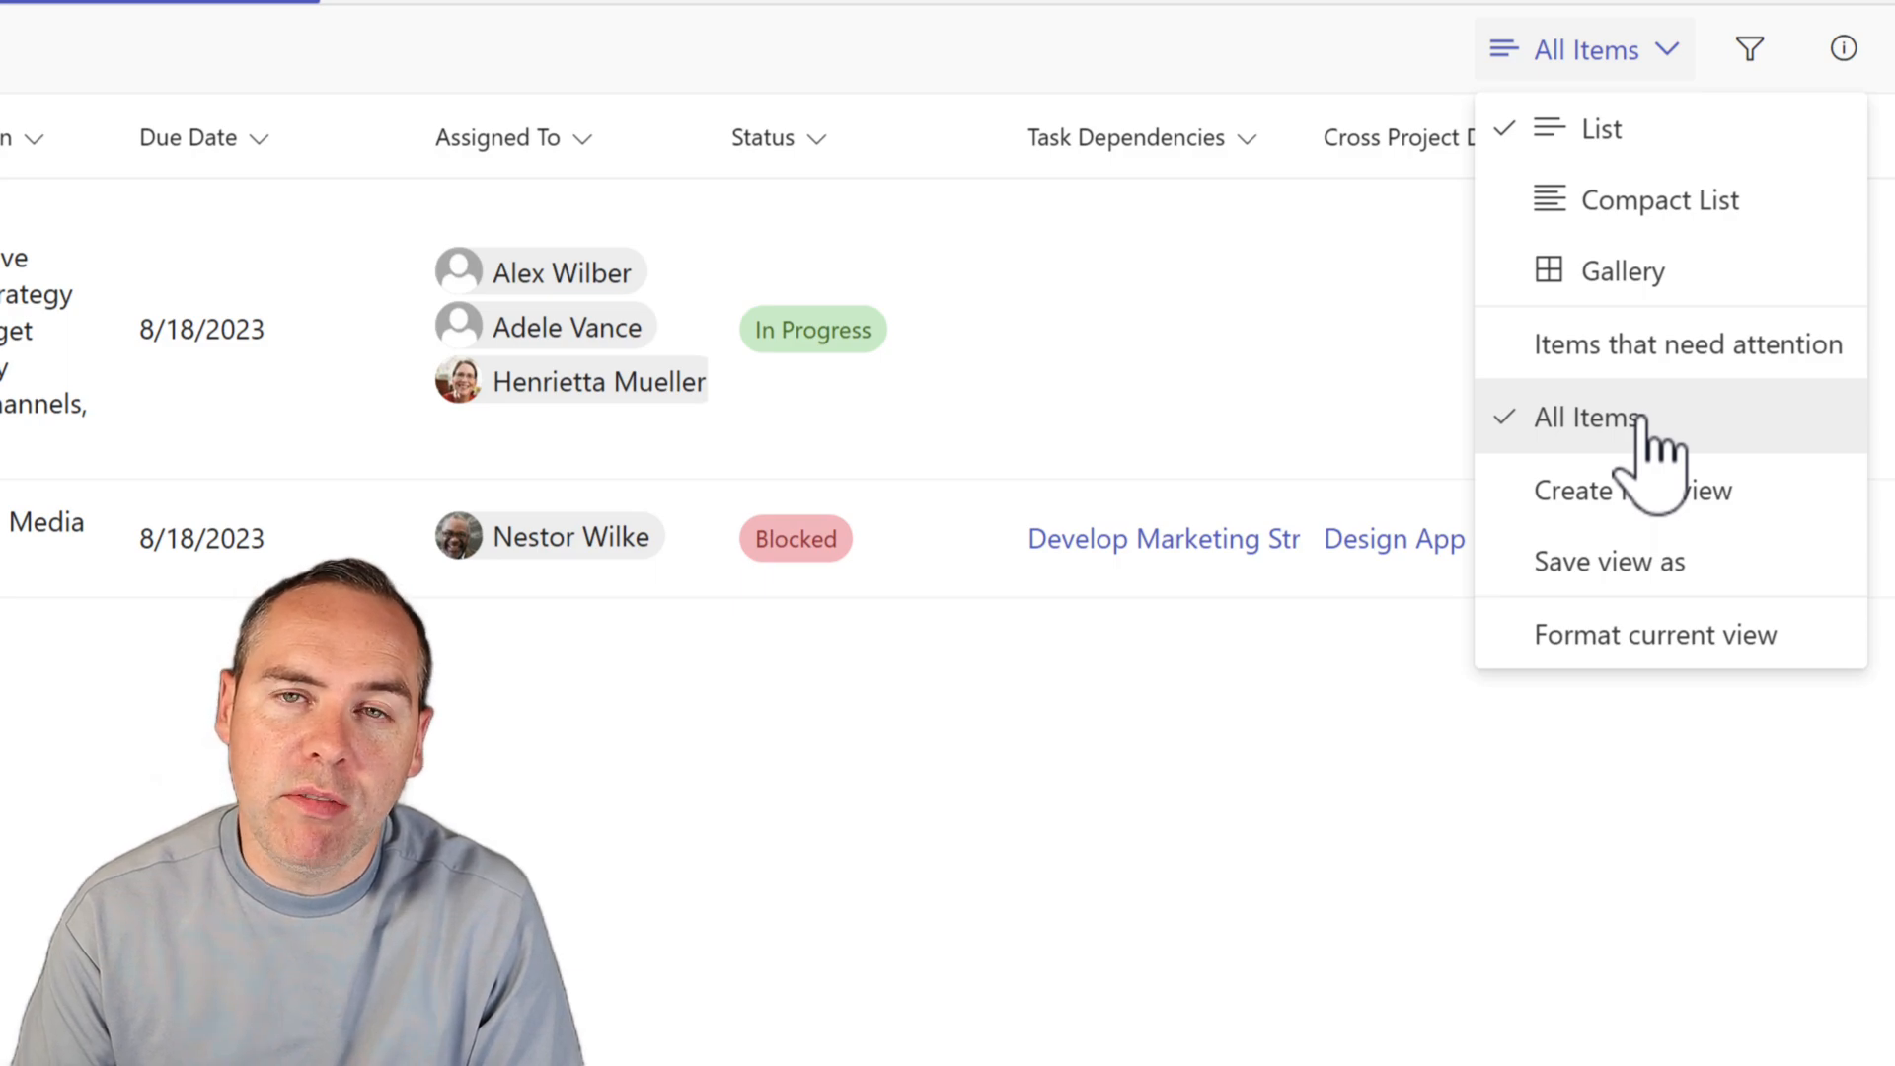
left_click(779, 137)
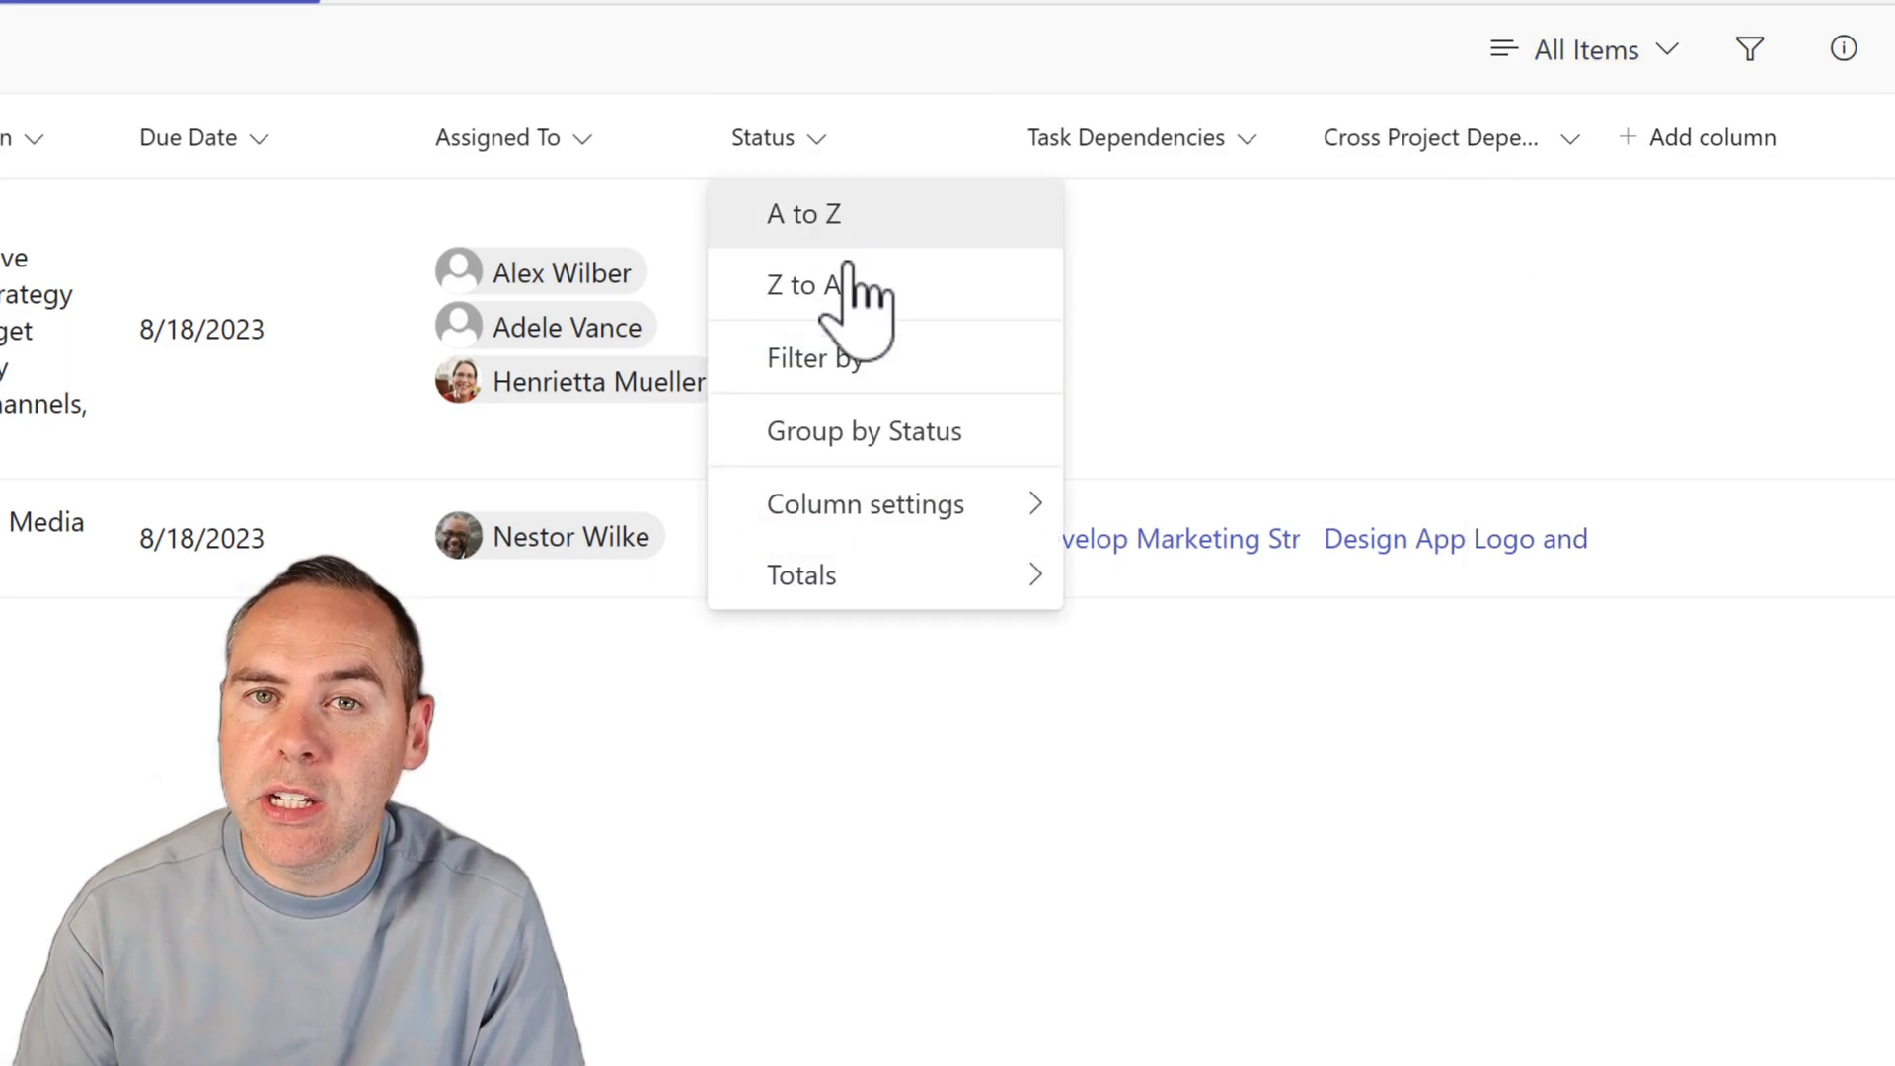
left_click(819, 357)
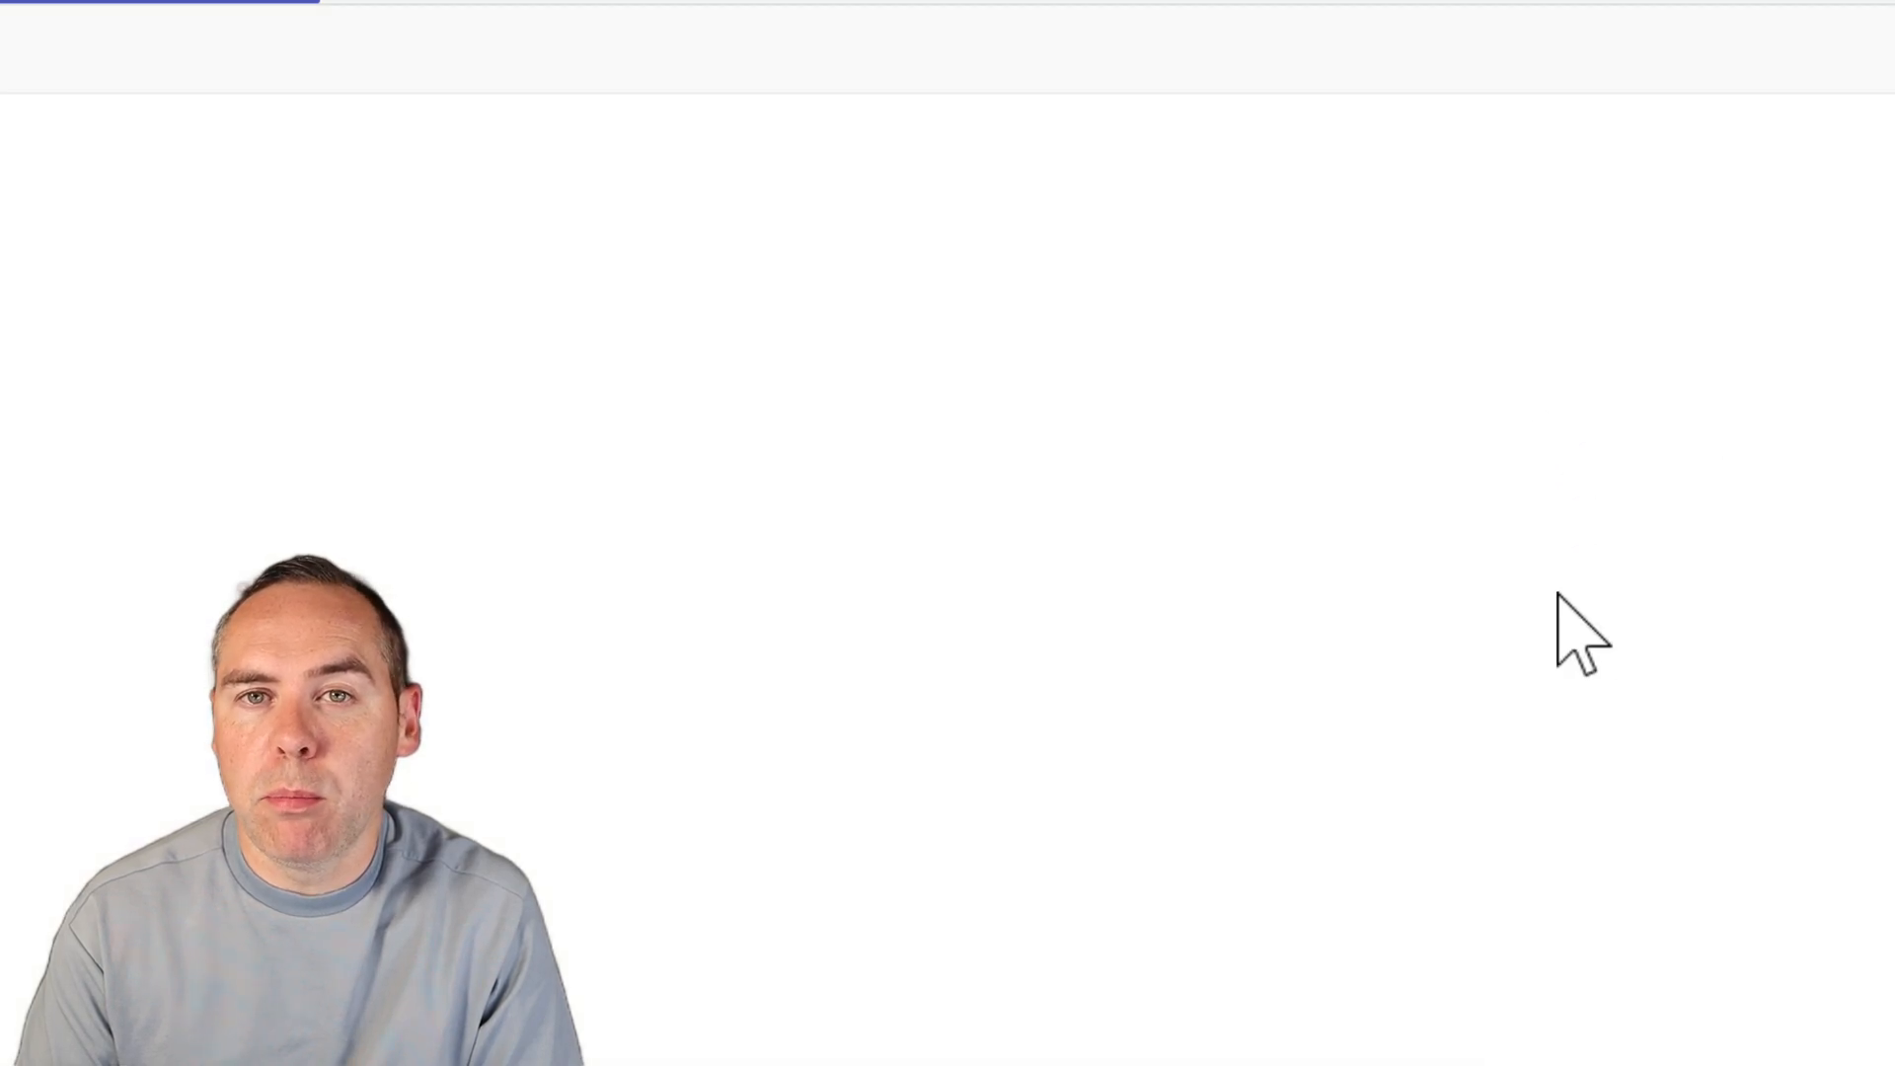
left_click(1482, 50)
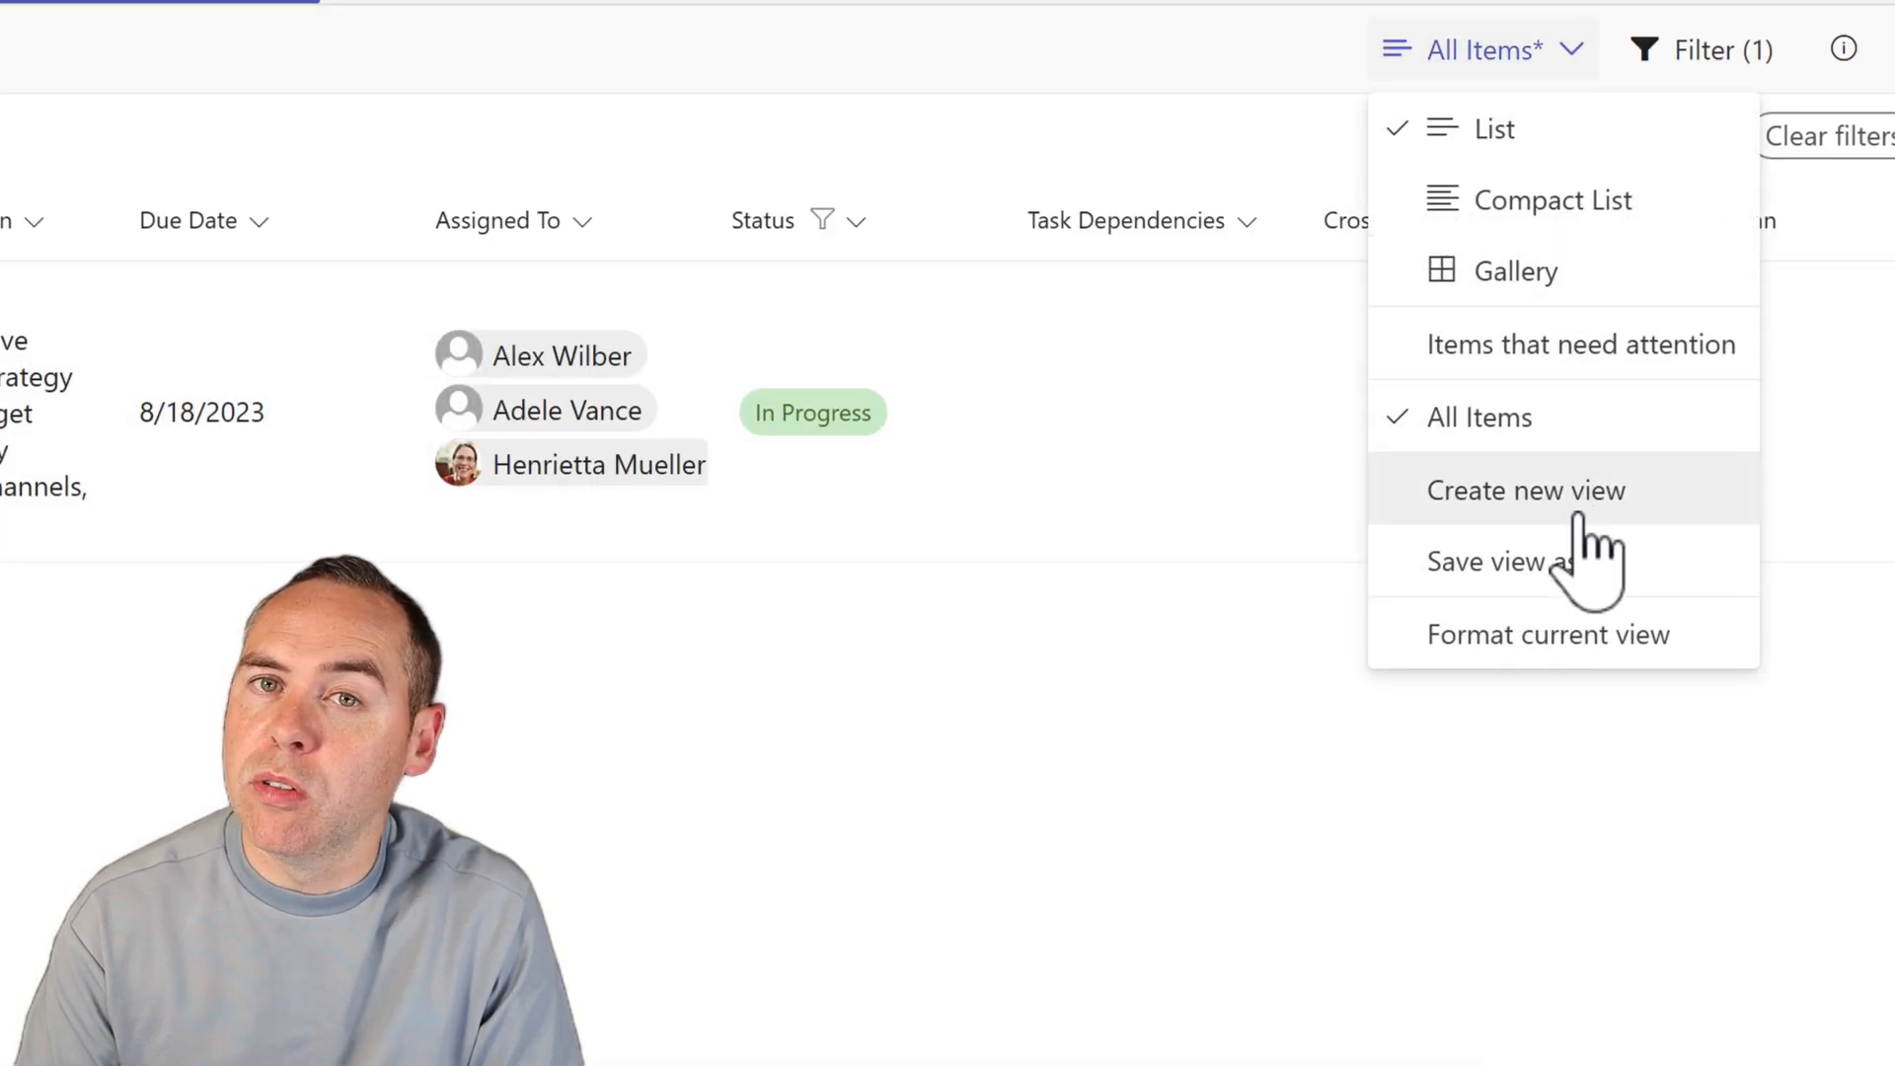
left_click(1495, 561)
type("In Progress Tasks")
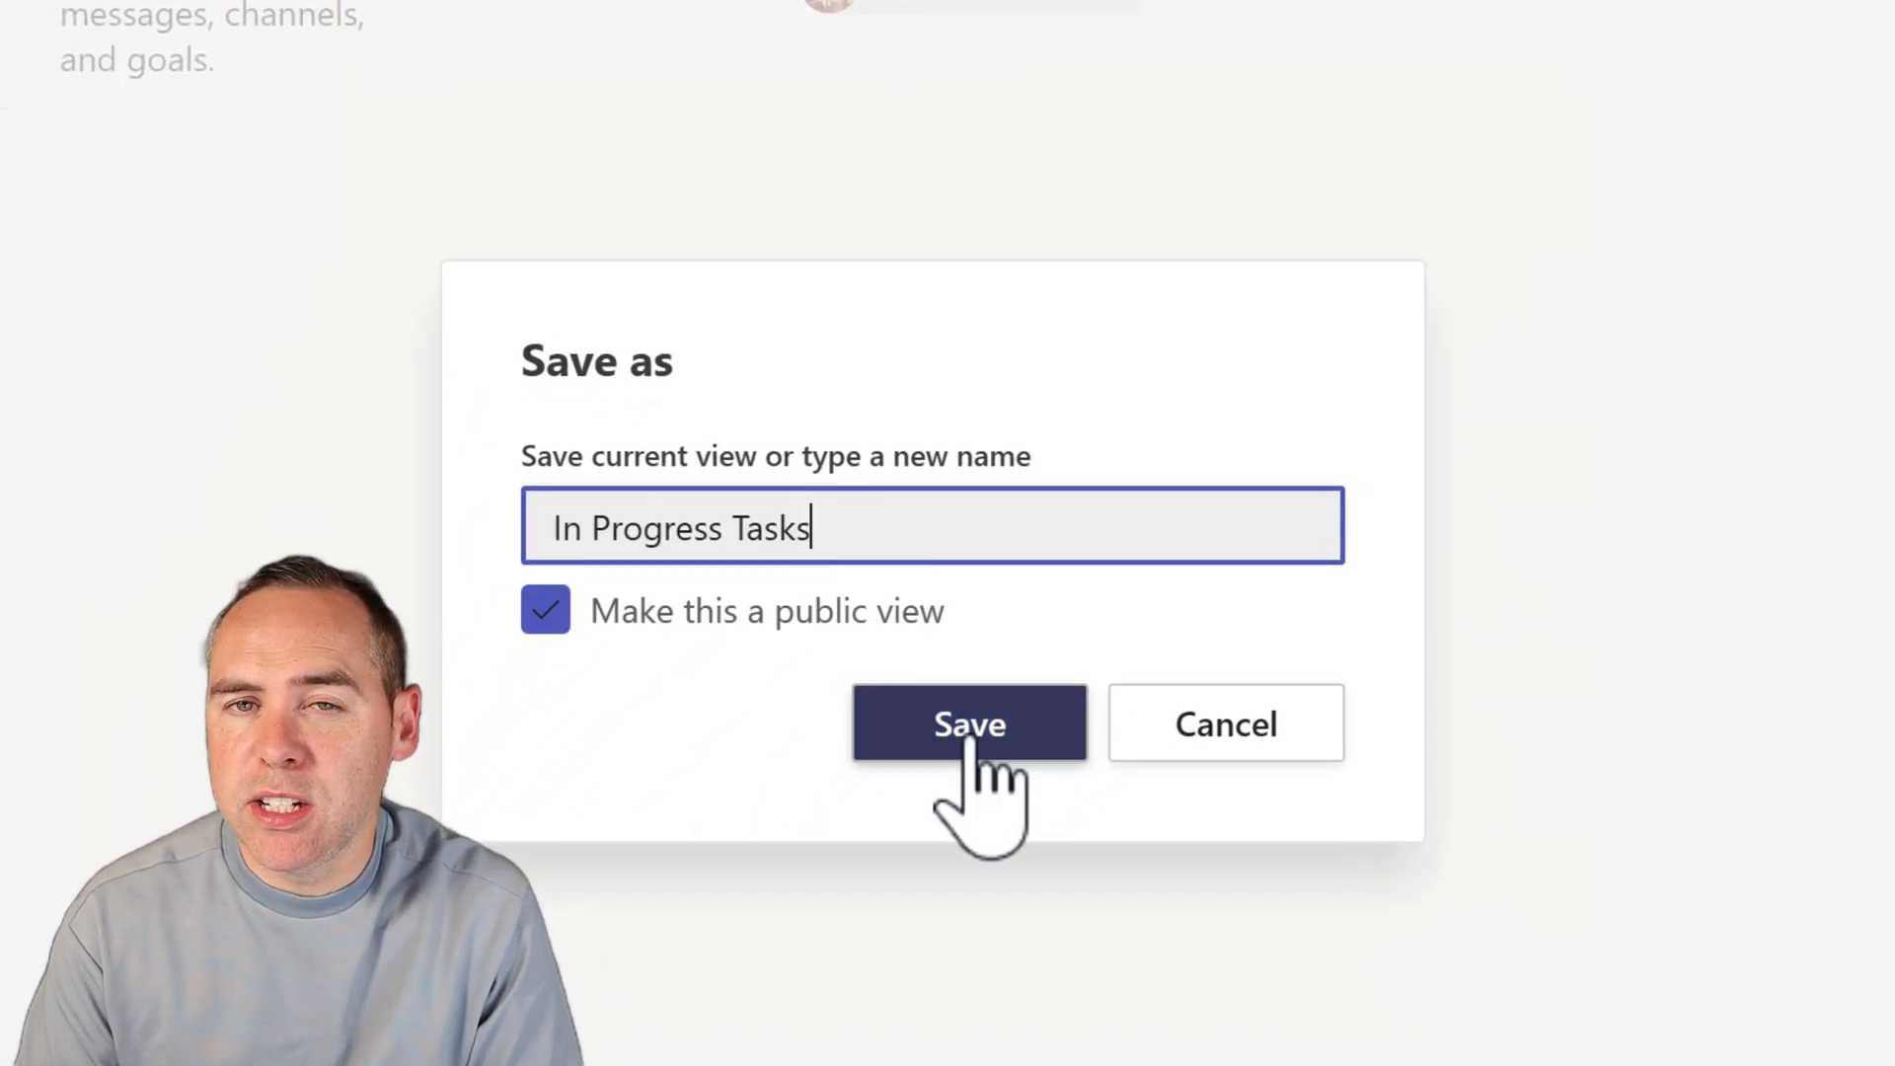
left_click(968, 722)
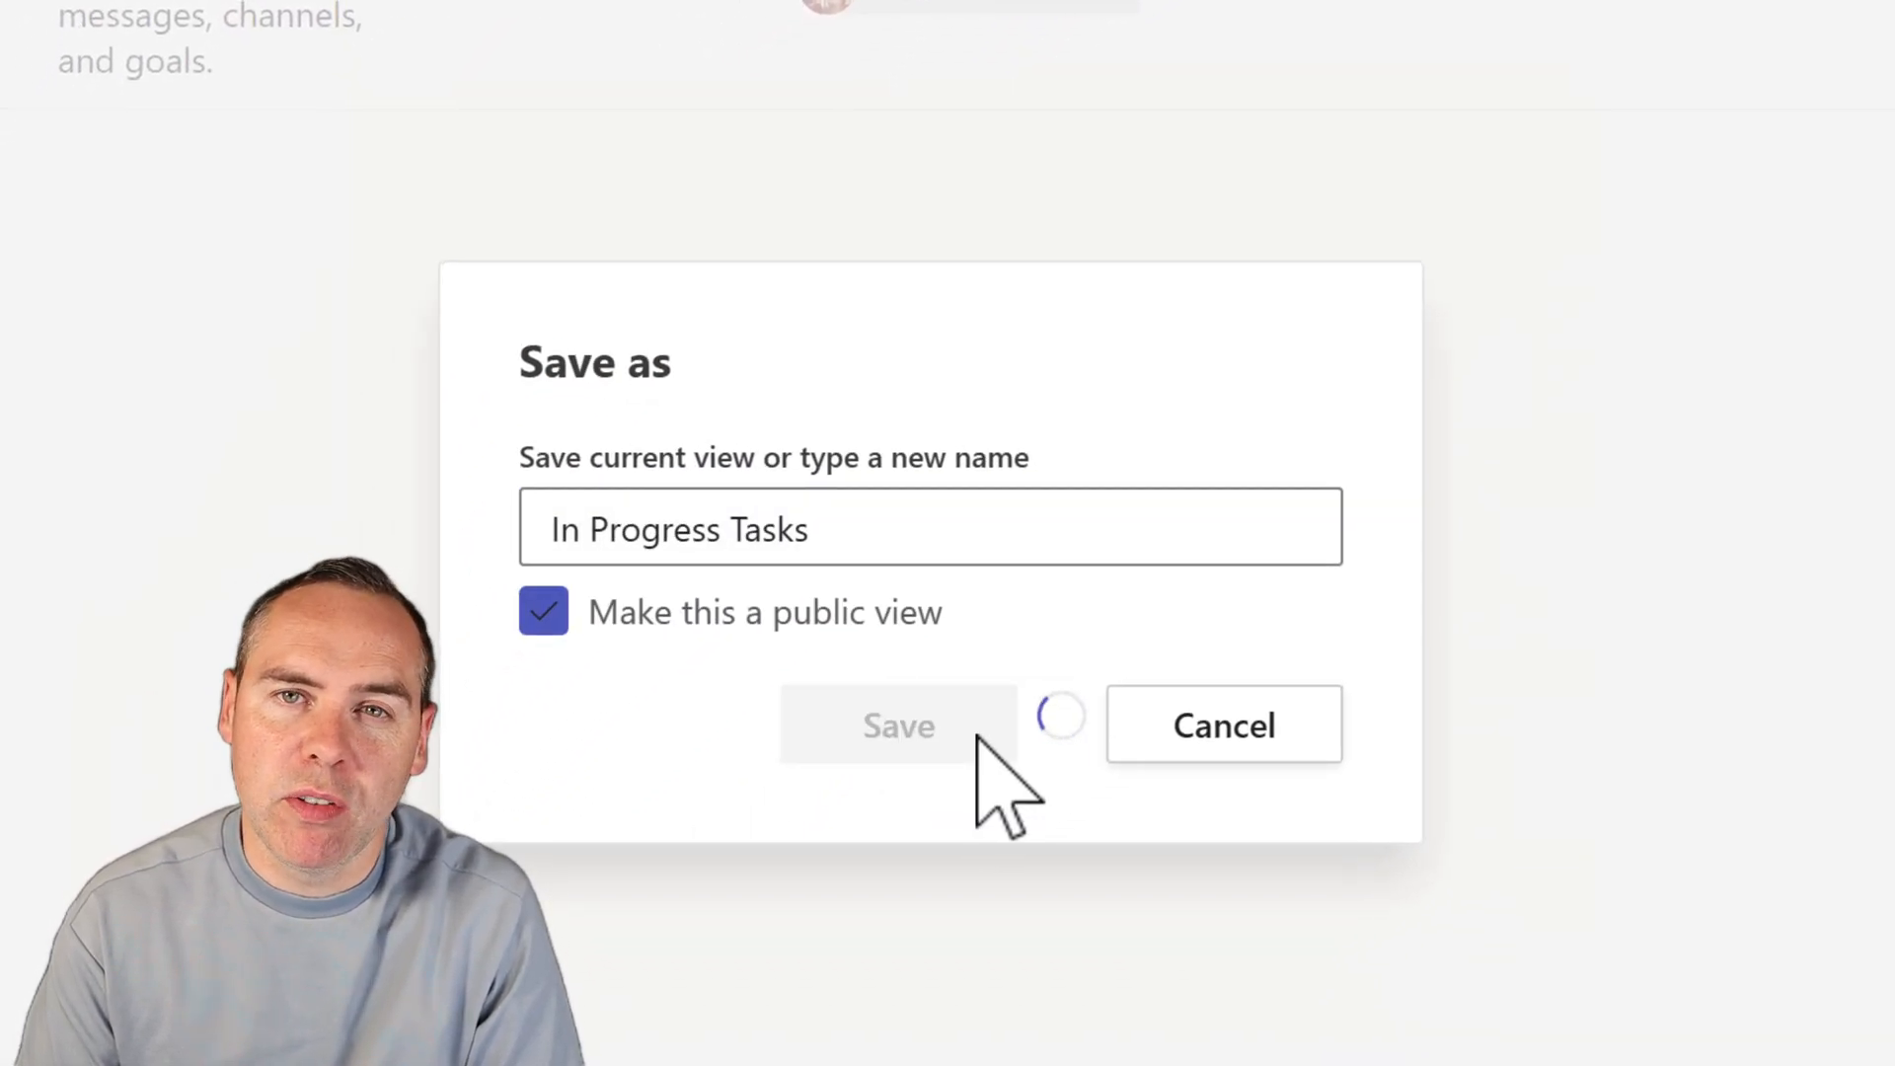
Switch to All Items, then back to the In Progress Tasks view
left_click(899, 726)
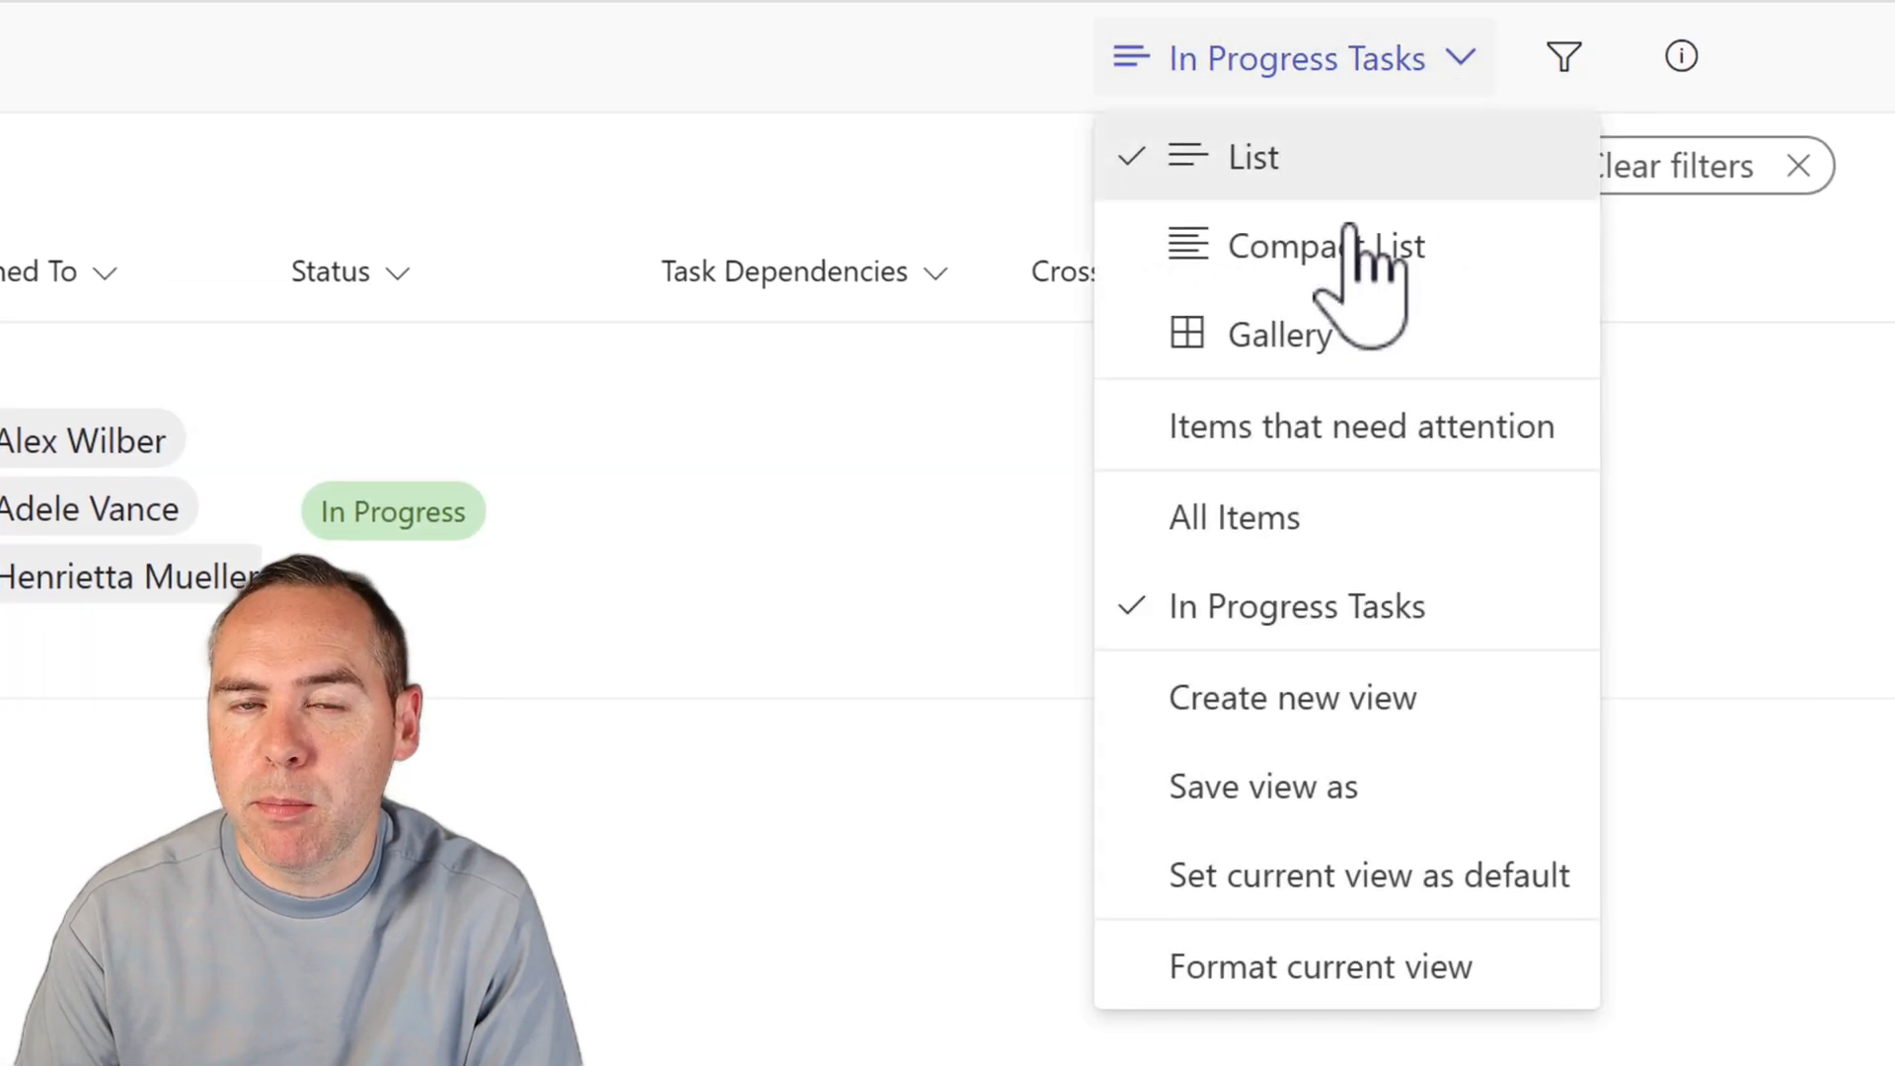
left_click(1233, 517)
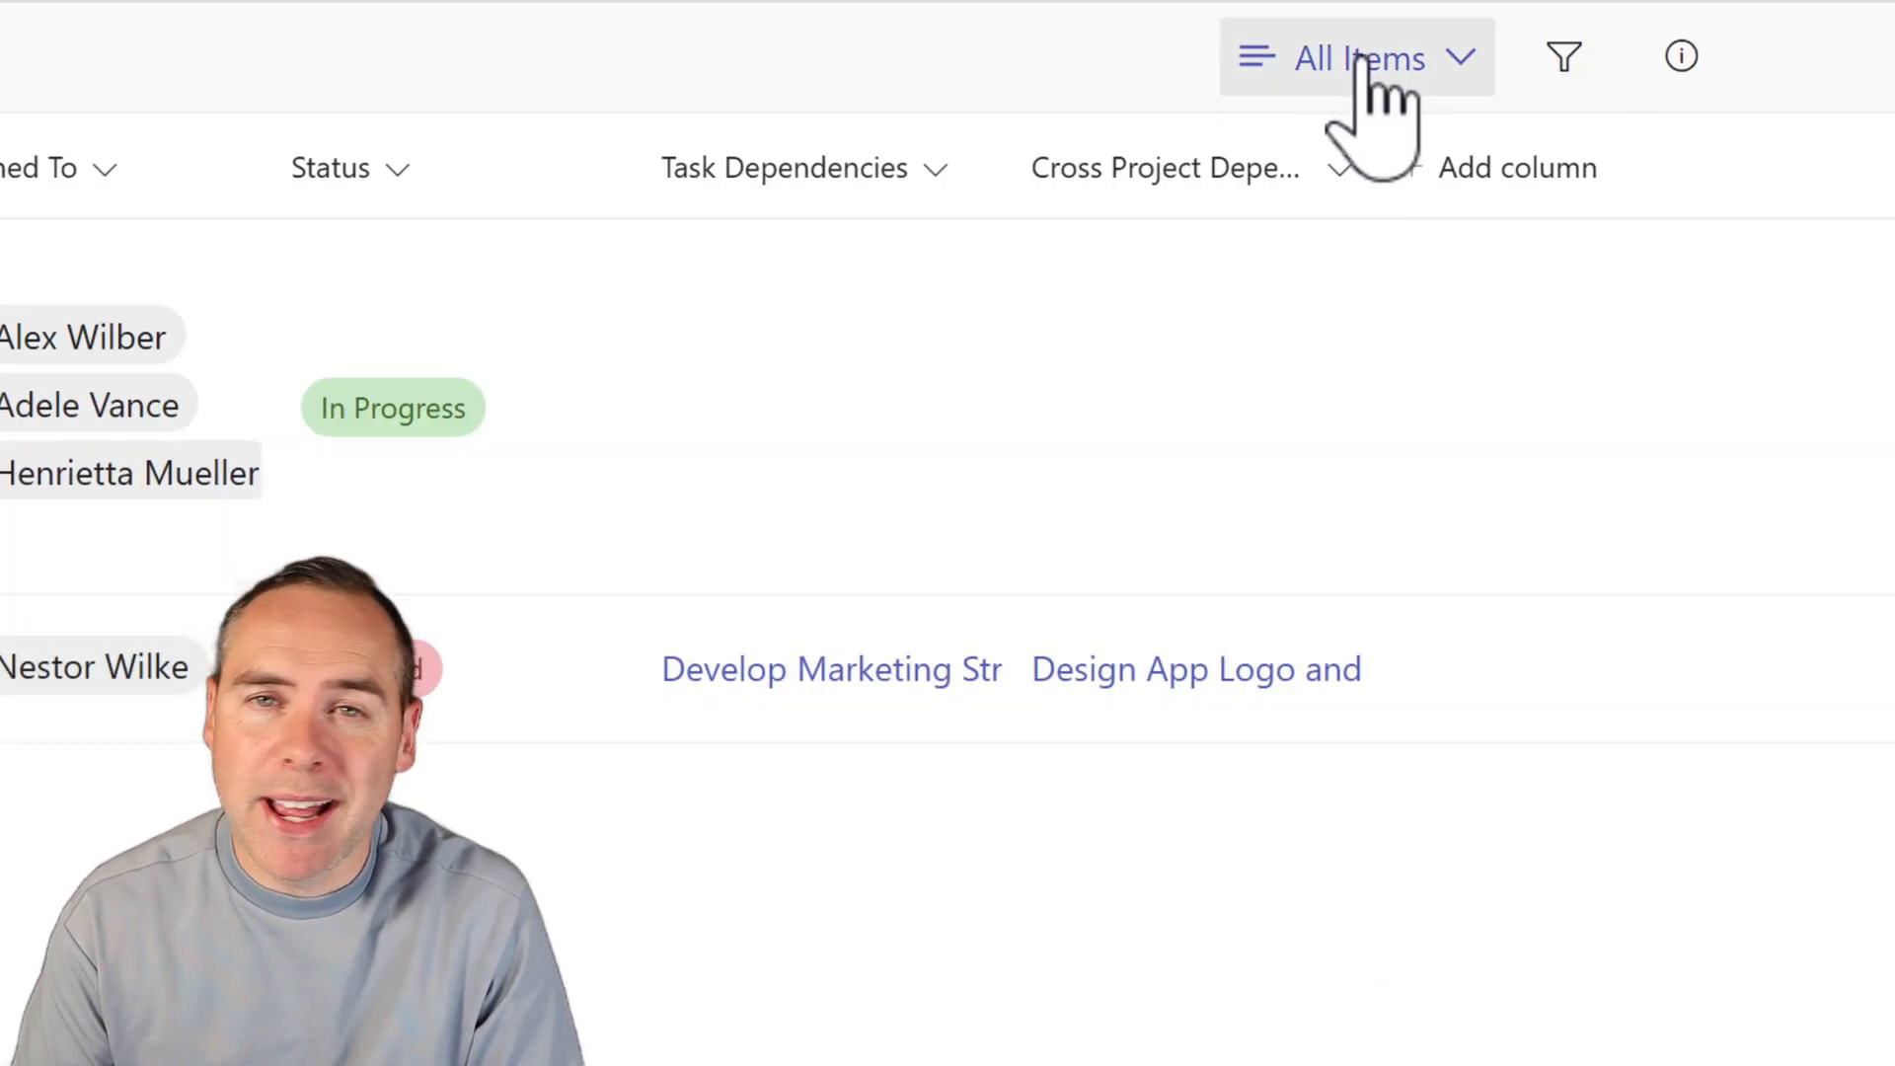
left_click(1356, 58)
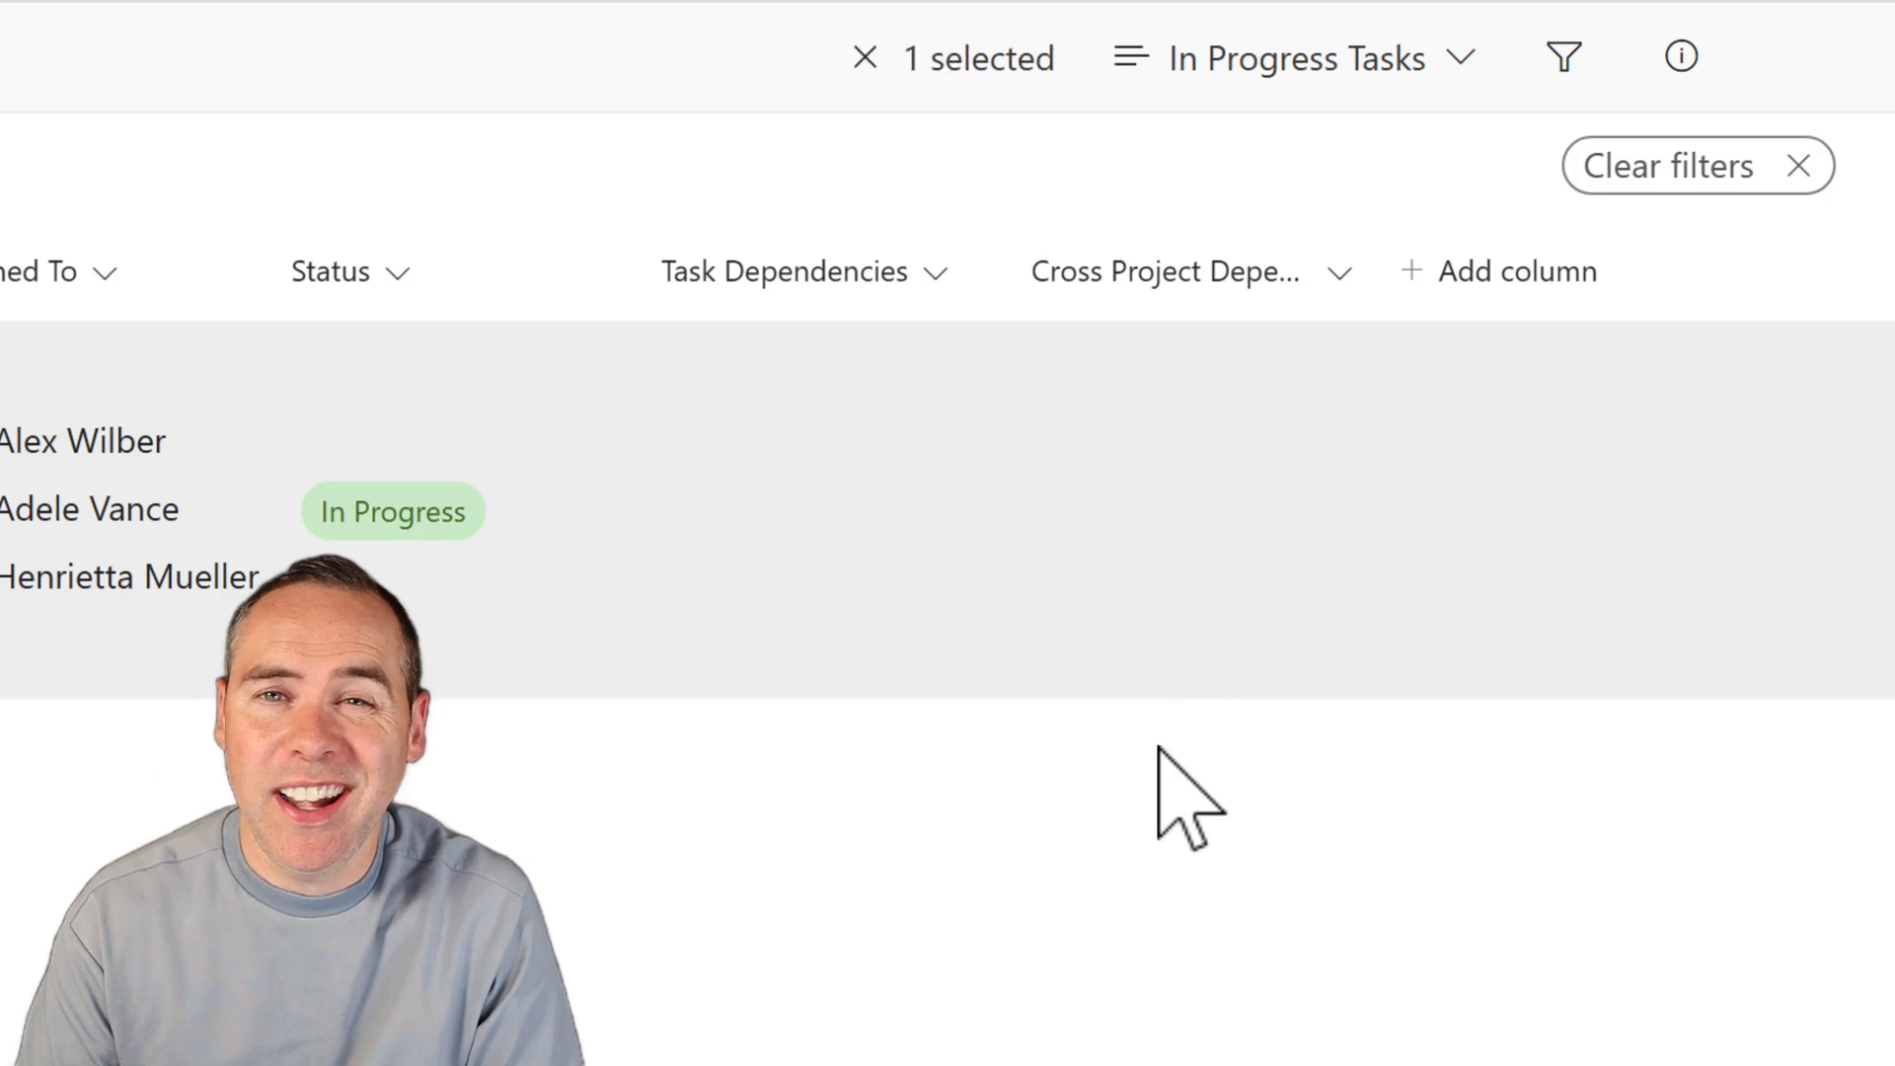
left_click(864, 57)
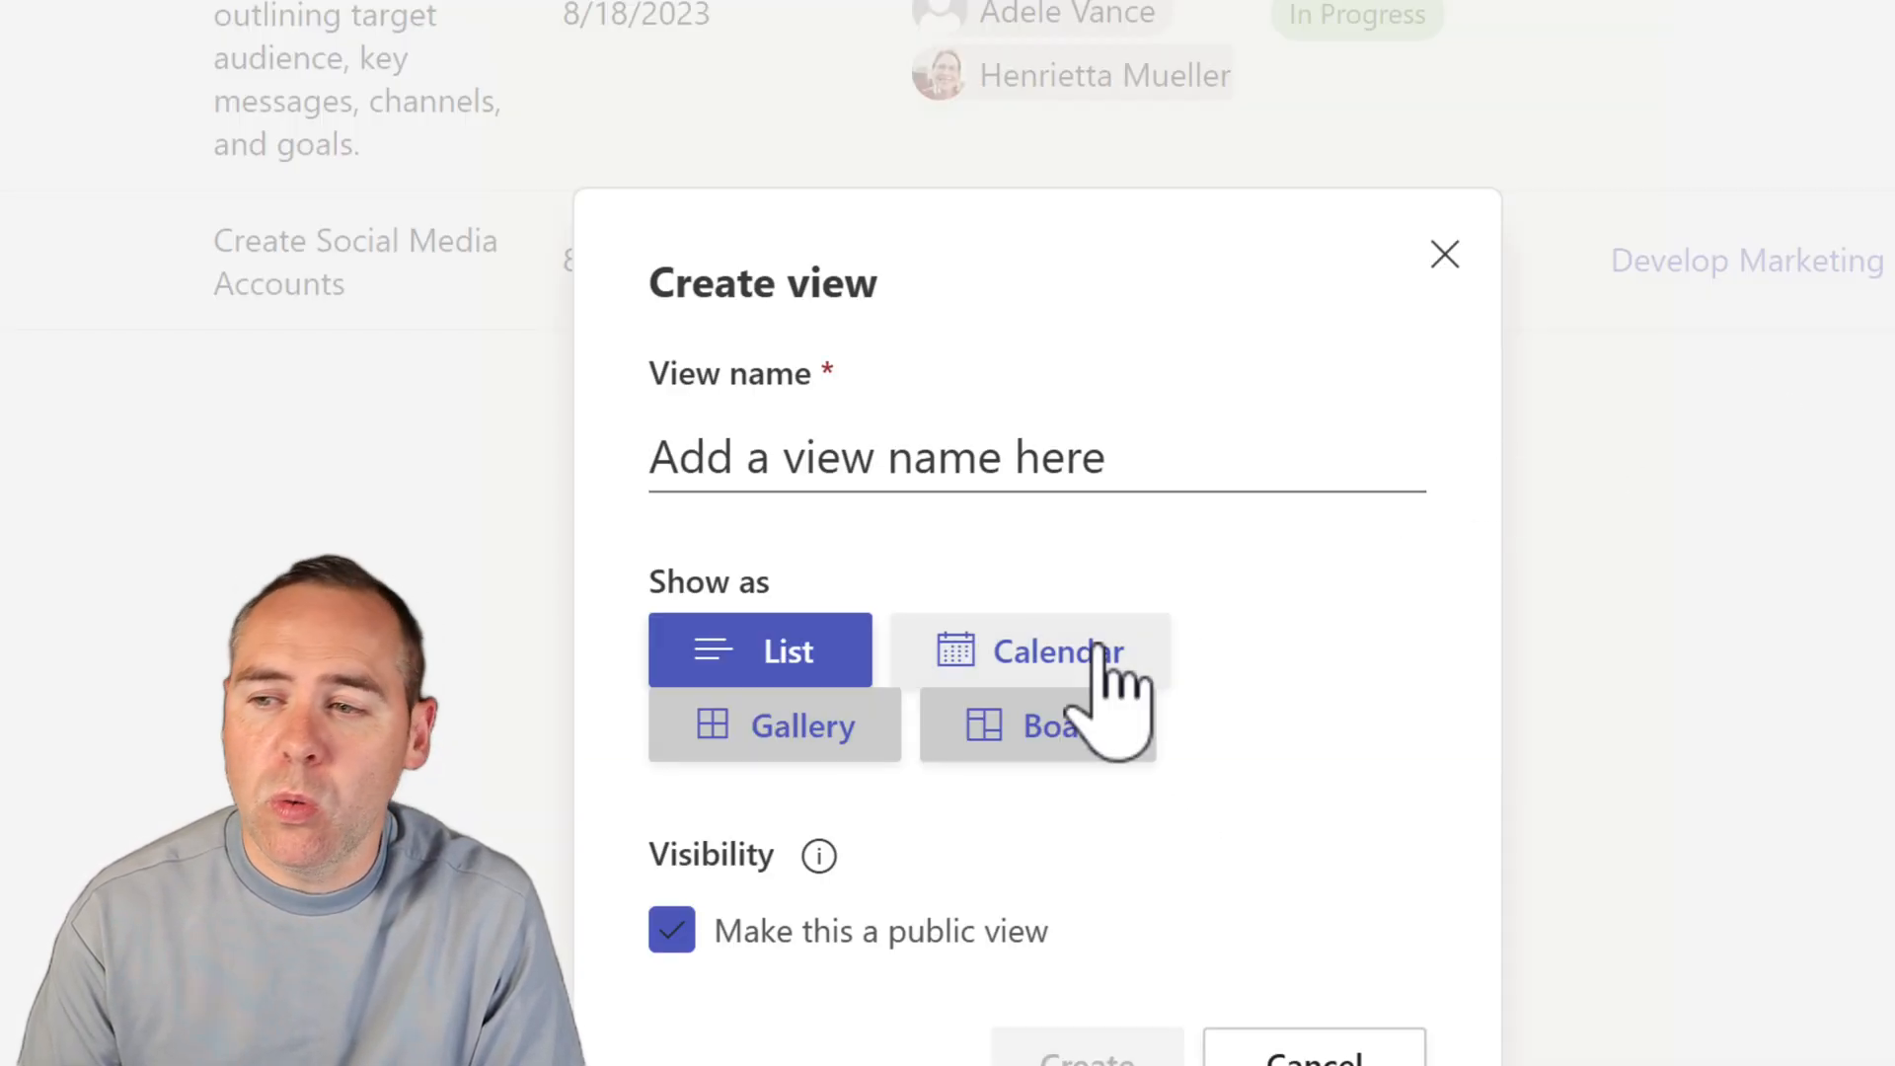
Create a board view named 'Tasks Board View' organized by Status
left_click(1035, 726)
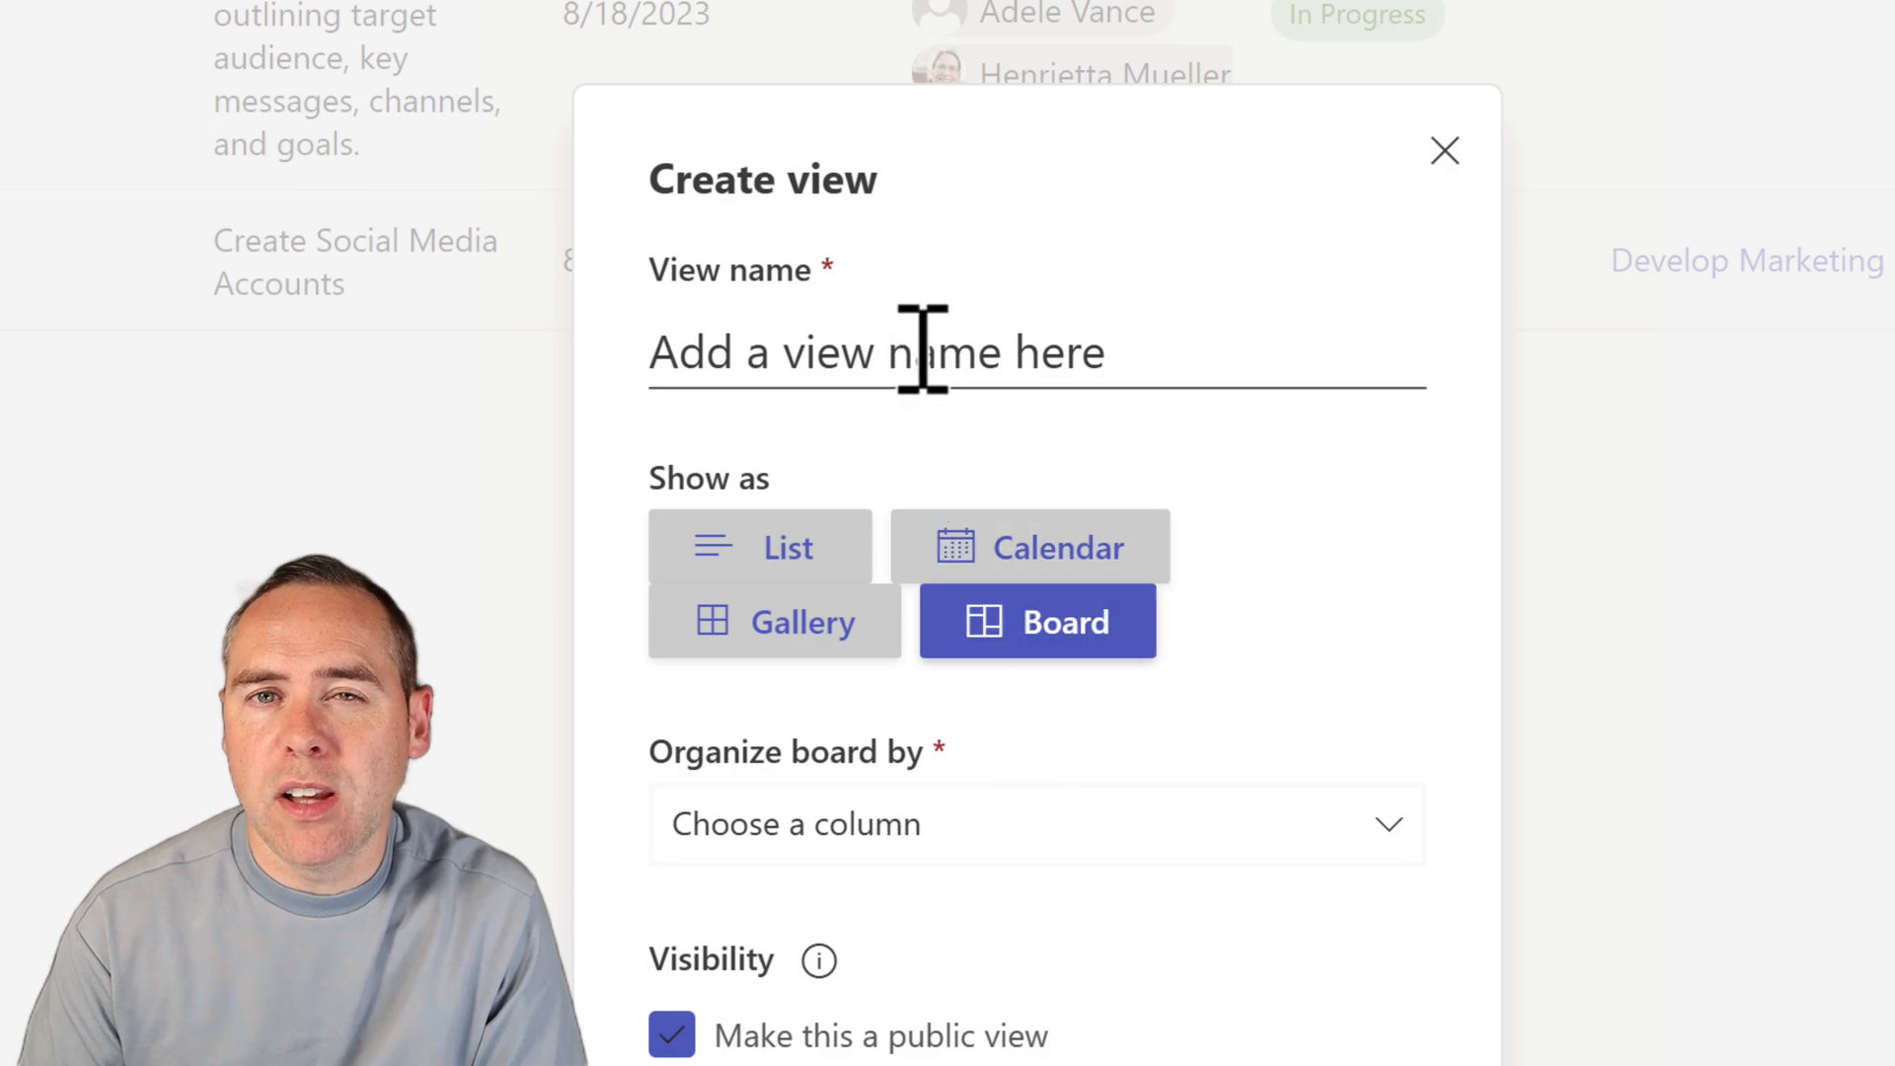
type("Tasks Board V")
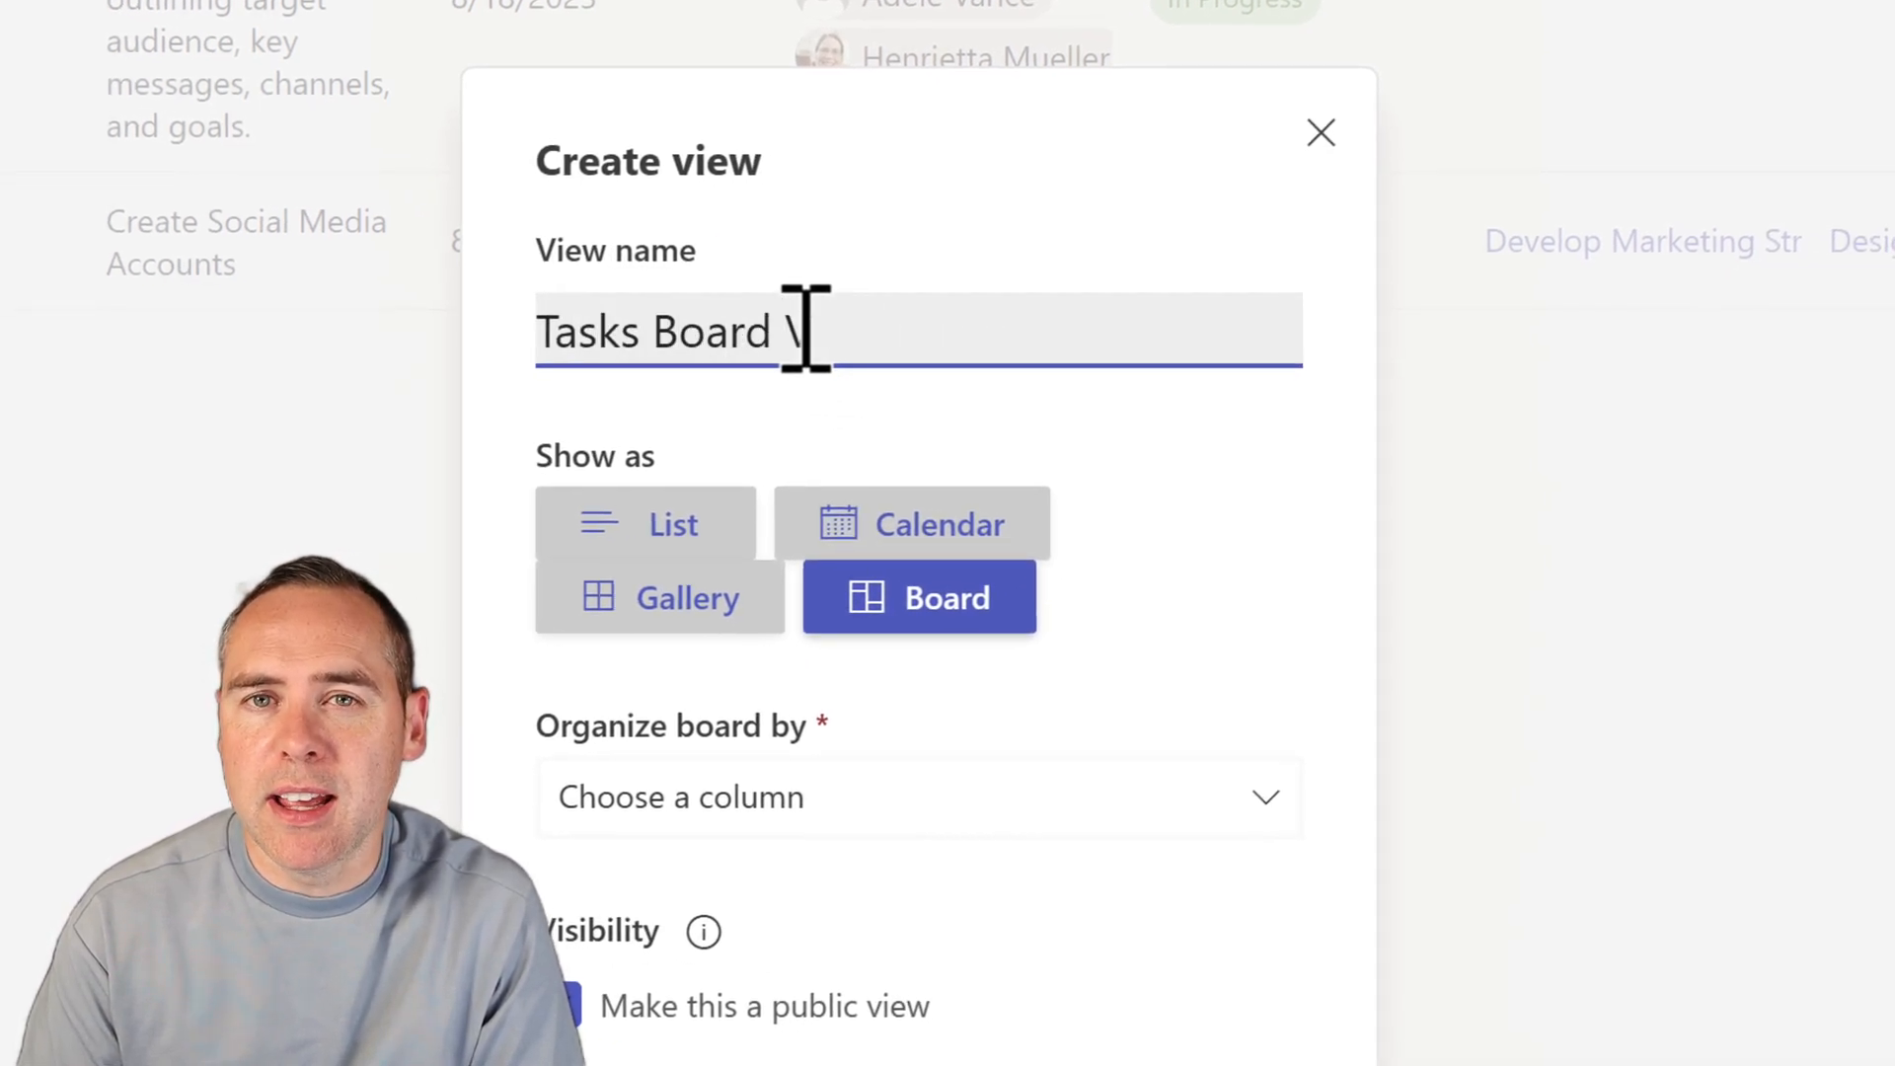
left_click(919, 796)
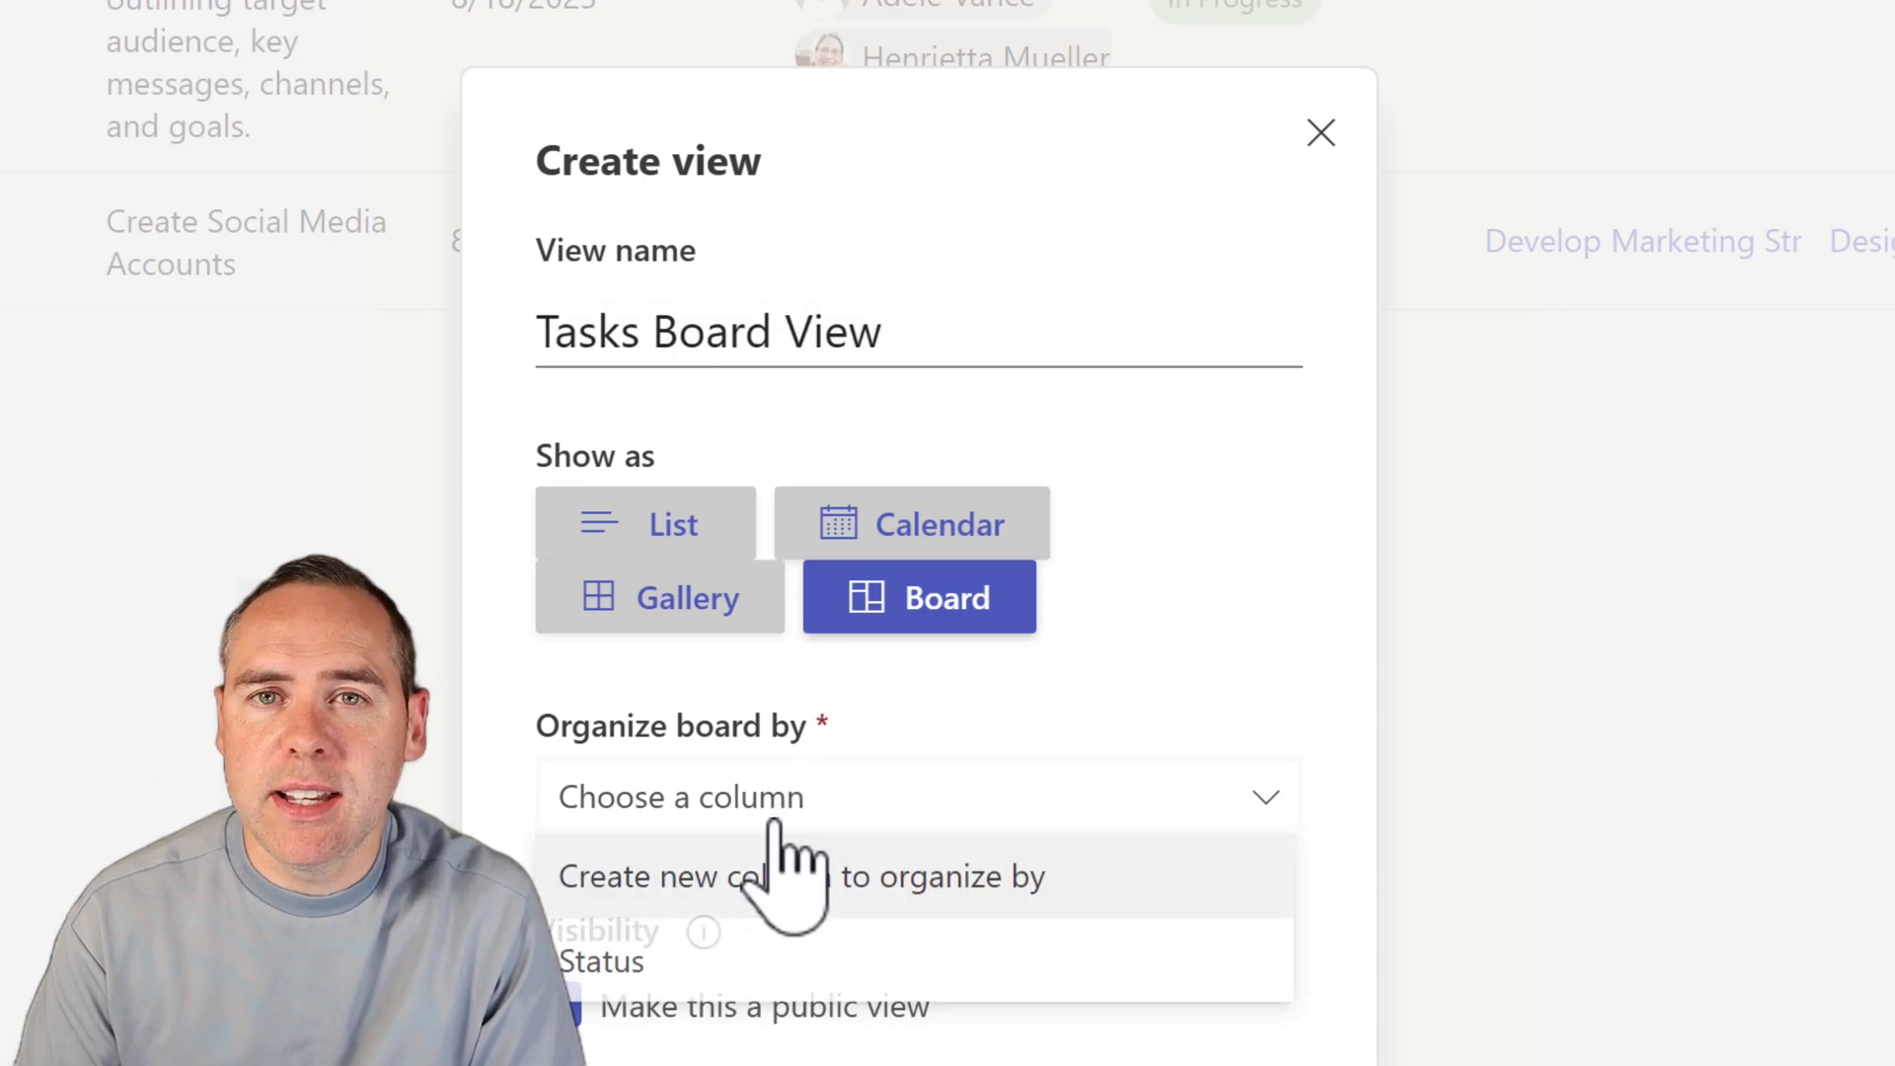
left_click(601, 961)
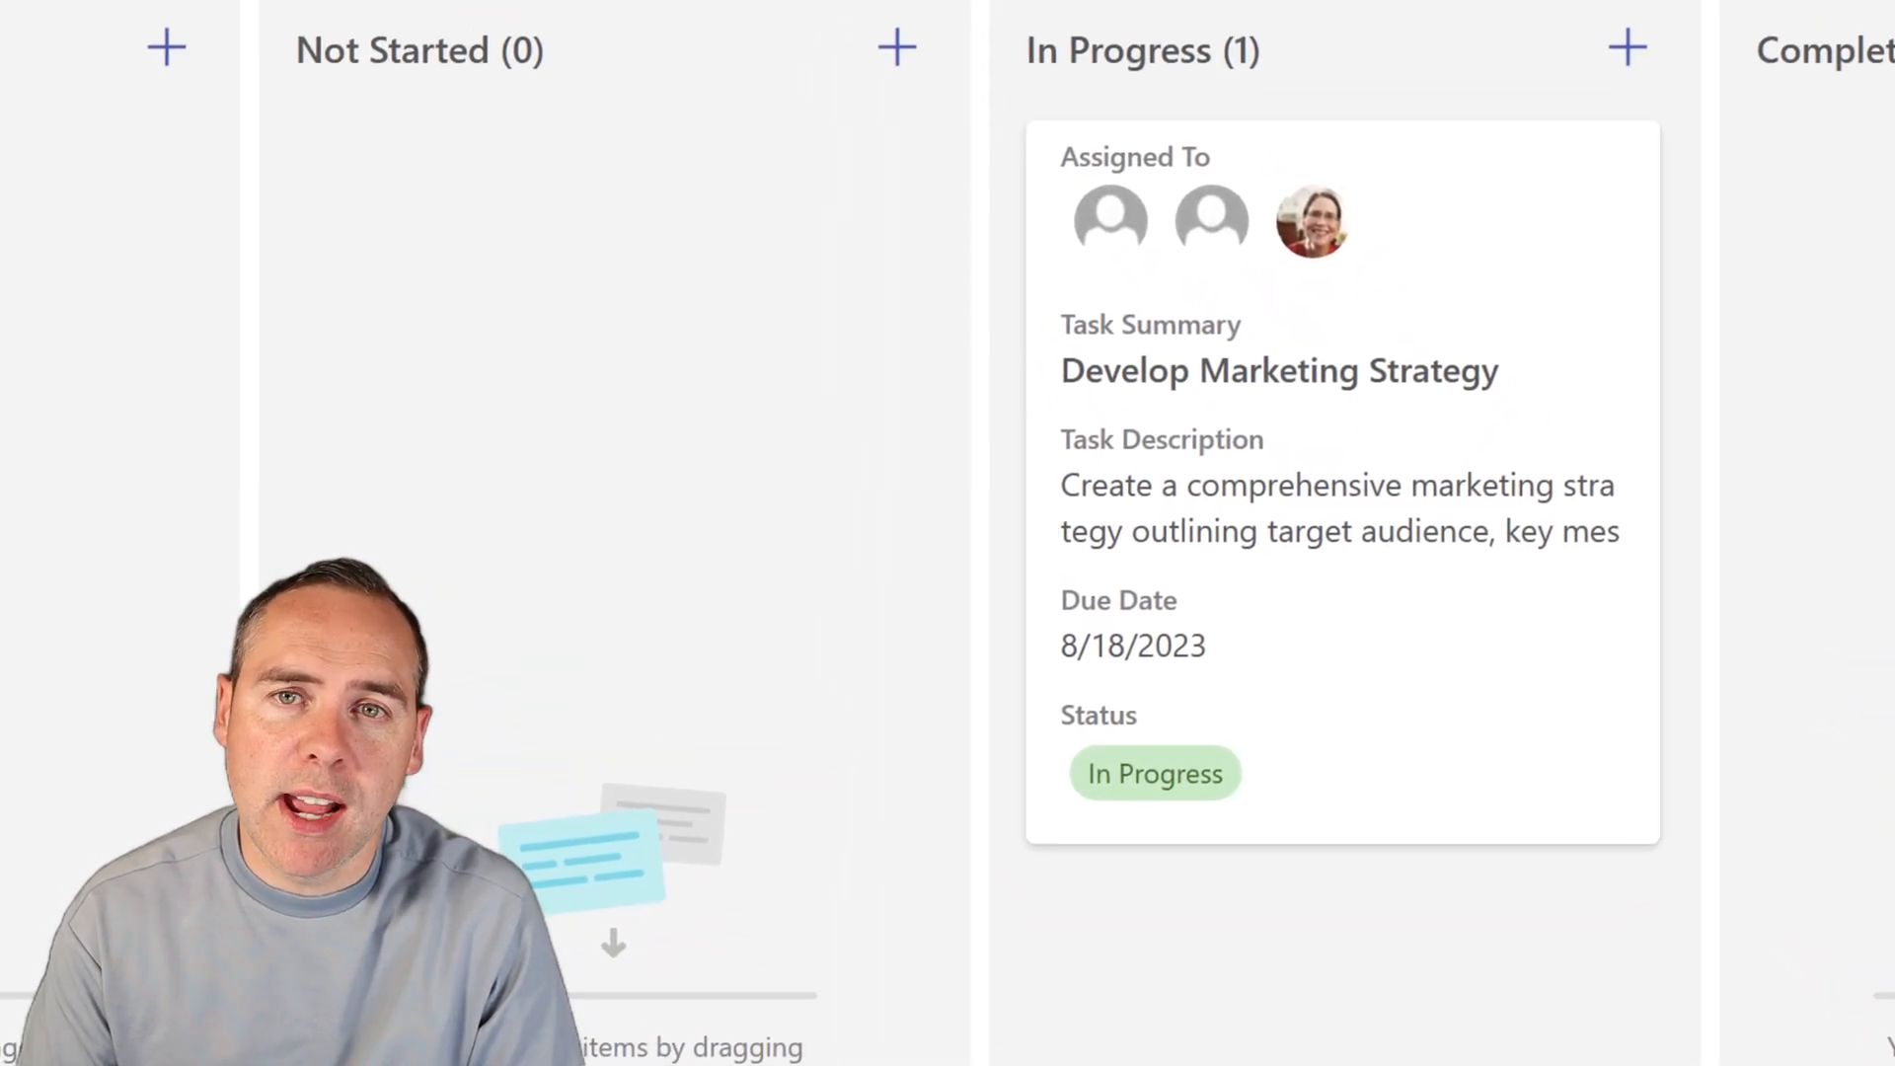
Create a calendar view showing tasks on their due dates
left_click(1378, 36)
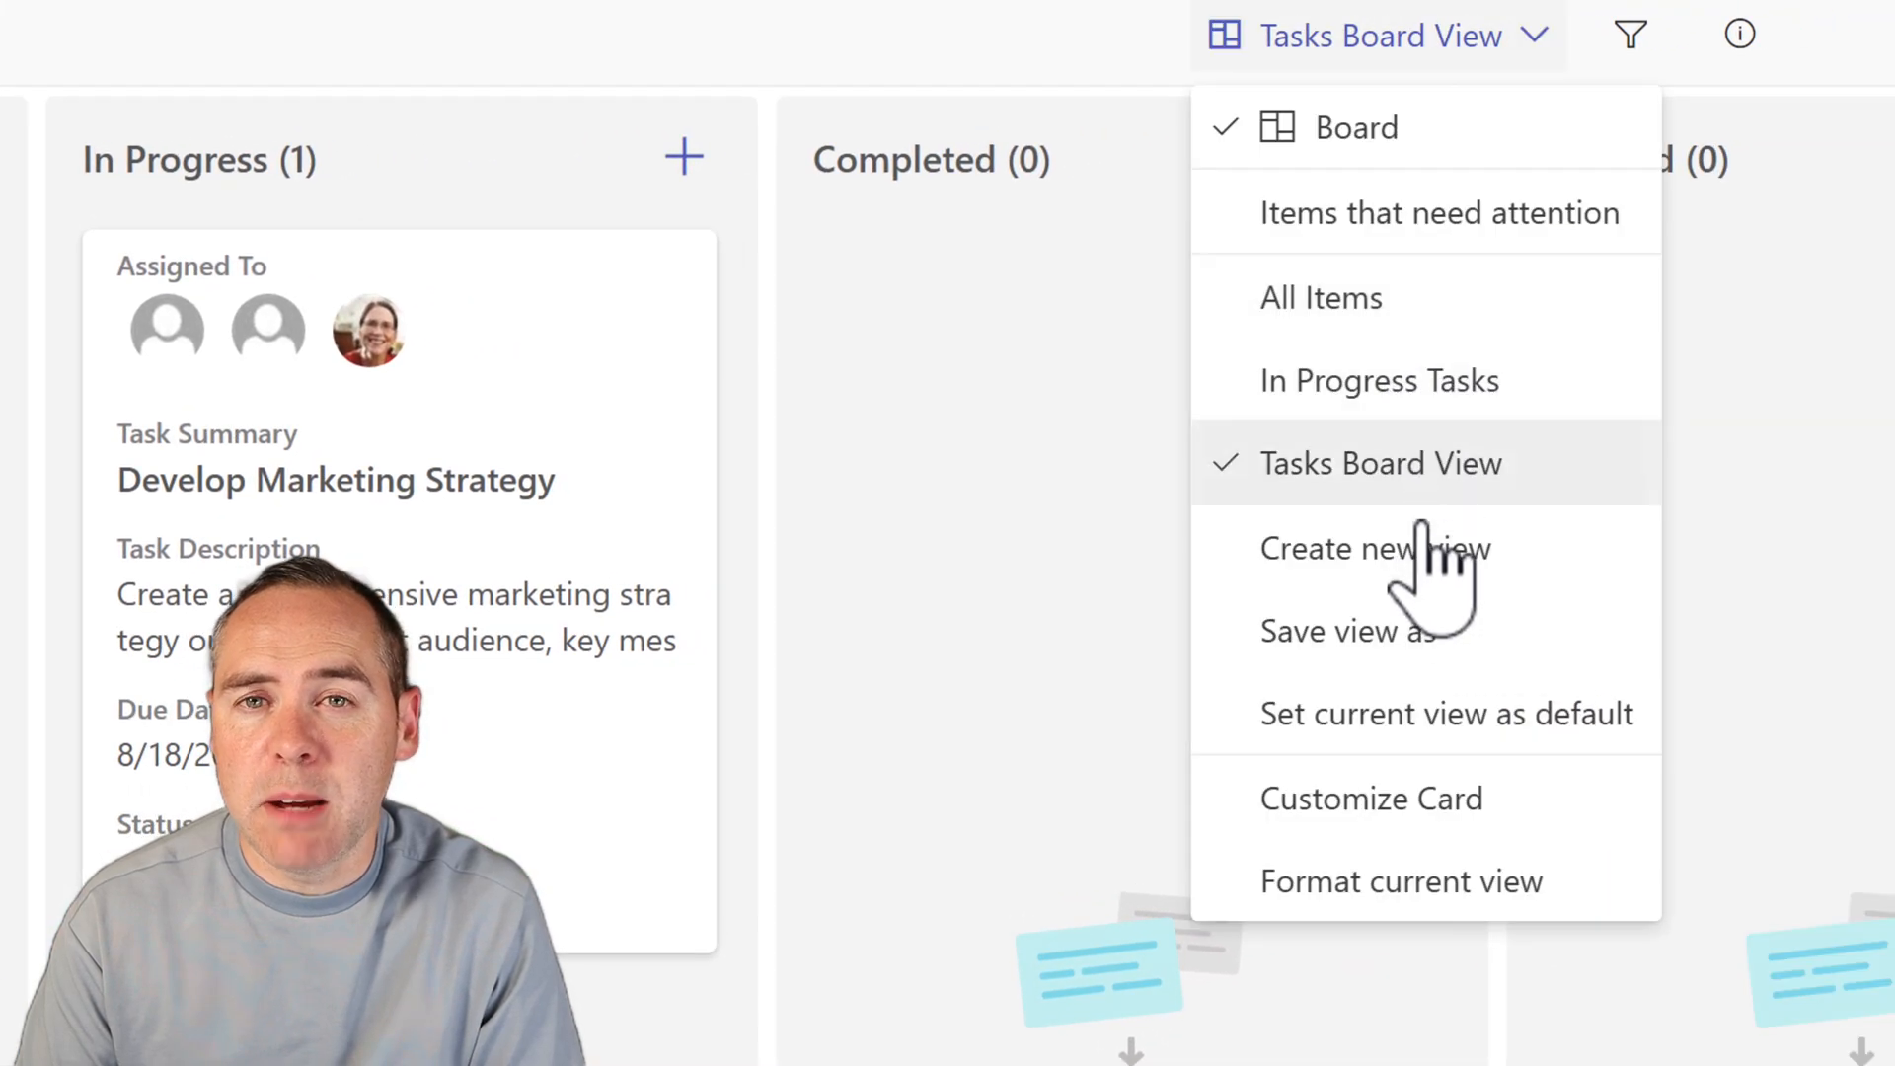
left_click(1372, 548)
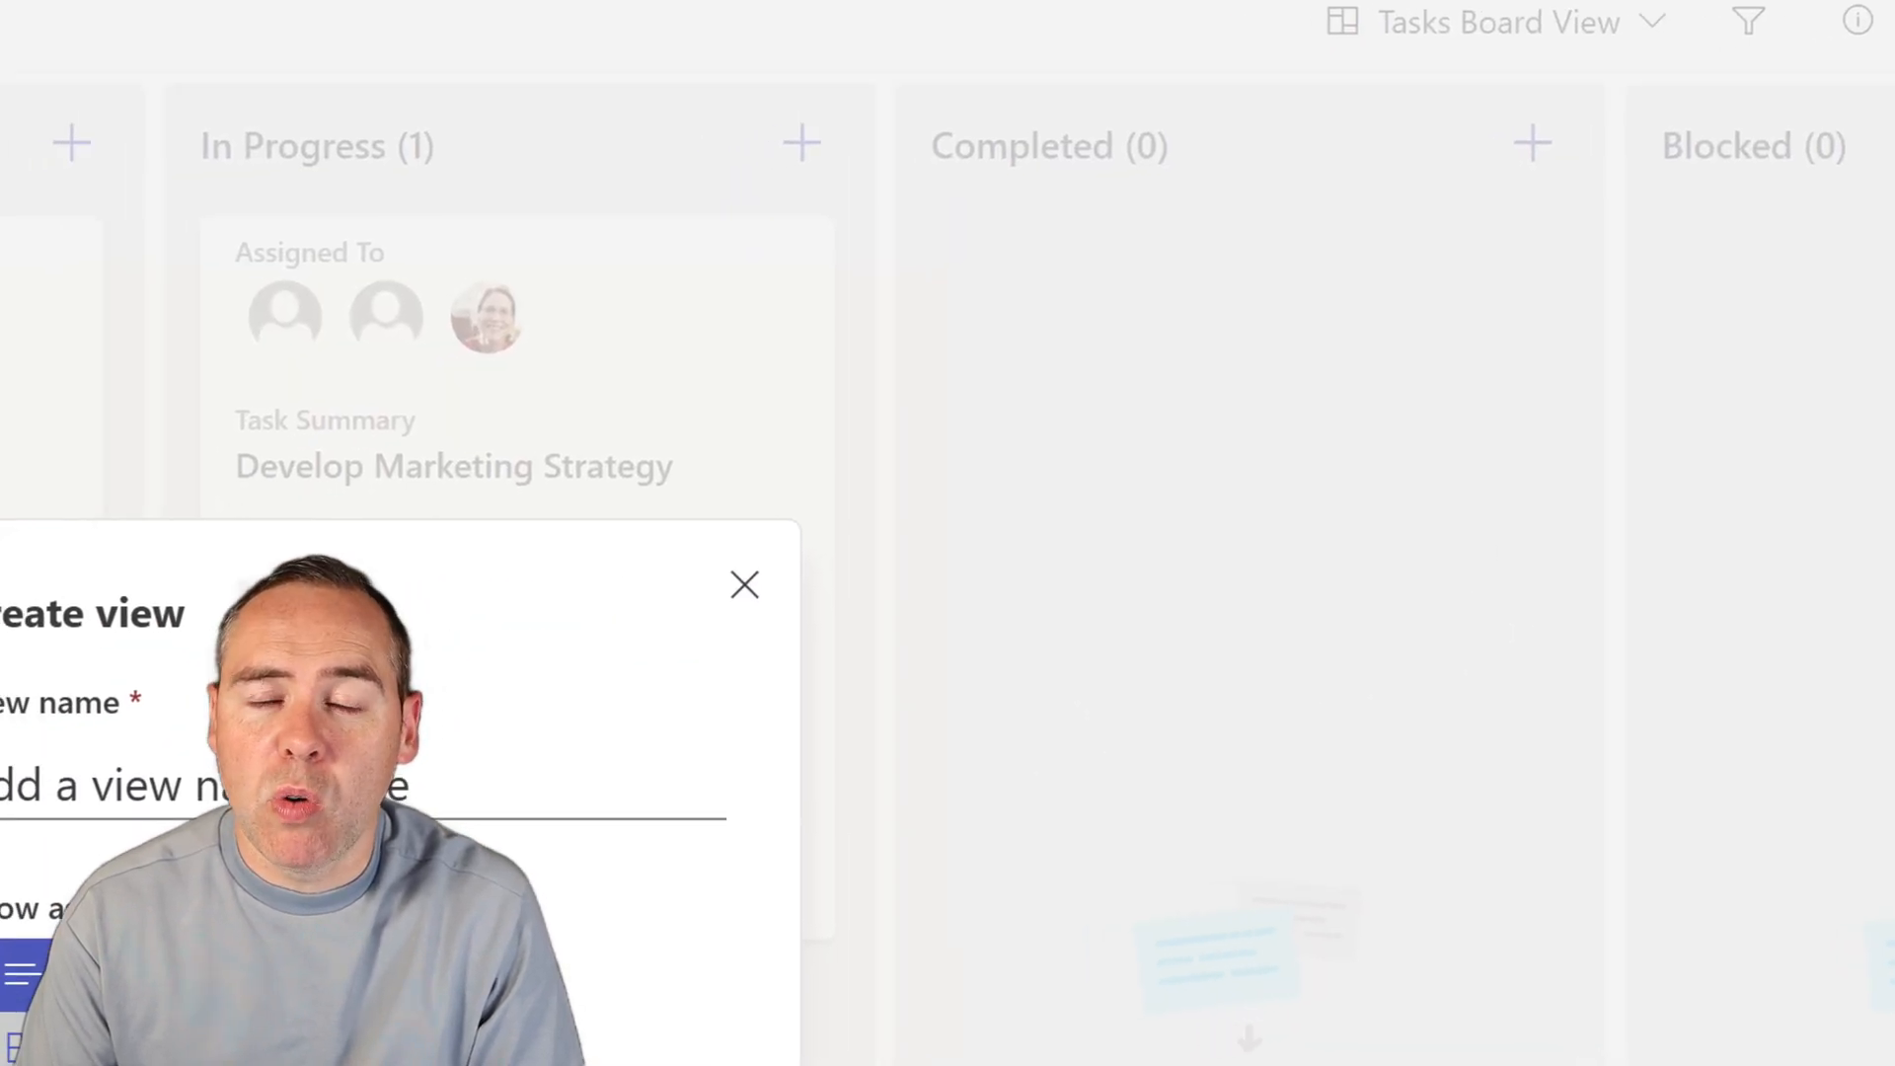
type("T")
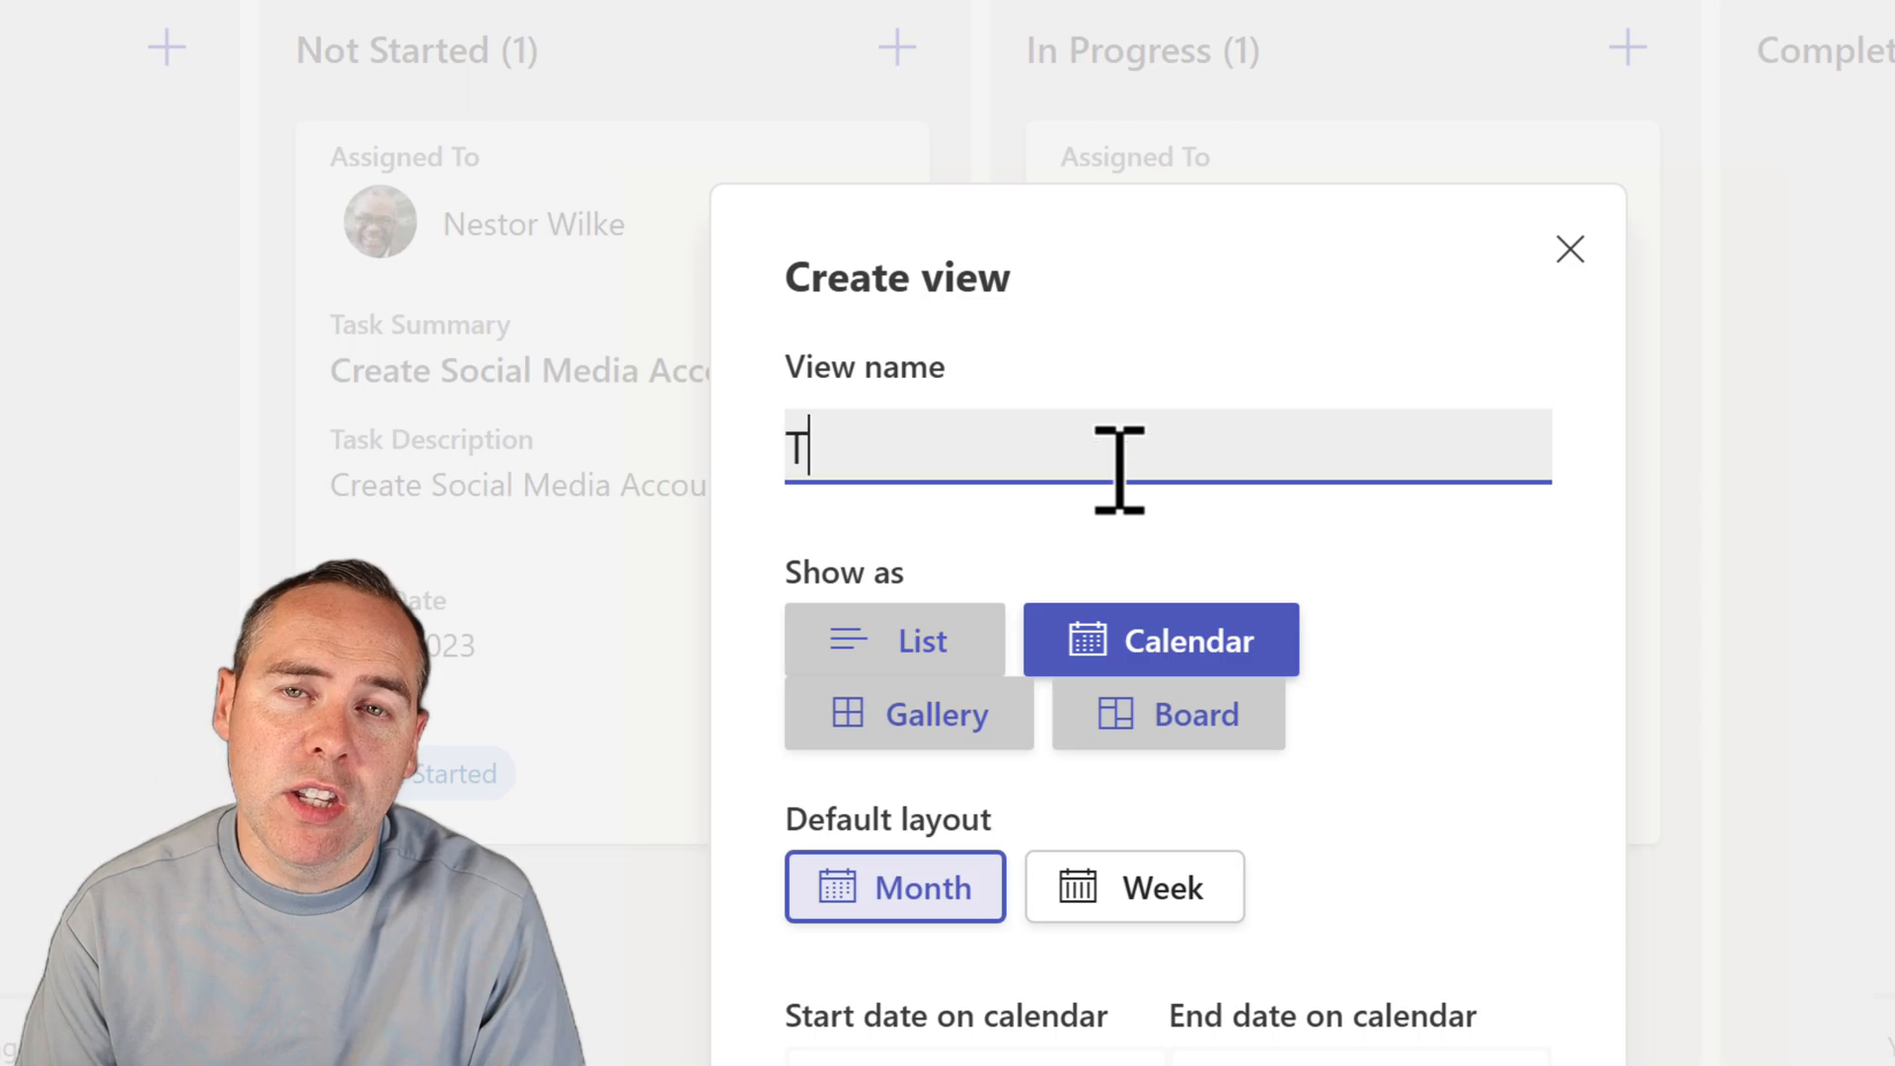
left_click(937, 768)
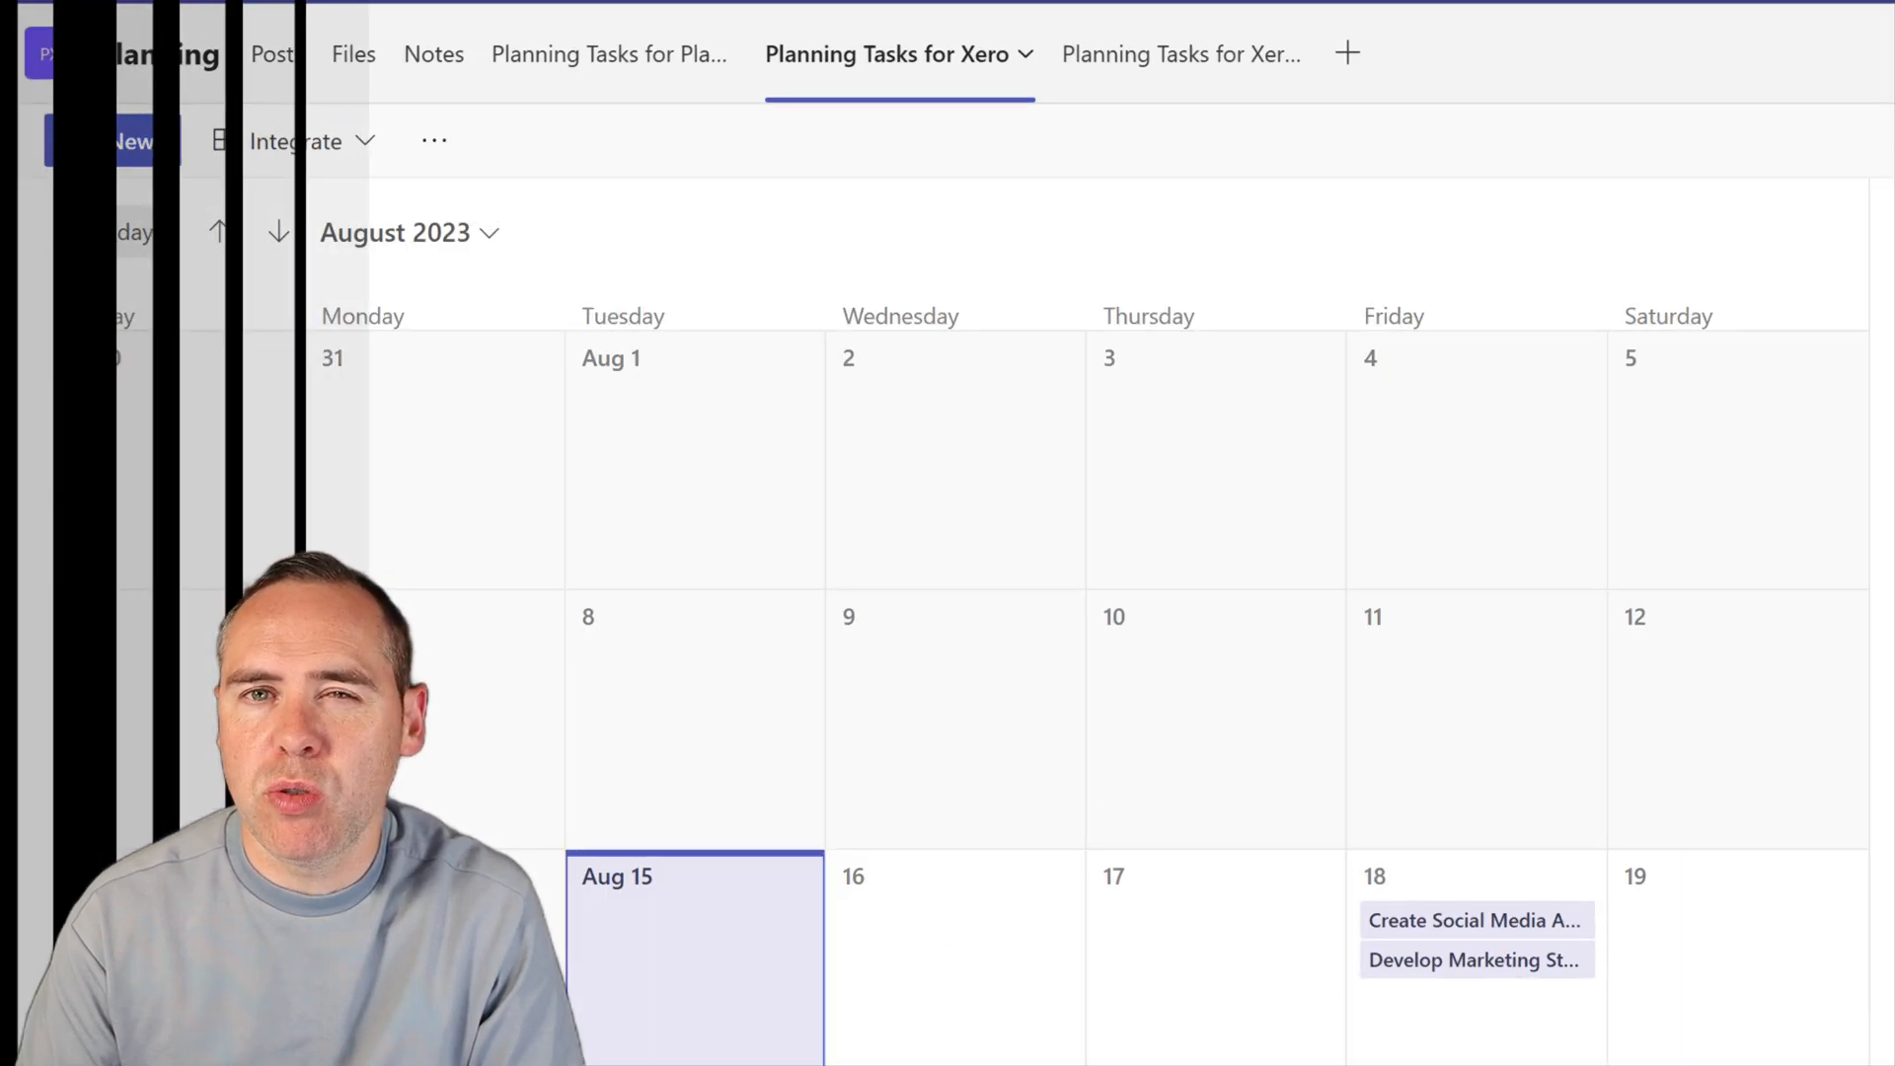
Open the Xero list in SharePoint and visualize it in Power BI
left_click(673, 140)
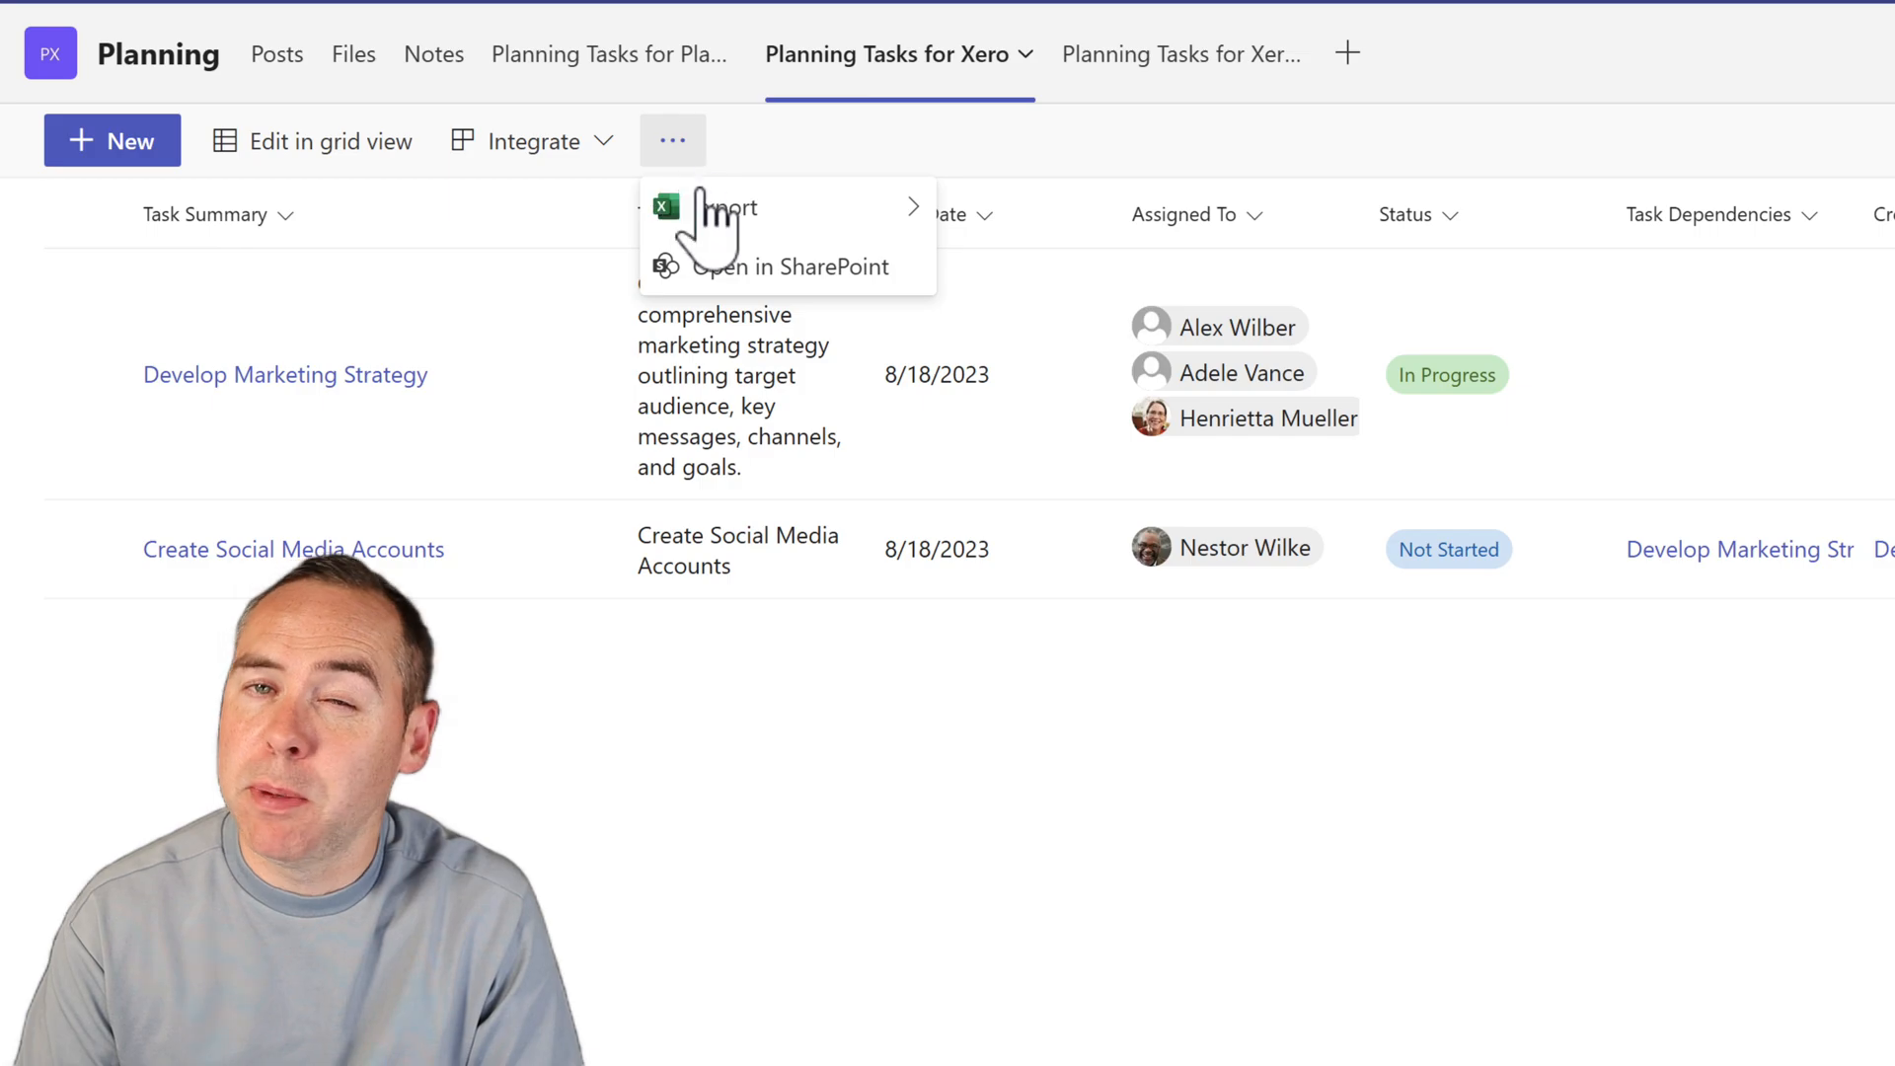
left_click(787, 266)
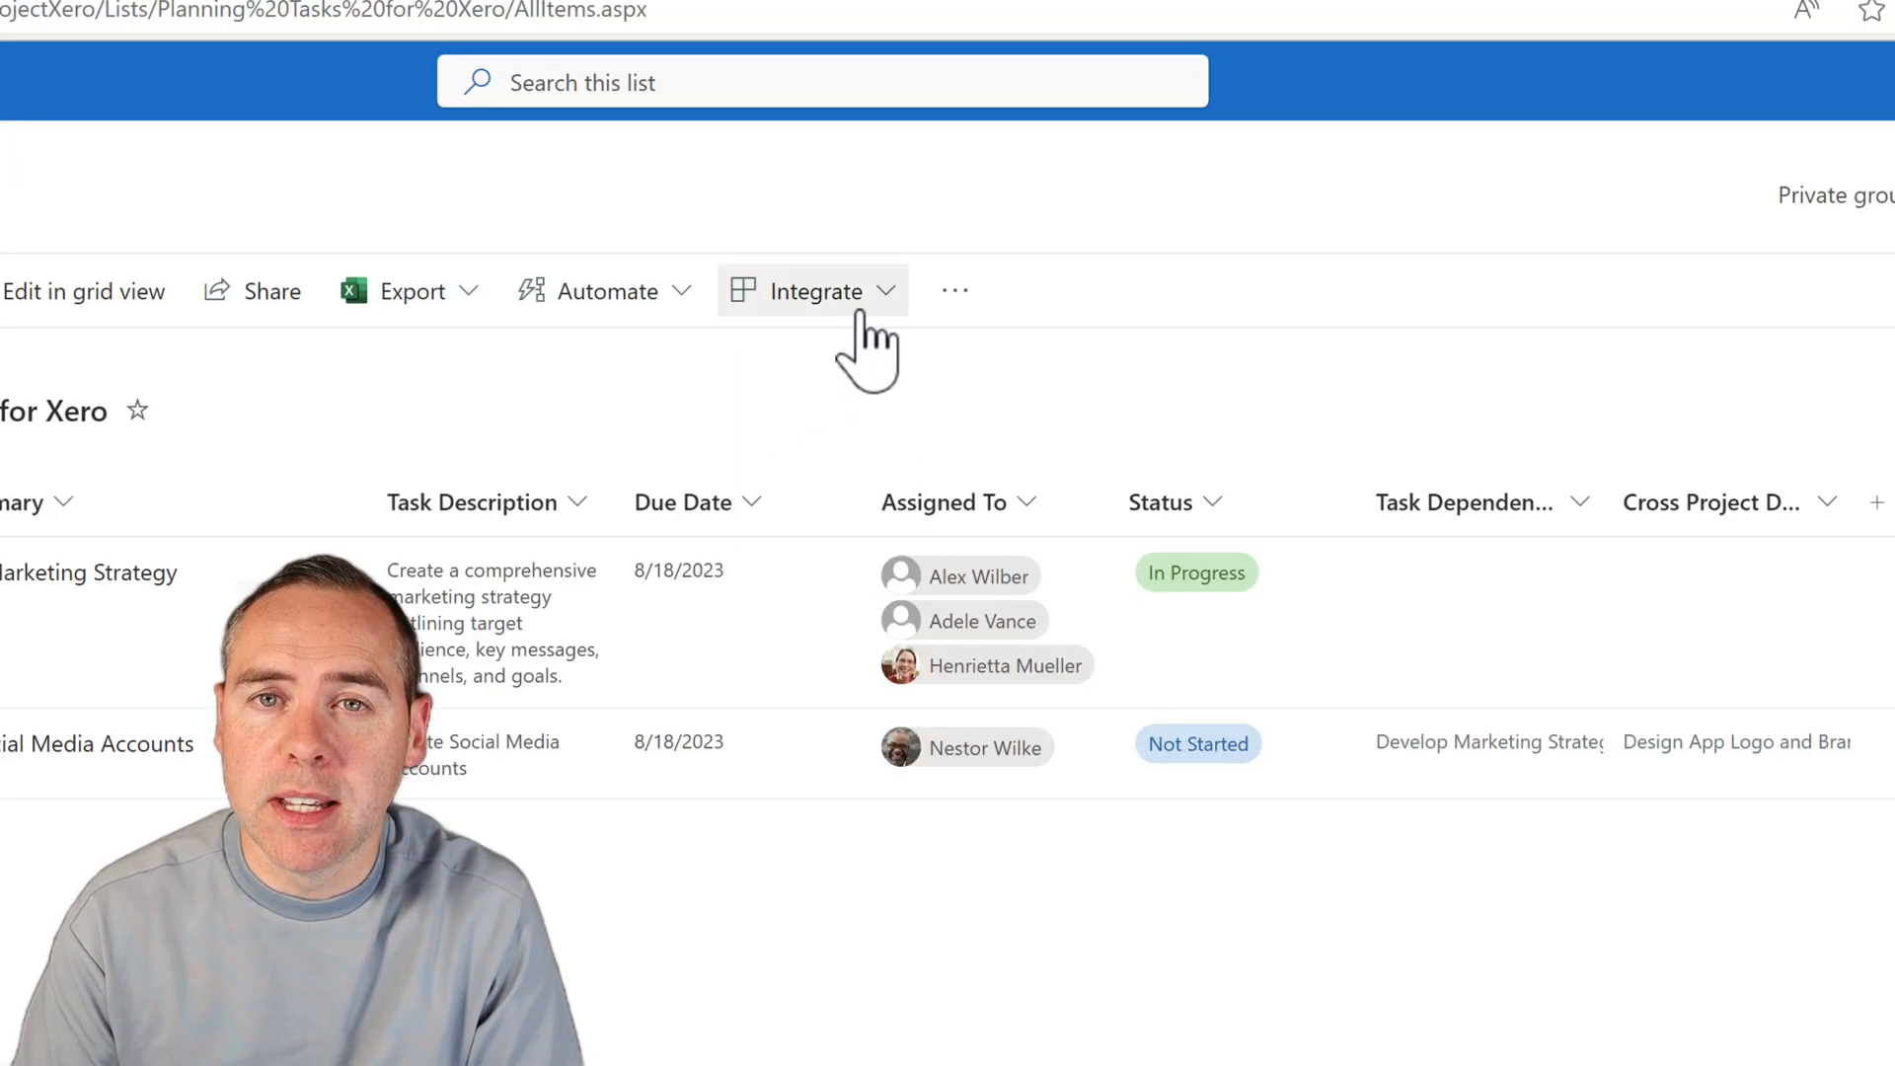
left_click(816, 290)
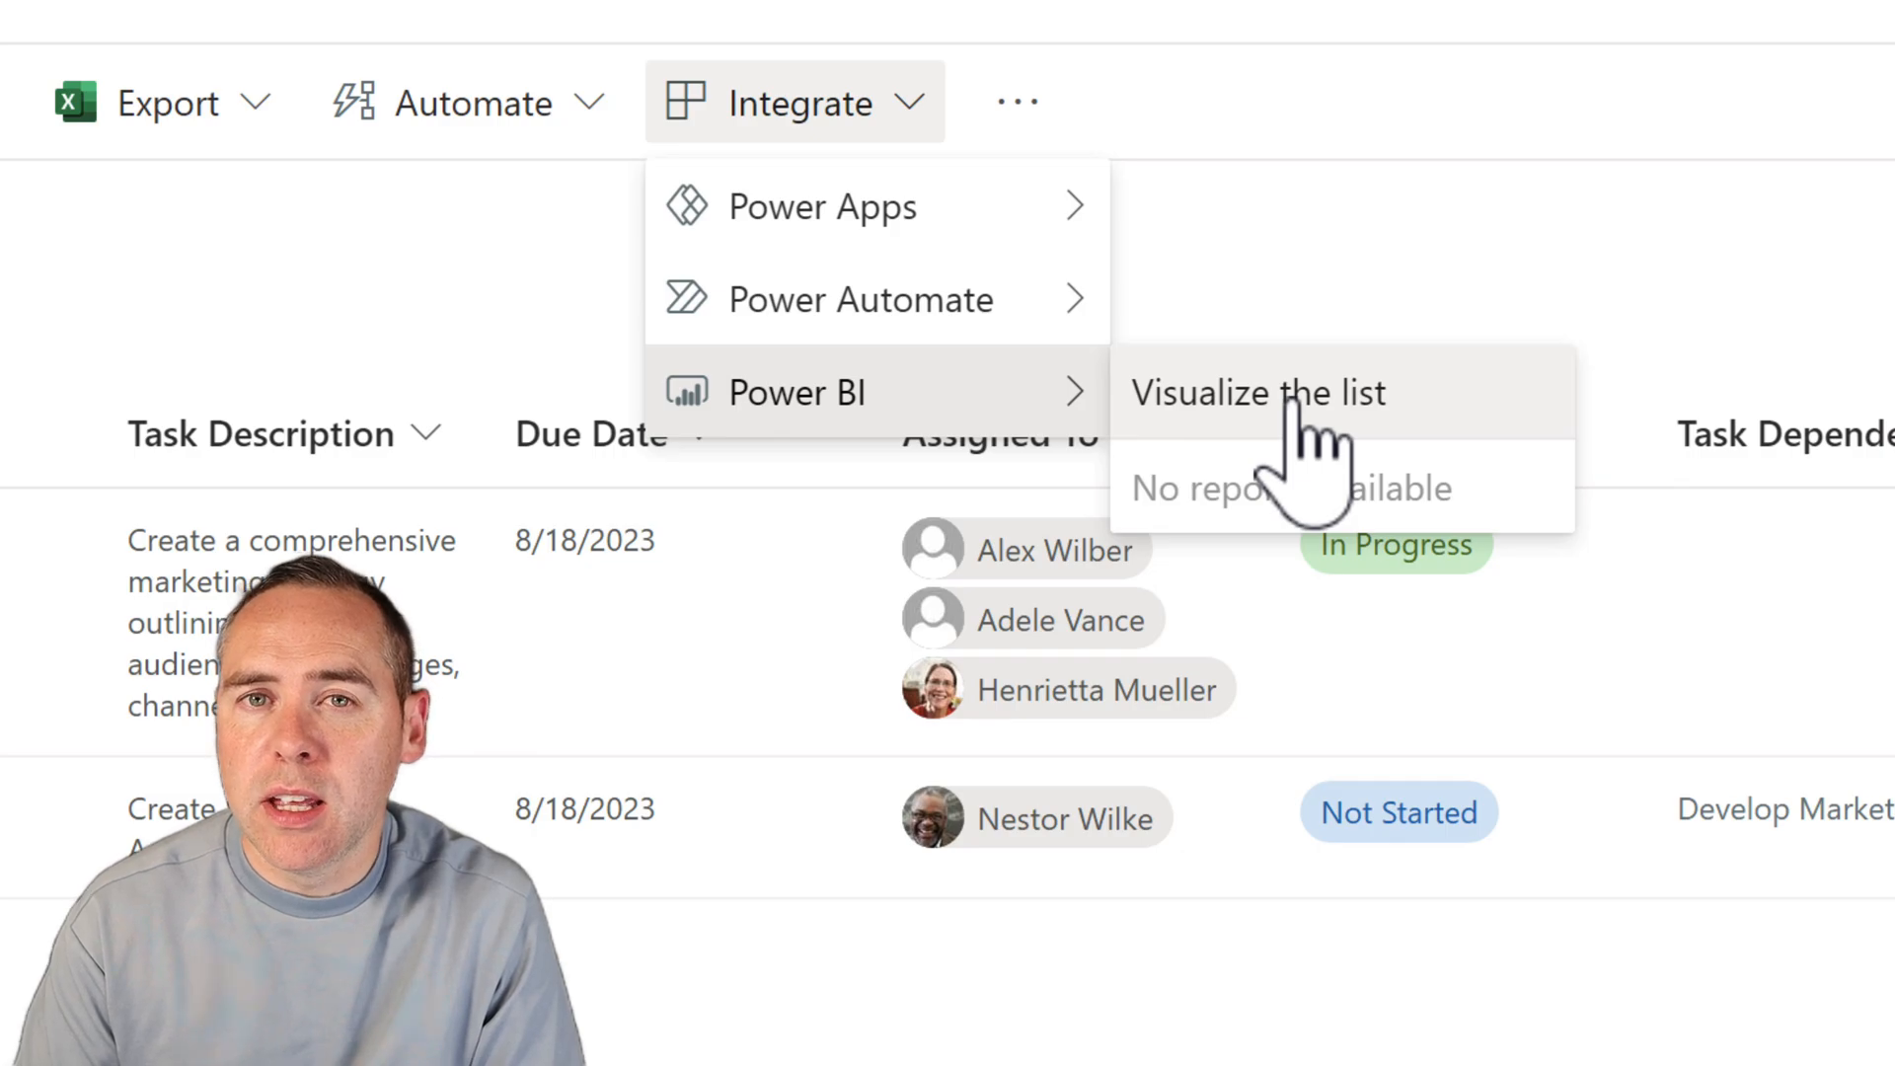
left_click(1256, 392)
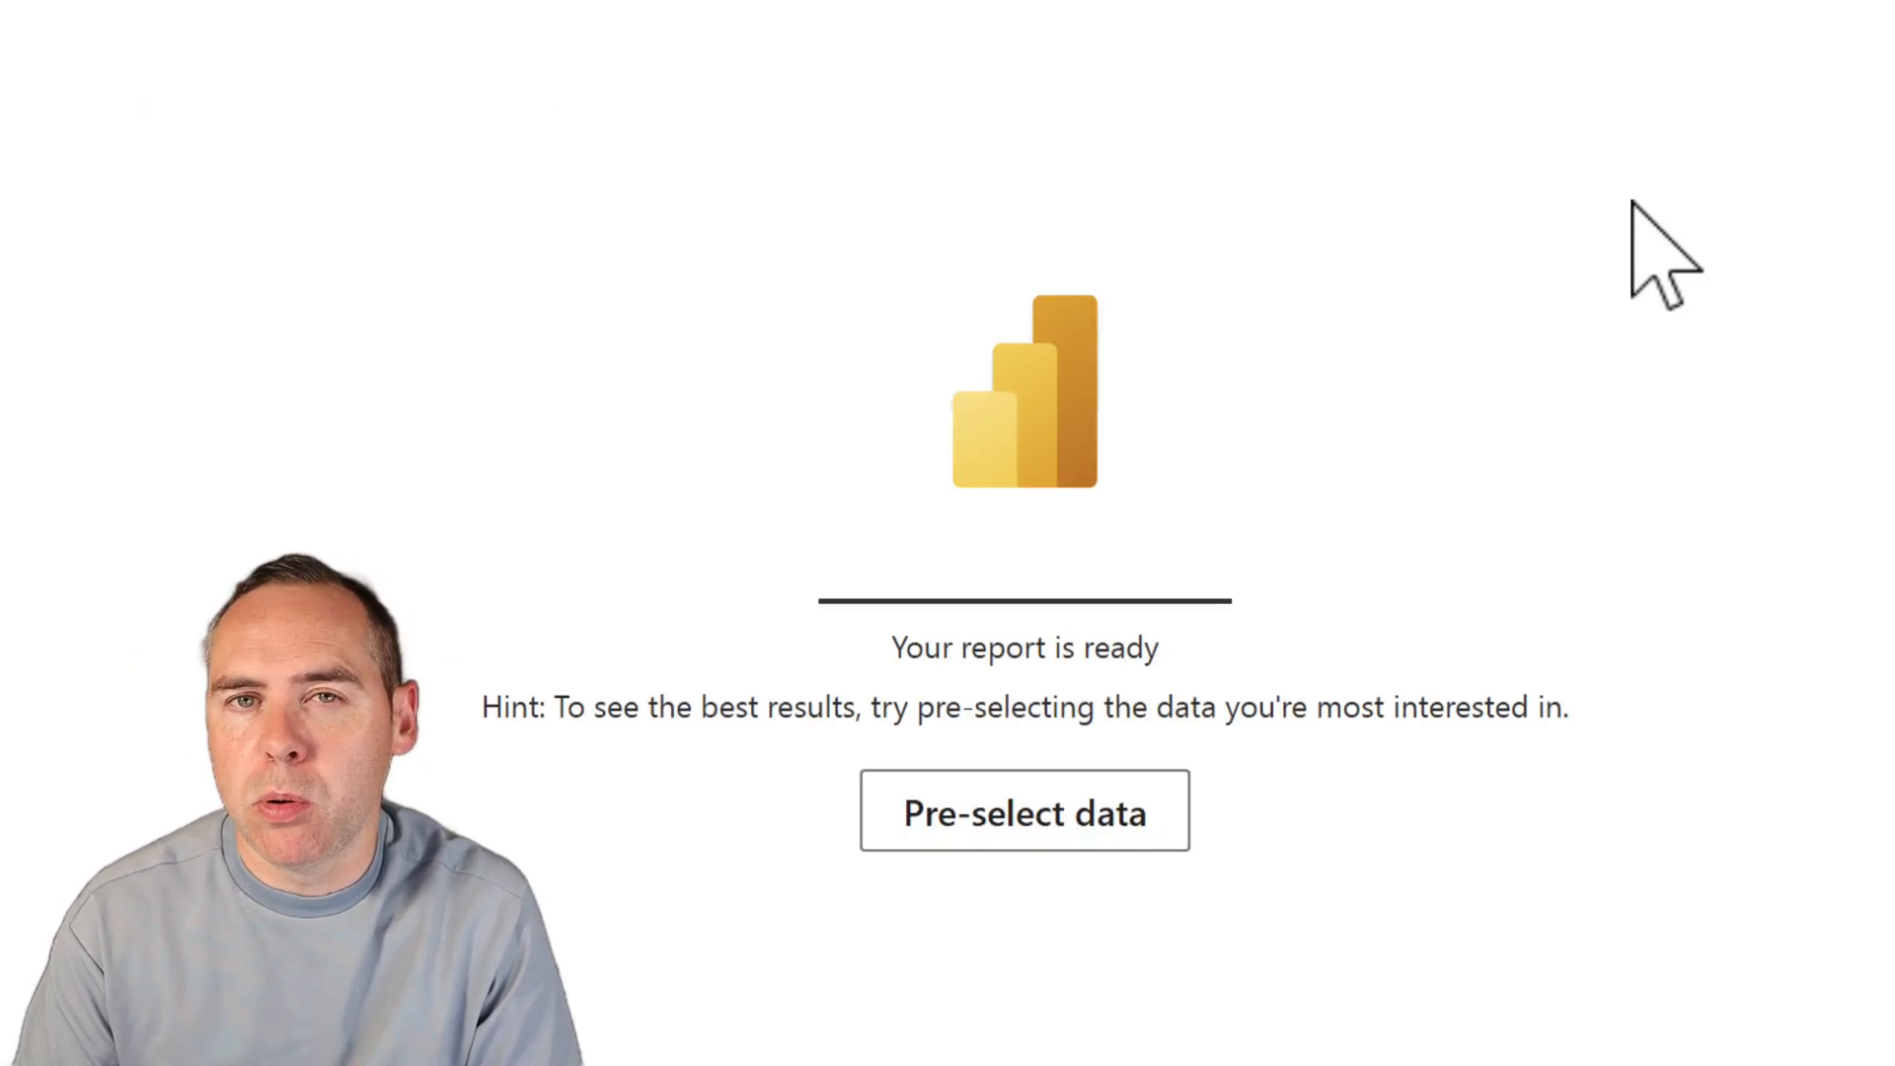
Open the auto-generated Power BI report for the Xero task list
left_click(1024, 811)
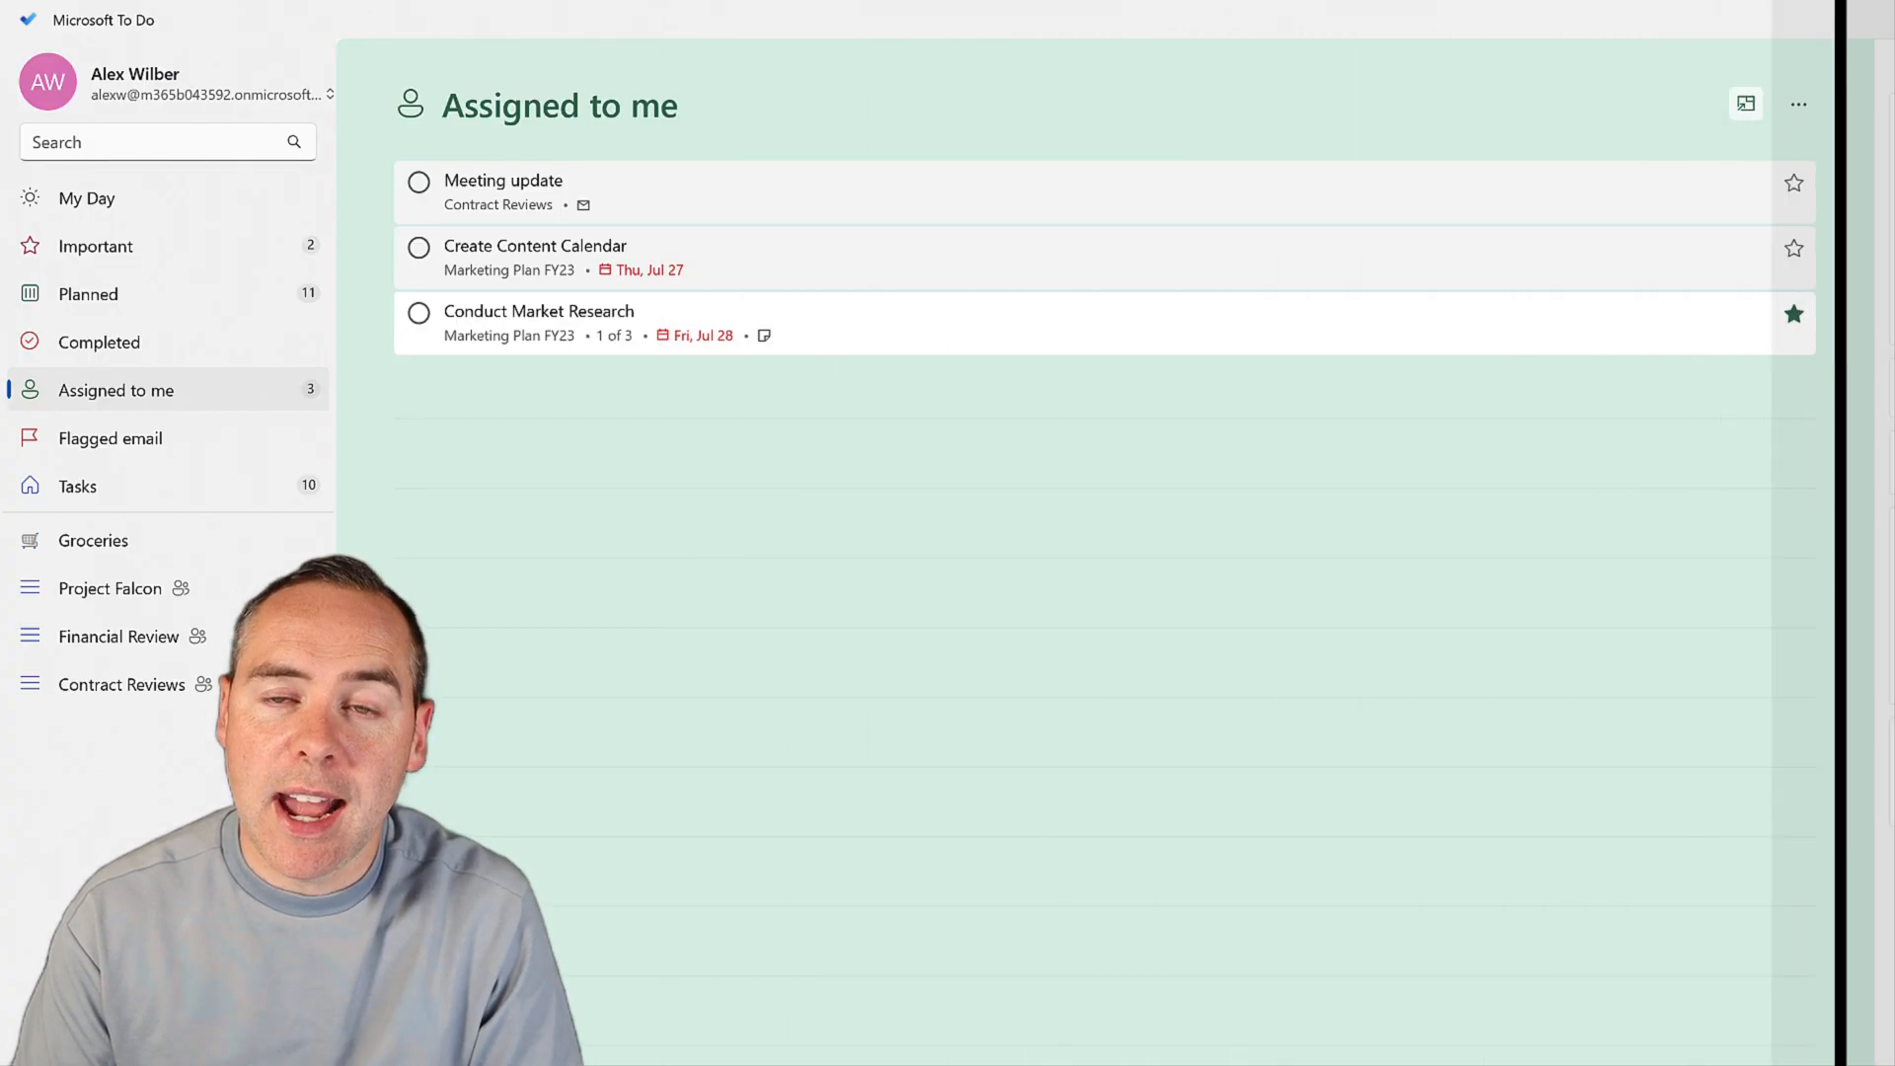
mouse_move(710, 535)
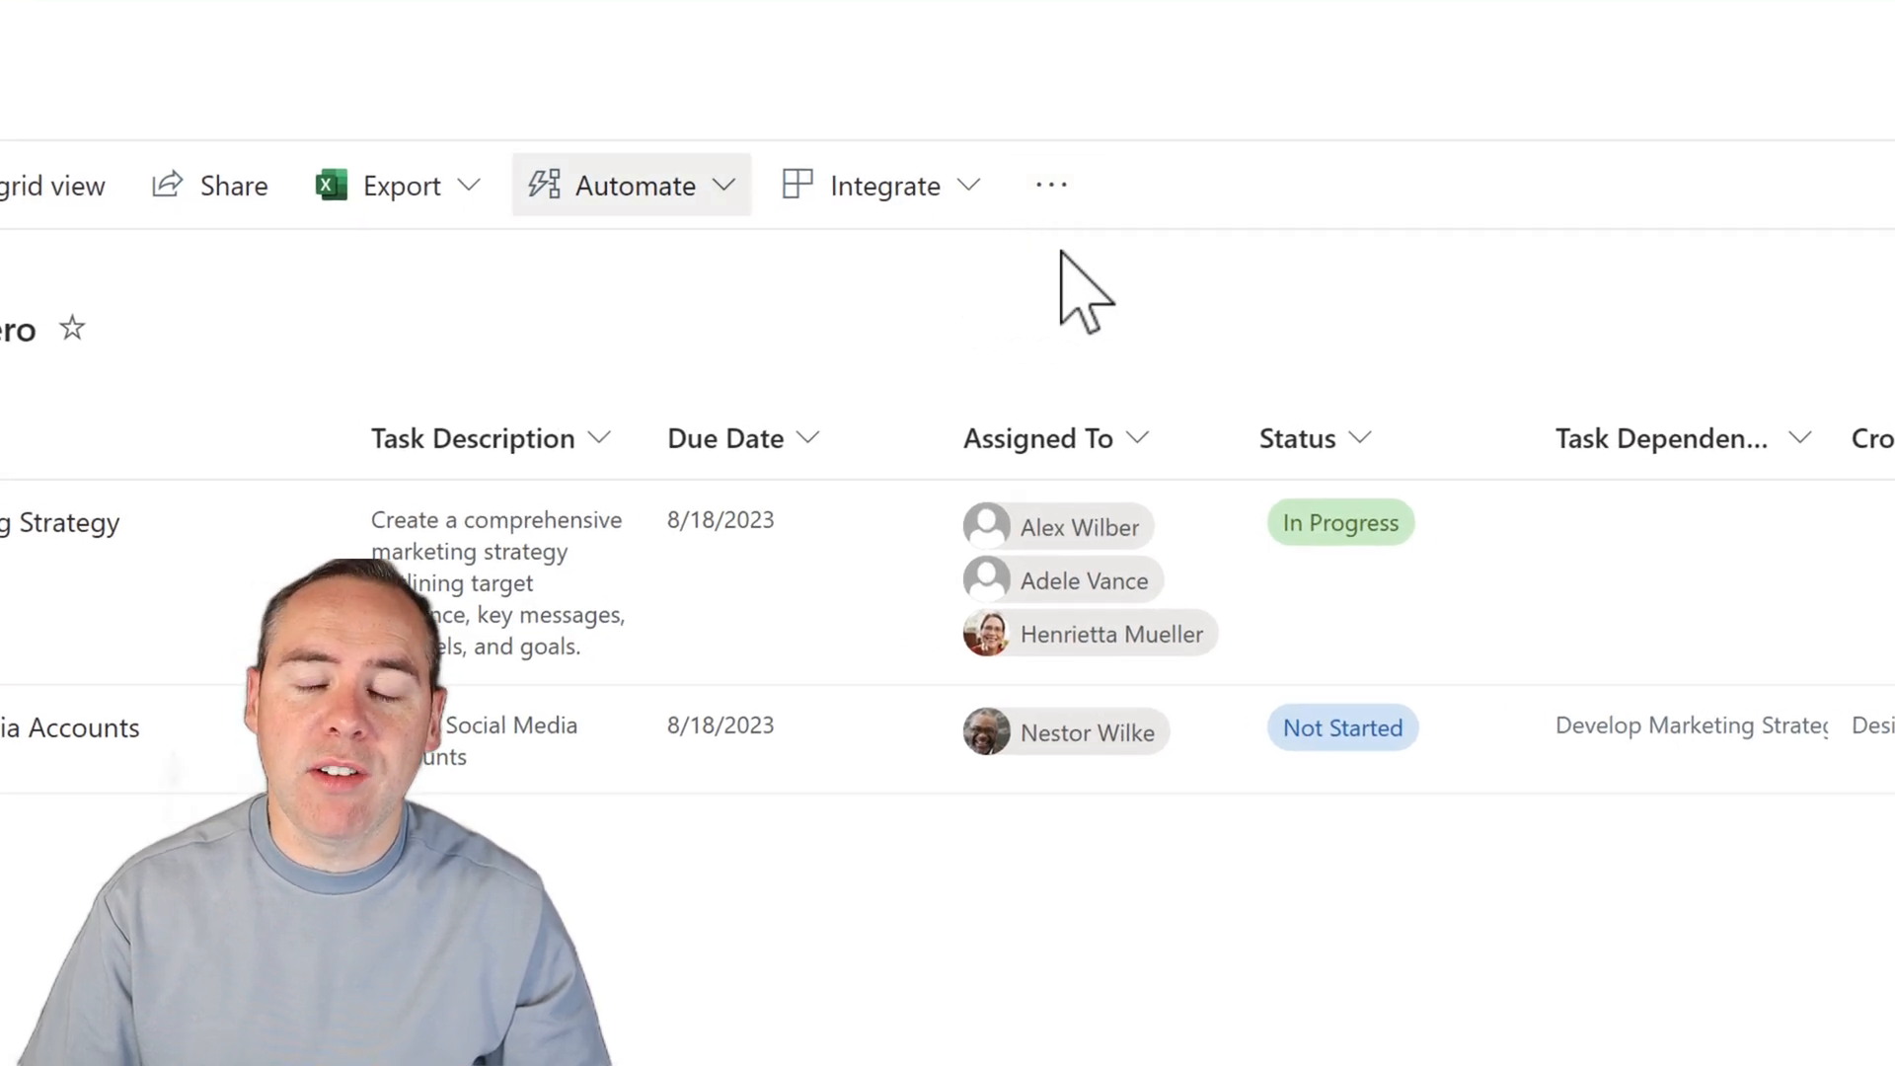
Open the Xero list's Automate menu for reminders and rules
left_click(630, 185)
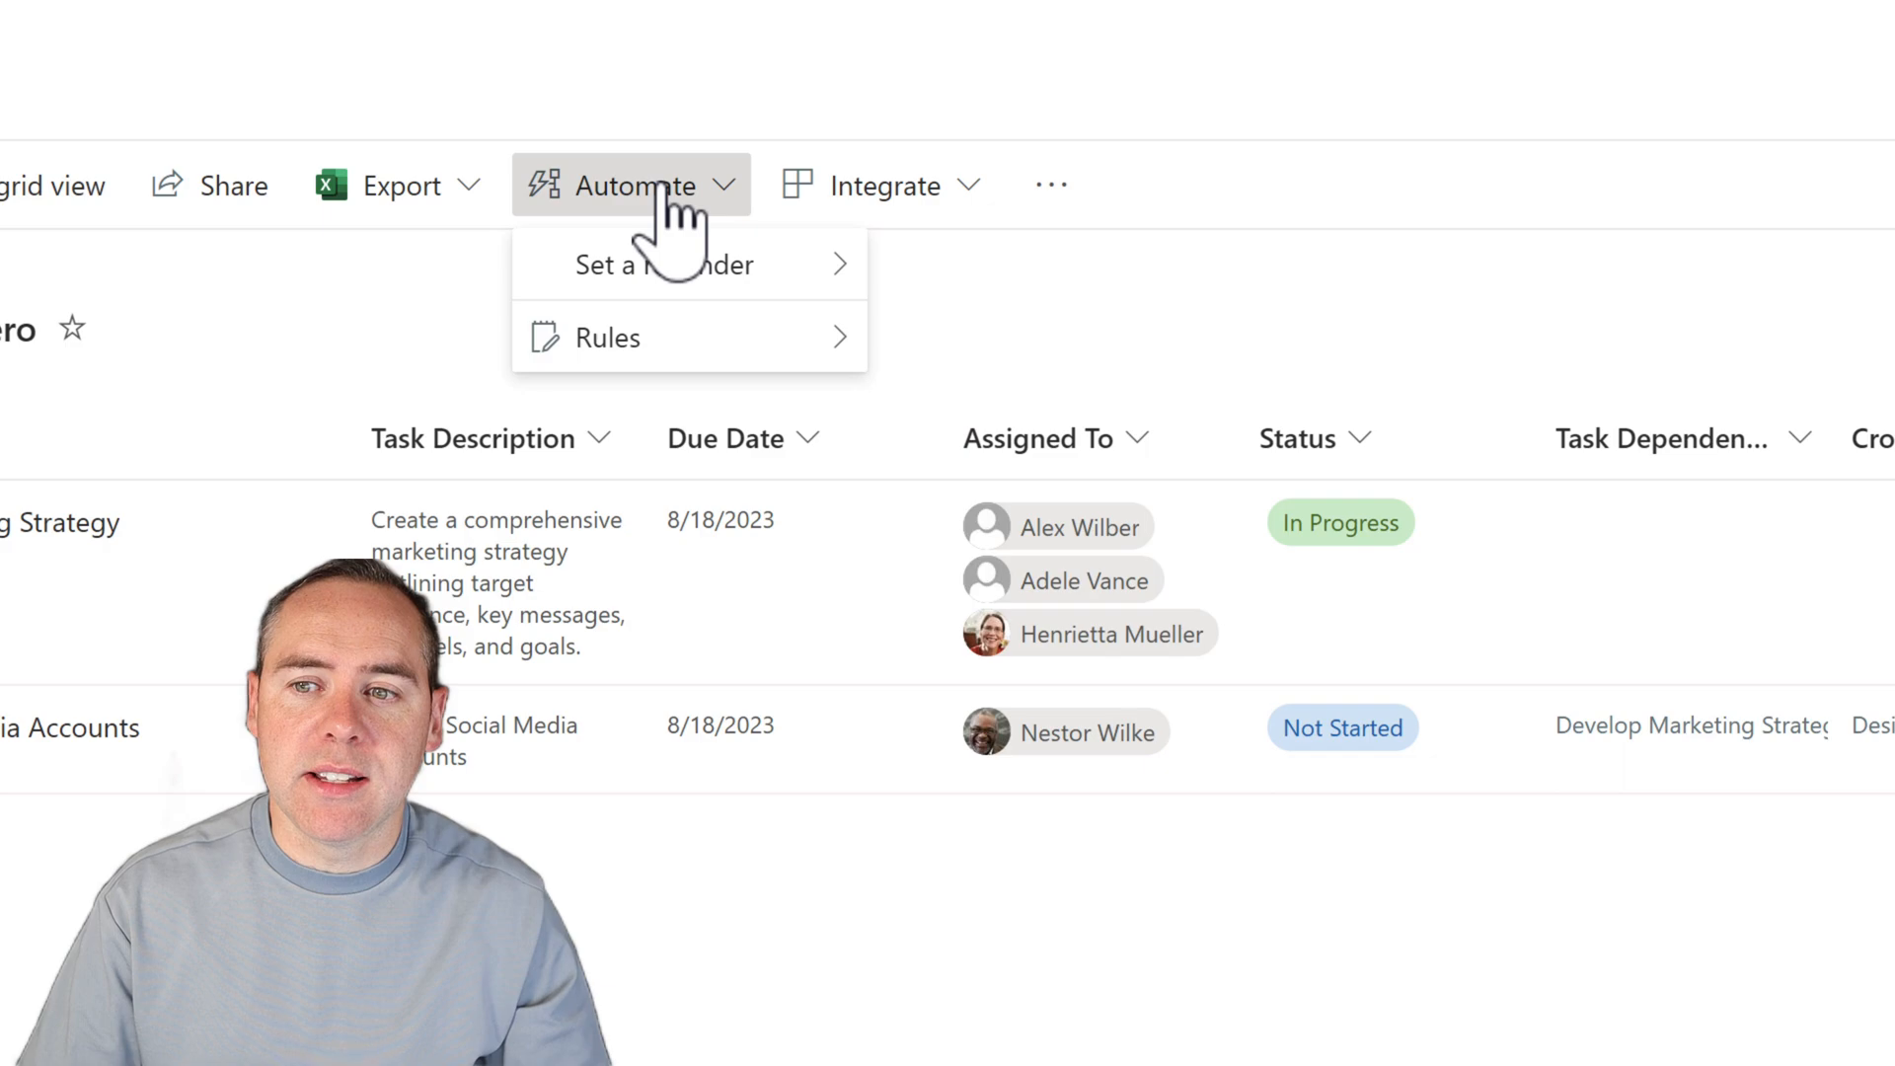
mouse_move(608, 337)
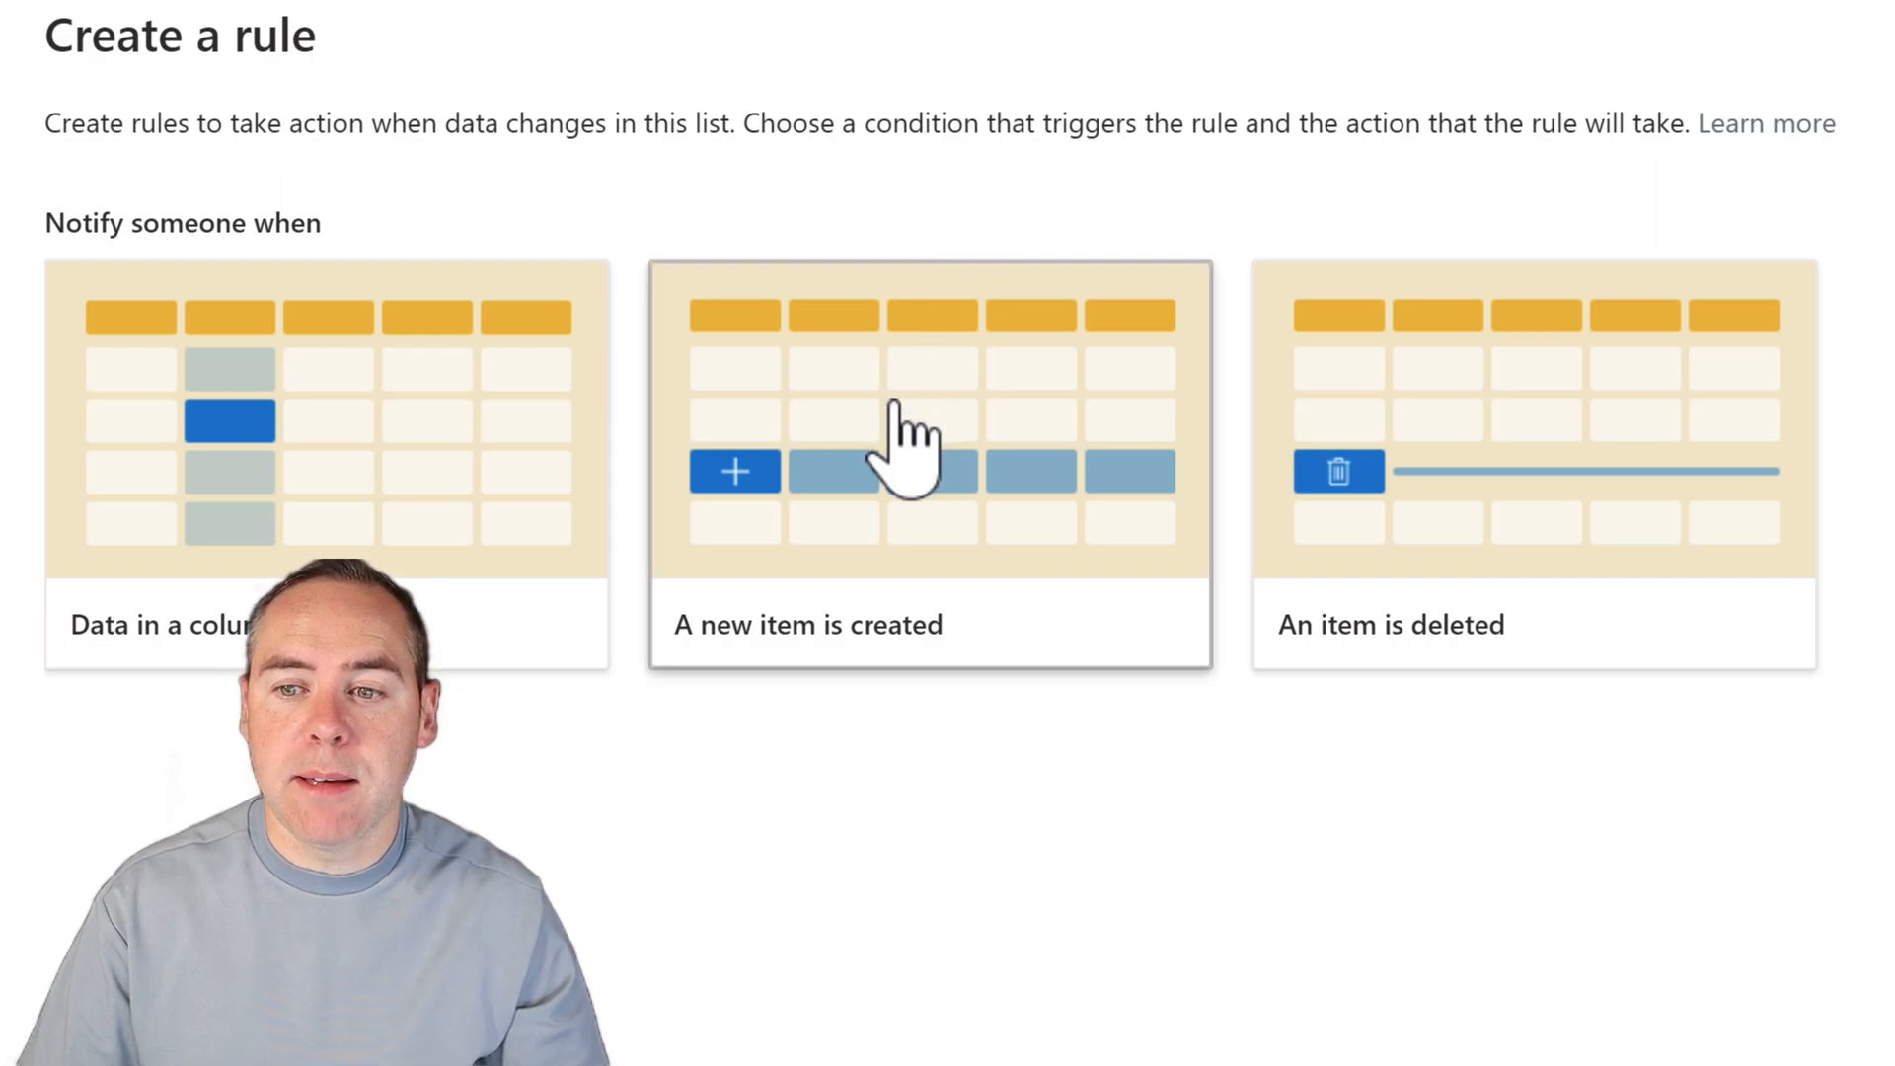
Create a new-item rule emailing Assigned To, then view Power Automate flow options
left_click(930, 465)
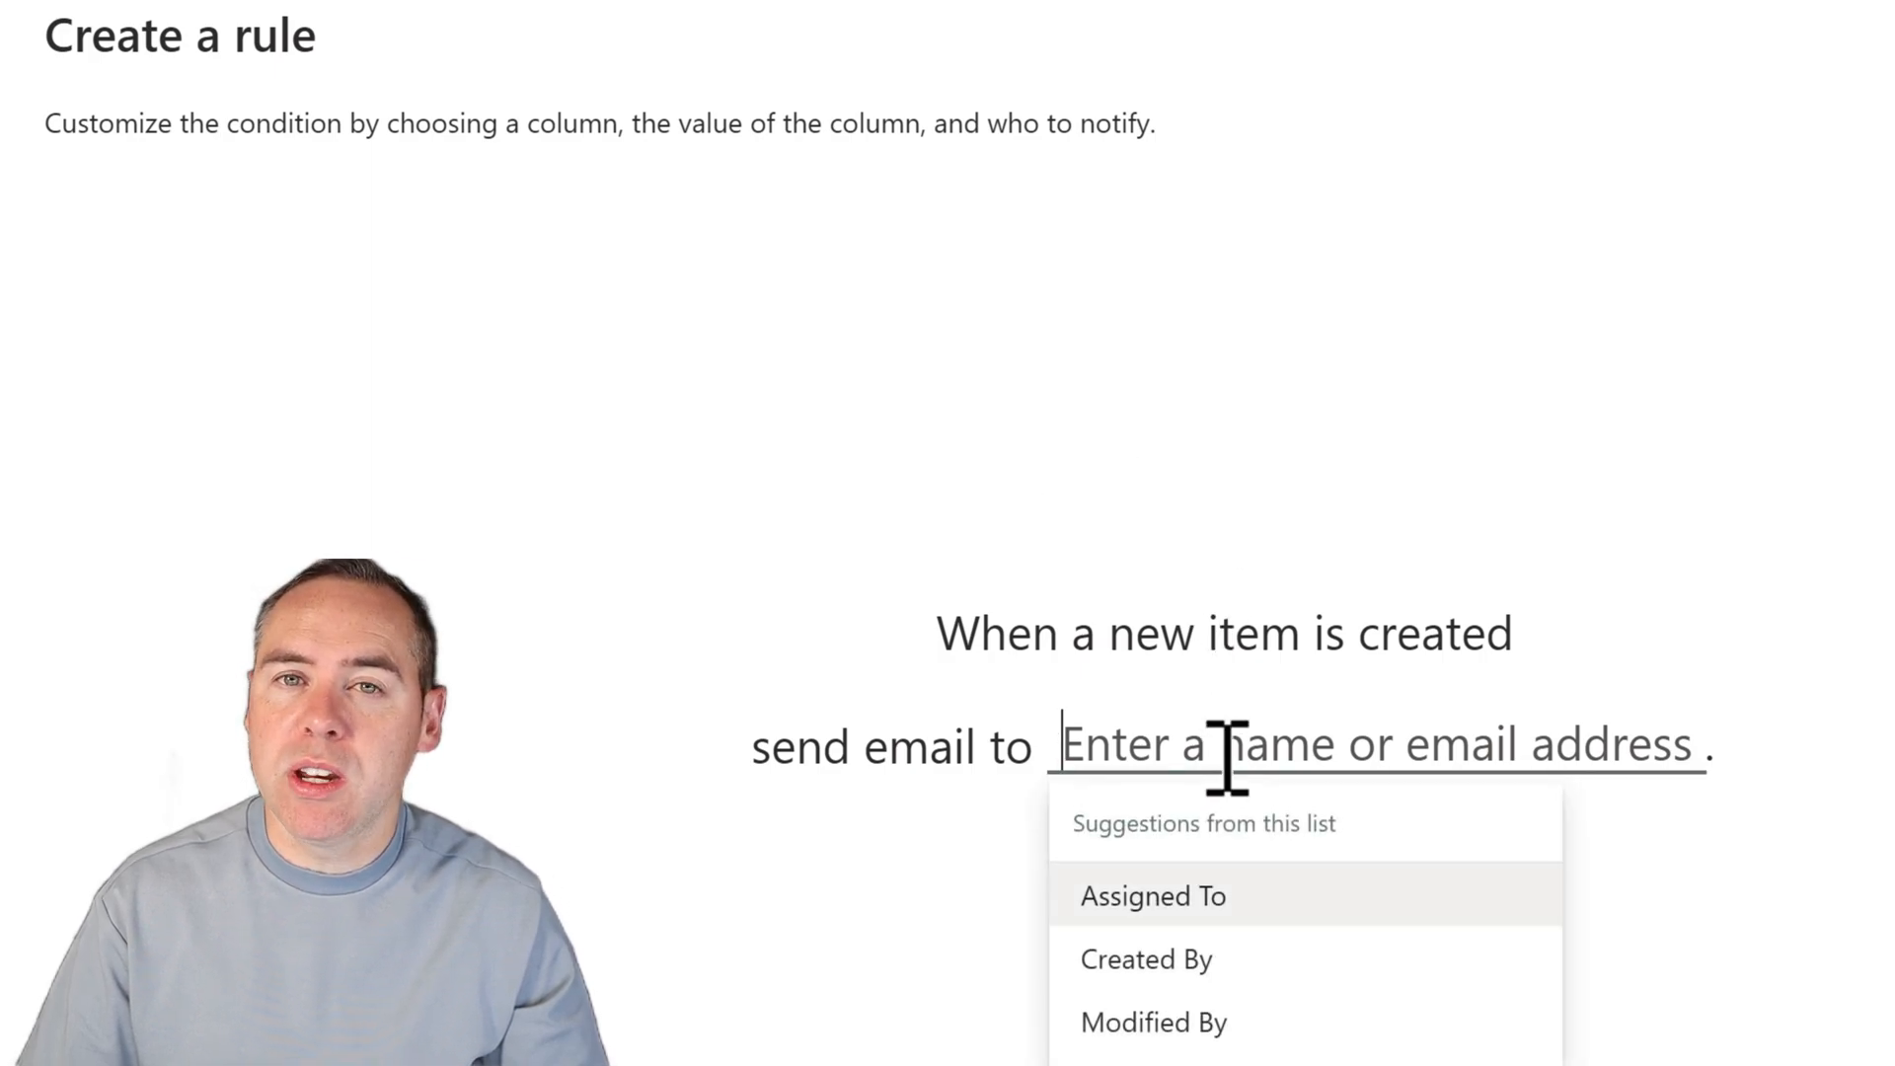
left_click(1152, 895)
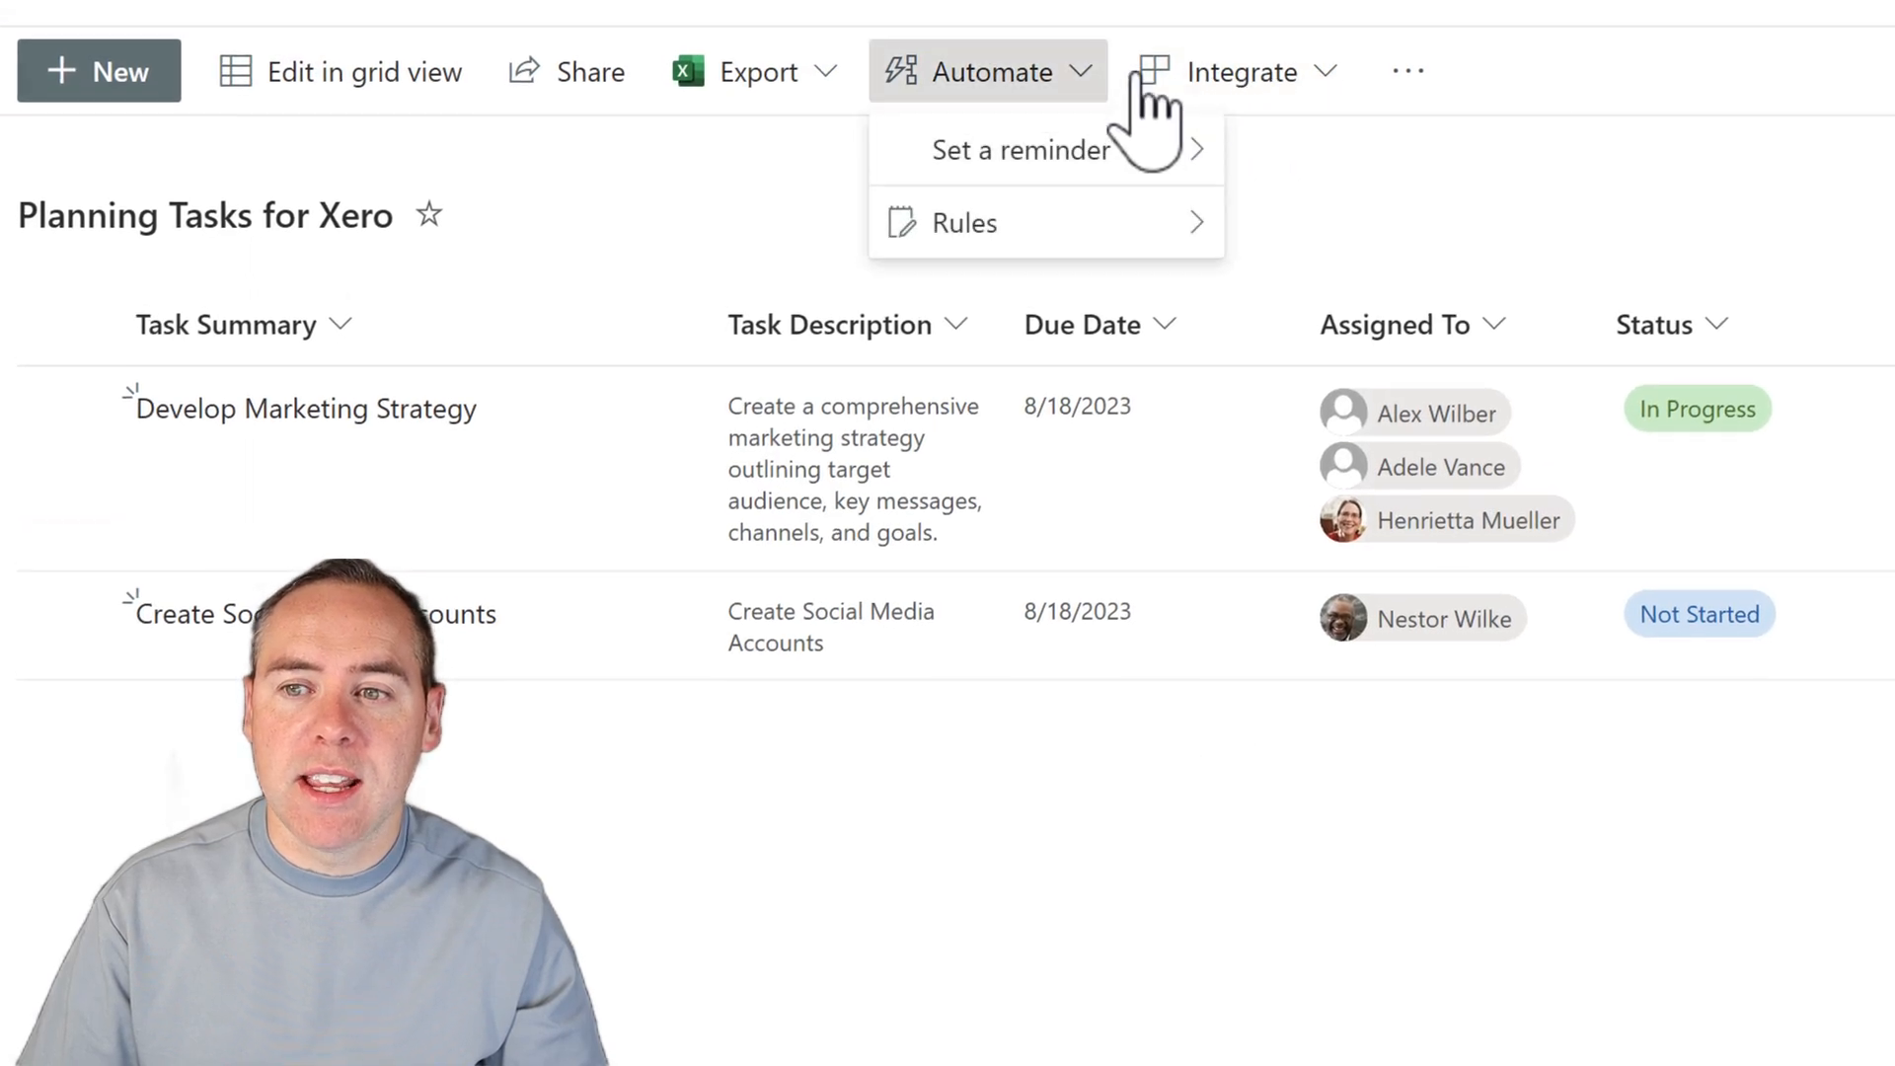
left_click(1238, 71)
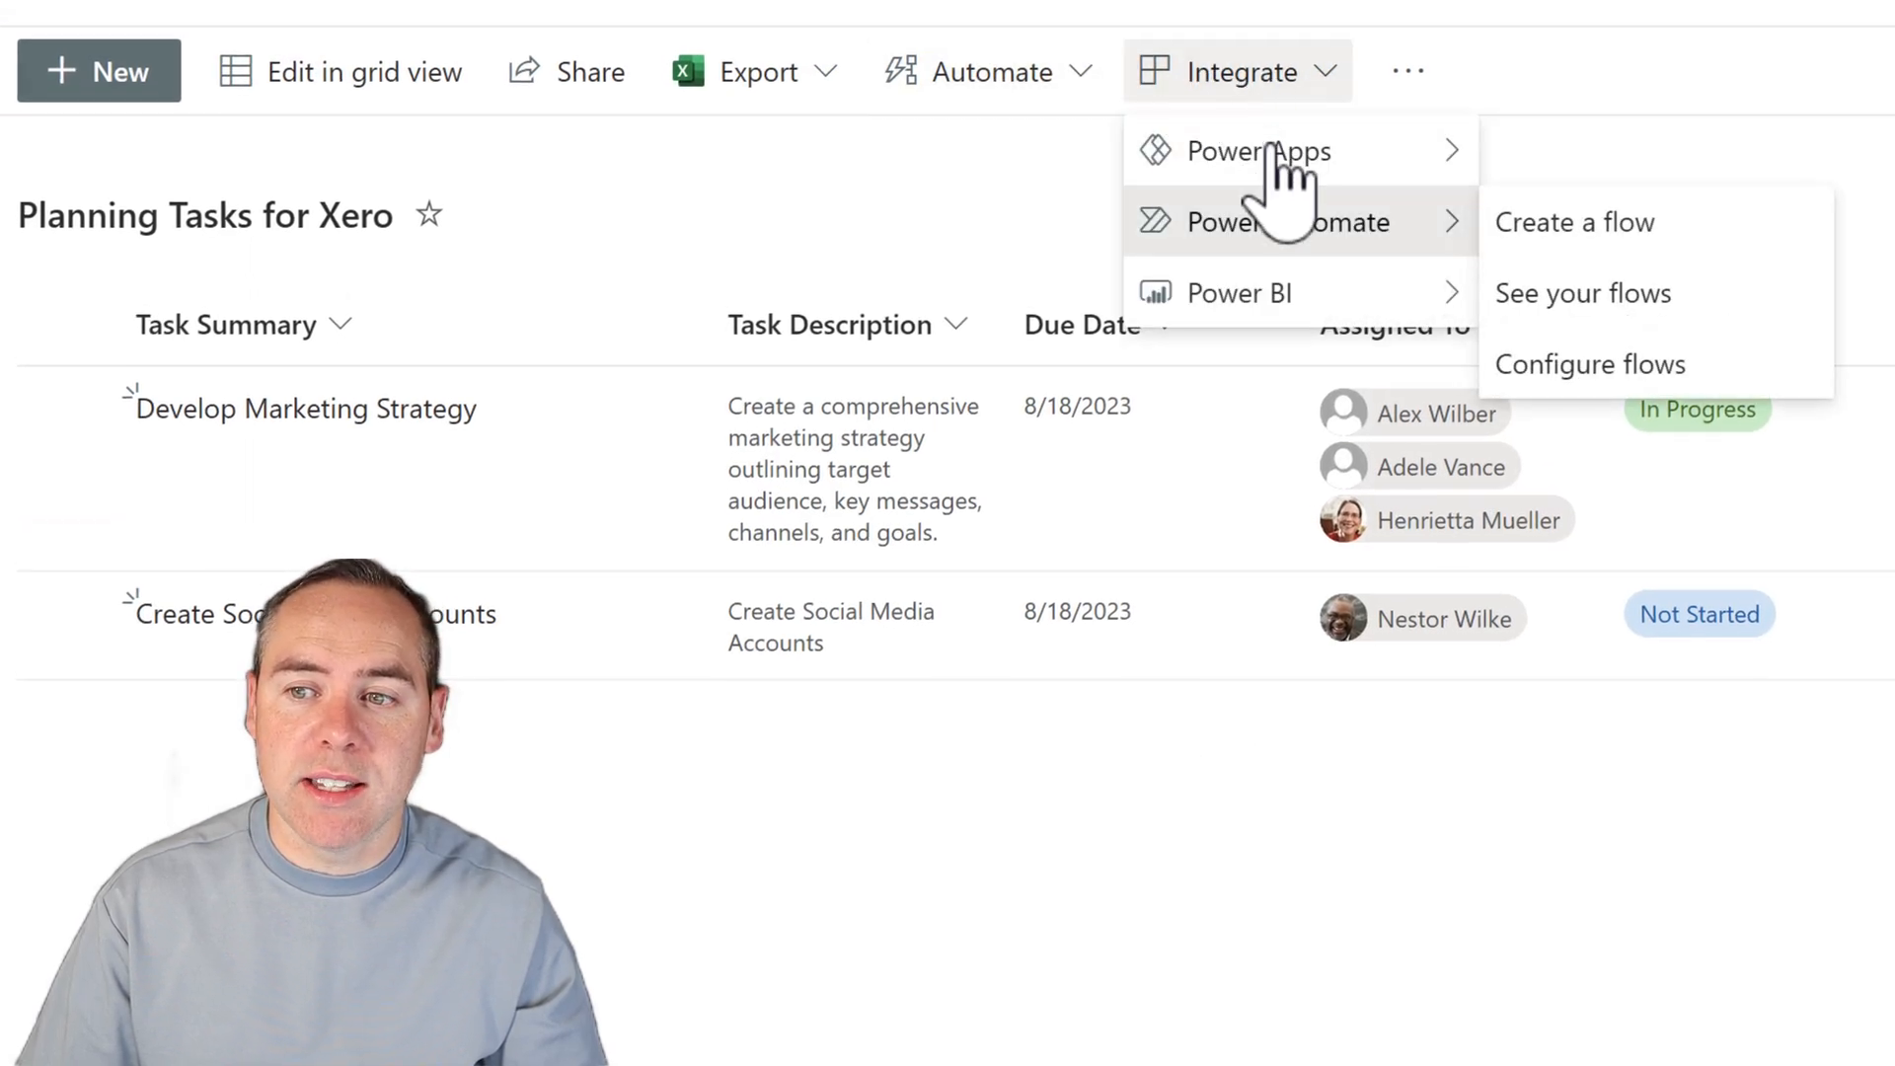